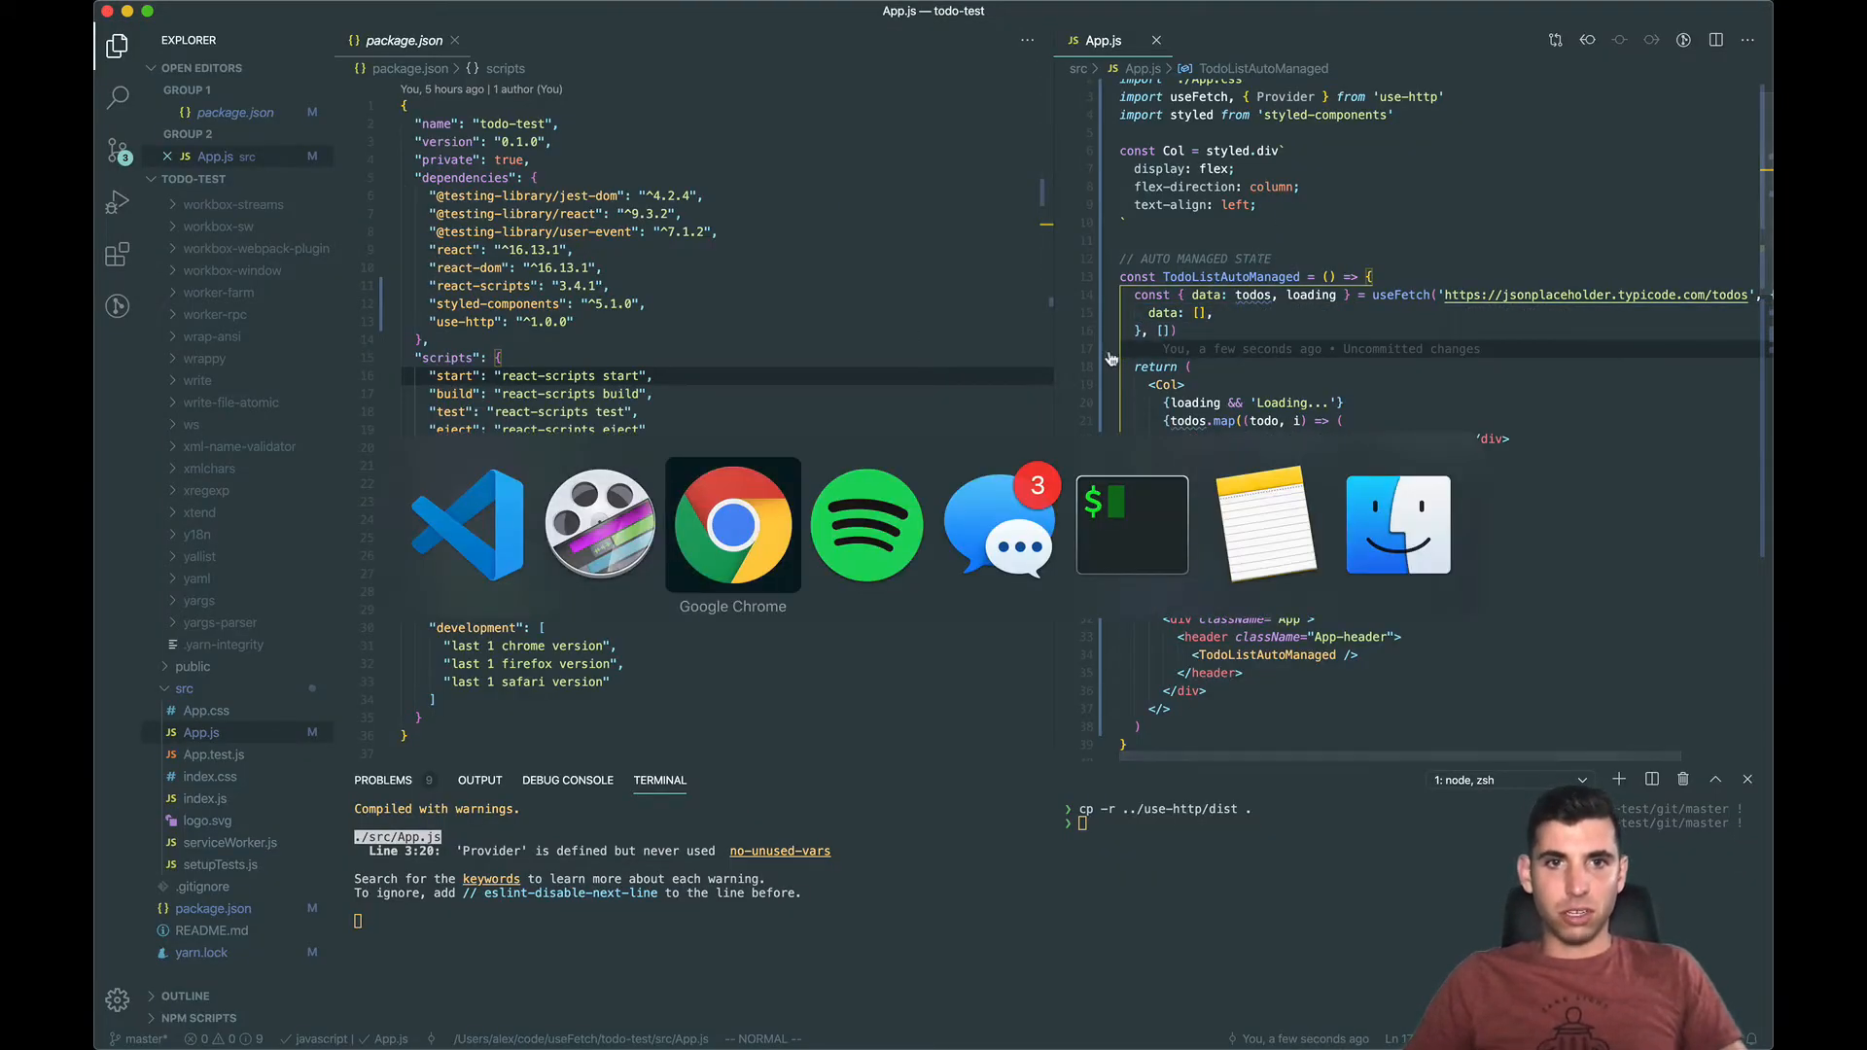
Step: Bring Chrome forward, reach the README Options table and highlight the interceptors.request description
click(733, 526)
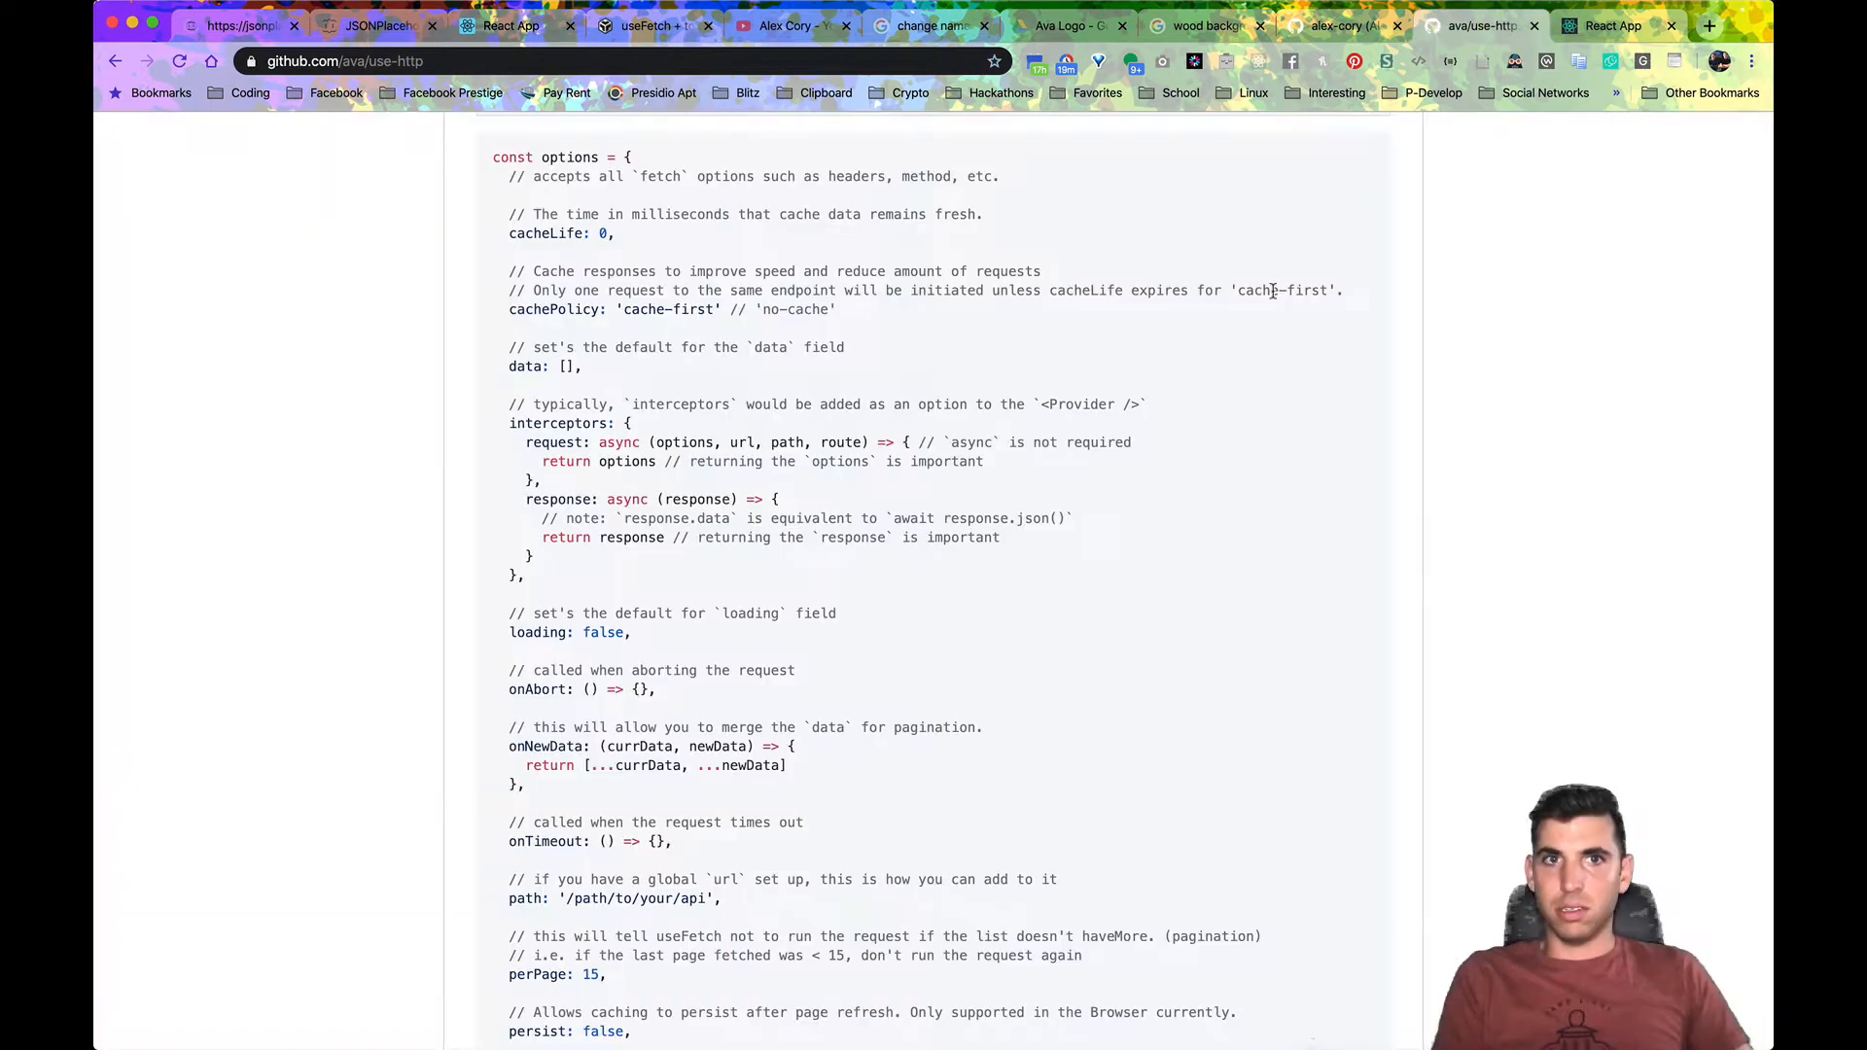
scroll(down, 3)
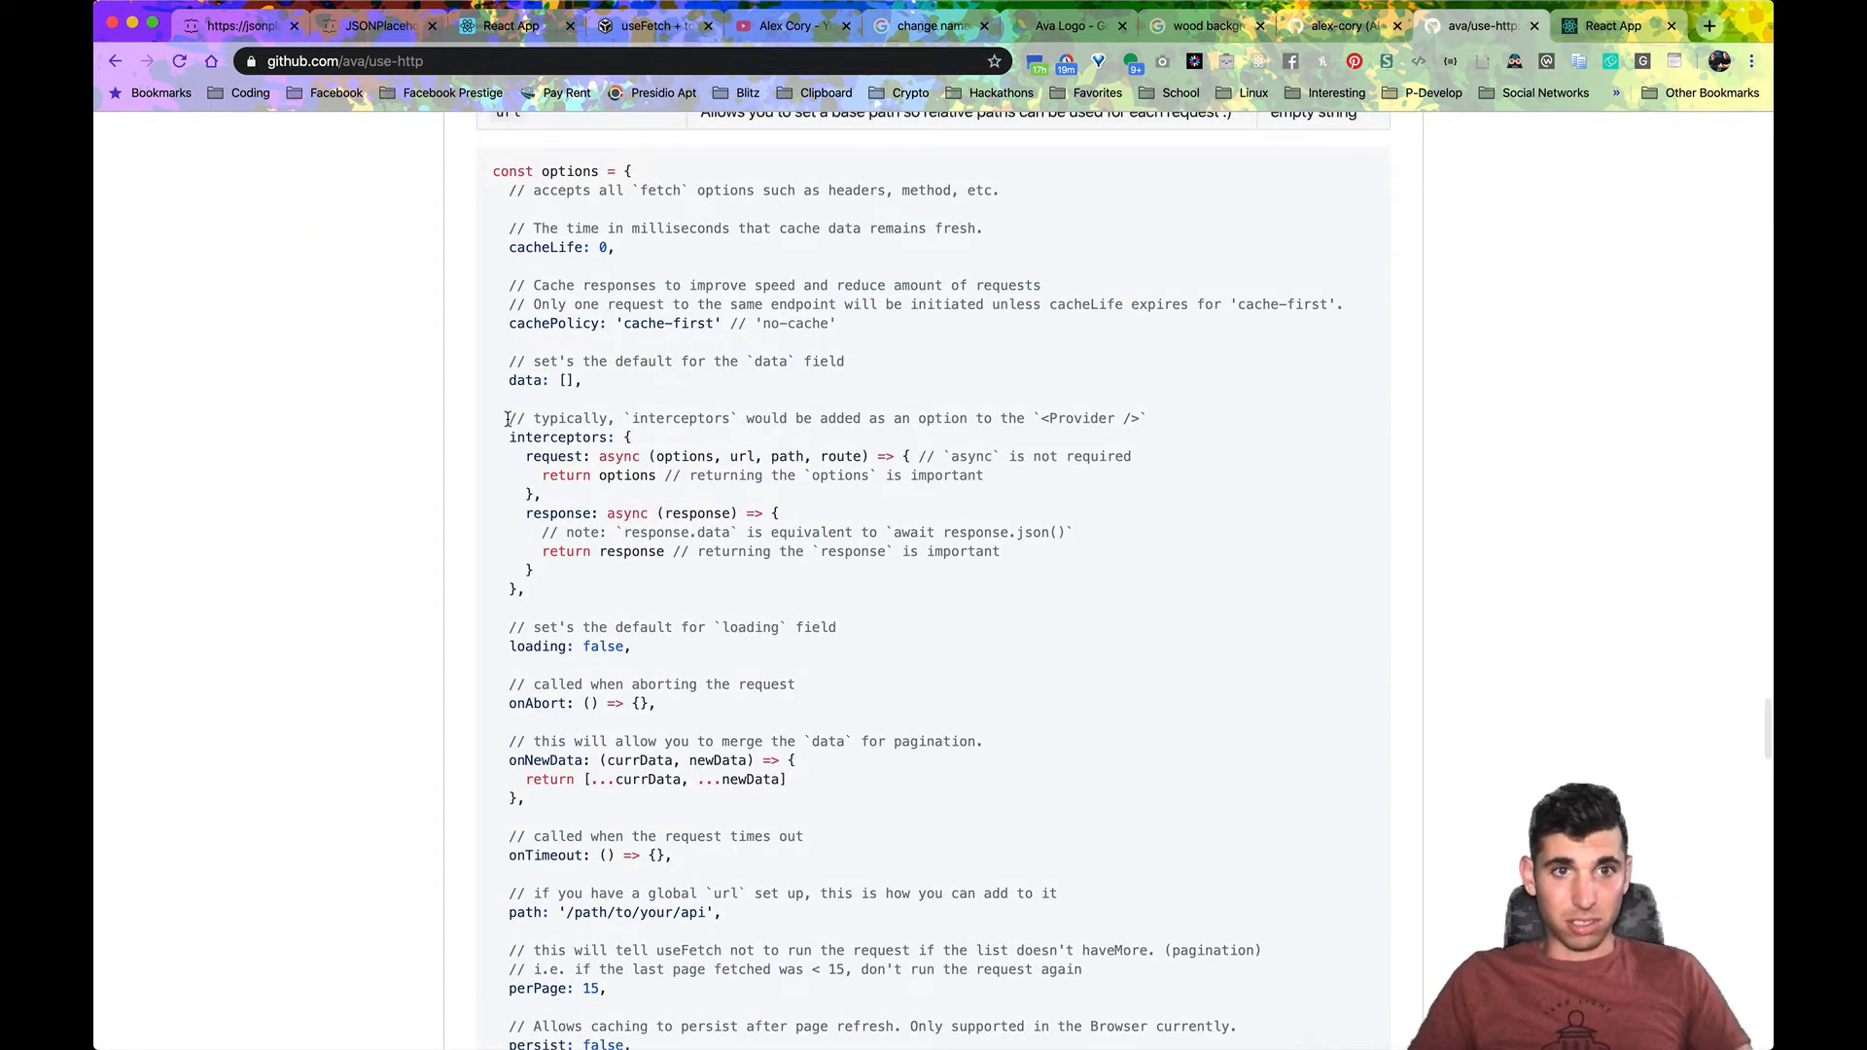
drag(504, 418, 523, 591)
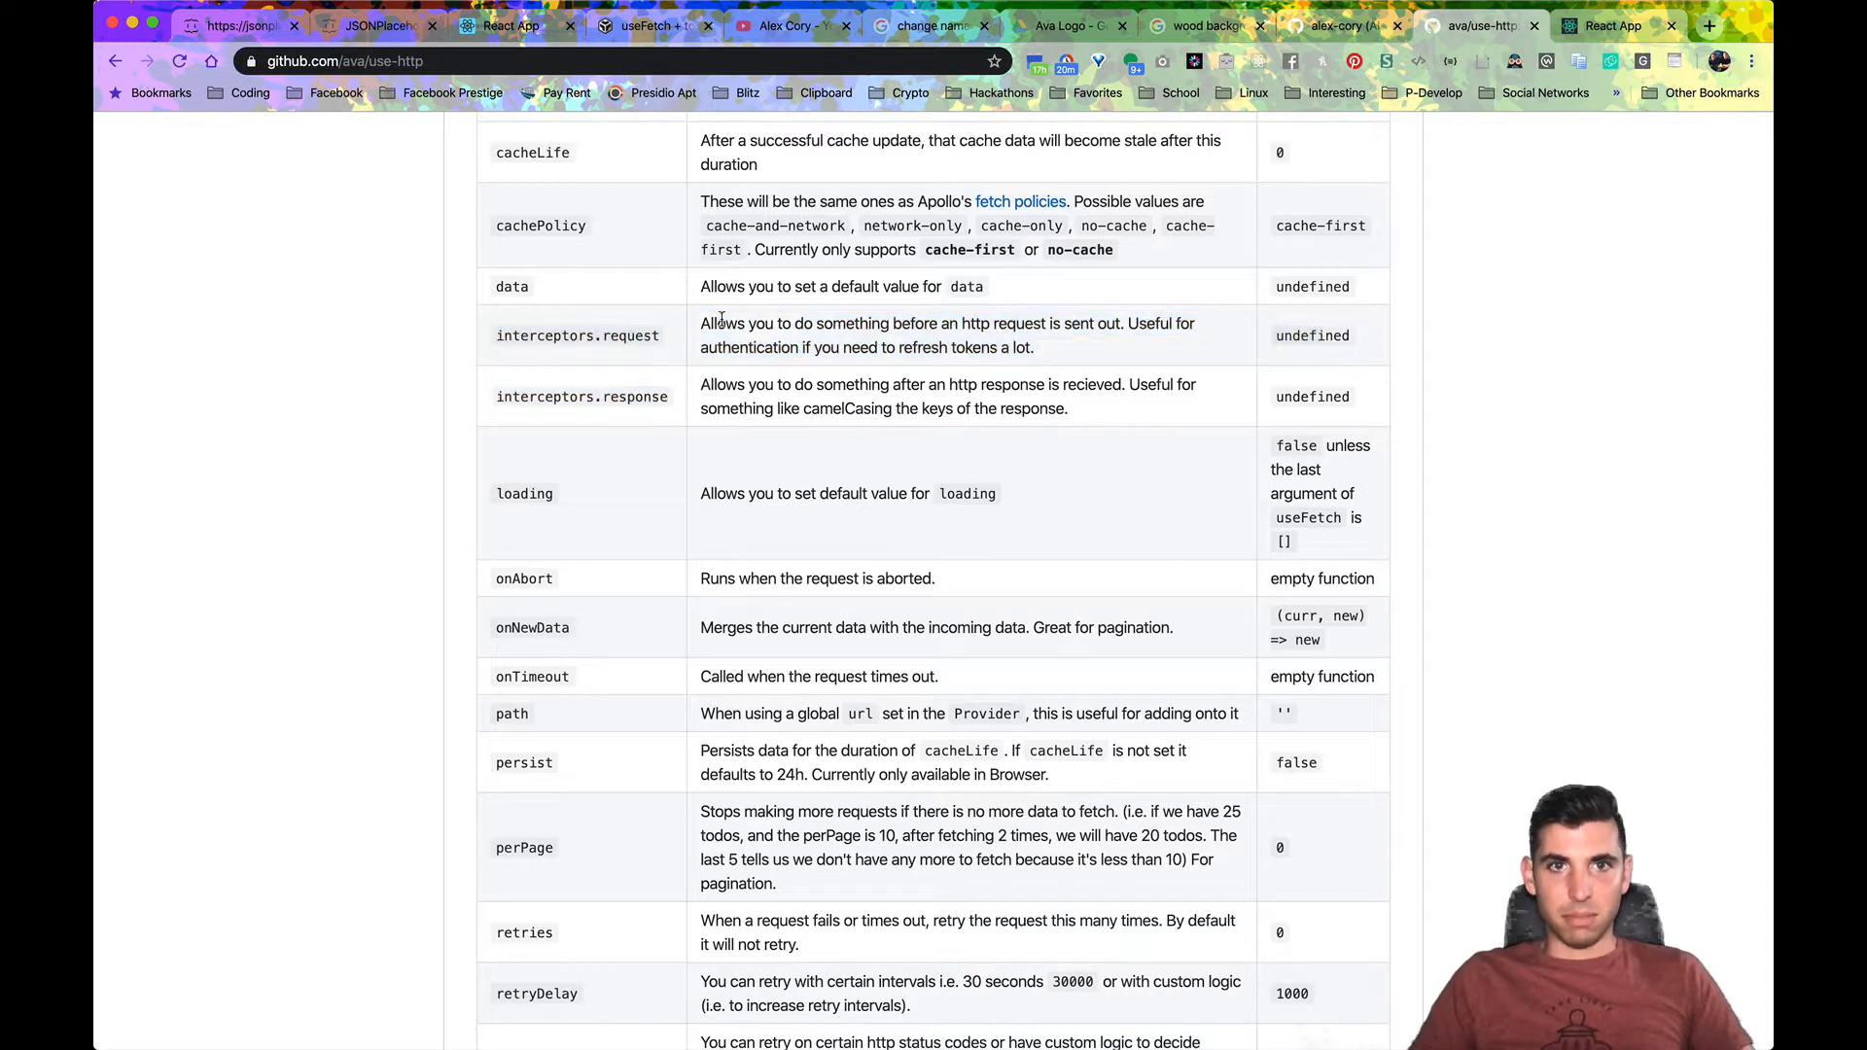
drag(702, 322, 891, 323)
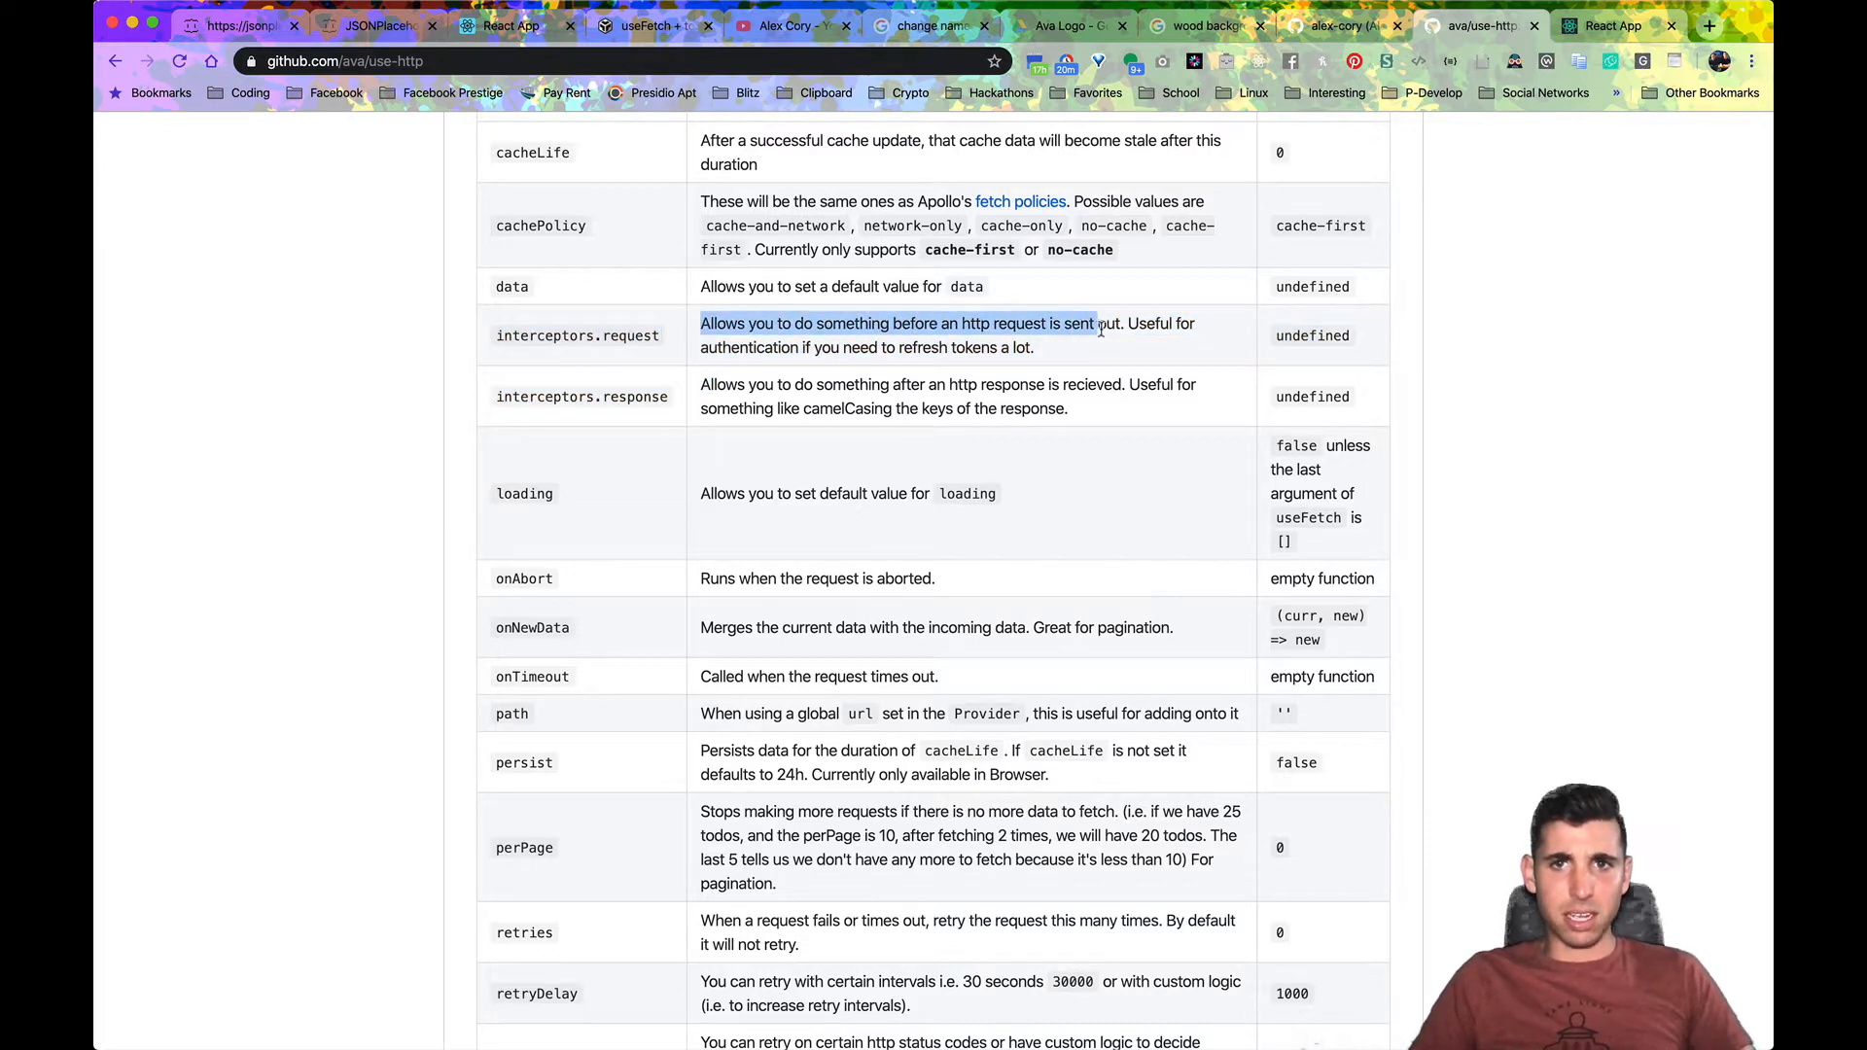
drag(702, 323, 1033, 346)
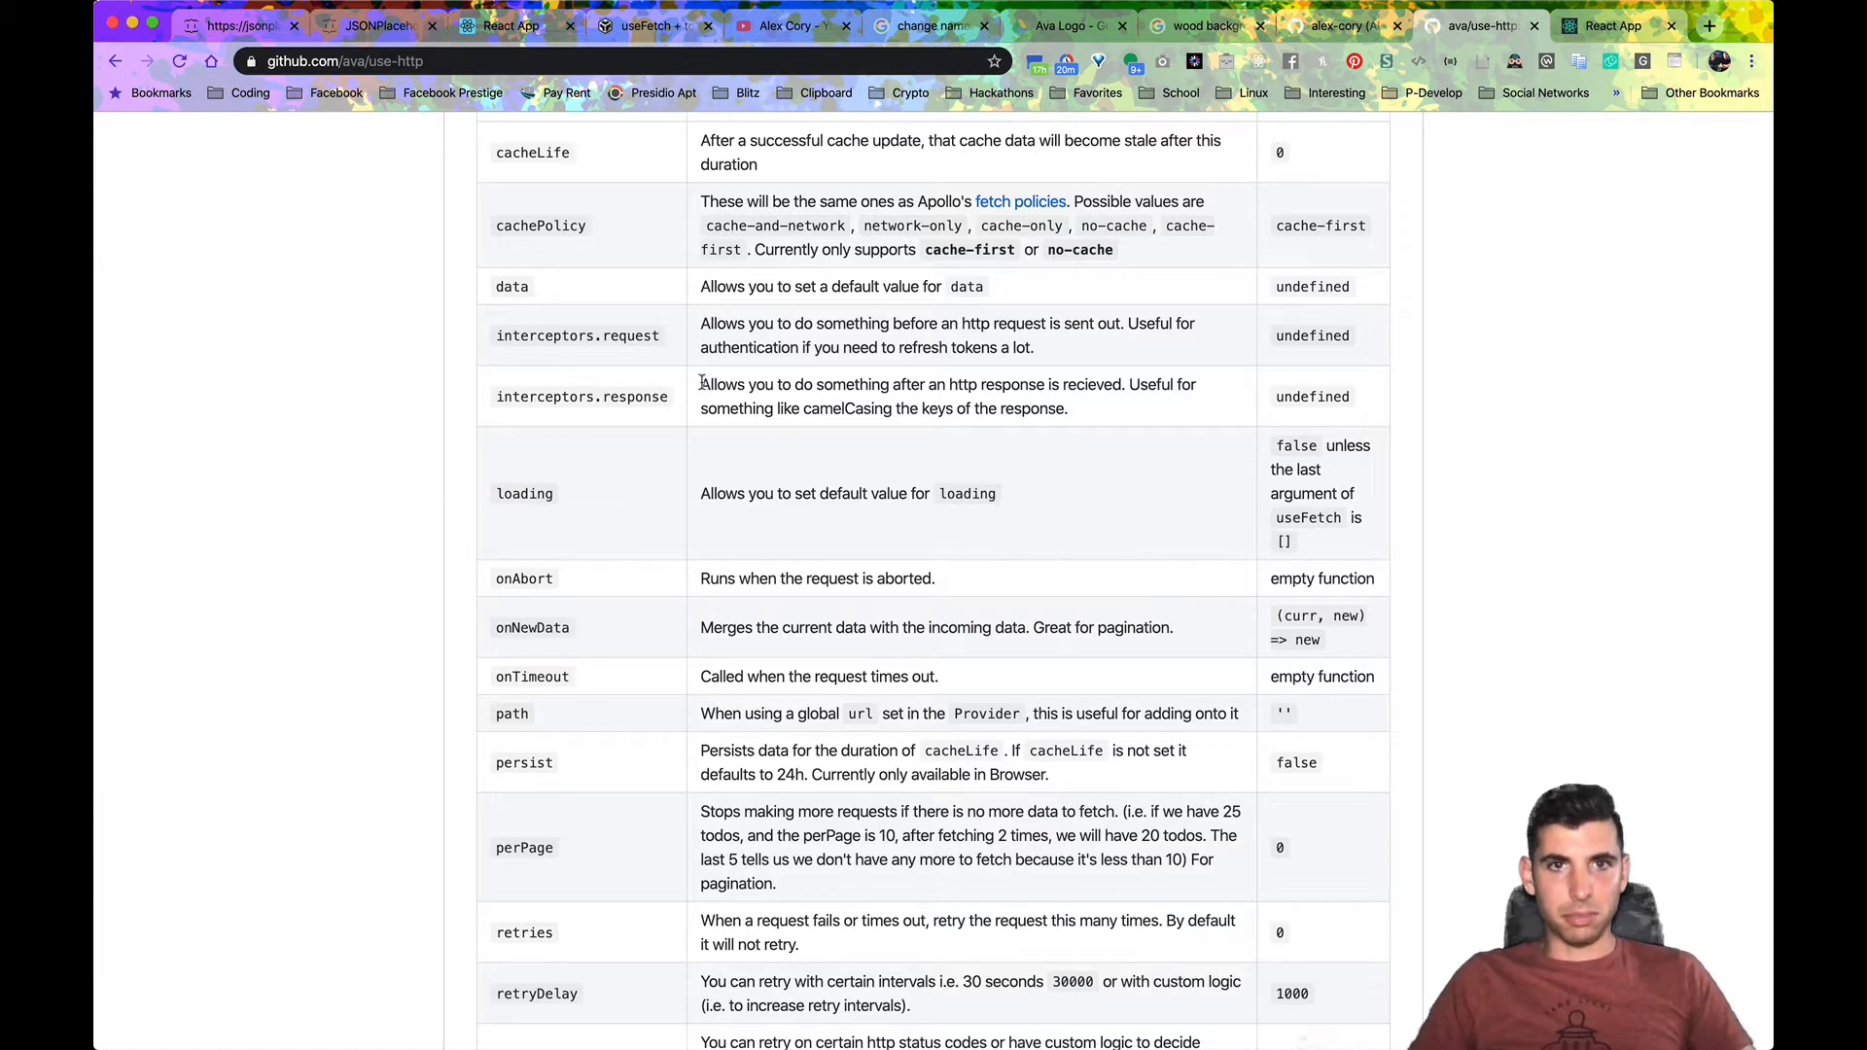
Step: Highlight the interceptors.response description in the Options table
drag(702, 385, 1054, 385)
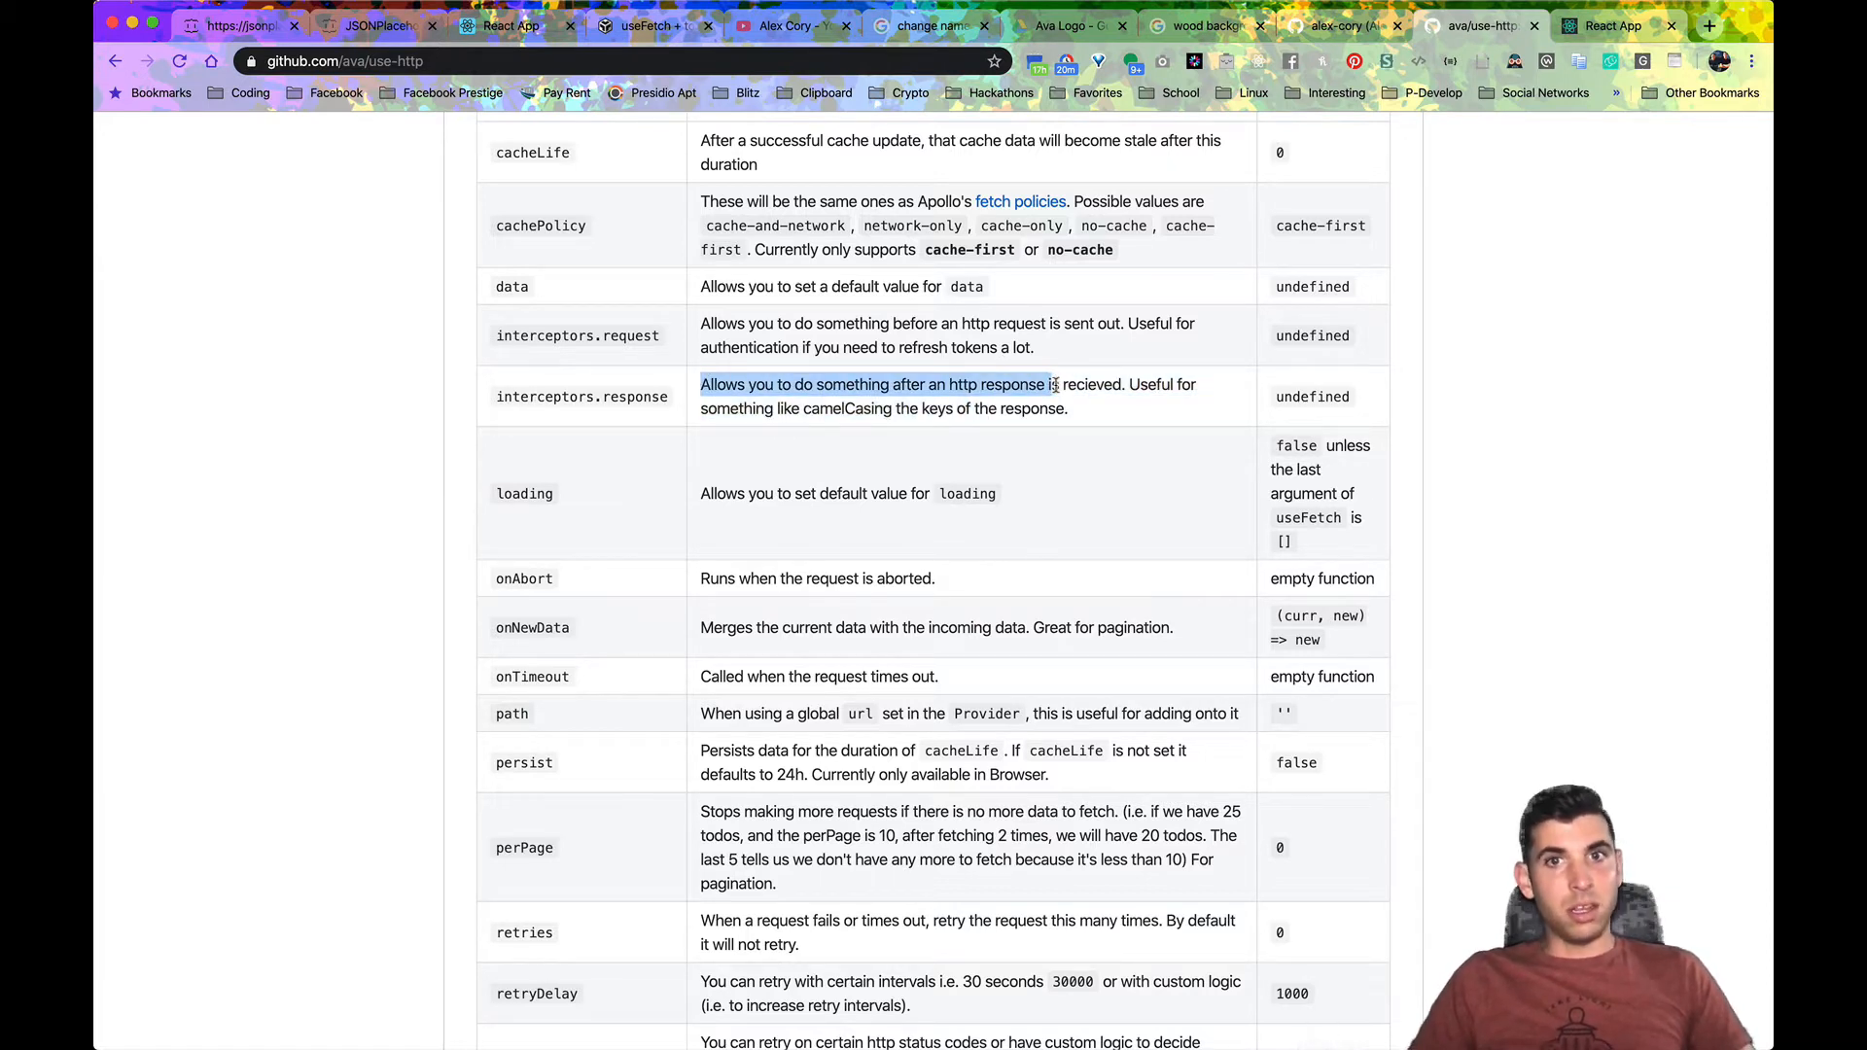
drag(1054, 384, 1196, 383)
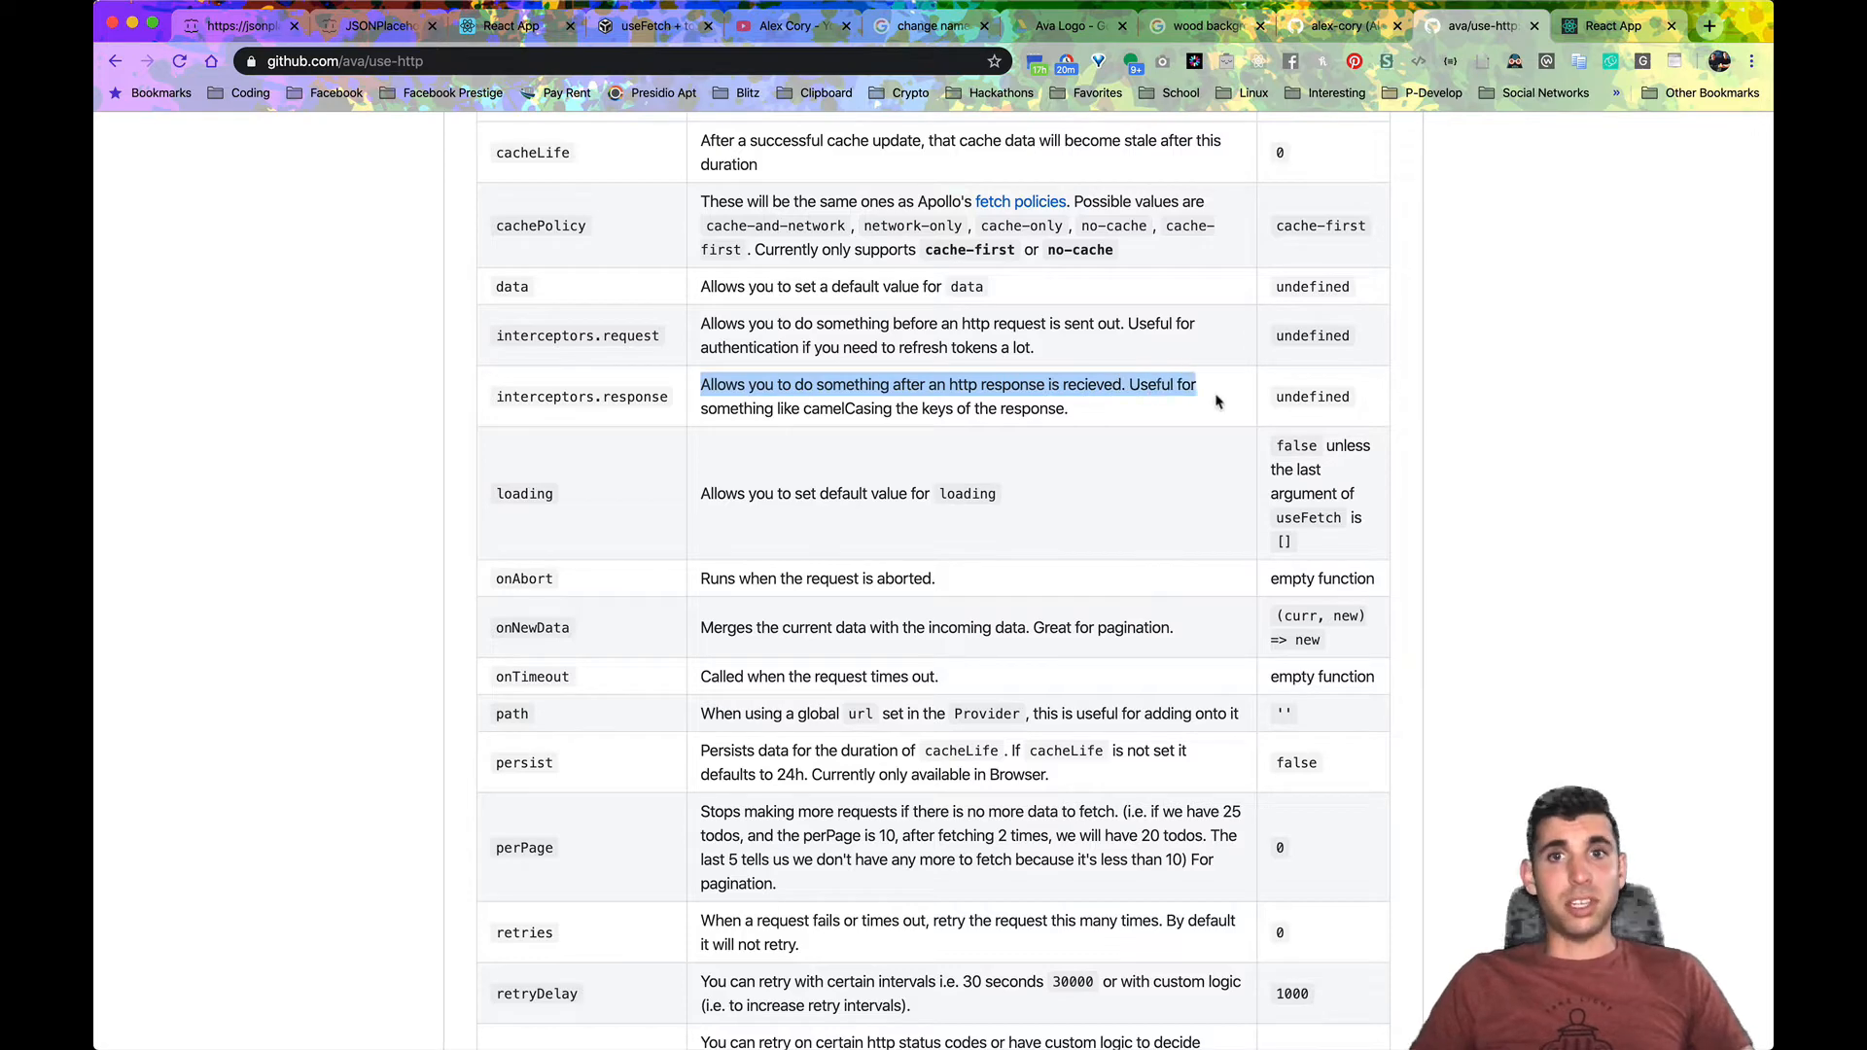
drag(1215, 383, 1066, 409)
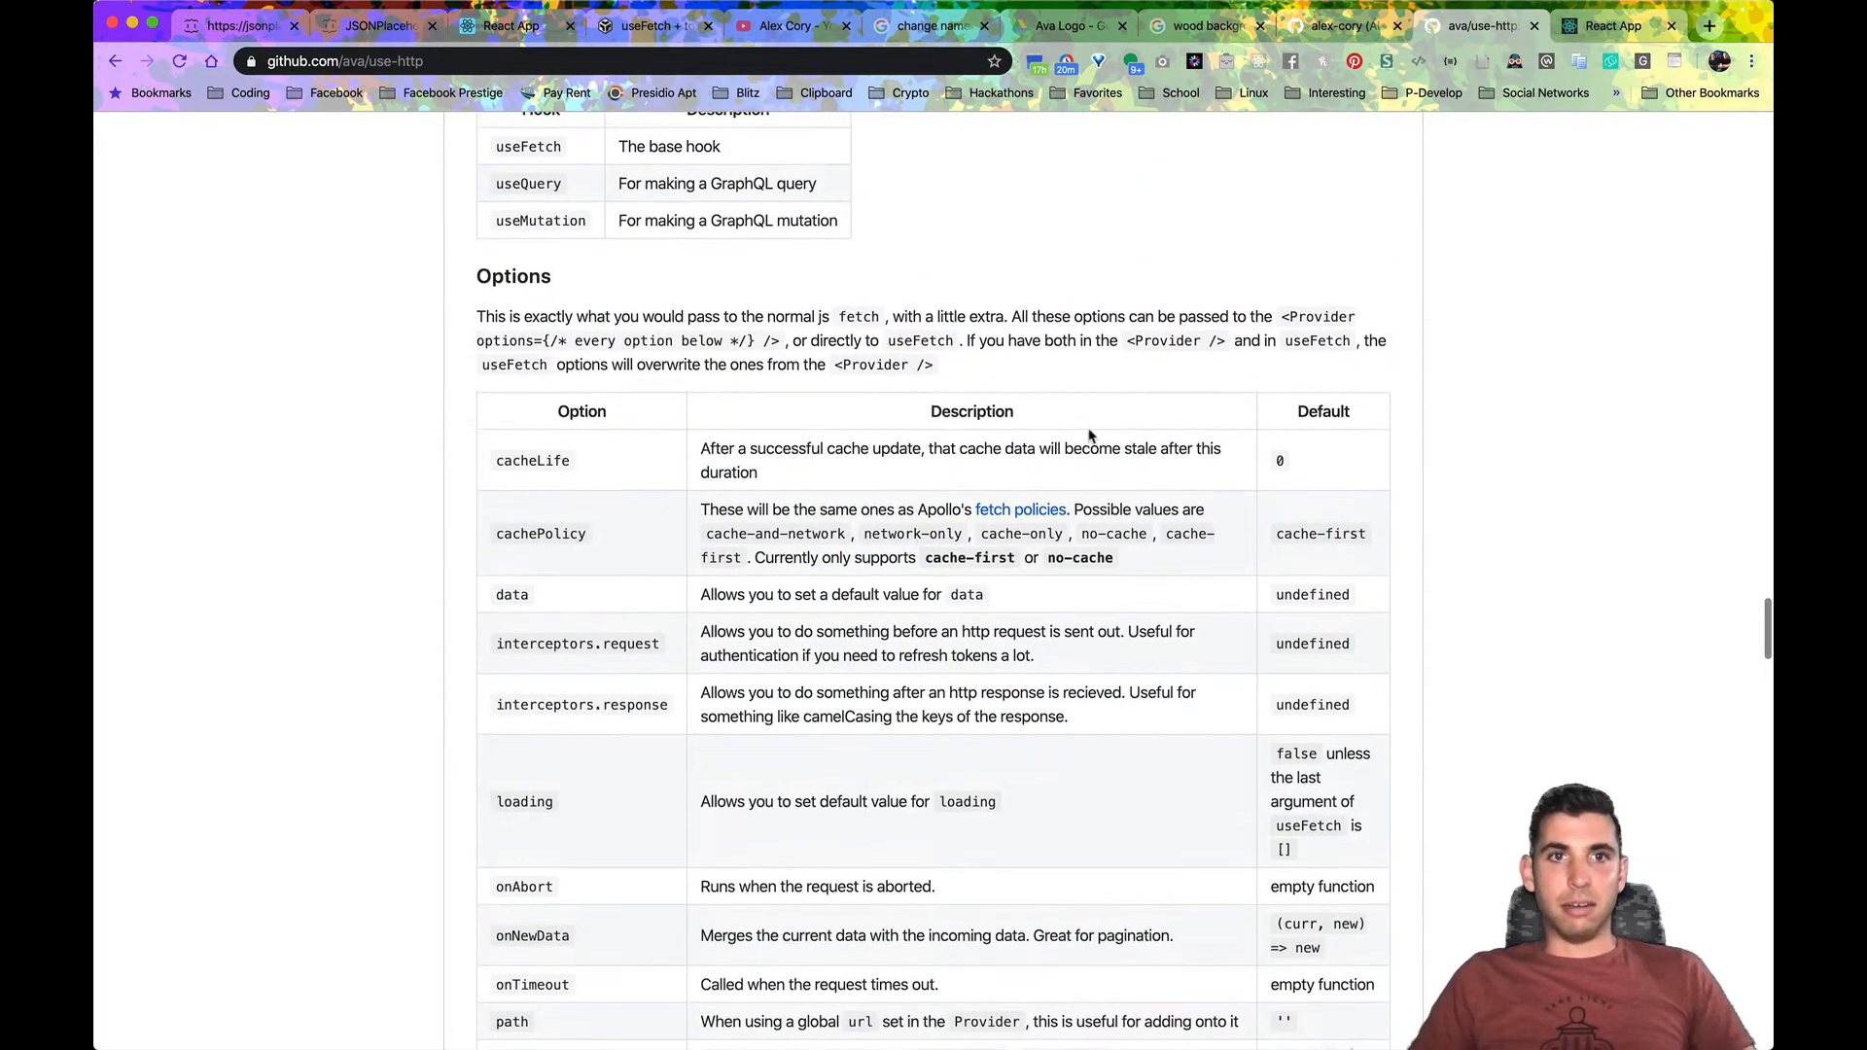
Step: Scroll to the README's options code example and highlight its request interceptor line
scroll(down, 3)
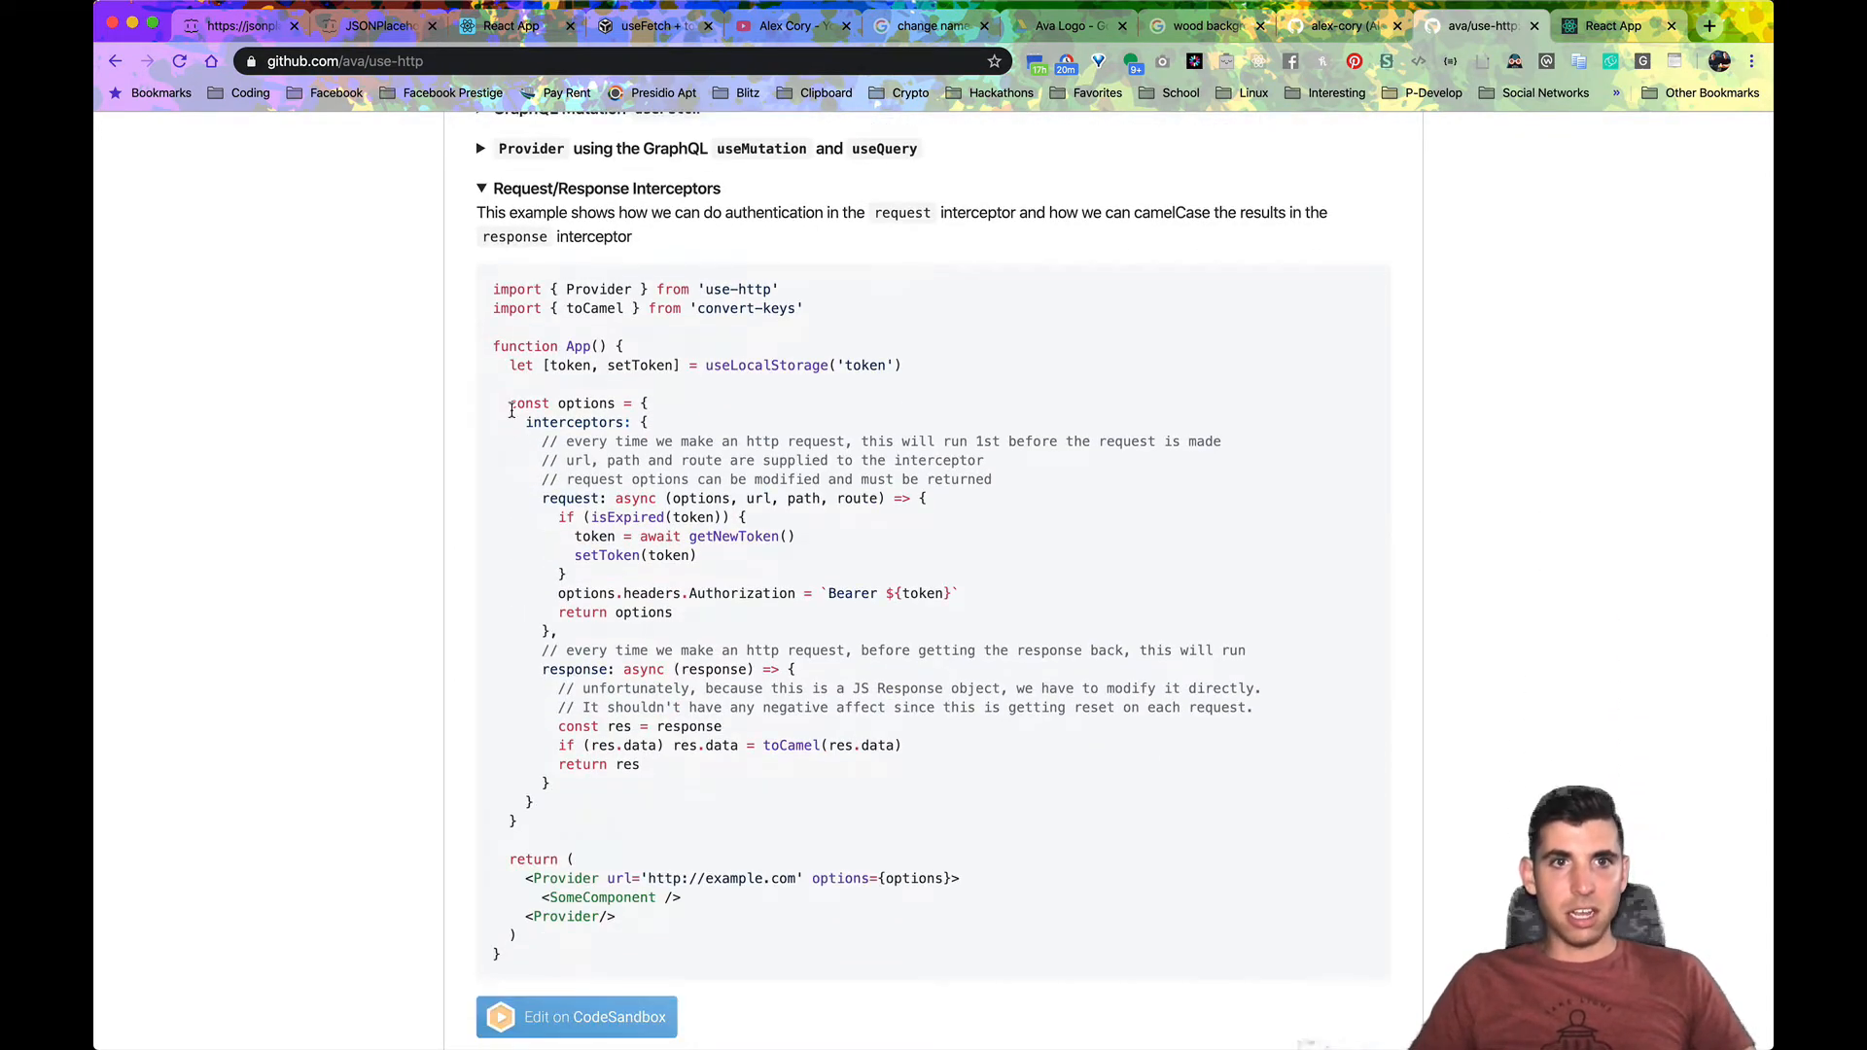
scroll(up, 3)
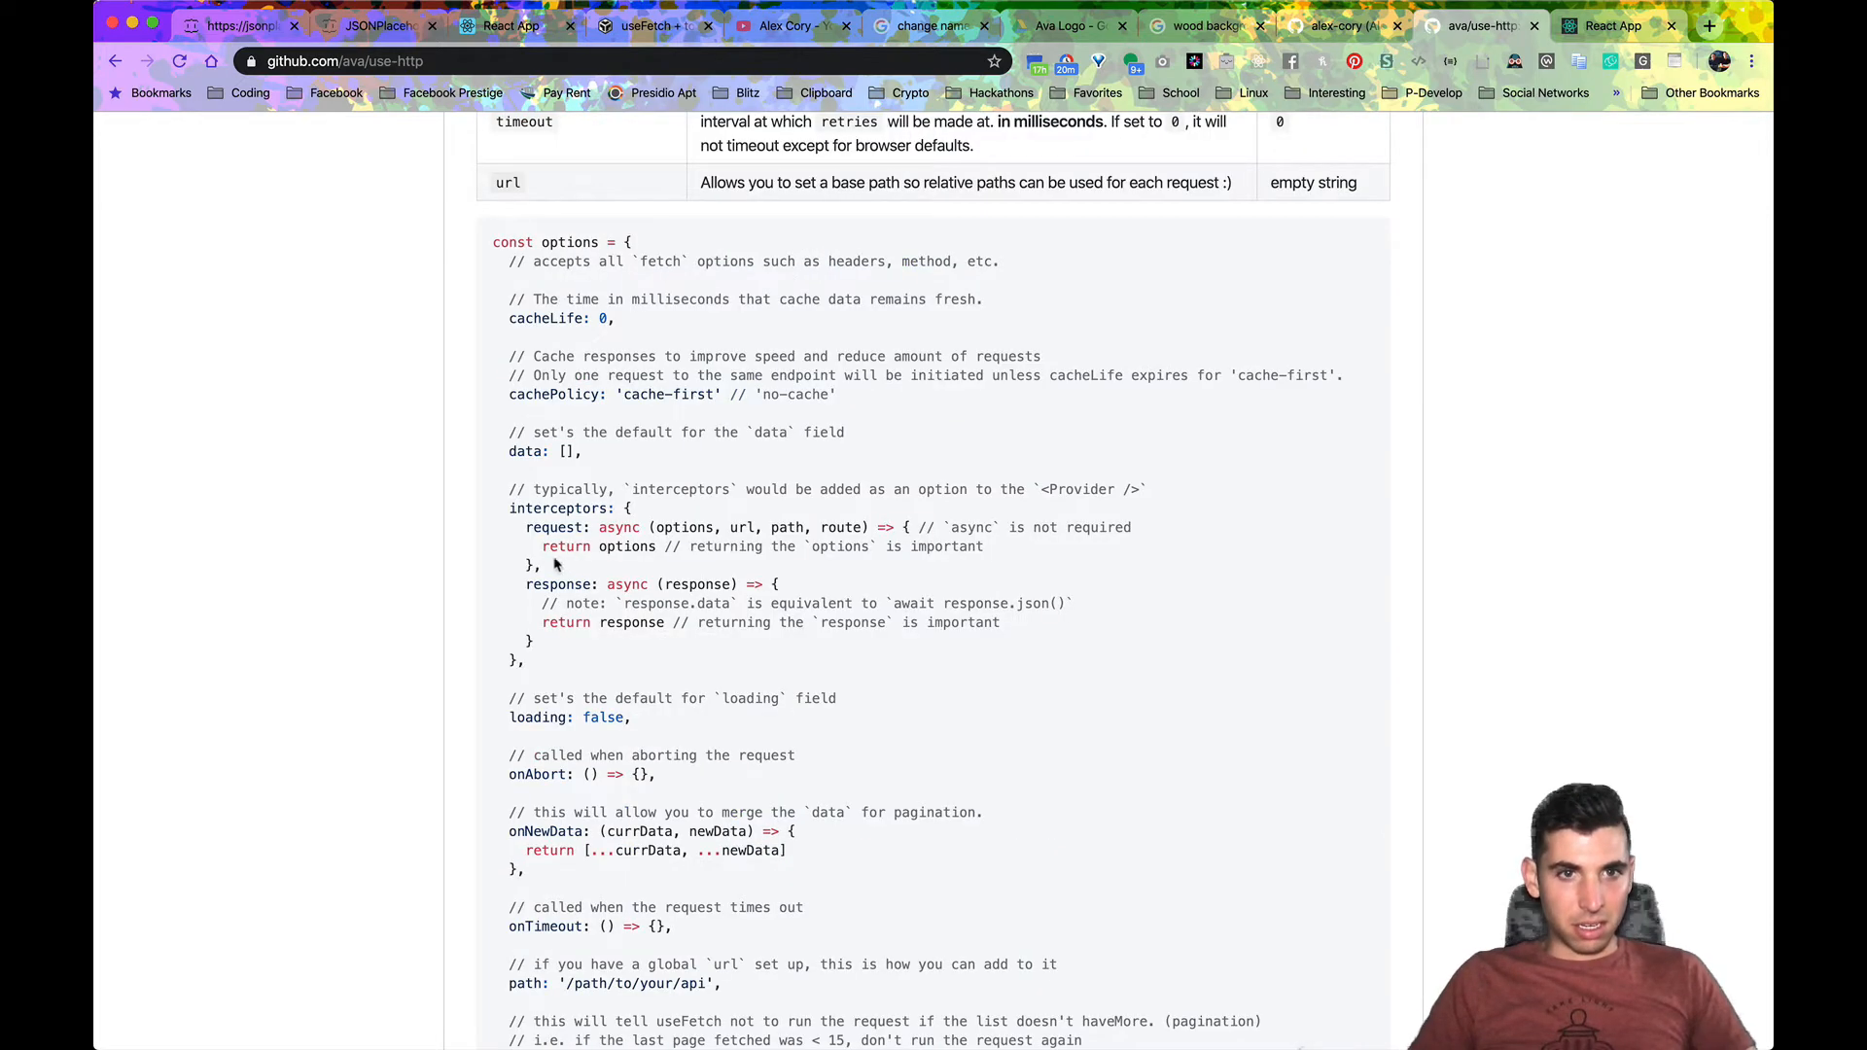
drag(512, 488, 523, 566)
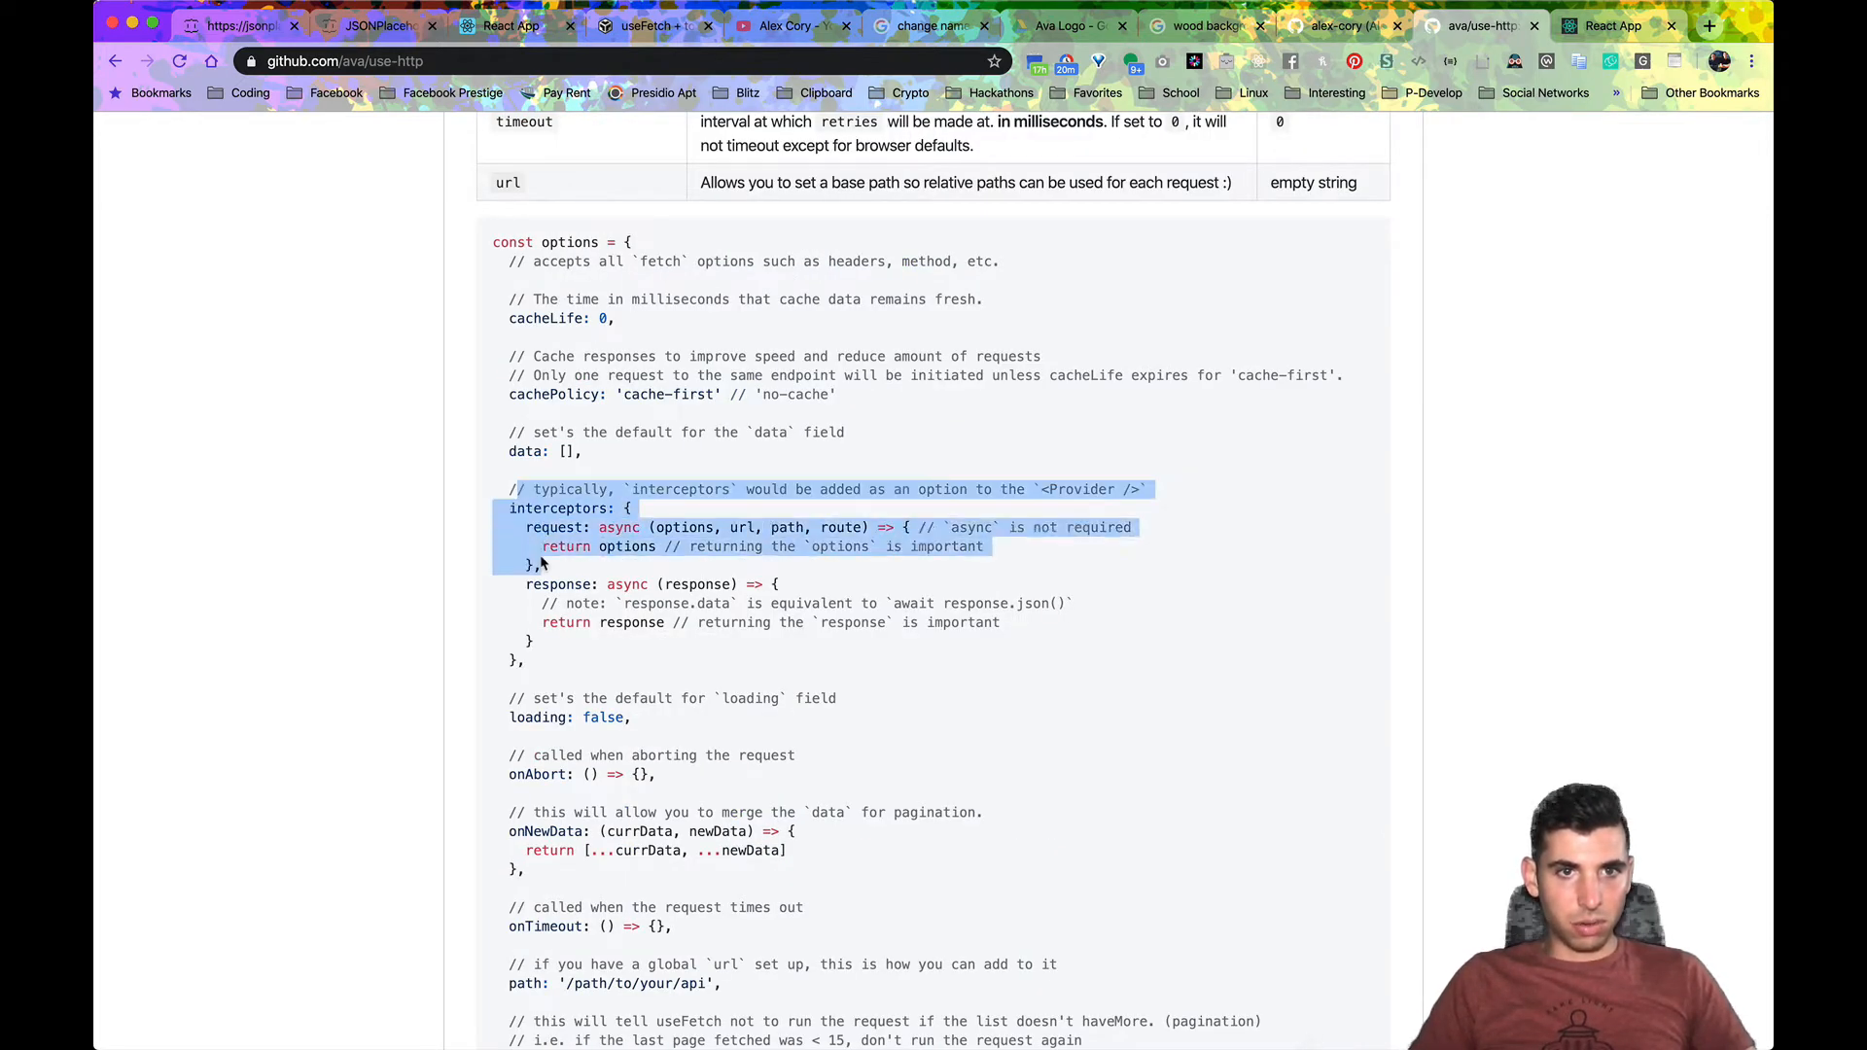
click(591, 490)
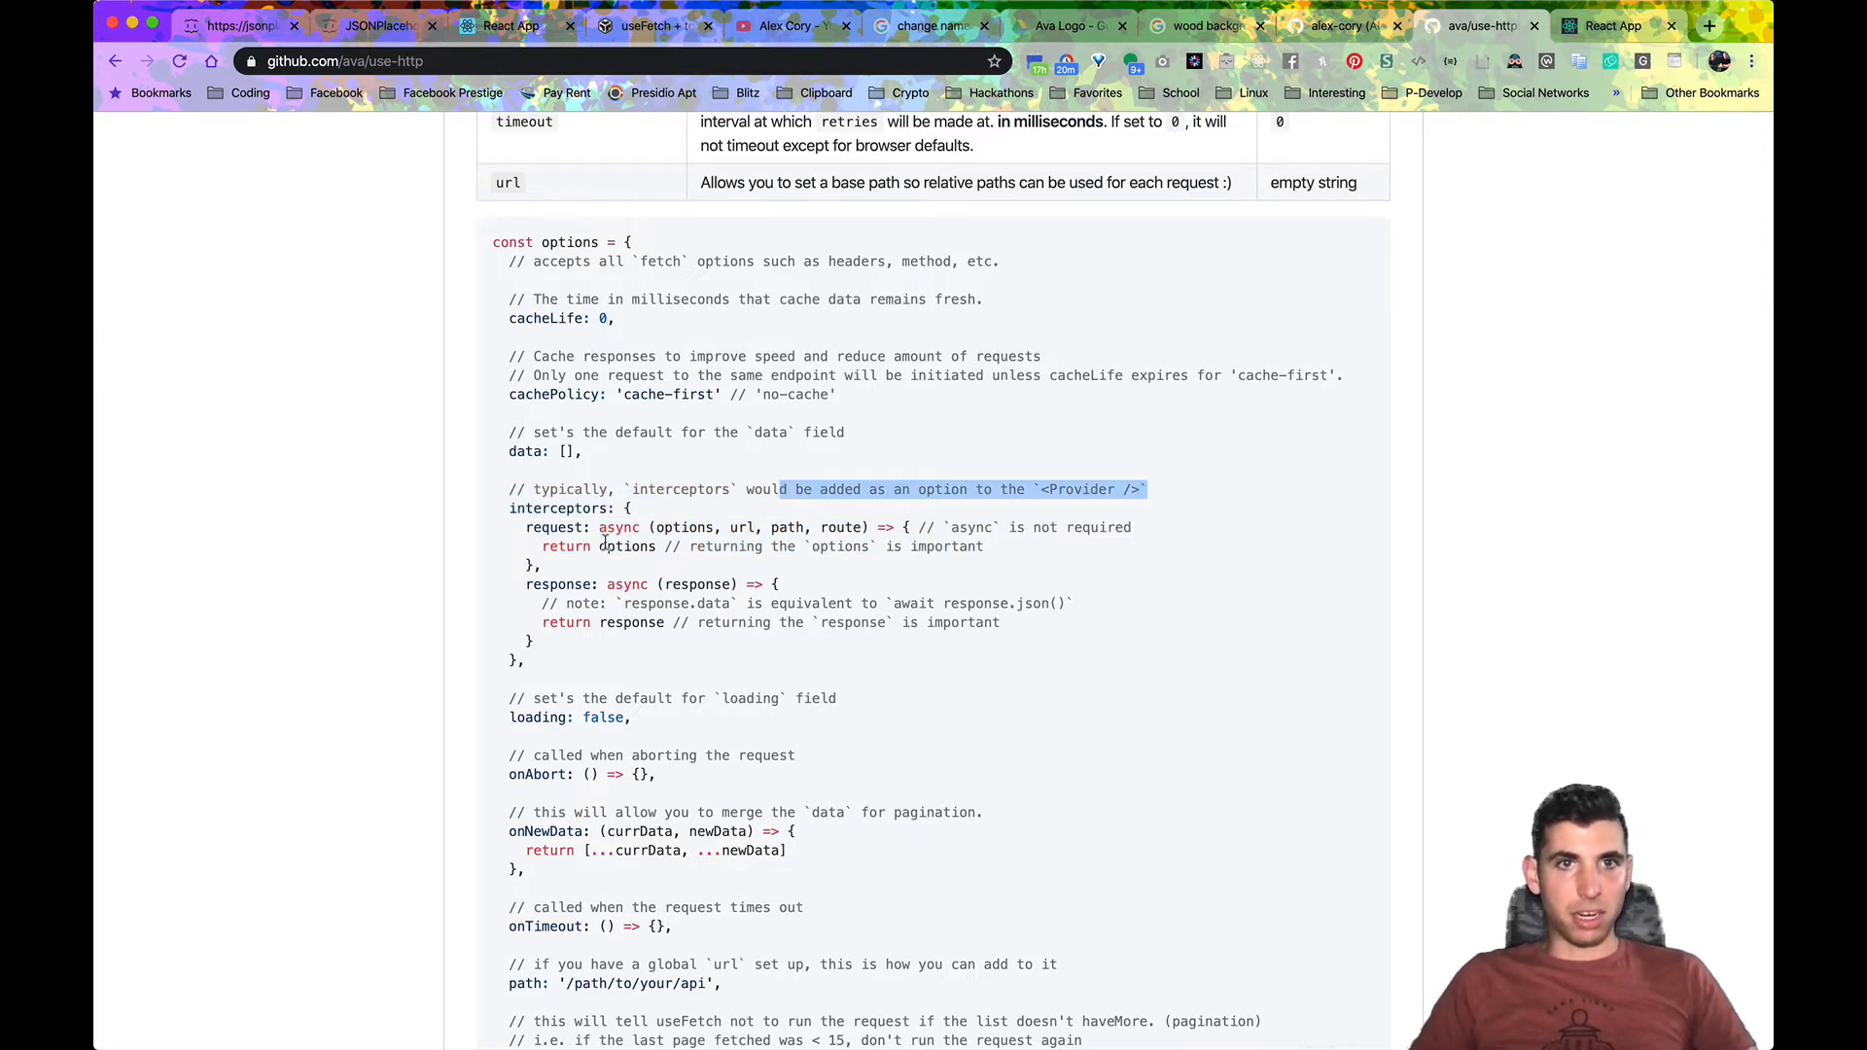
Step: Highlight the whole interceptors block of the options example, then move on to the to-do section
drag(780, 489, 572, 603)
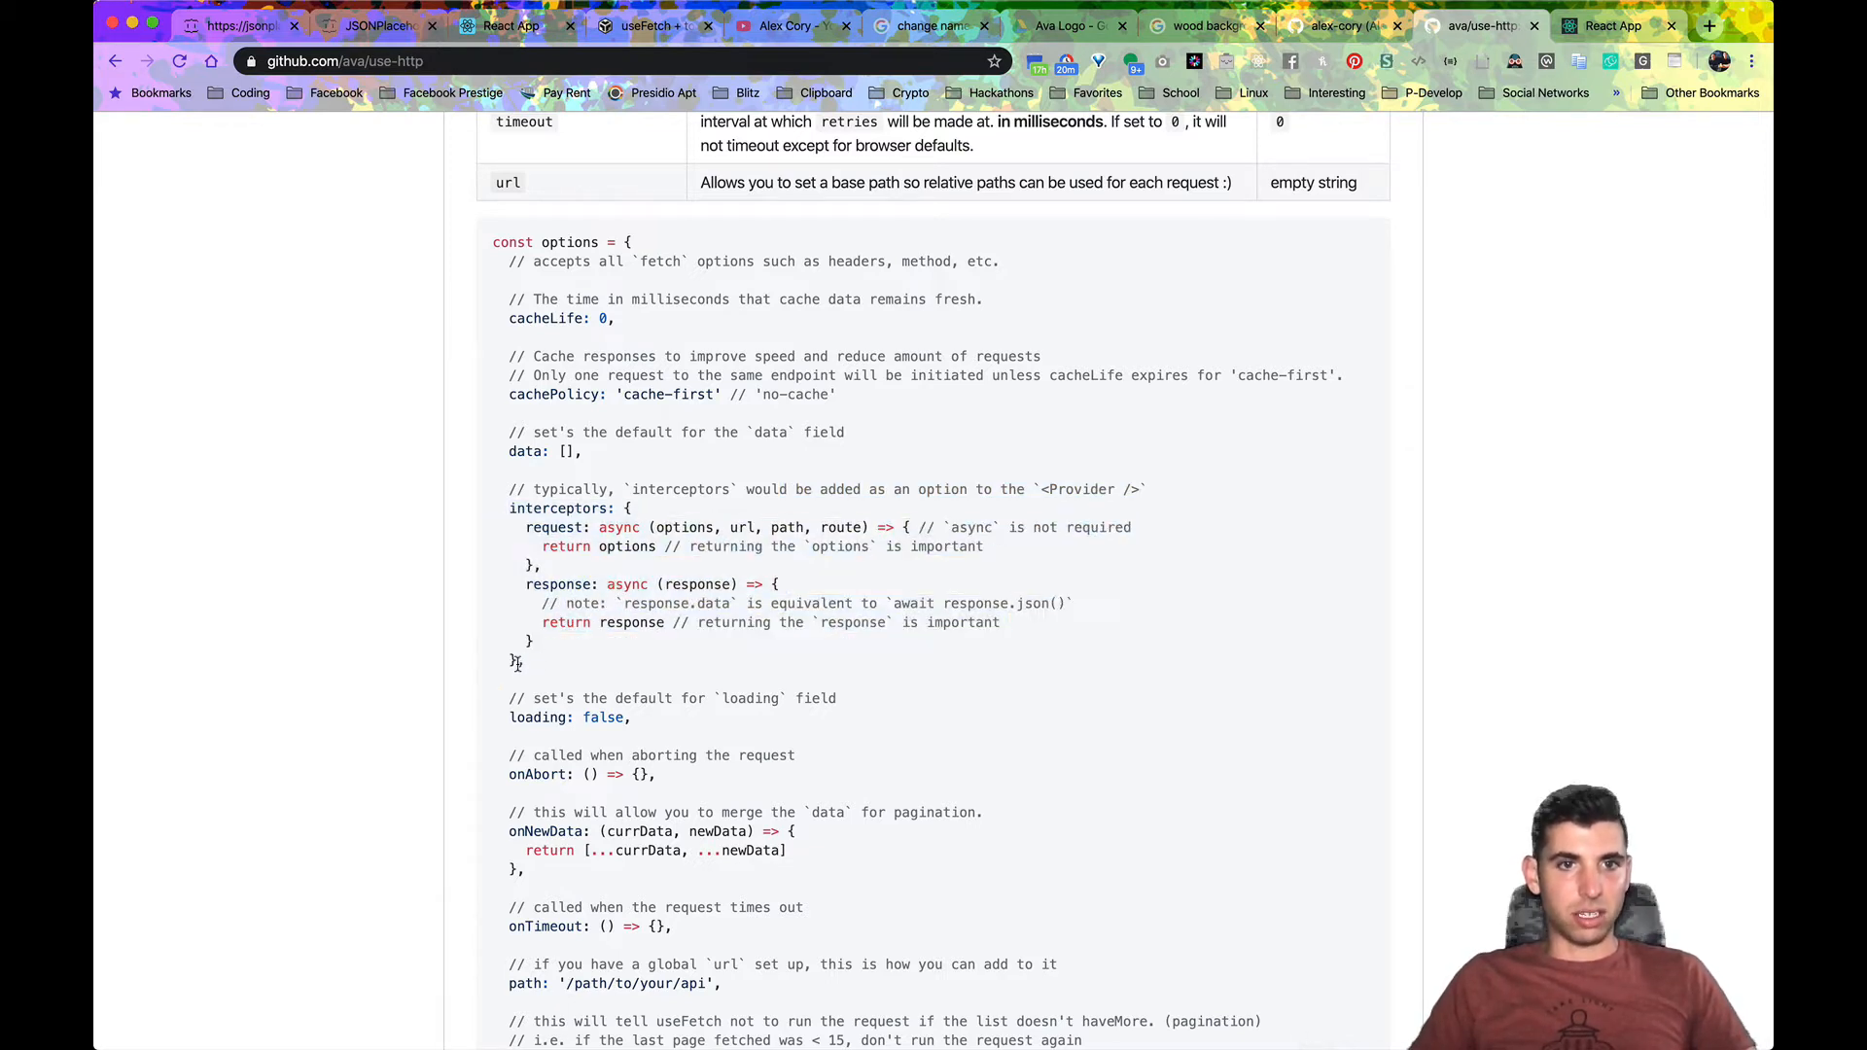
drag(507, 508, 525, 661)
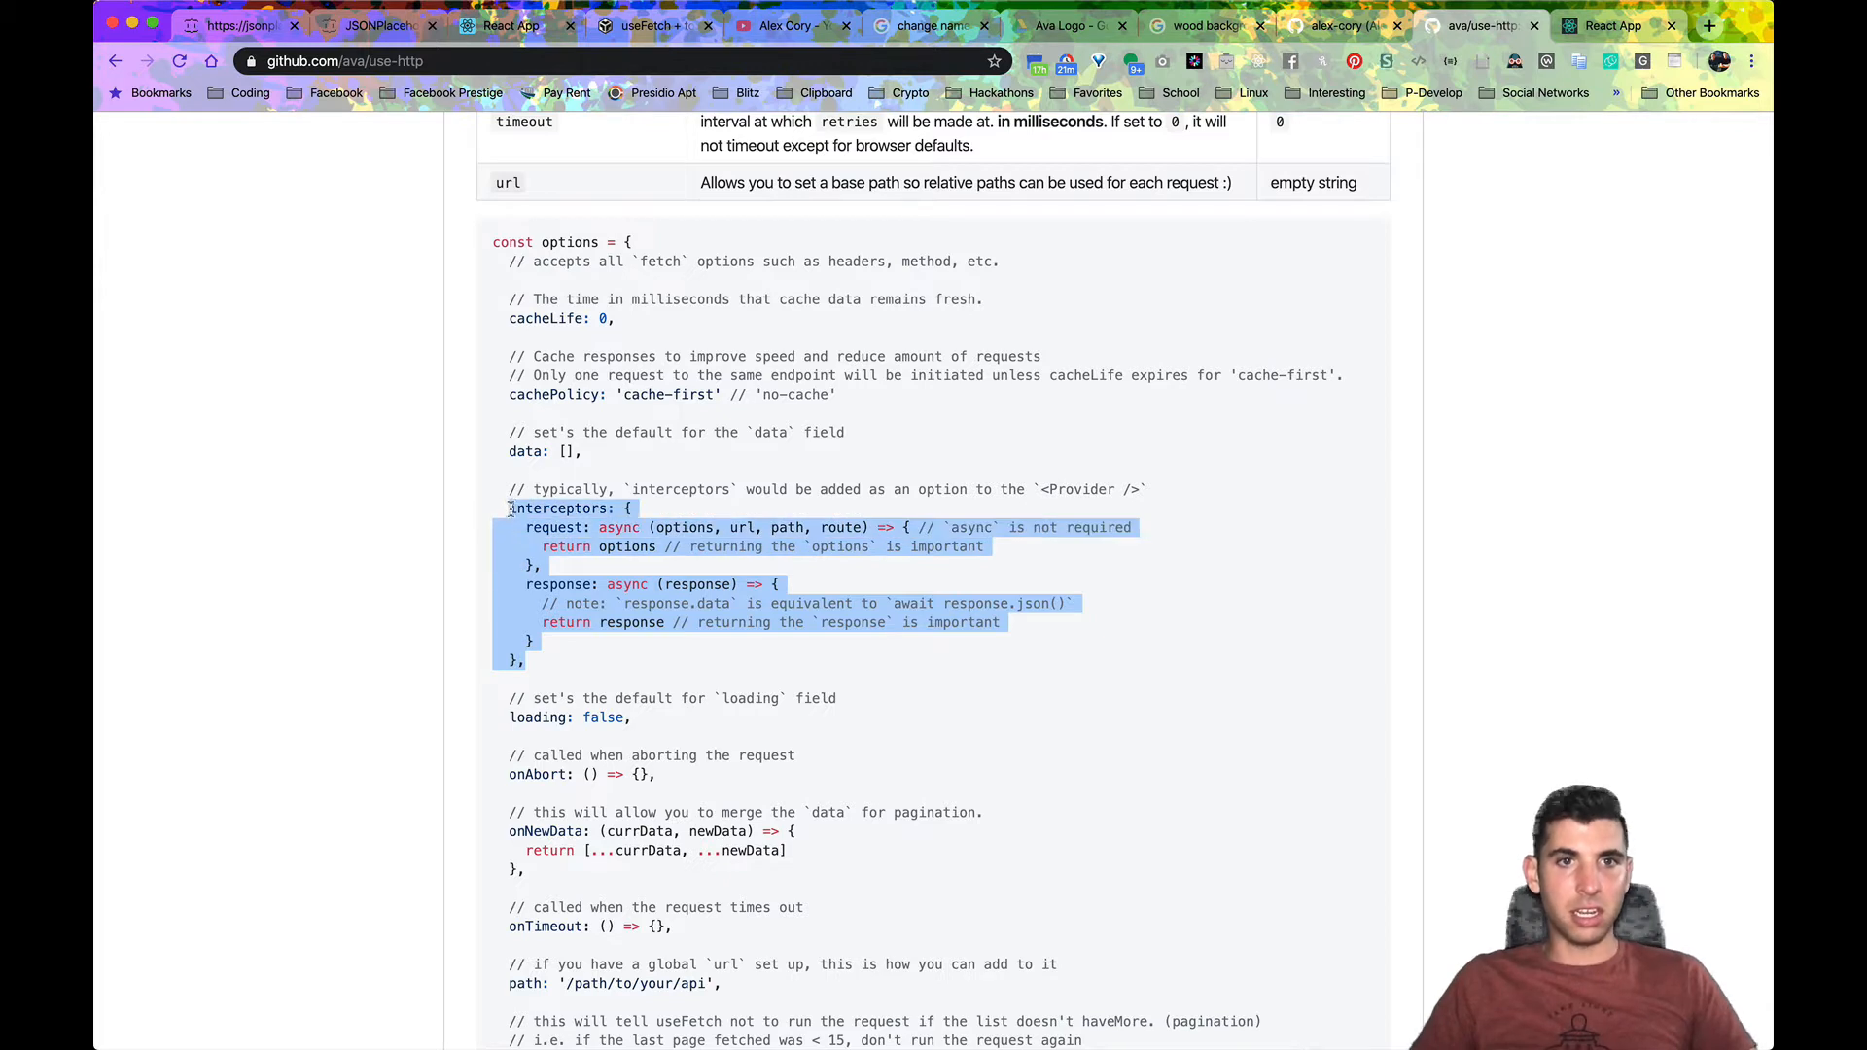
click(656, 547)
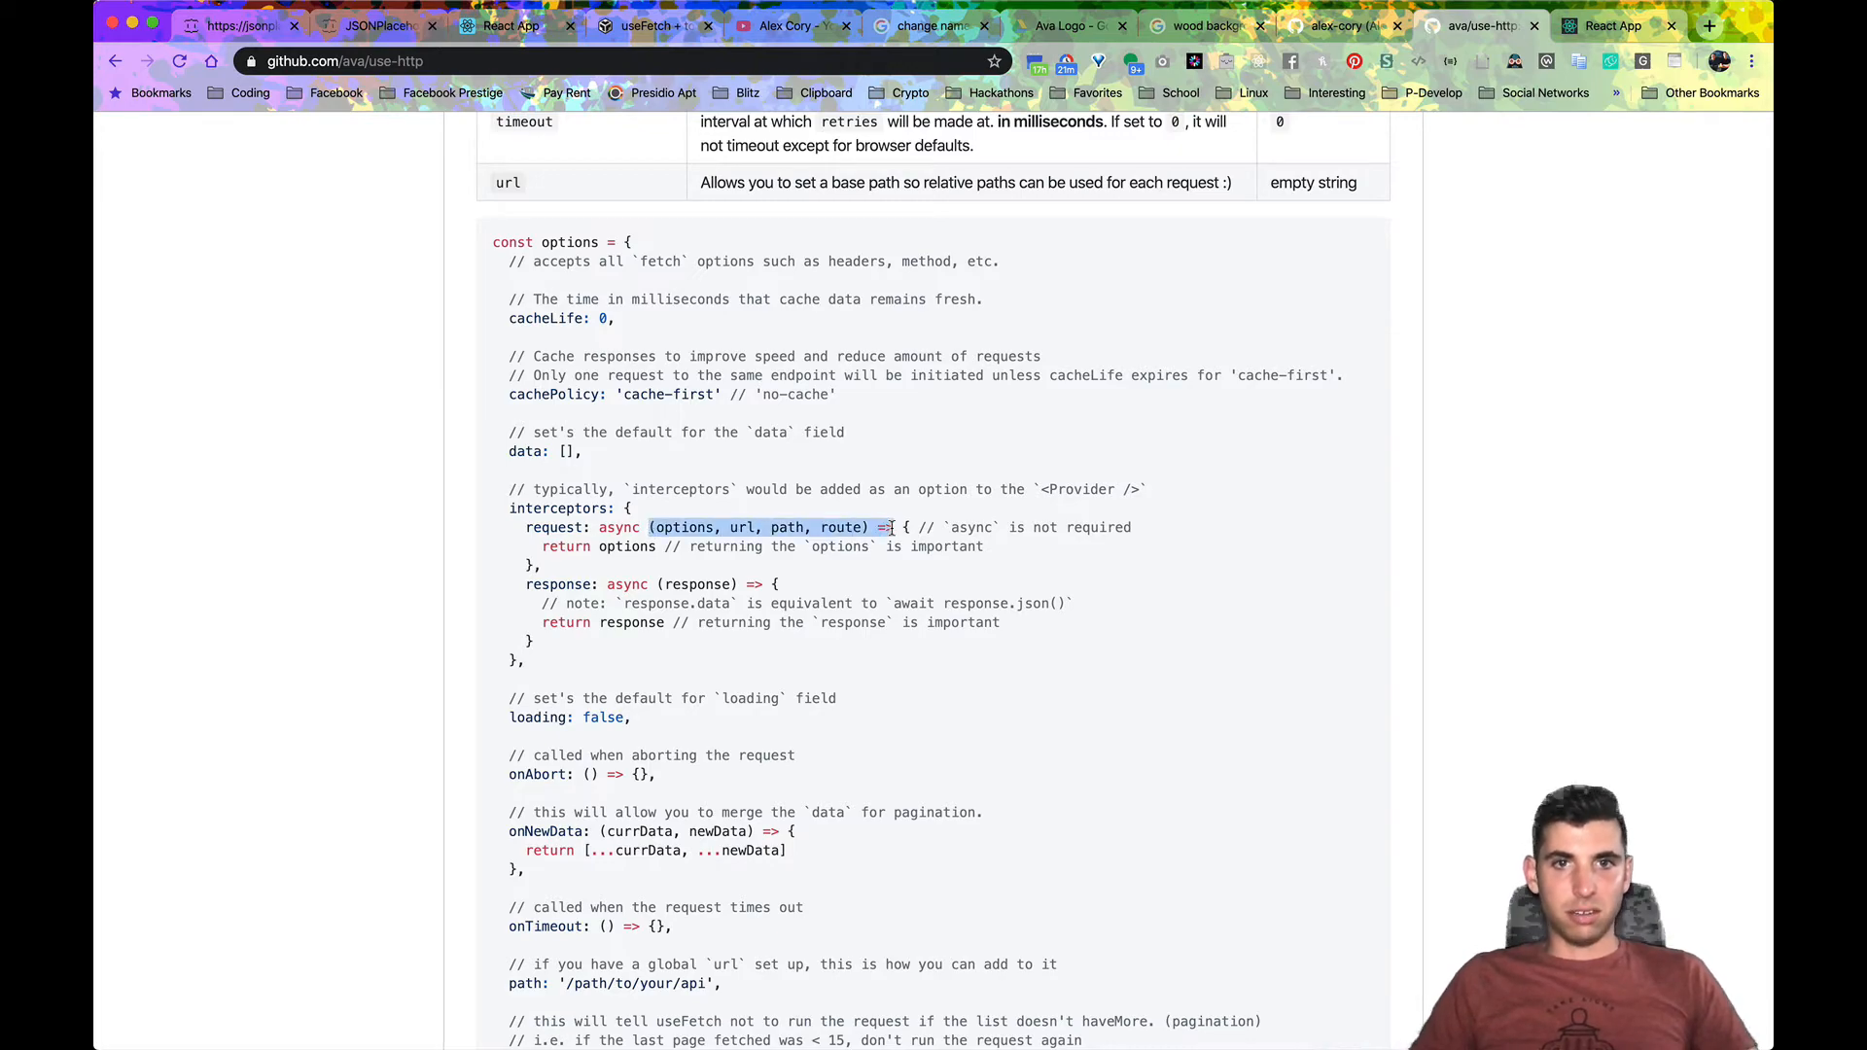
scroll(down, 3)
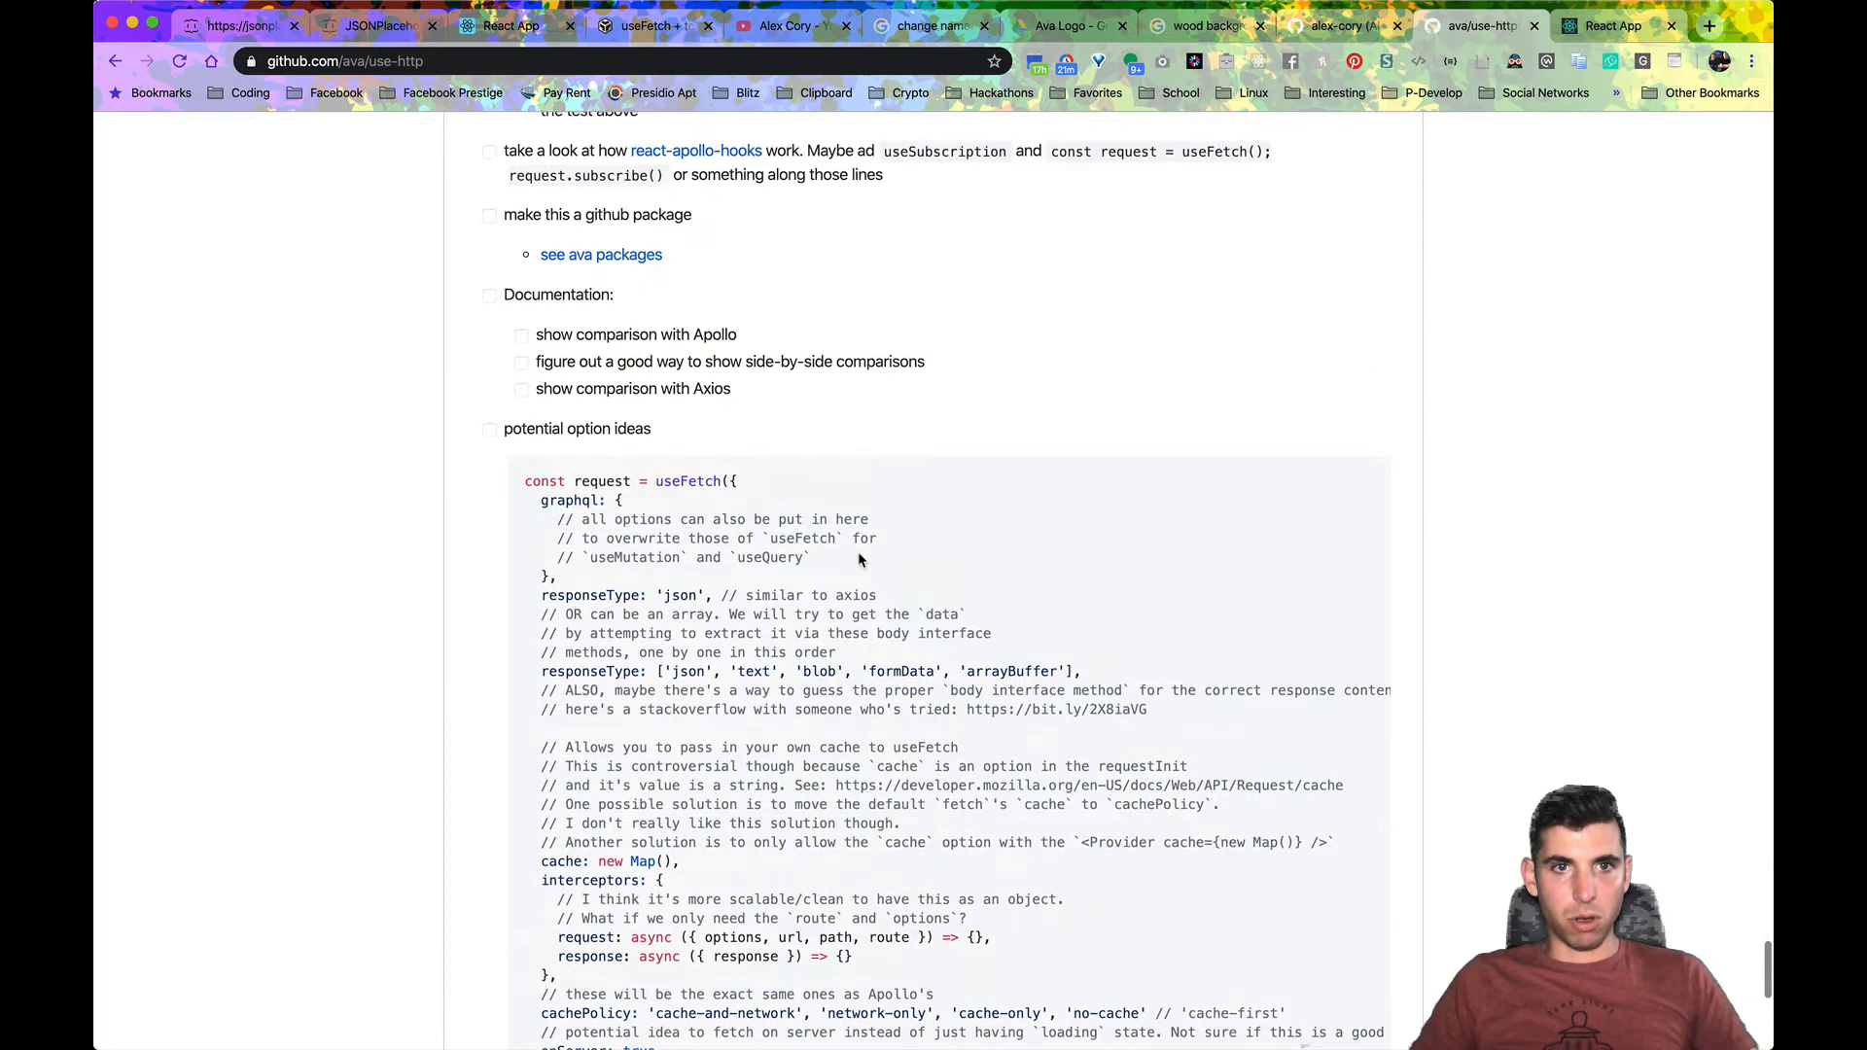
scroll(down, 3)
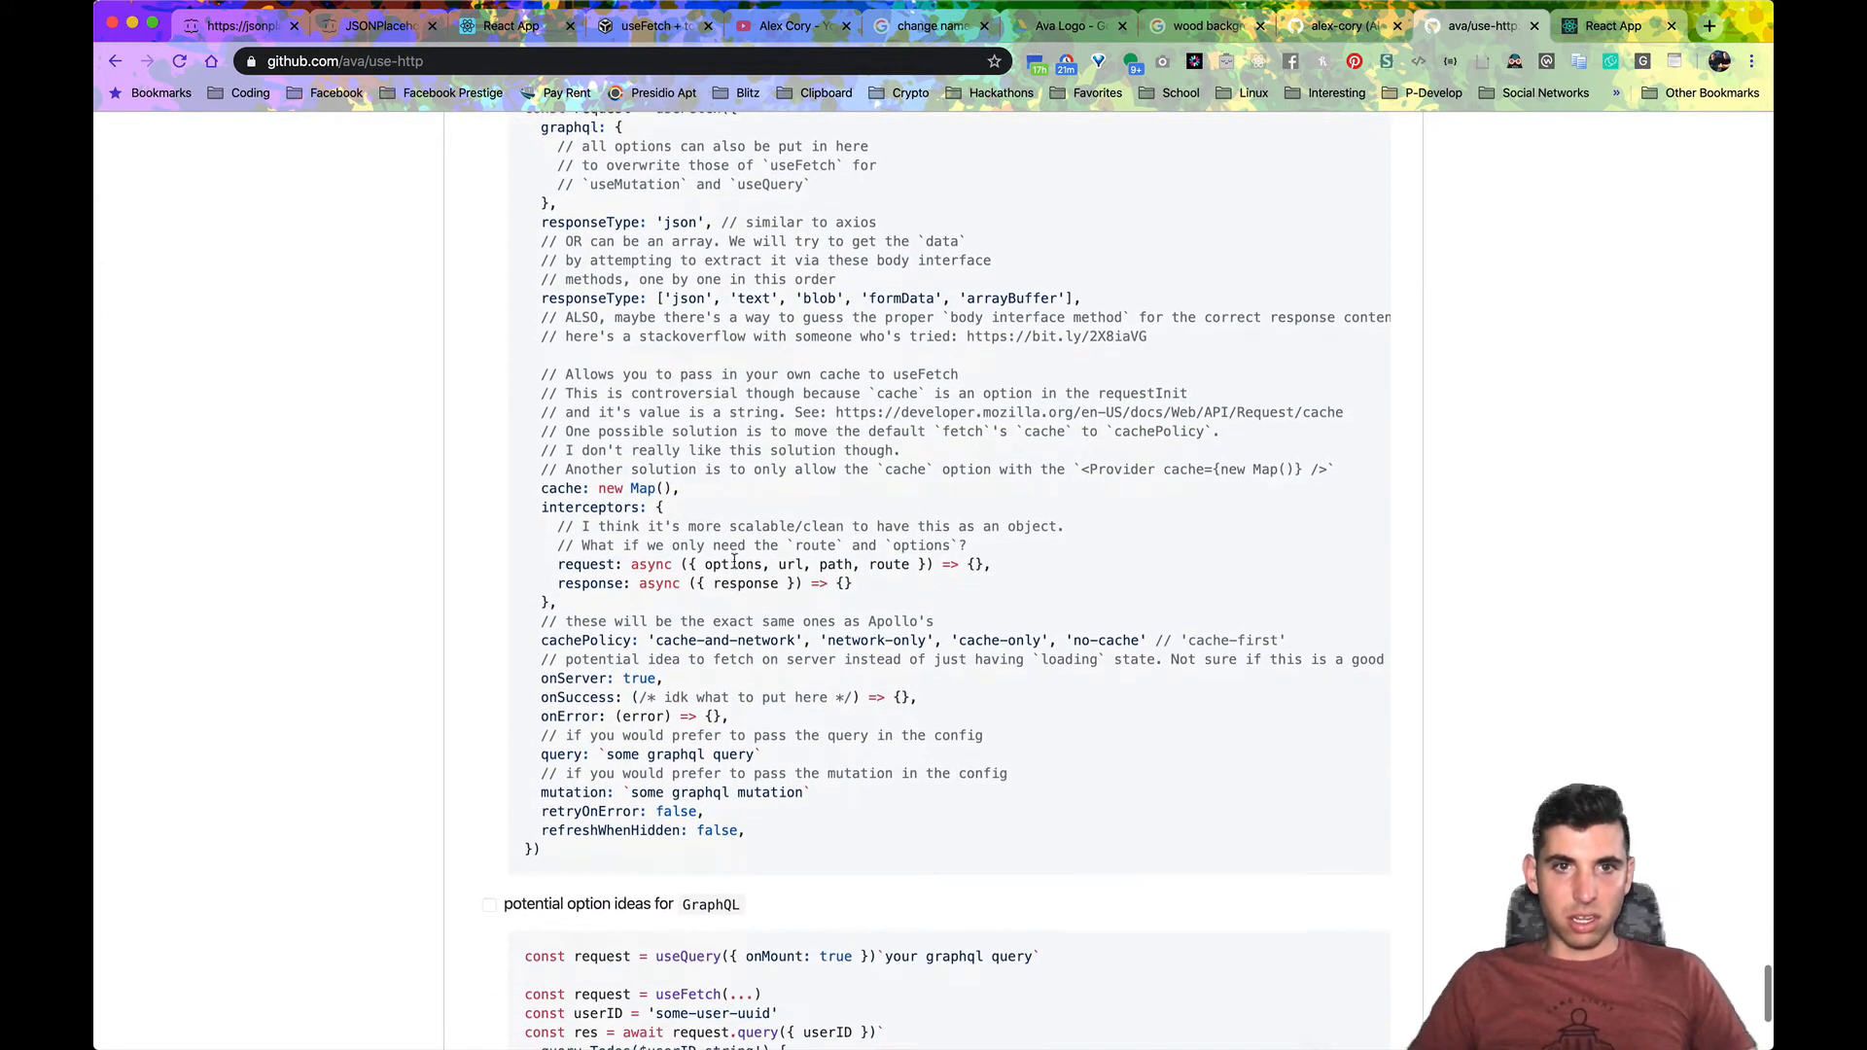
drag(683, 564, 916, 564)
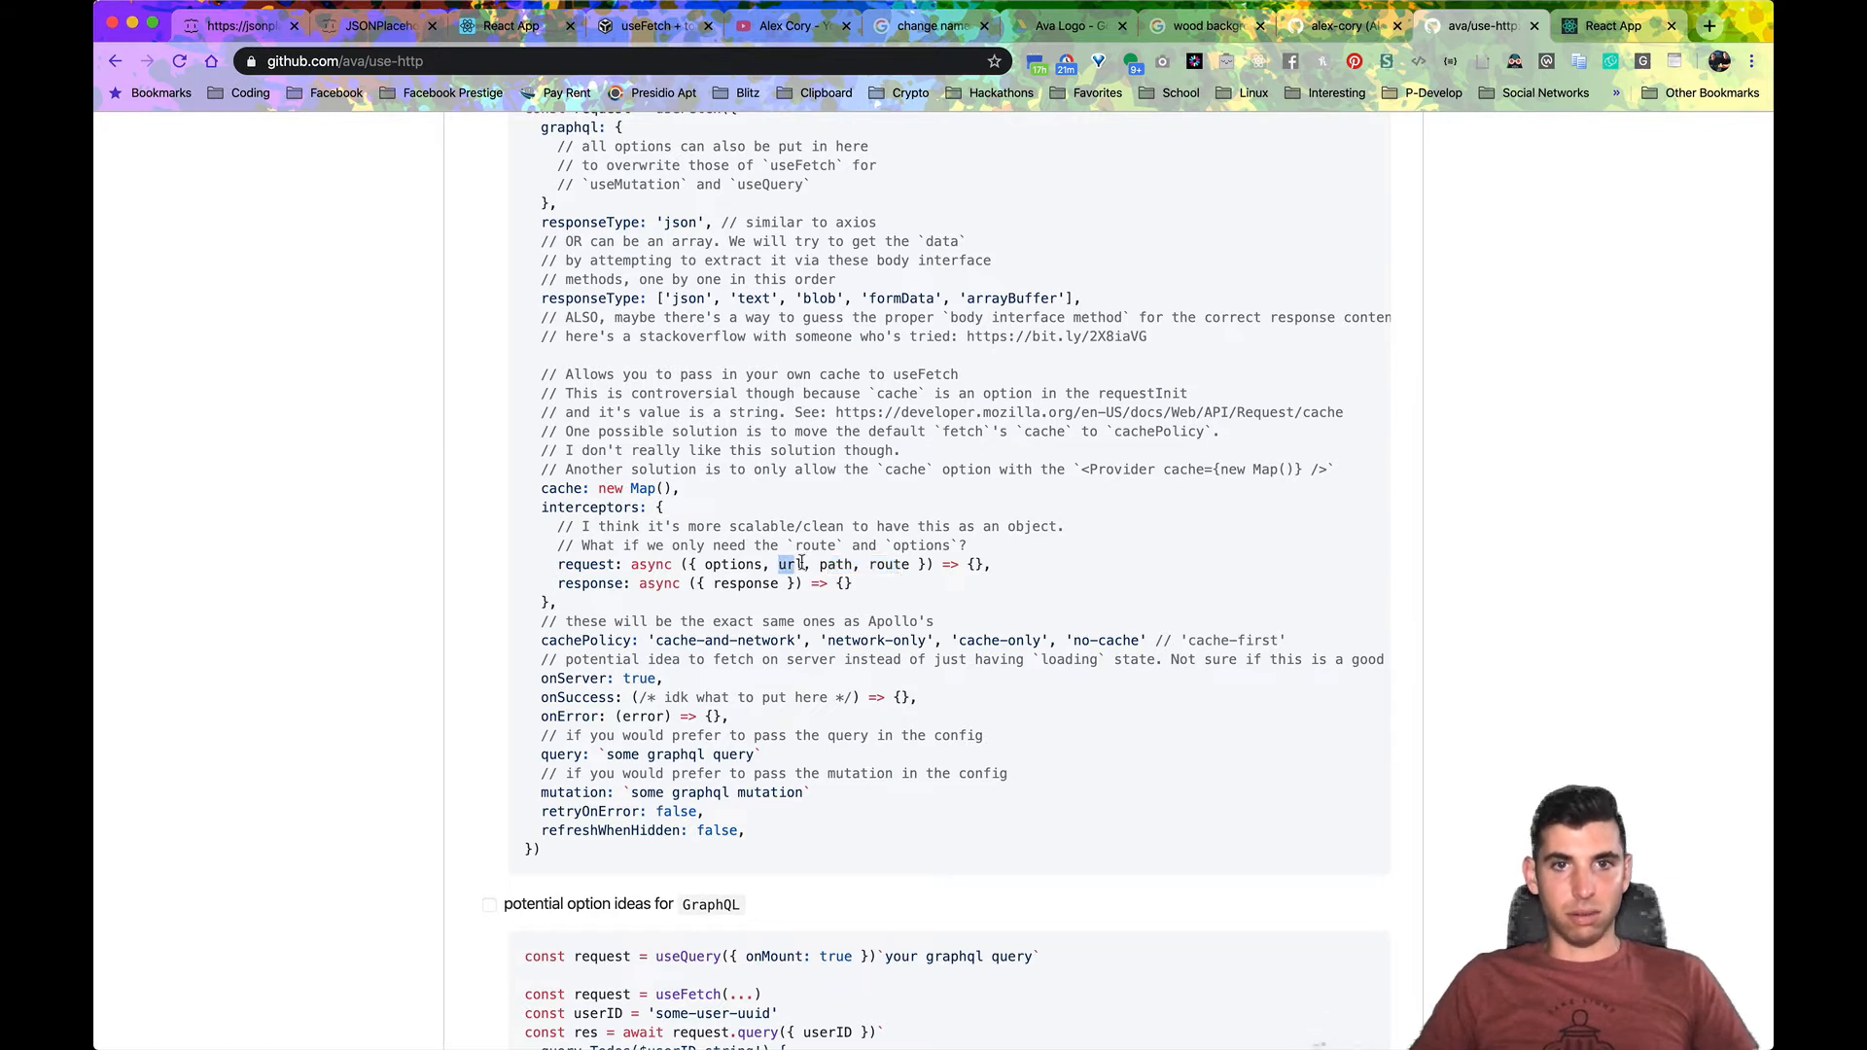
drag(784, 564, 910, 564)
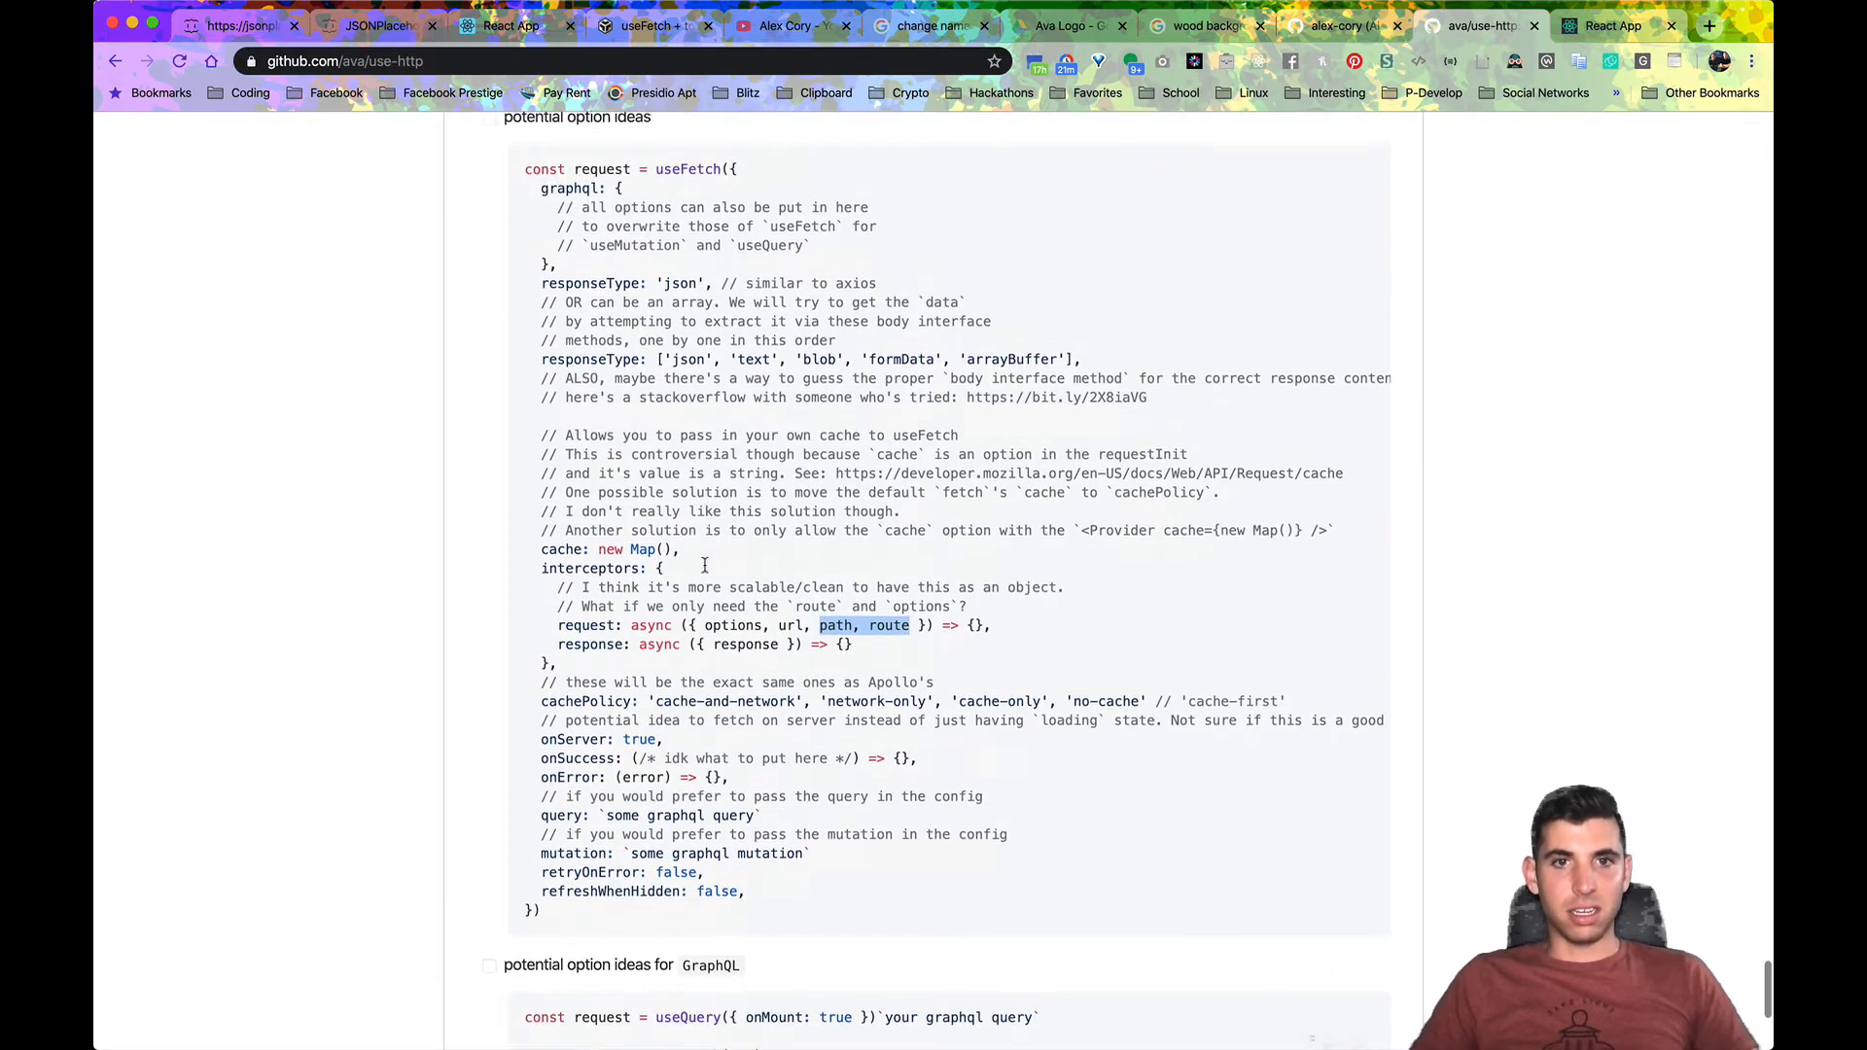
scroll(down, 3)
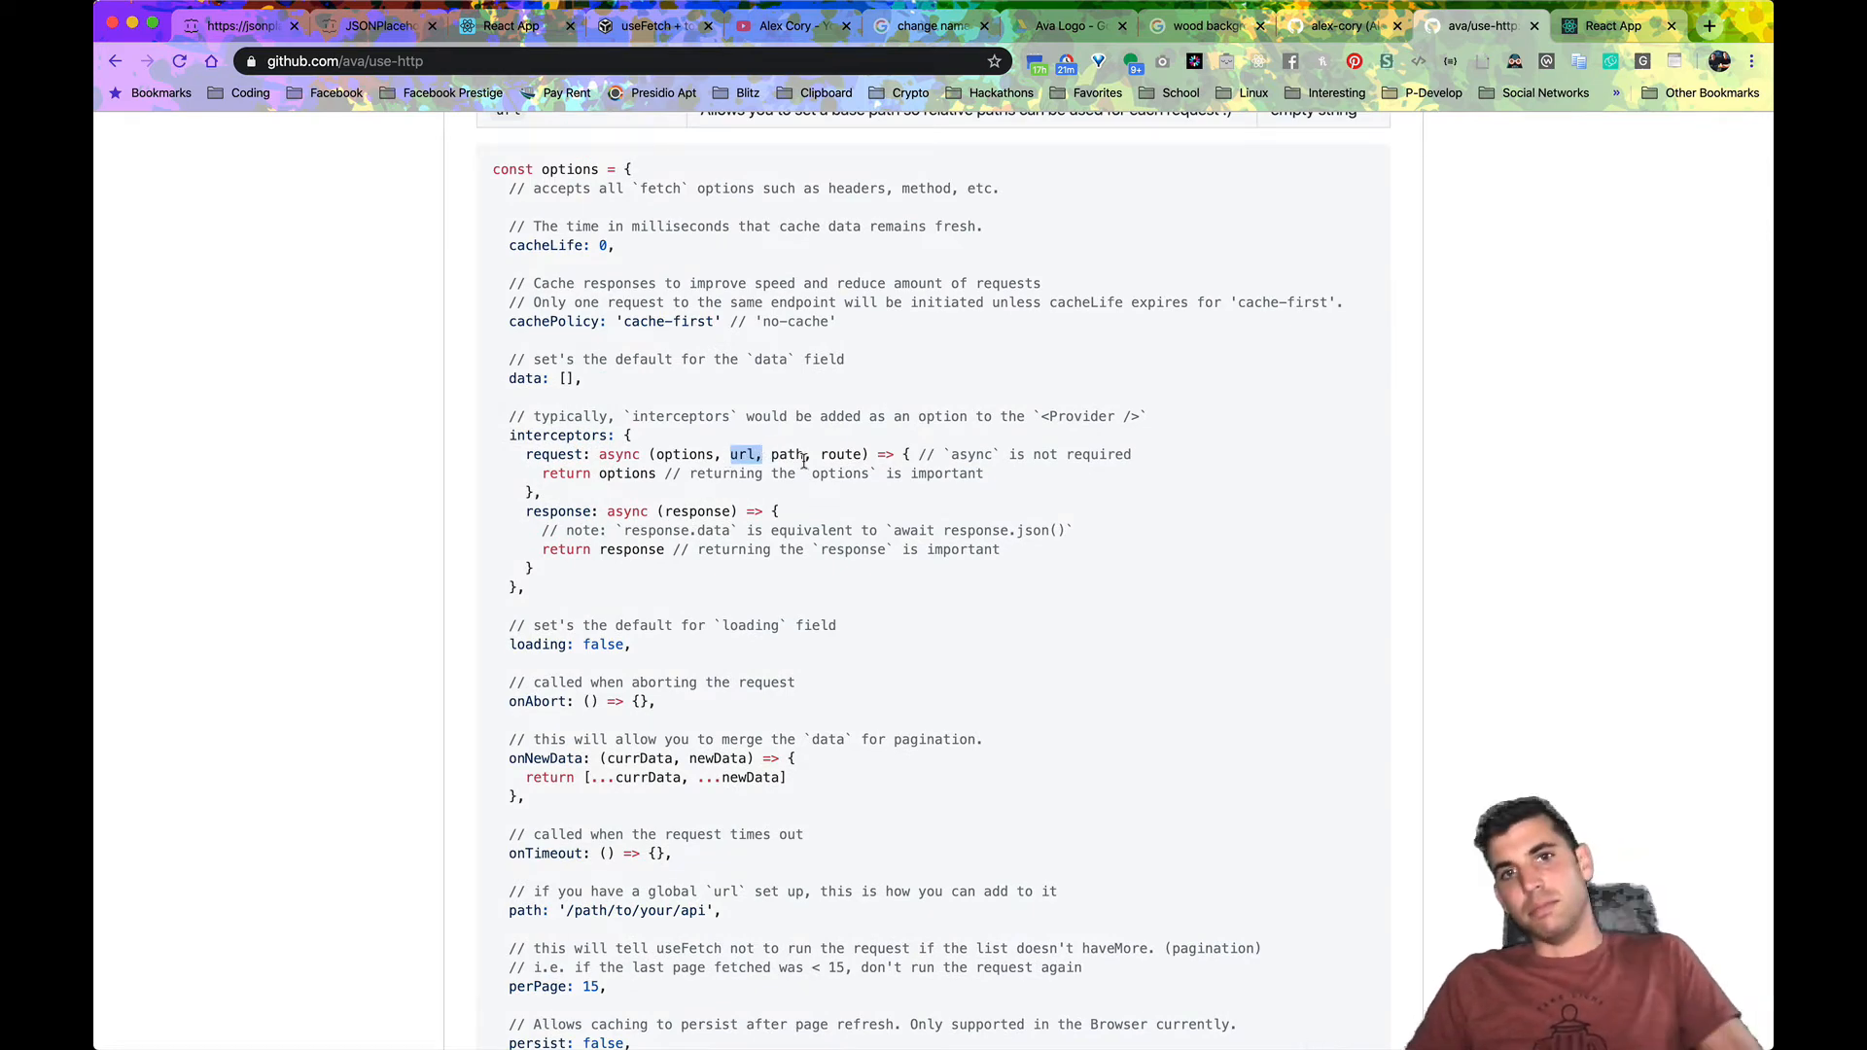
Step: View the running React todo app at localhost:3000 with DevTools Network, then switch to VS Code
key(cmd+tab)
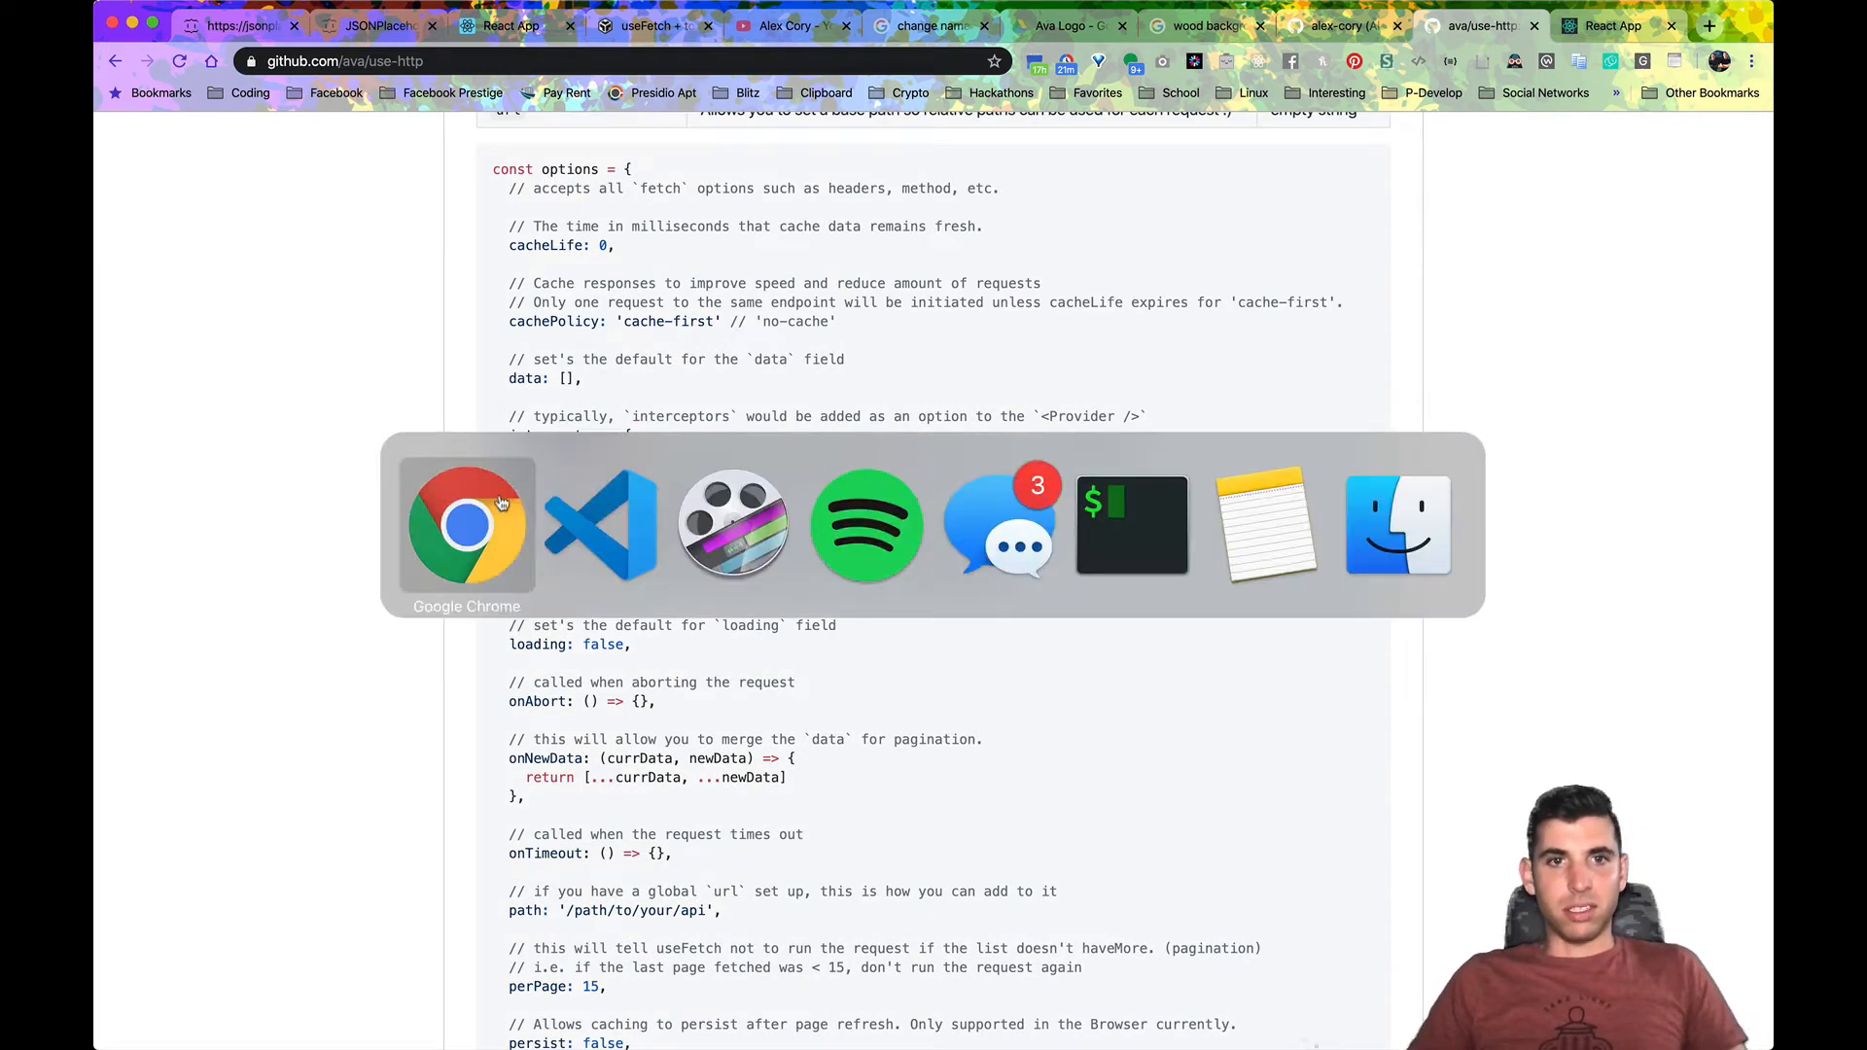
click(601, 526)
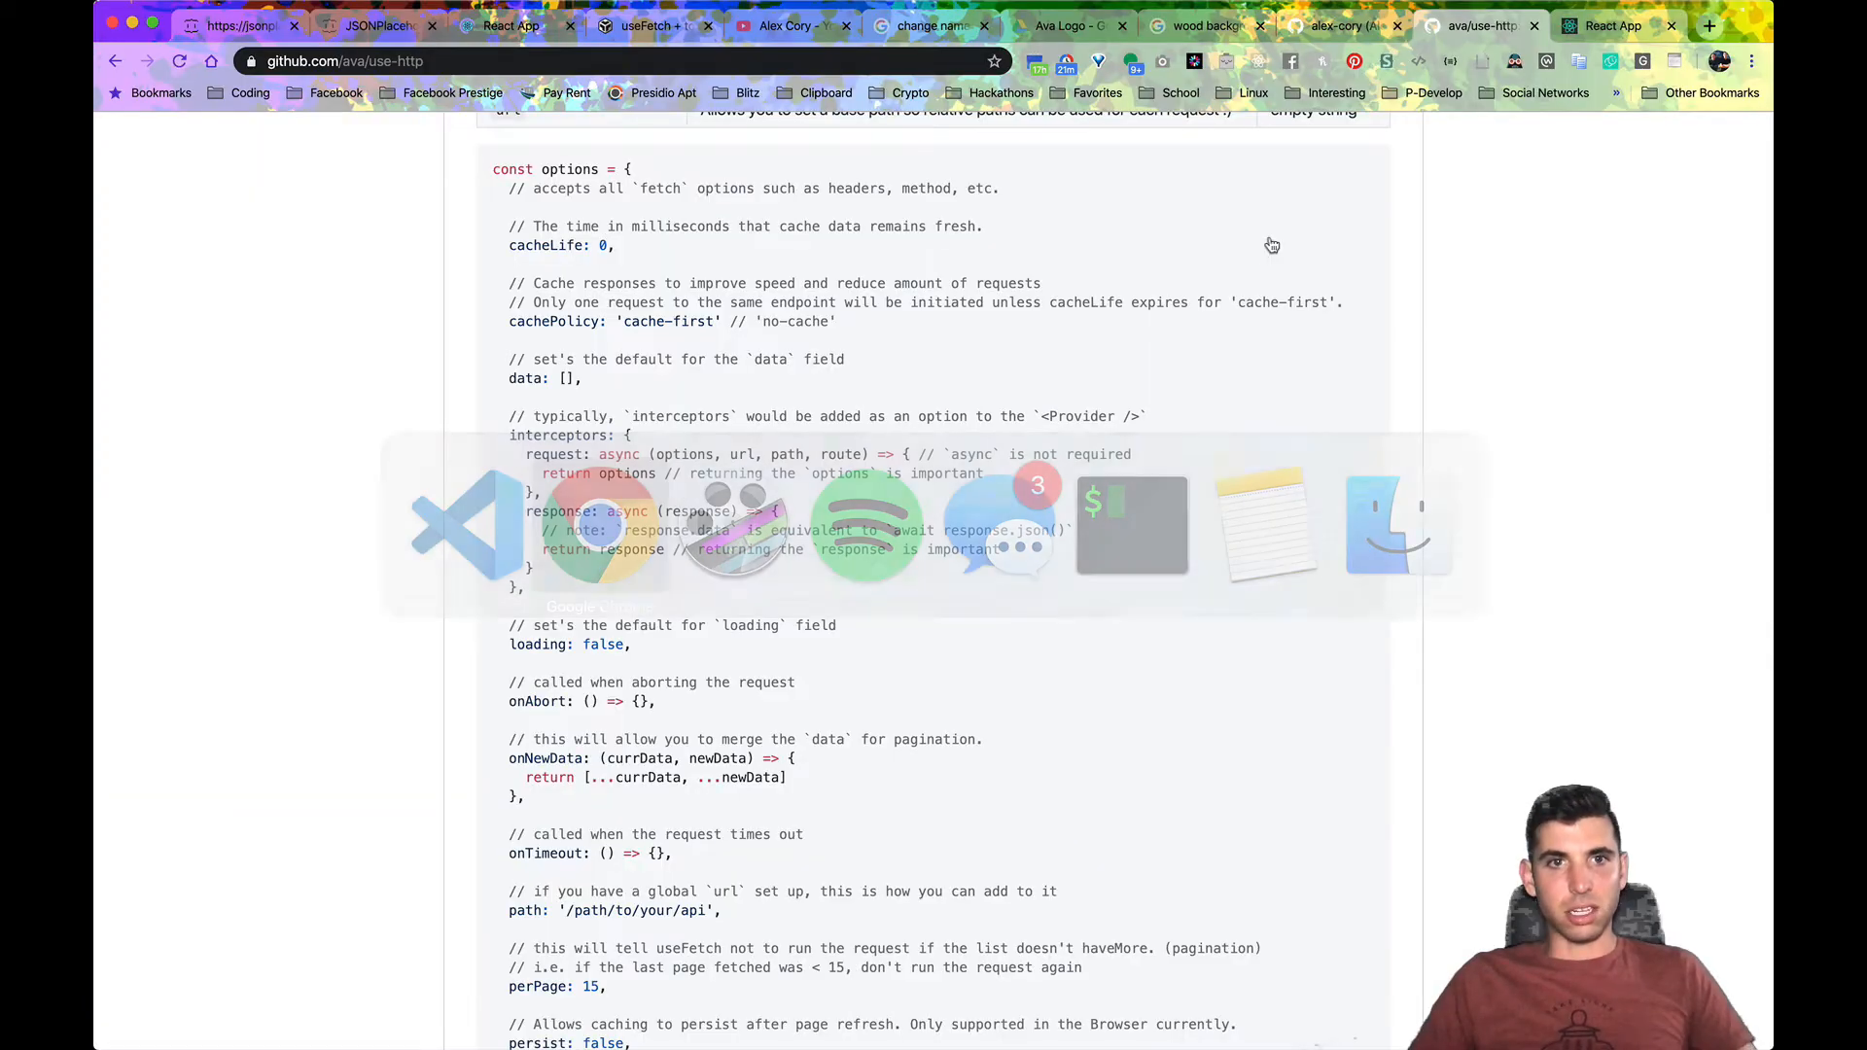
click(506, 25)
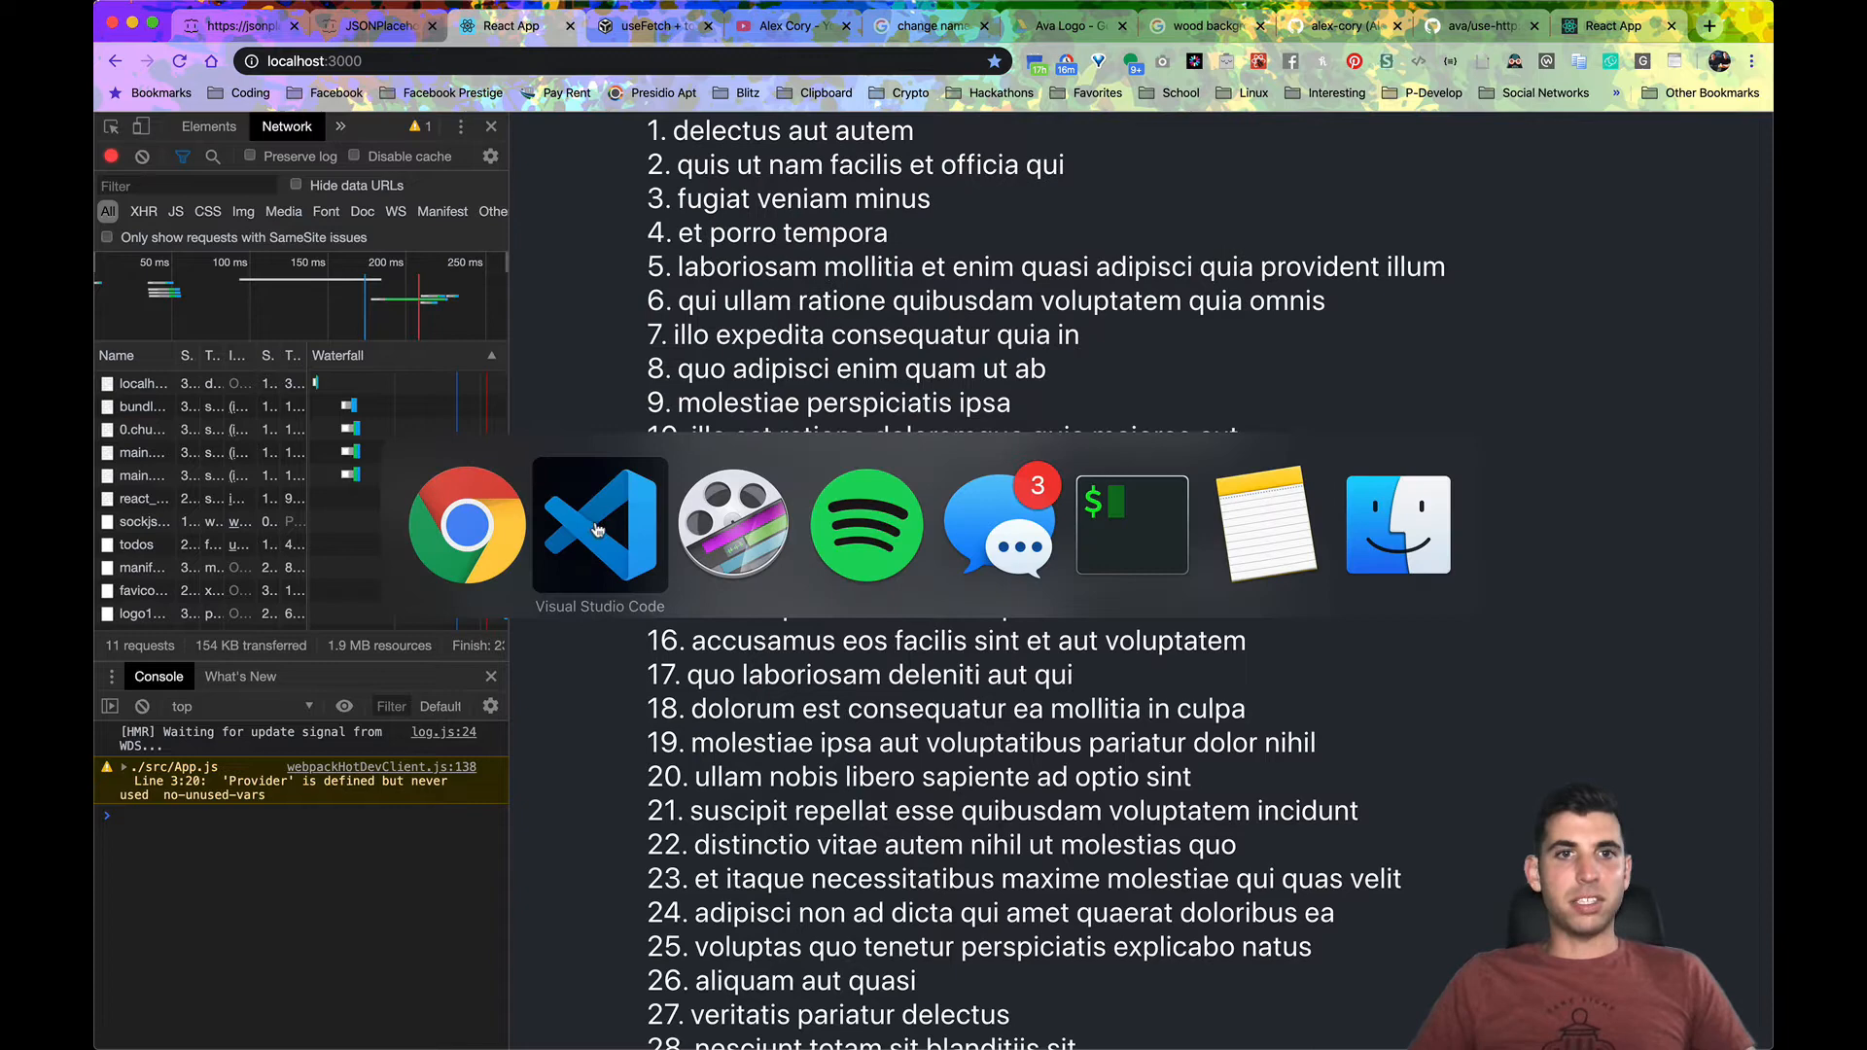
click(599, 523)
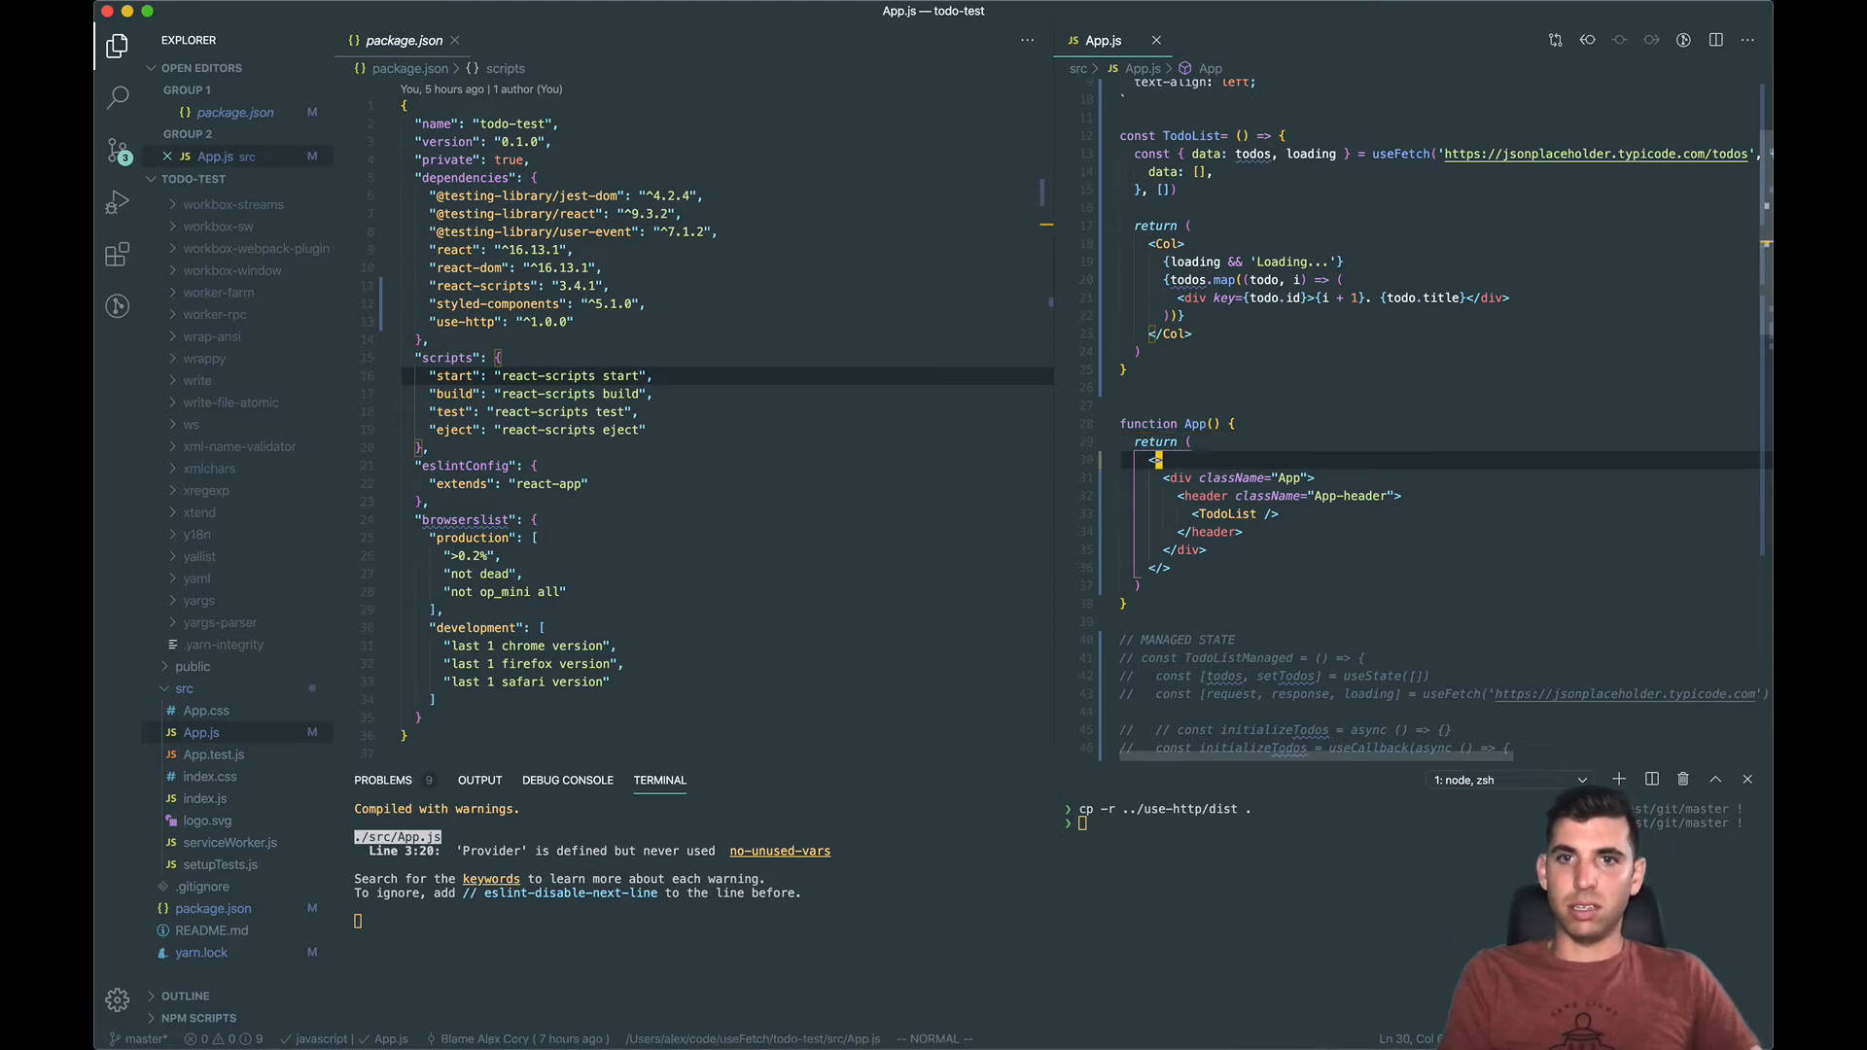
Step: Wrap the app in Provider with a globalOptions const whose interceptors hold request: async (options)
text(Provider options={globalO)
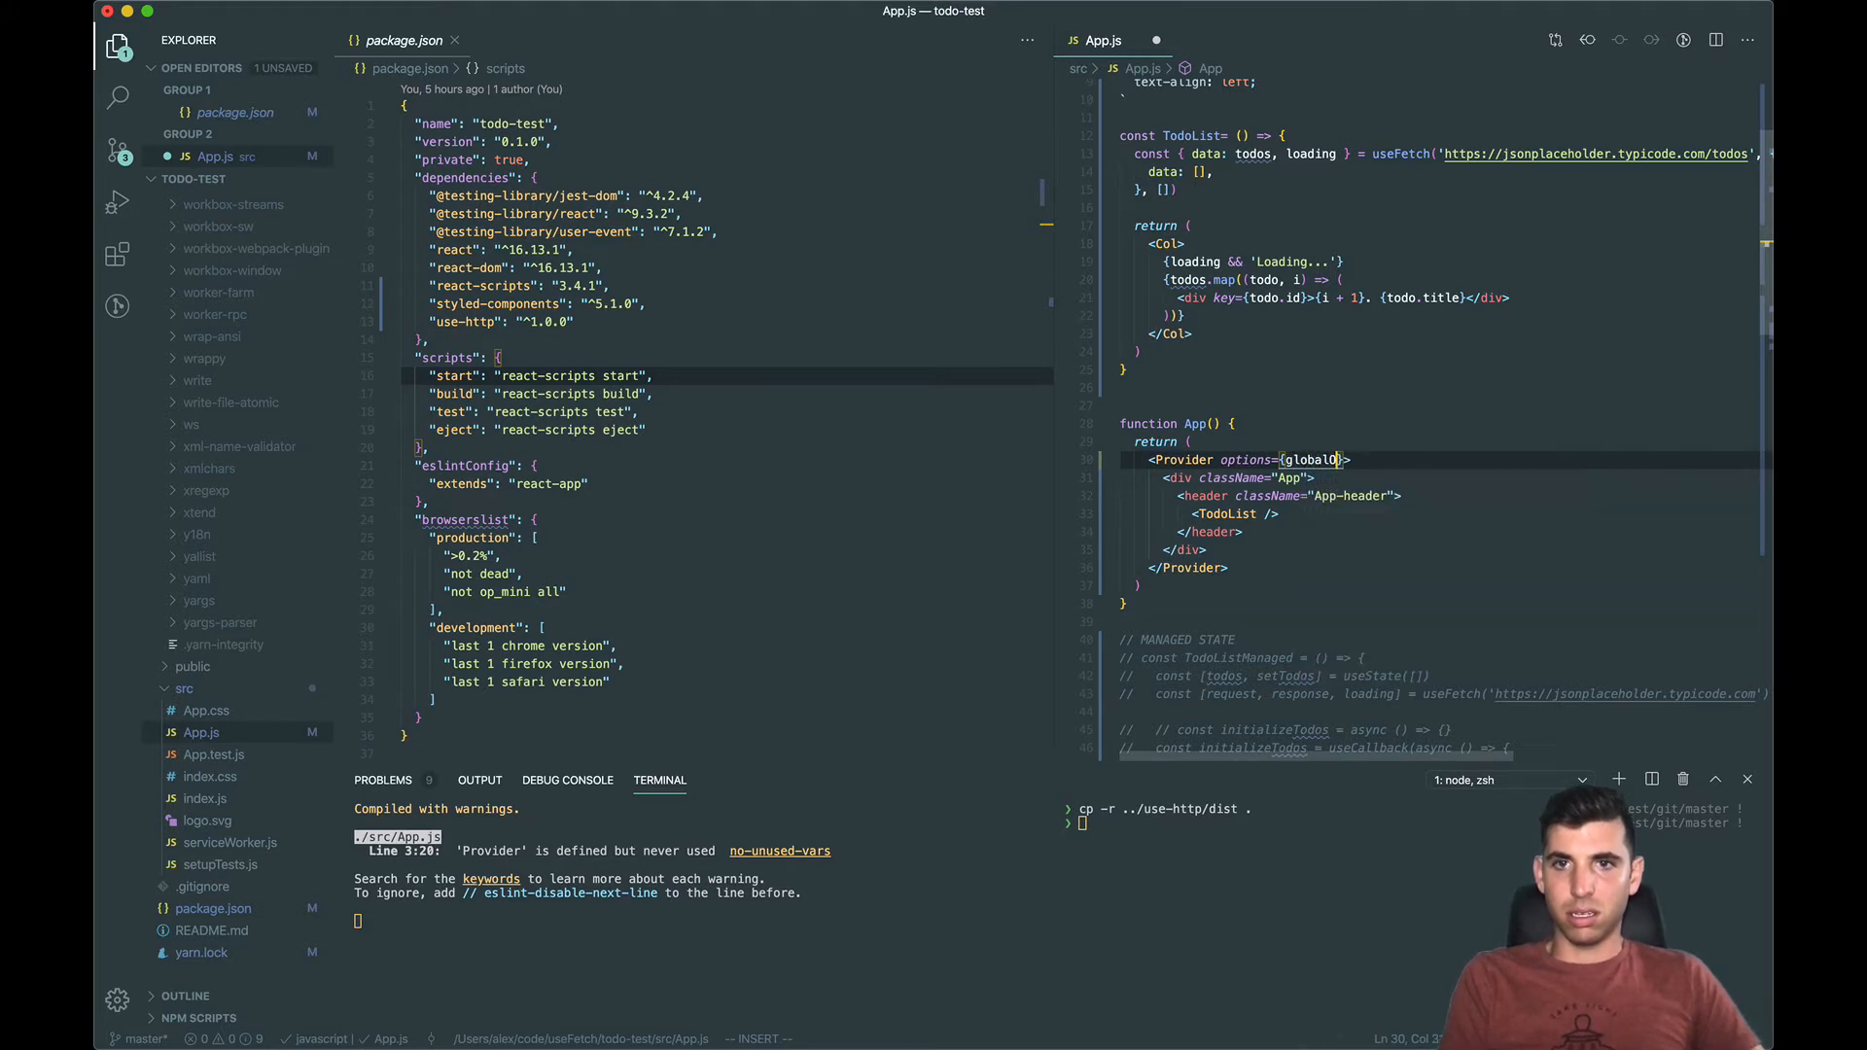
text(const globalOptions =)
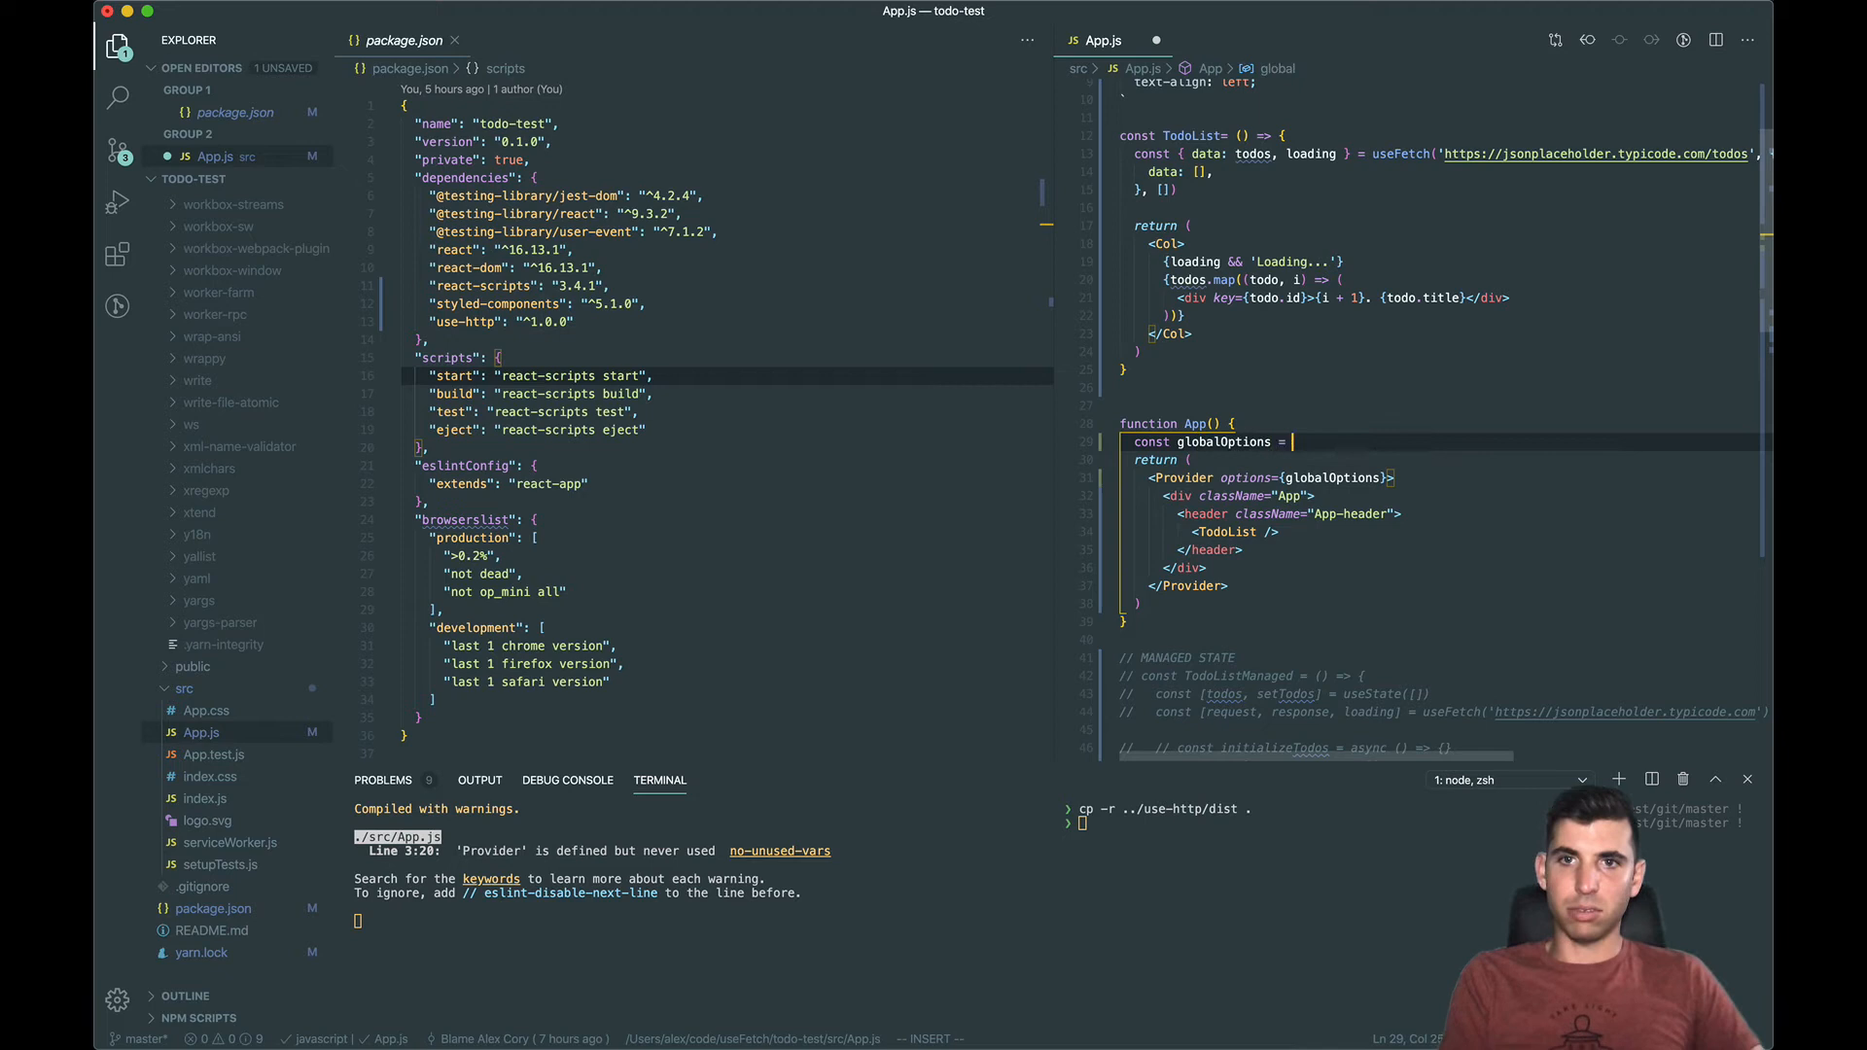
text(intercerteptors: {)
text(request)
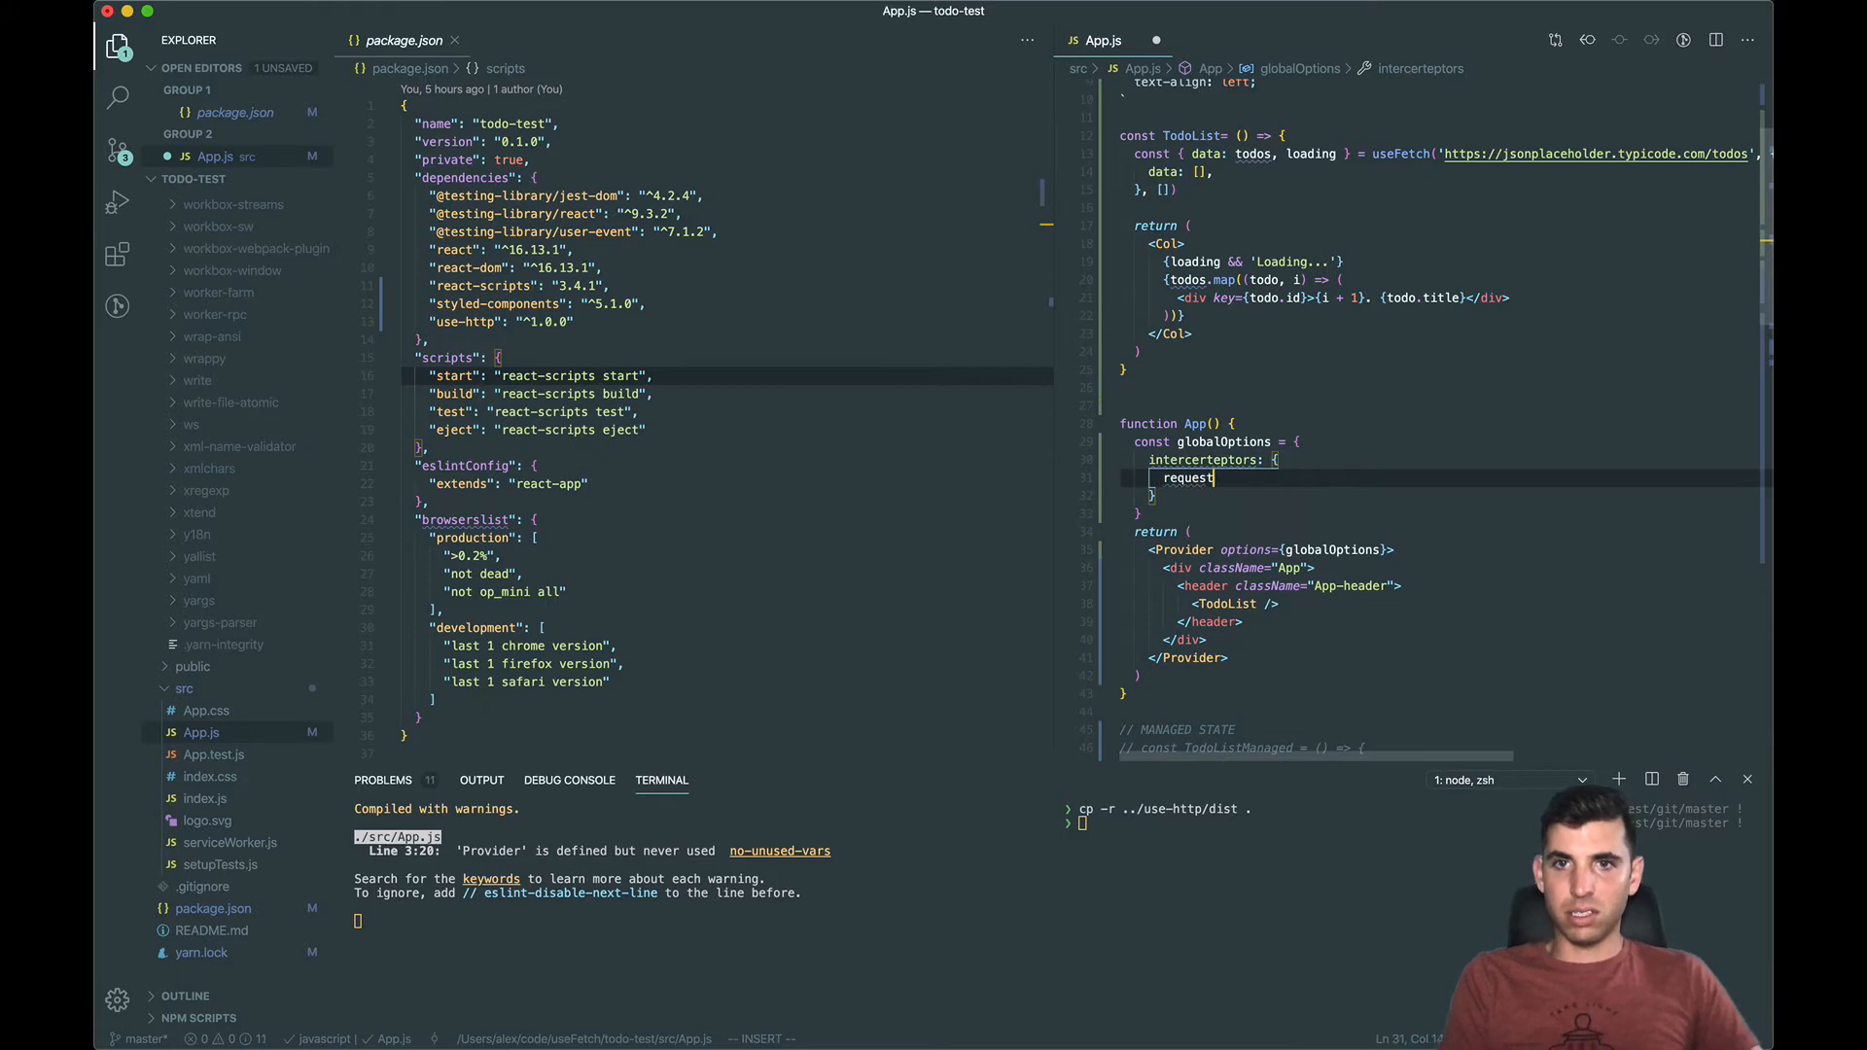
text(async ())
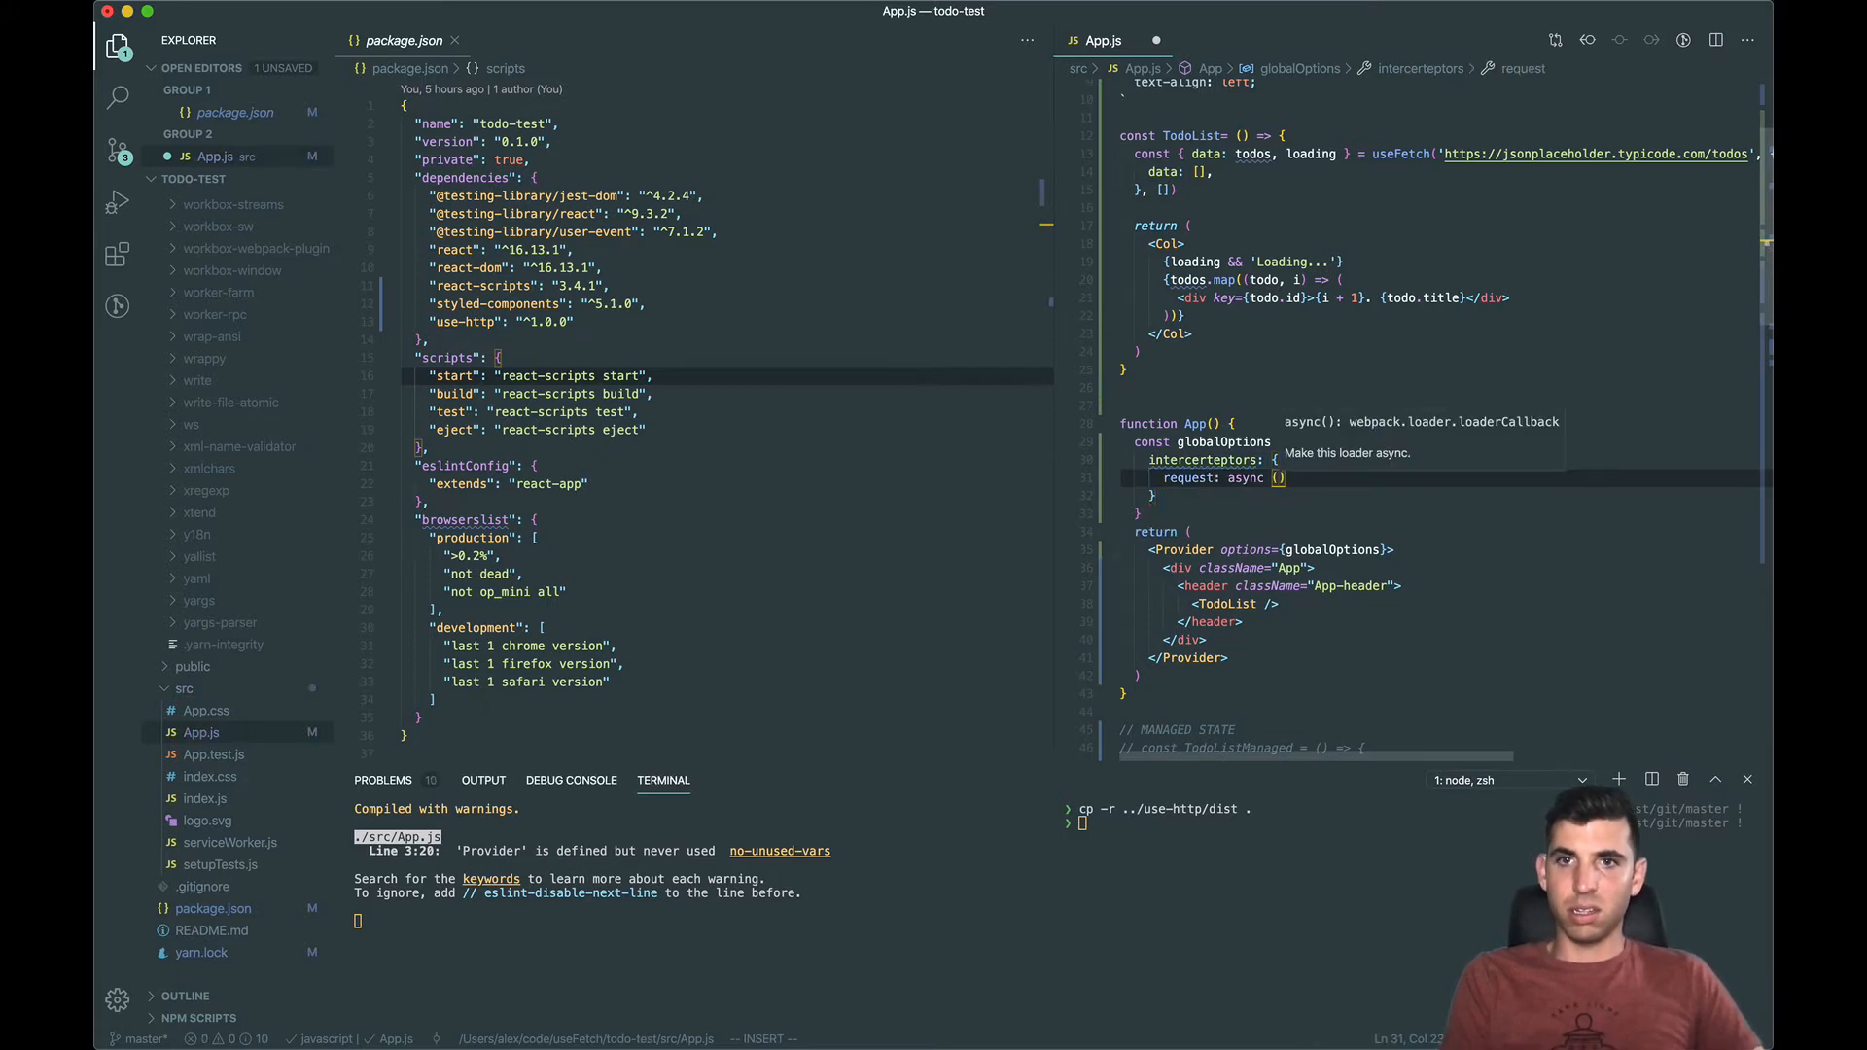
text(options)
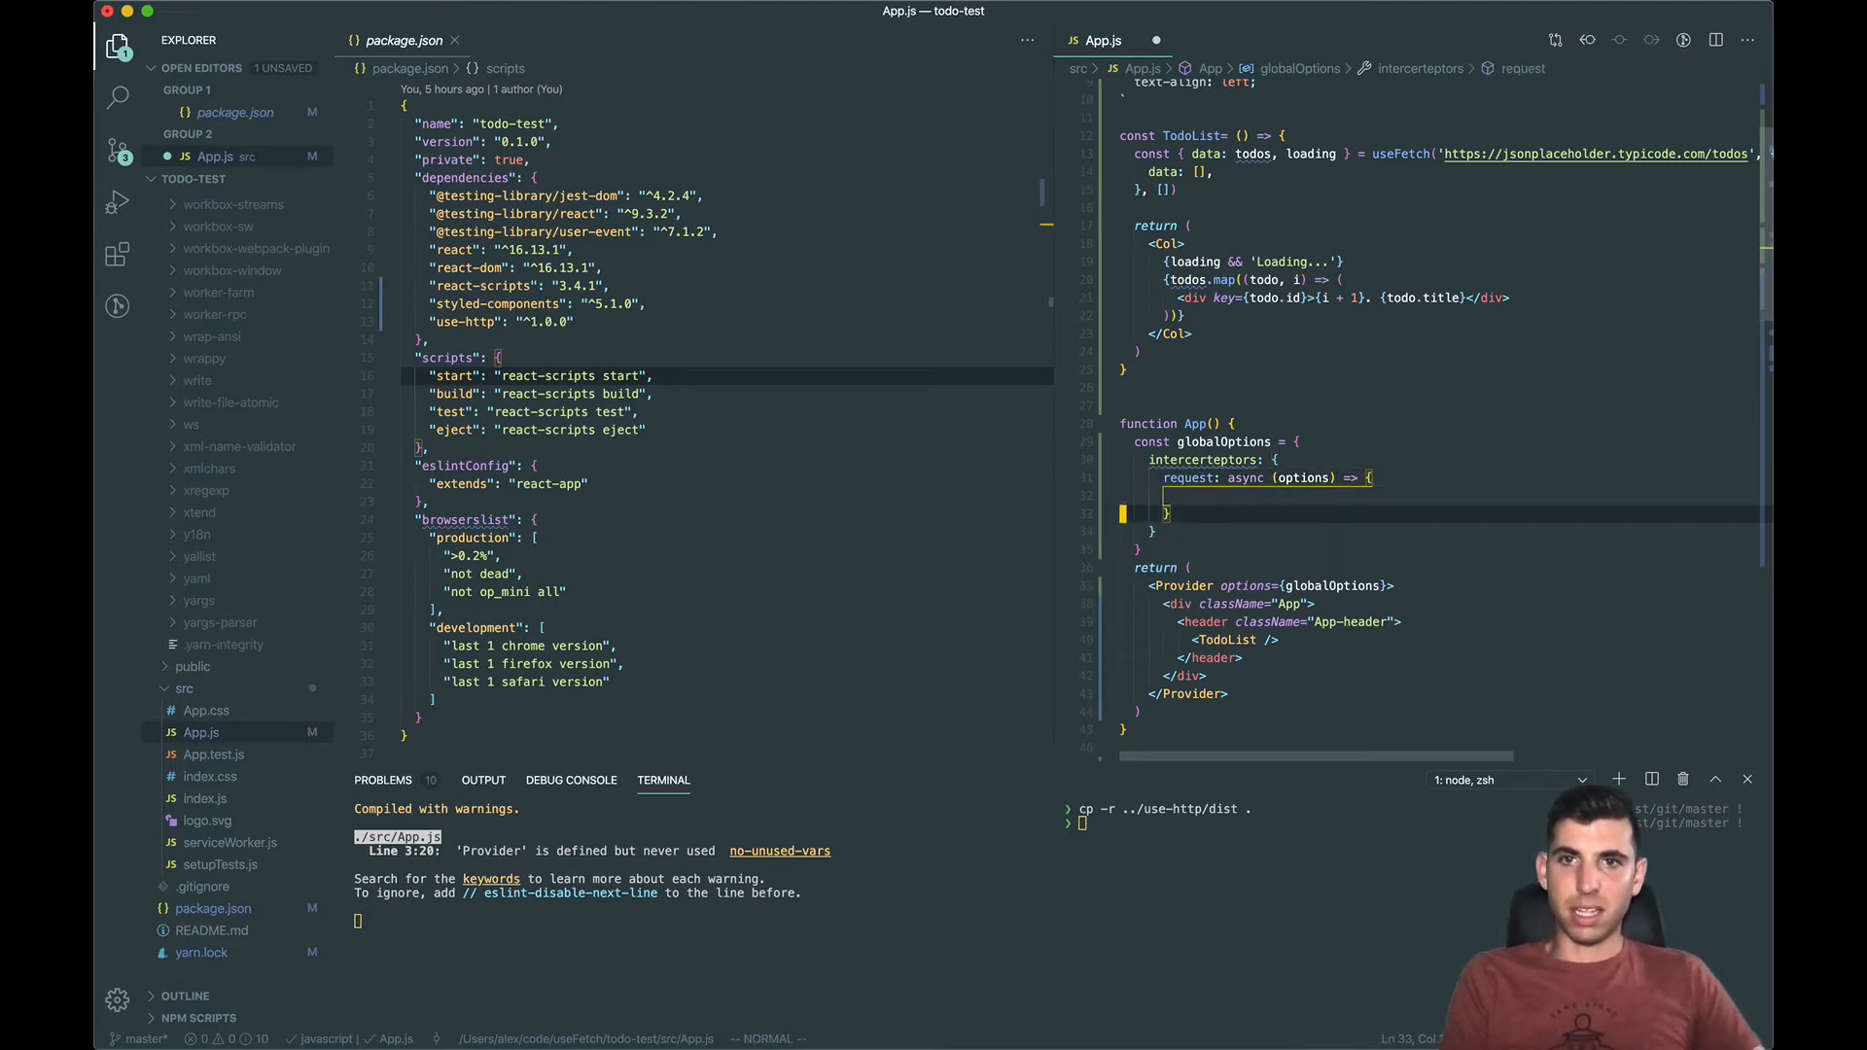
Step: Add an empty response: async (response) => {} interceptor alongside the request one
text(re)
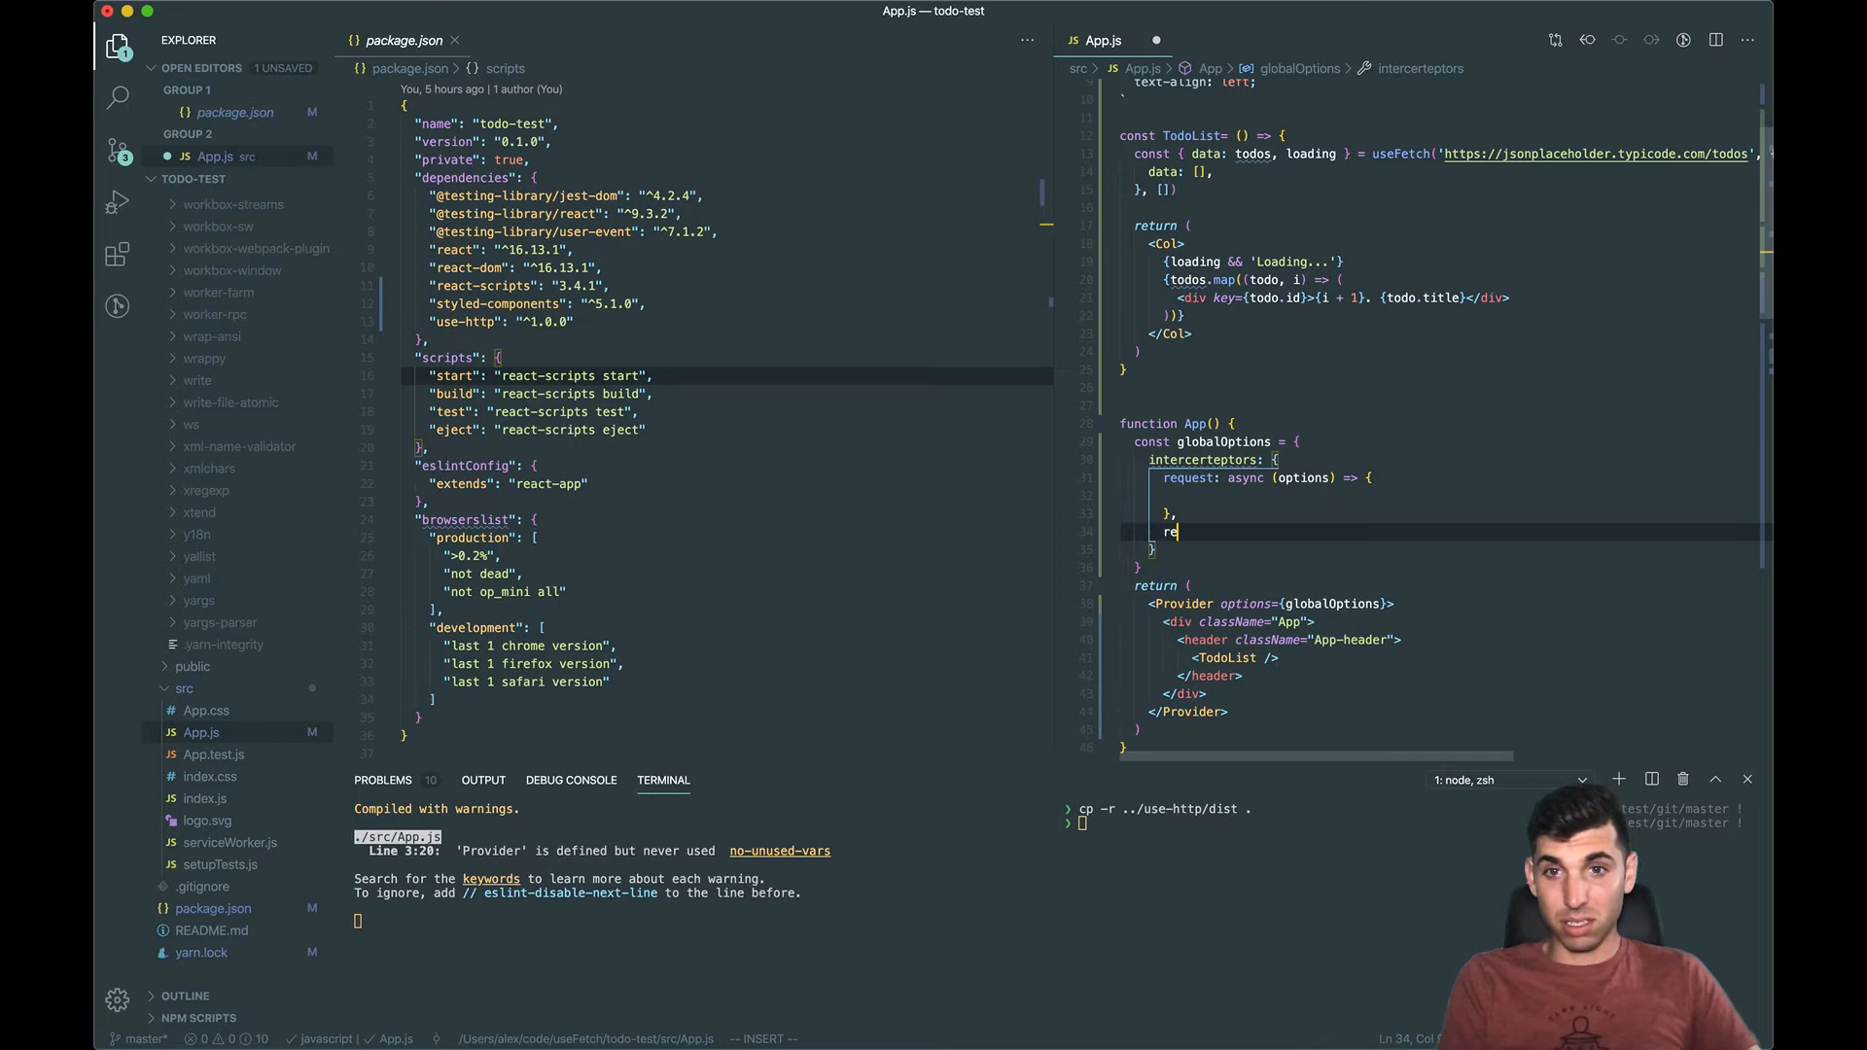
text(response:)
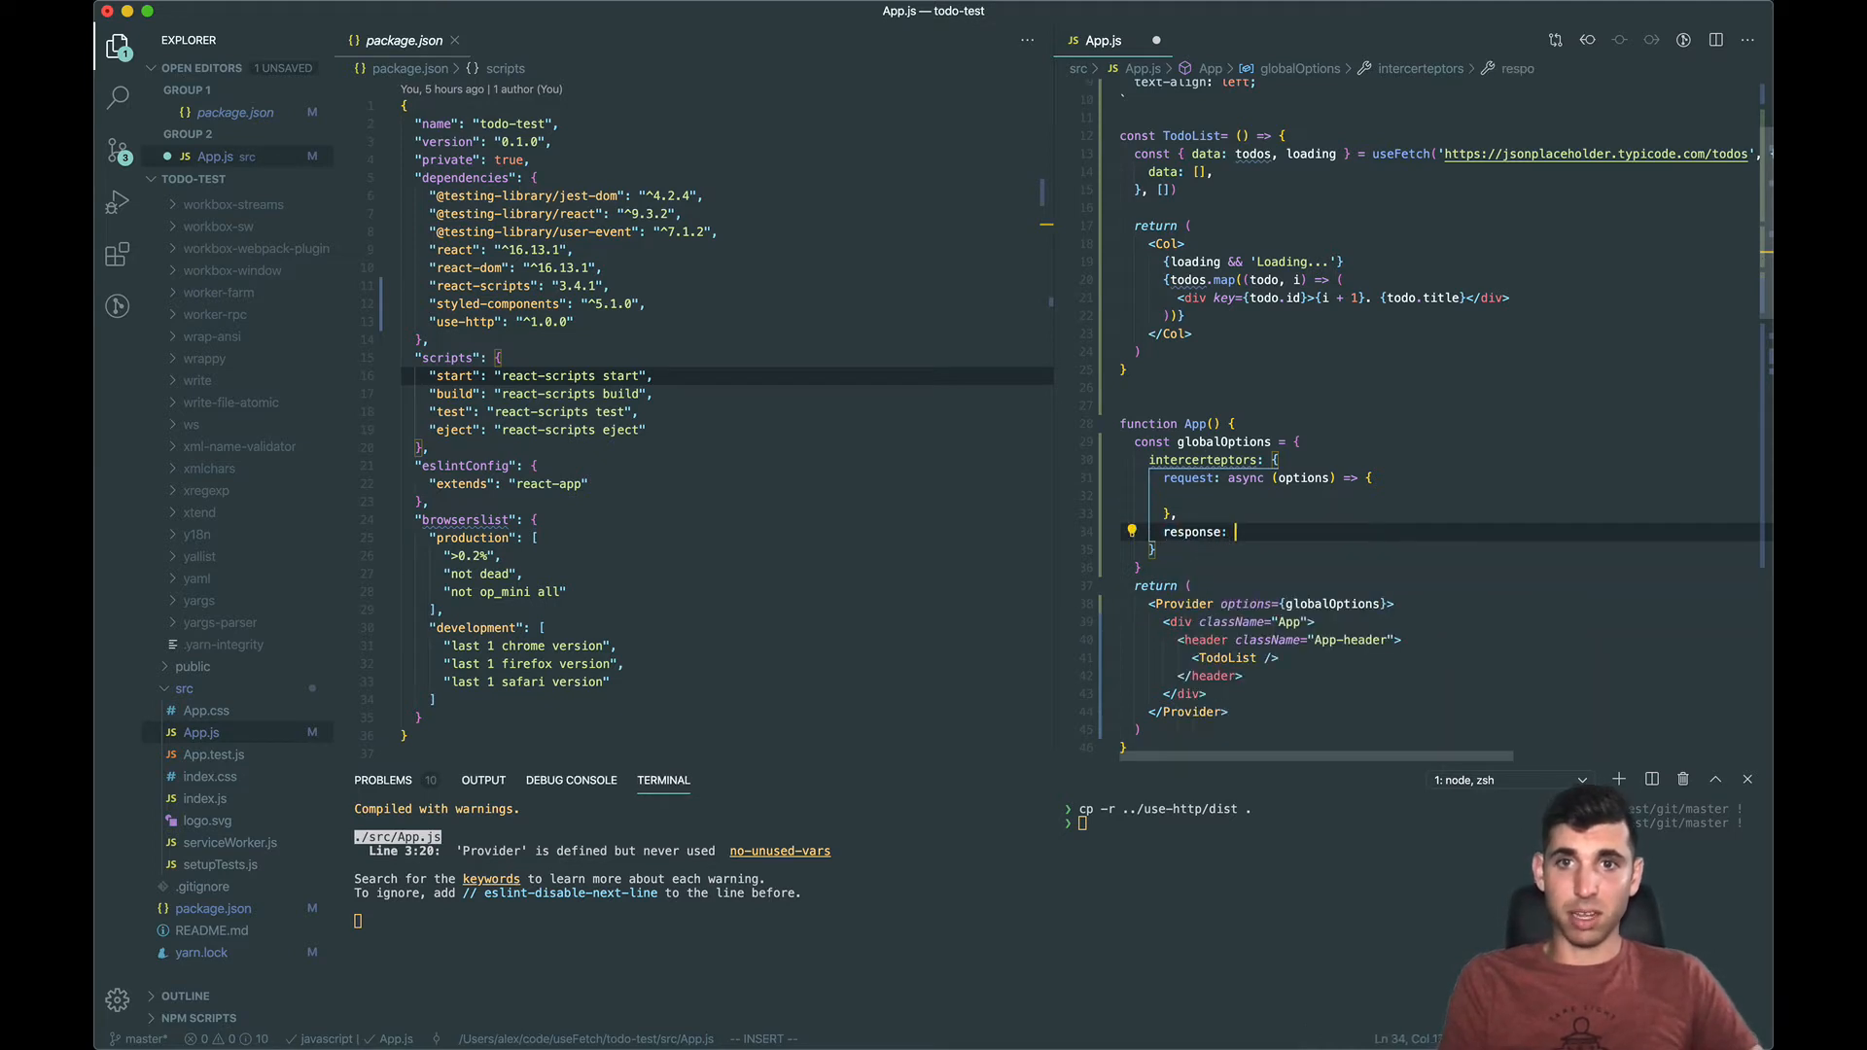
text(async ())
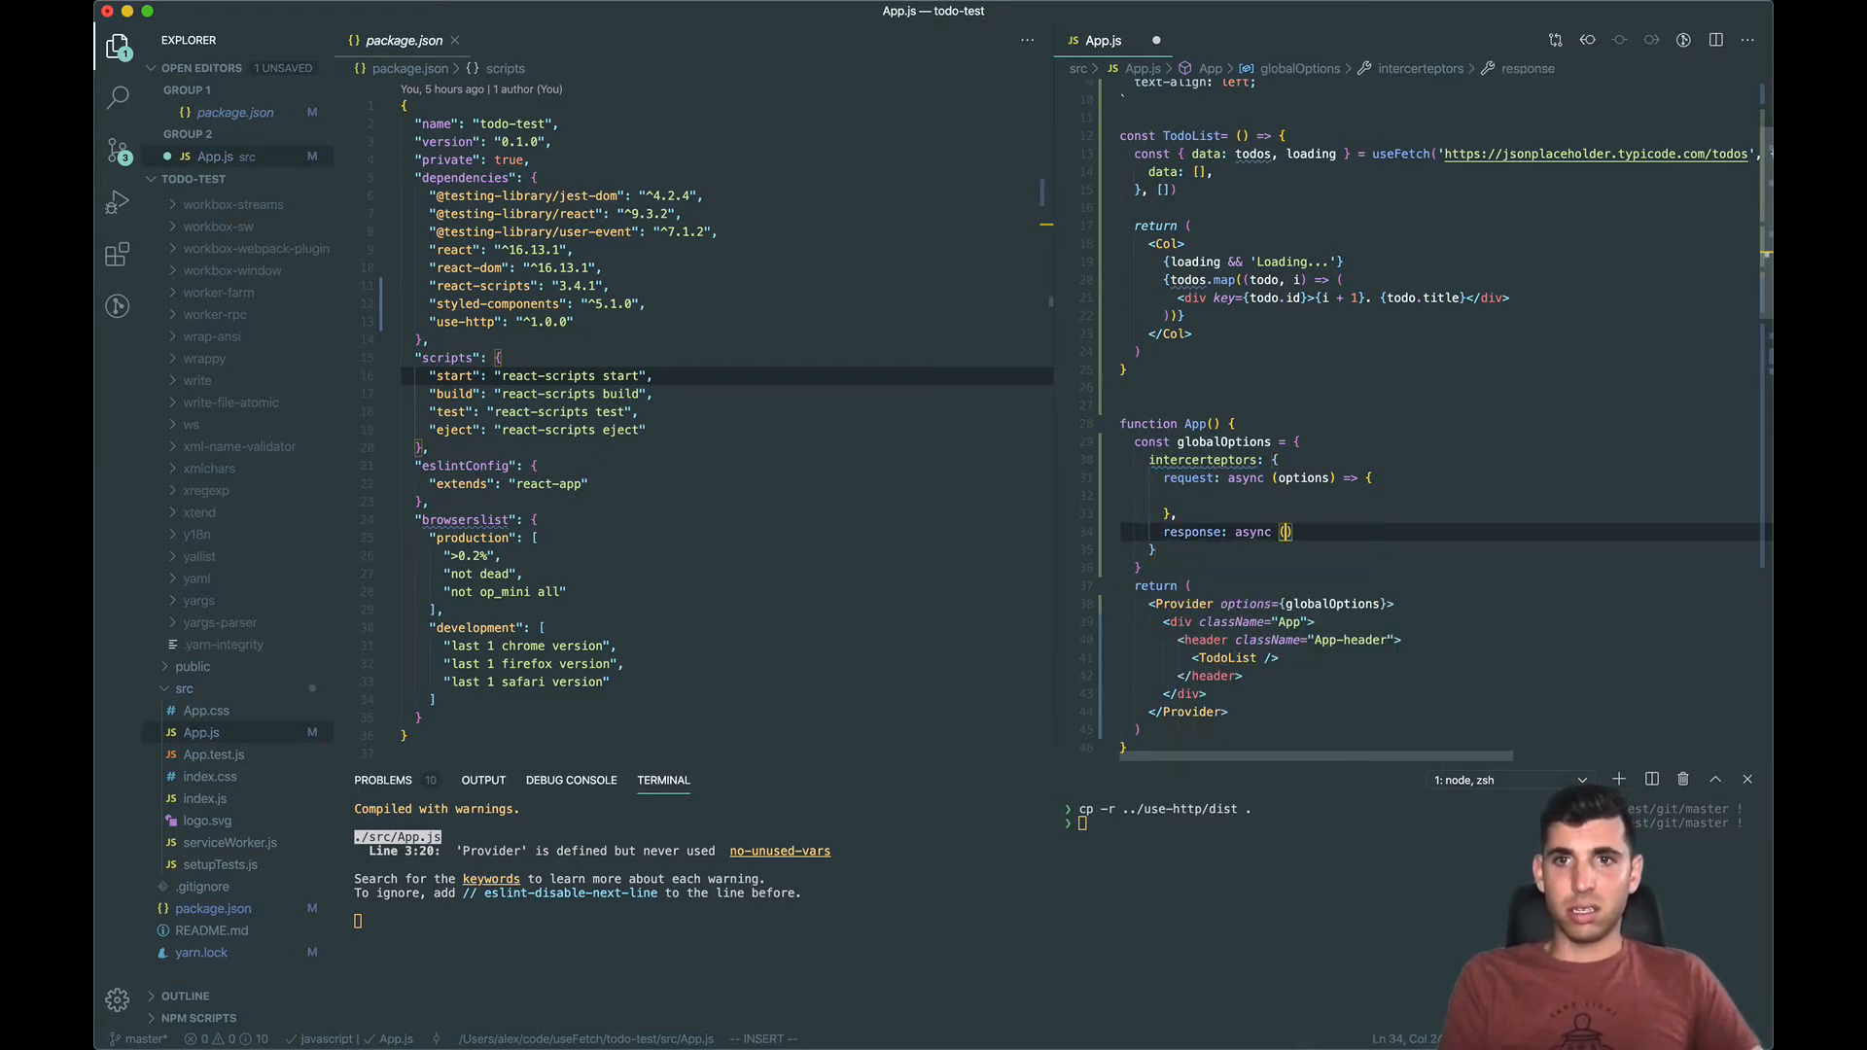
text(resposne)
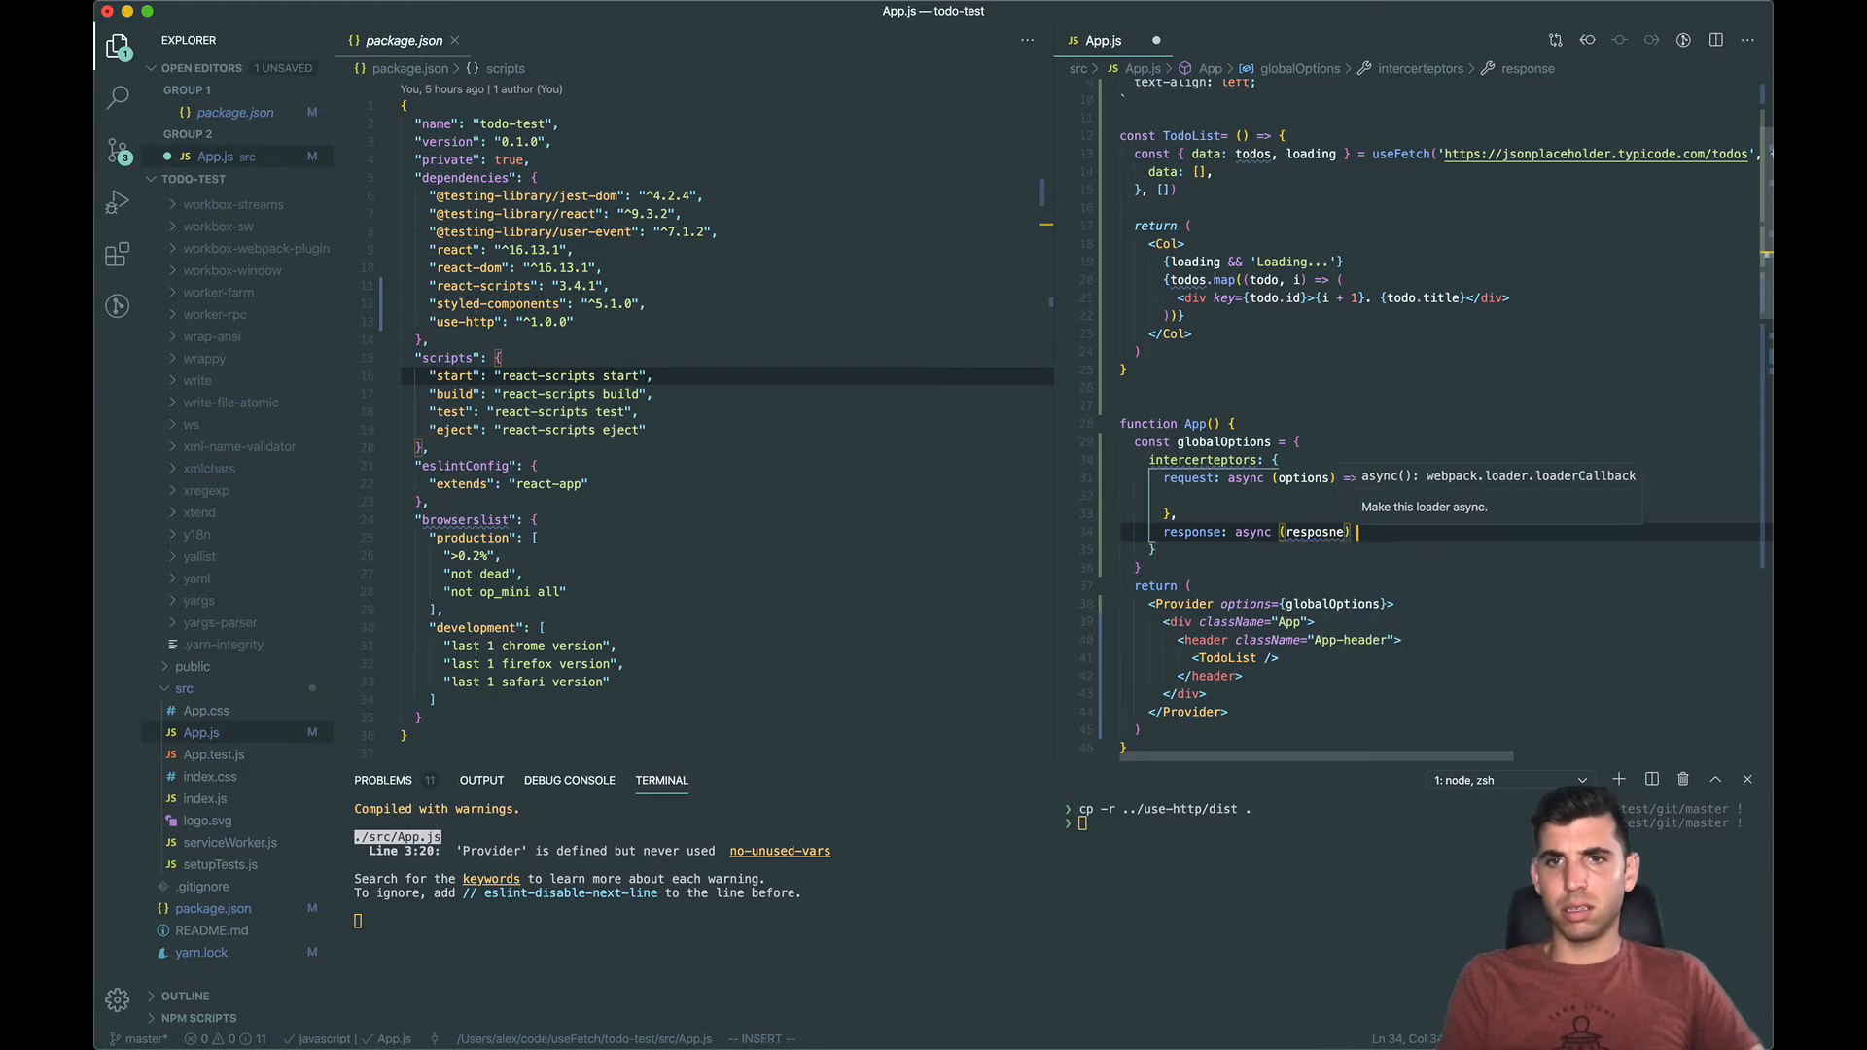
text(=> {)
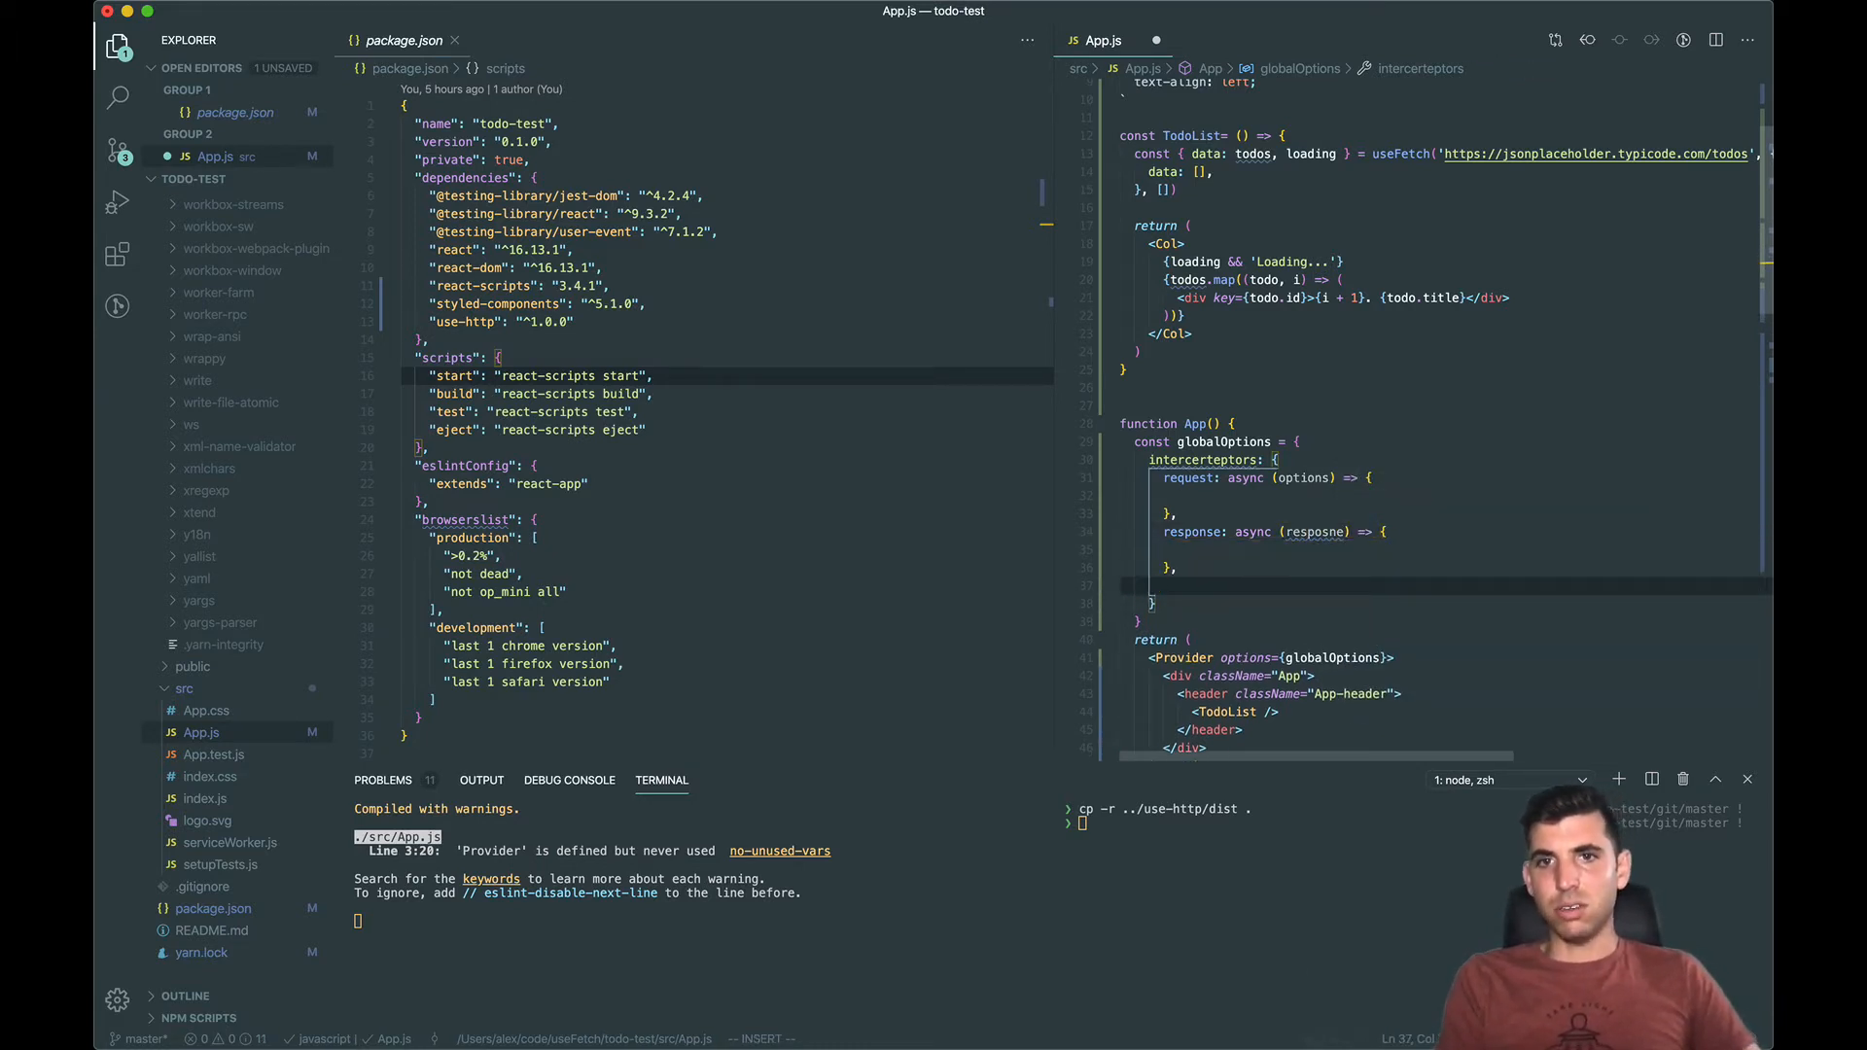
text(request())
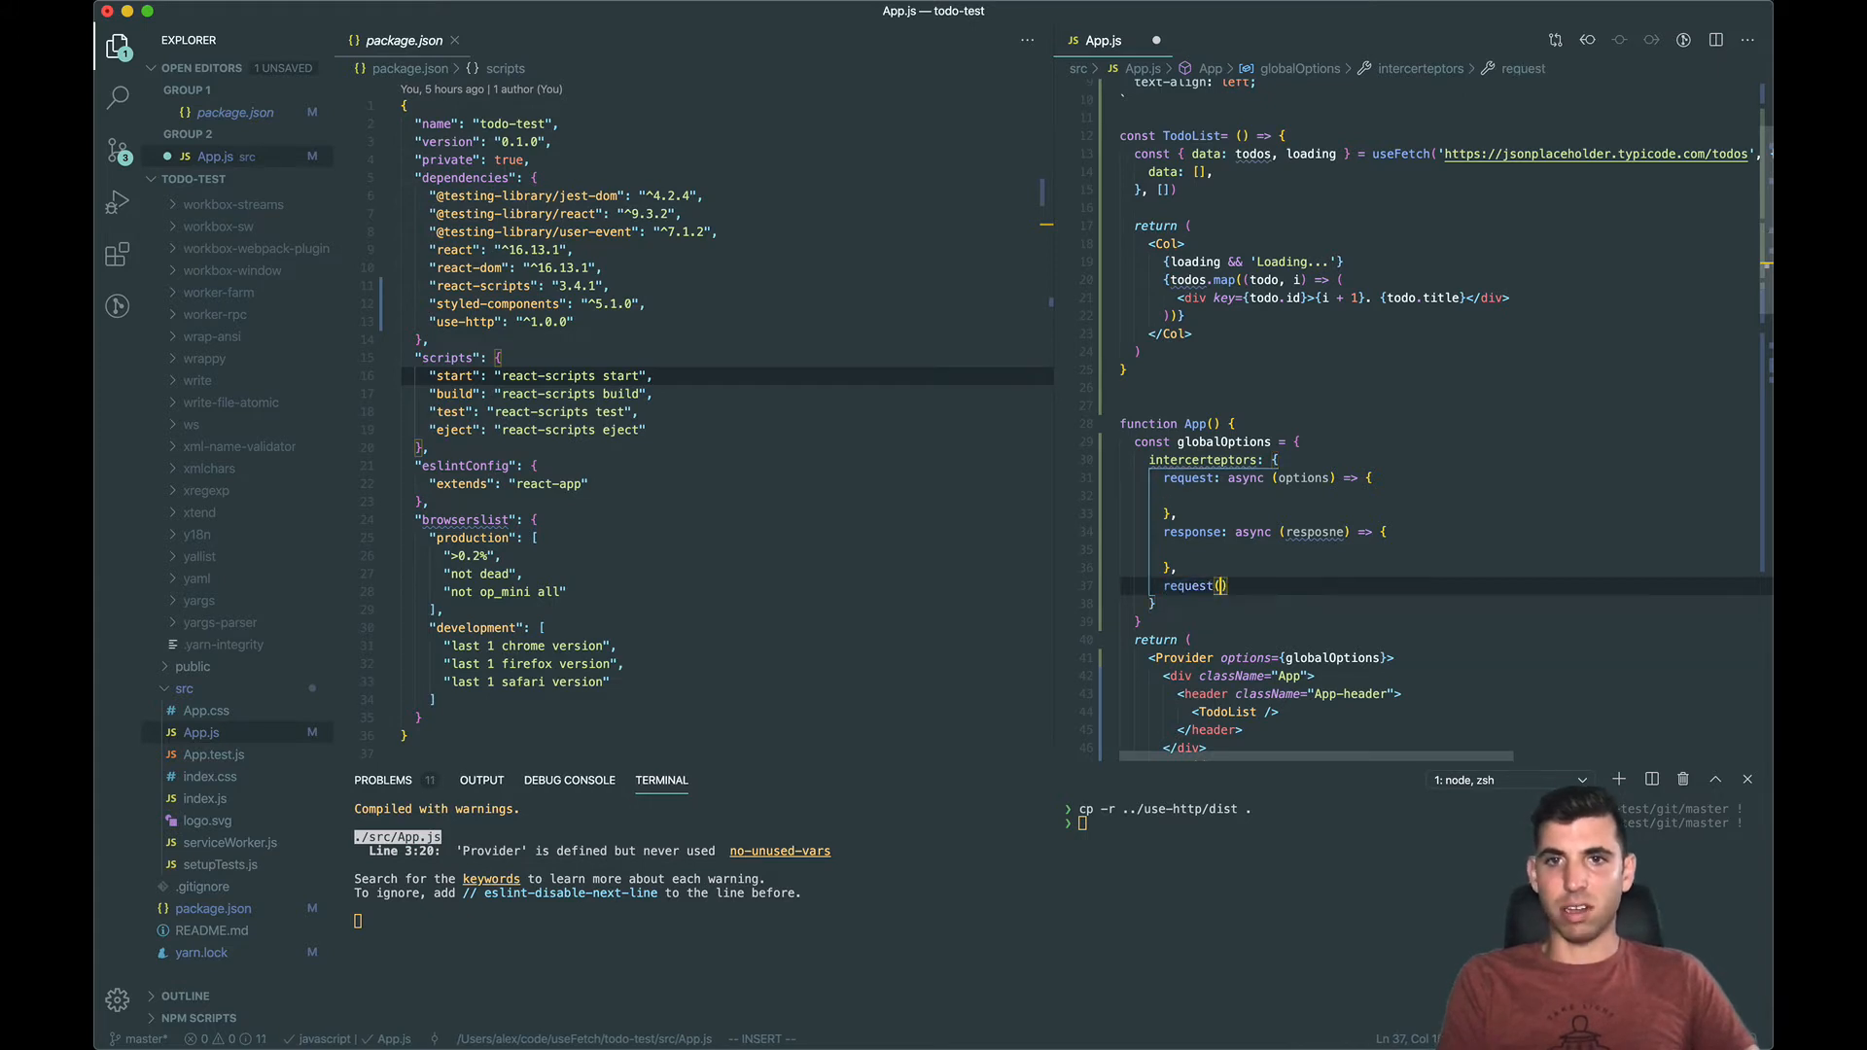
text(response)
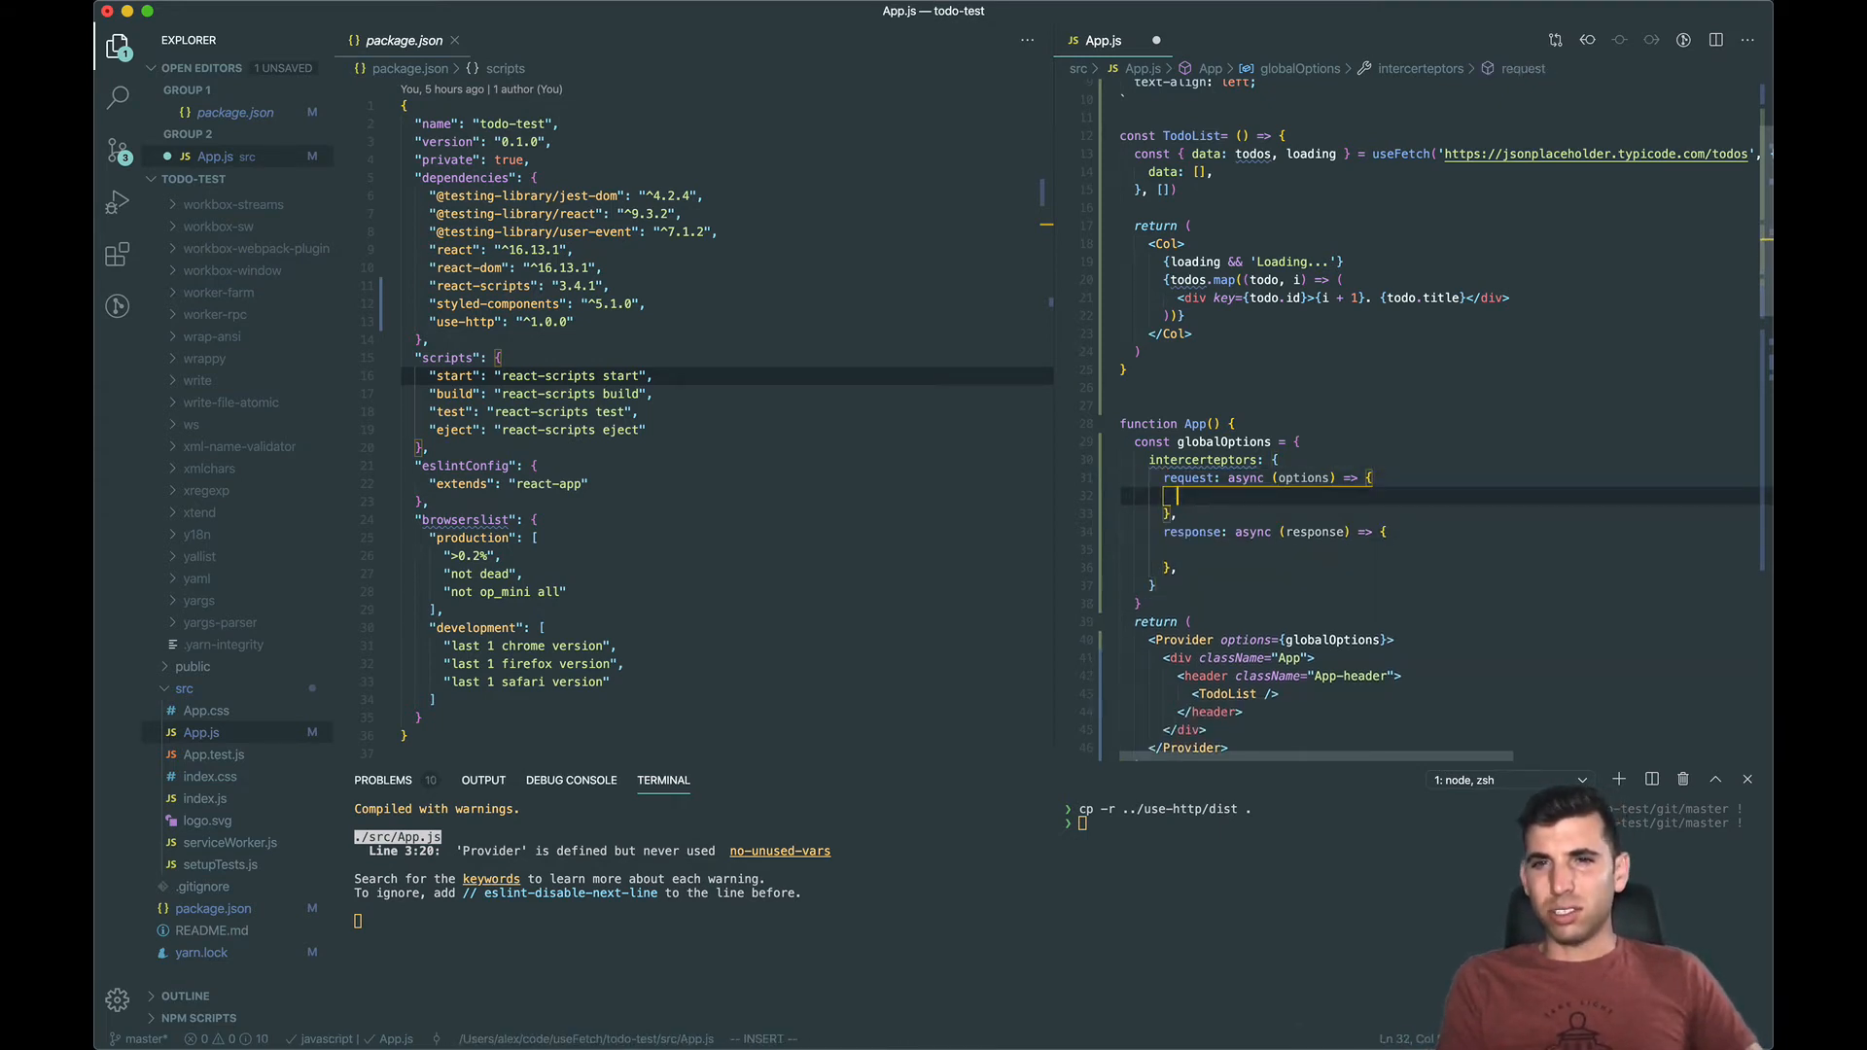
text(console.log)
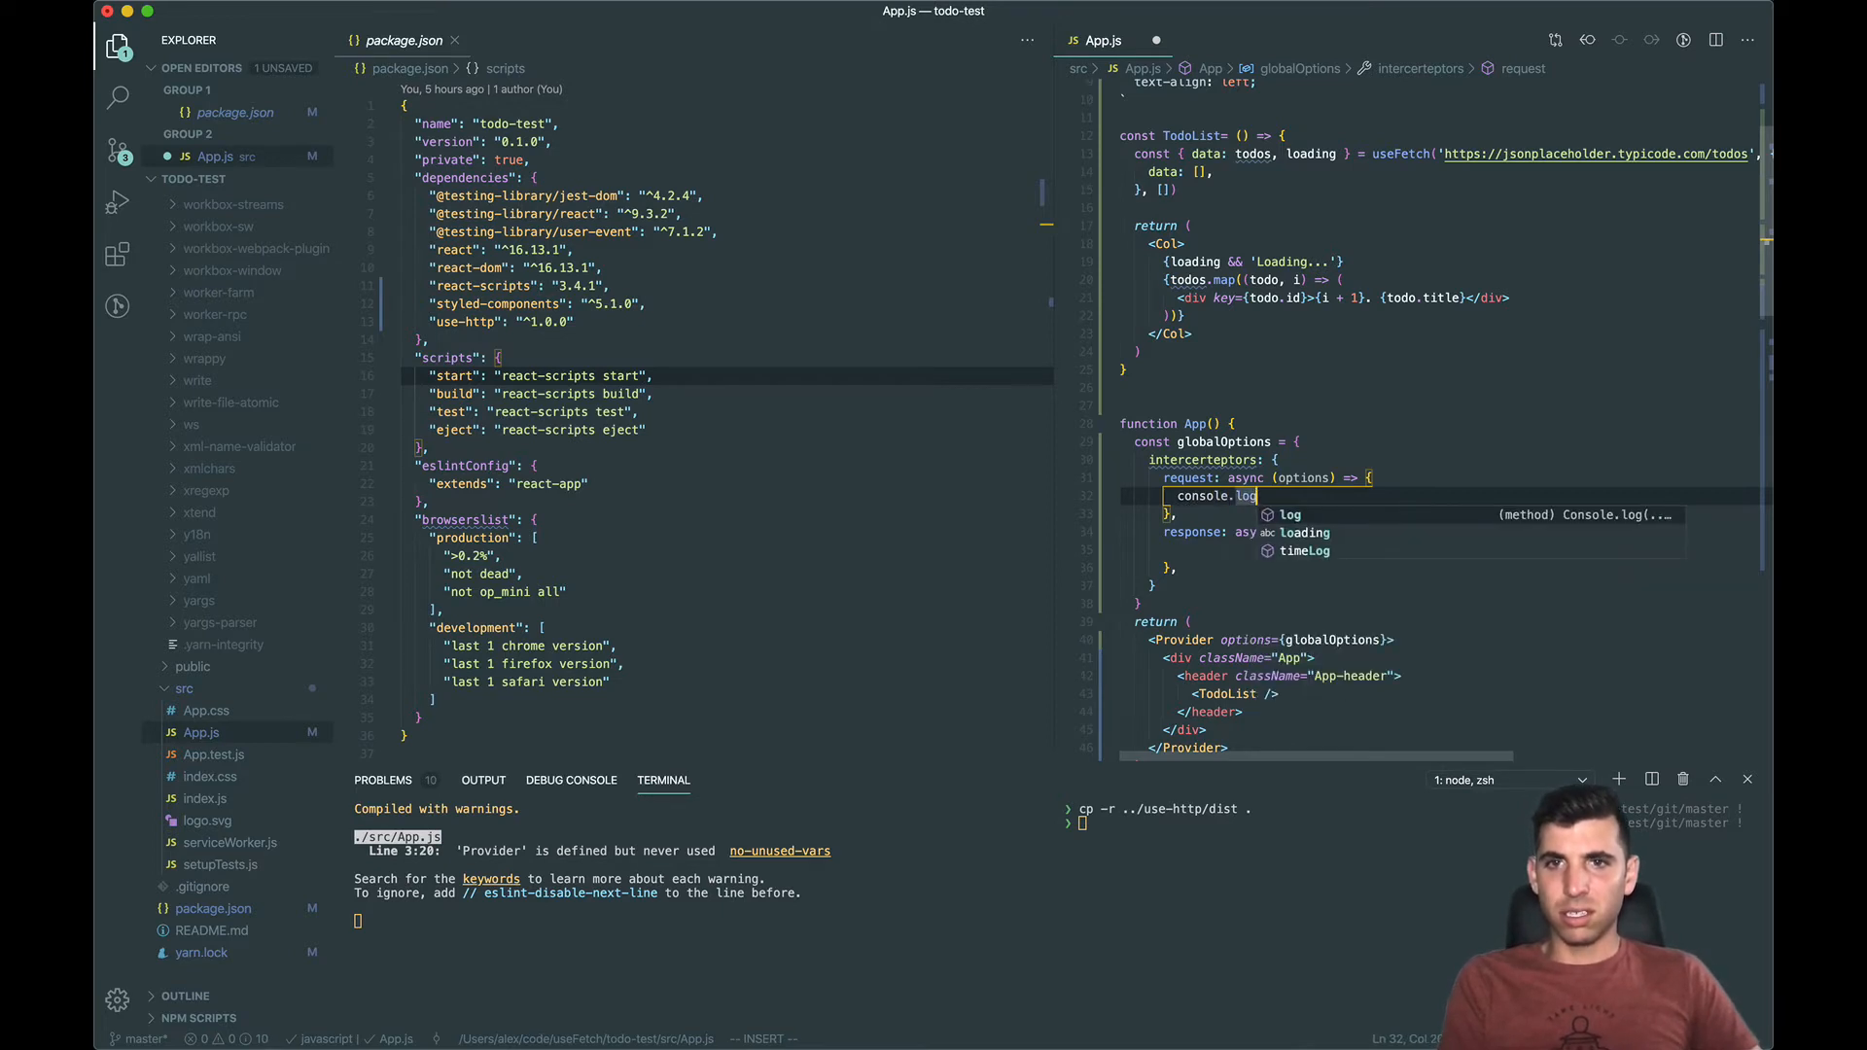
text(('ot'))
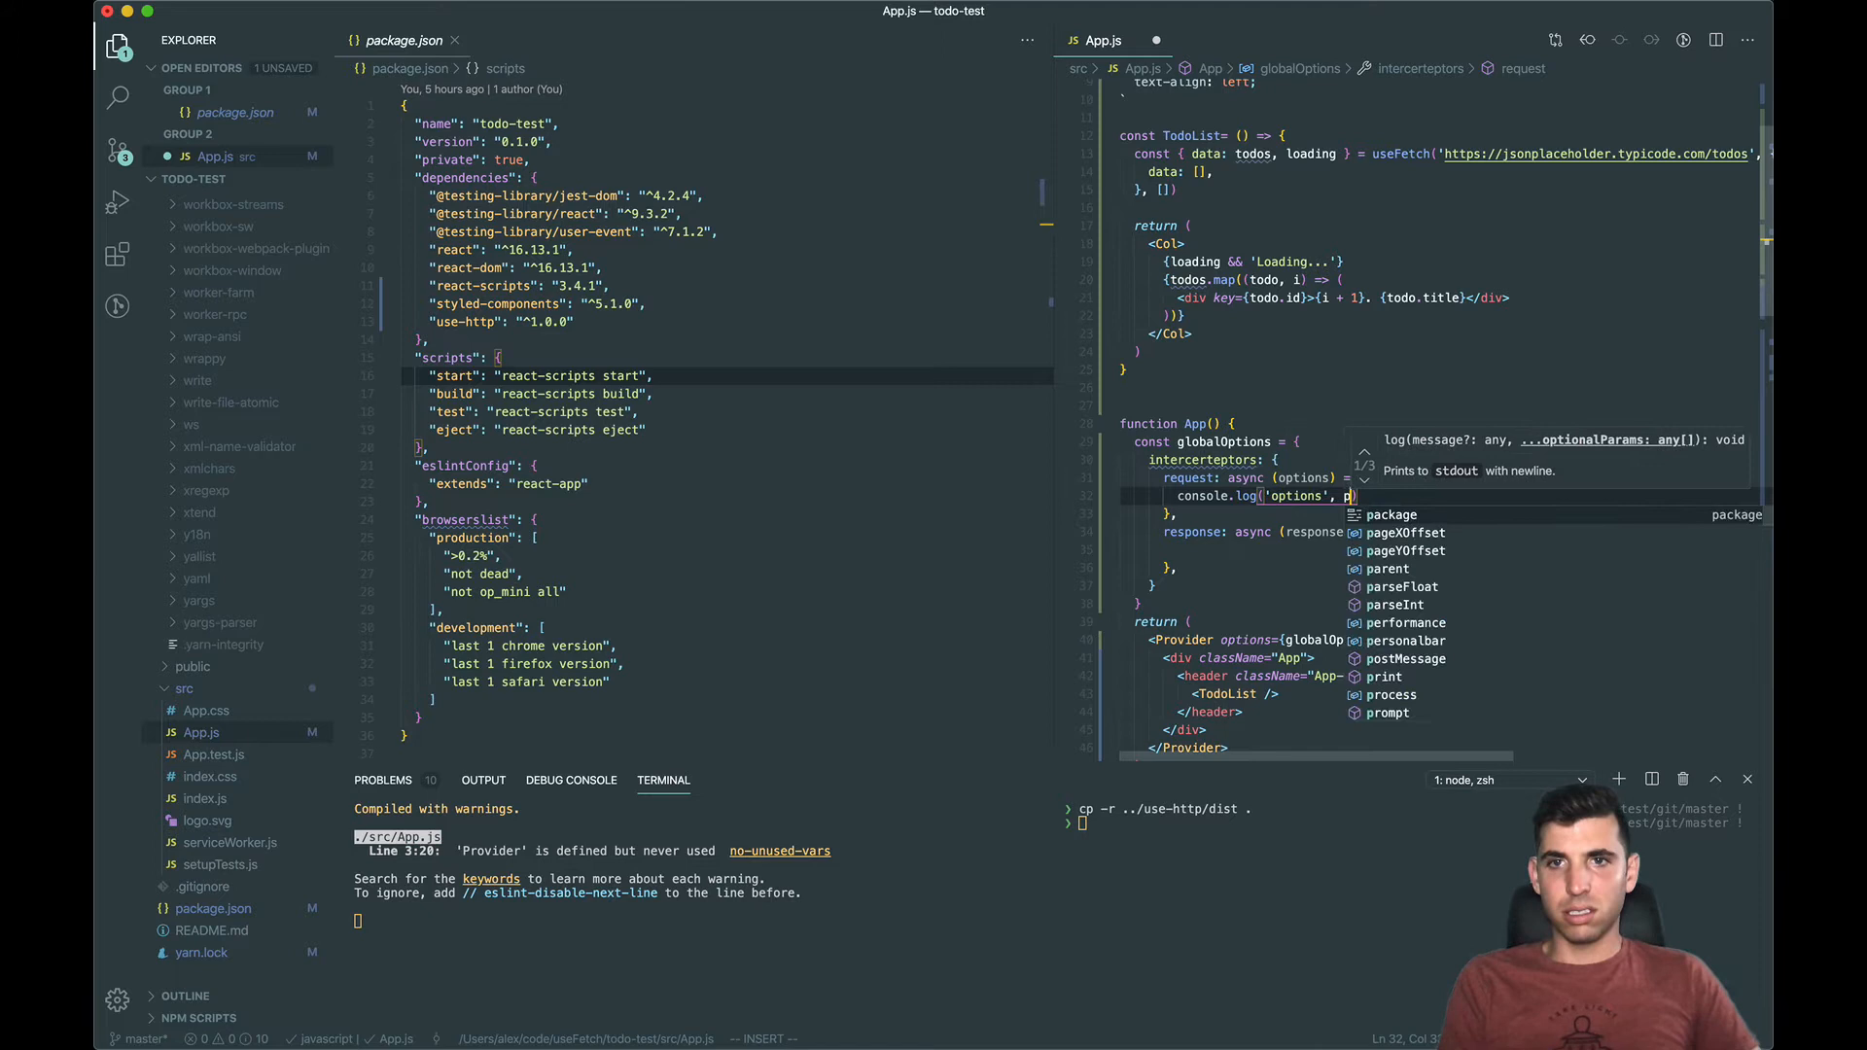
text(options)
click(1465, 549)
text(console.log('response', response)
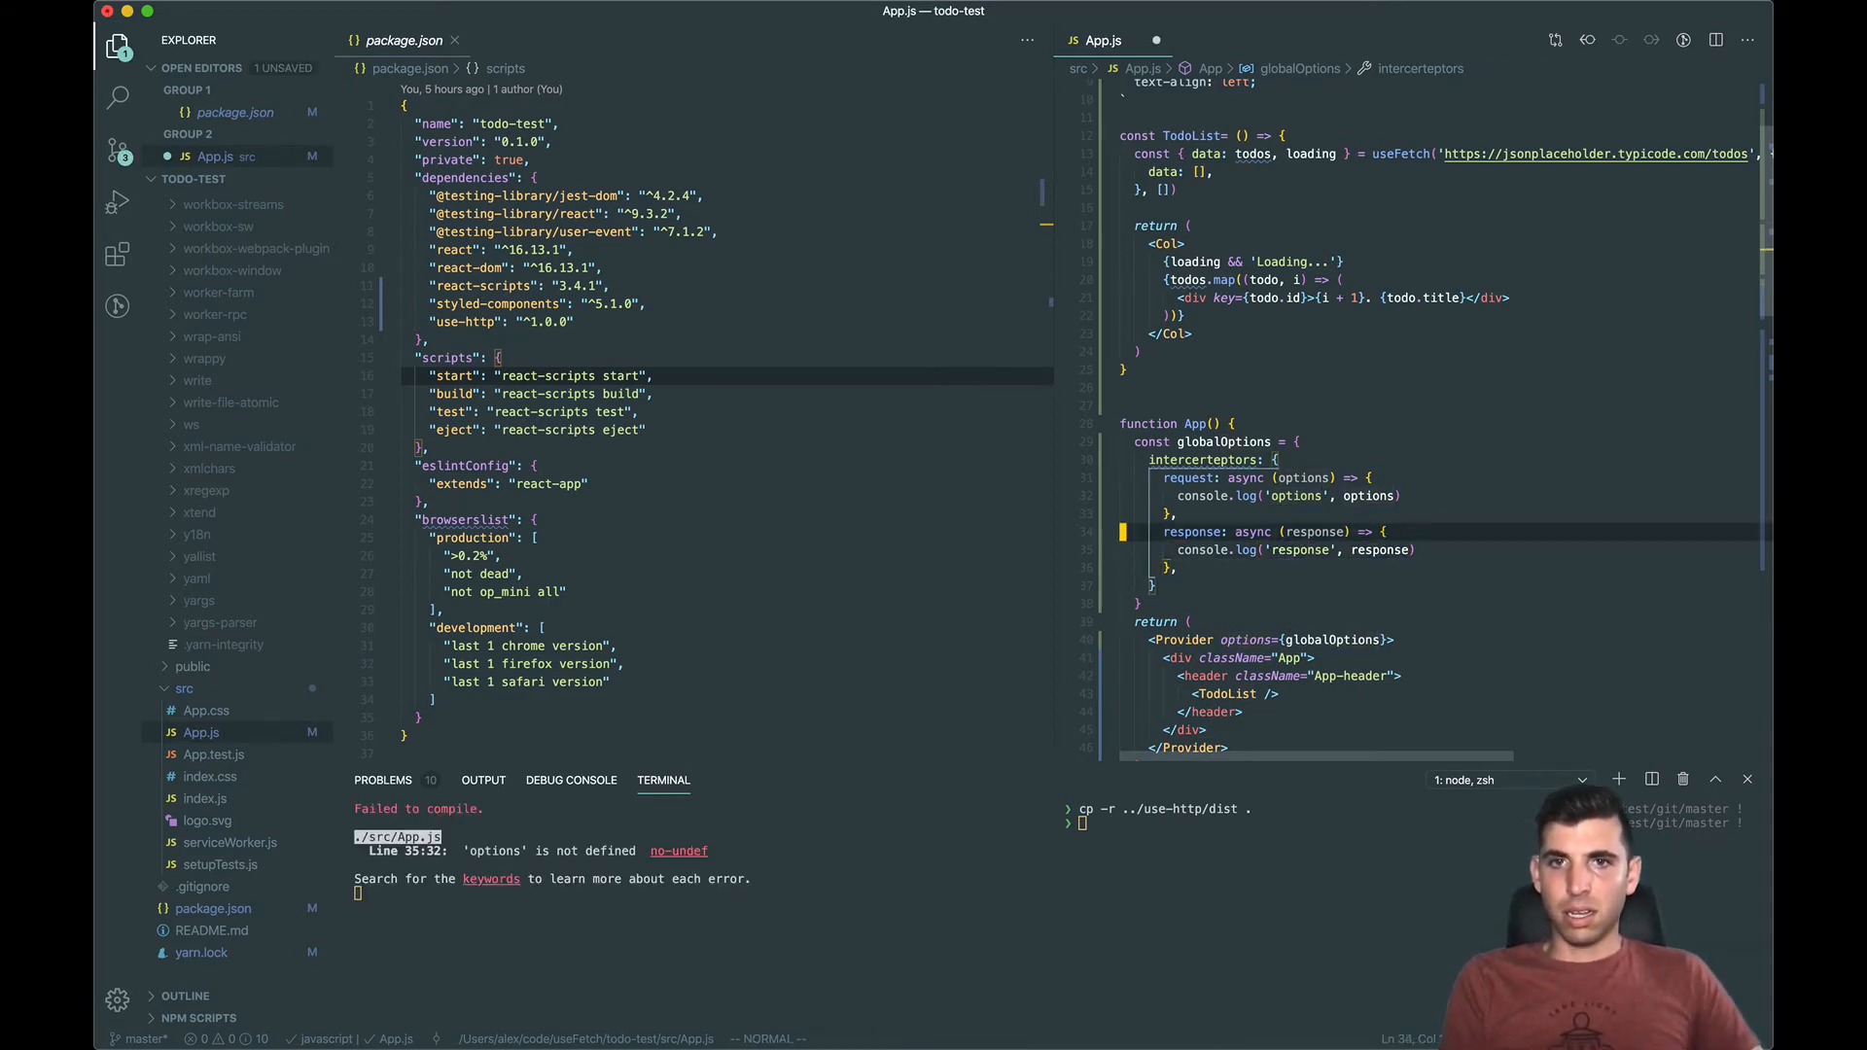
text(return o)
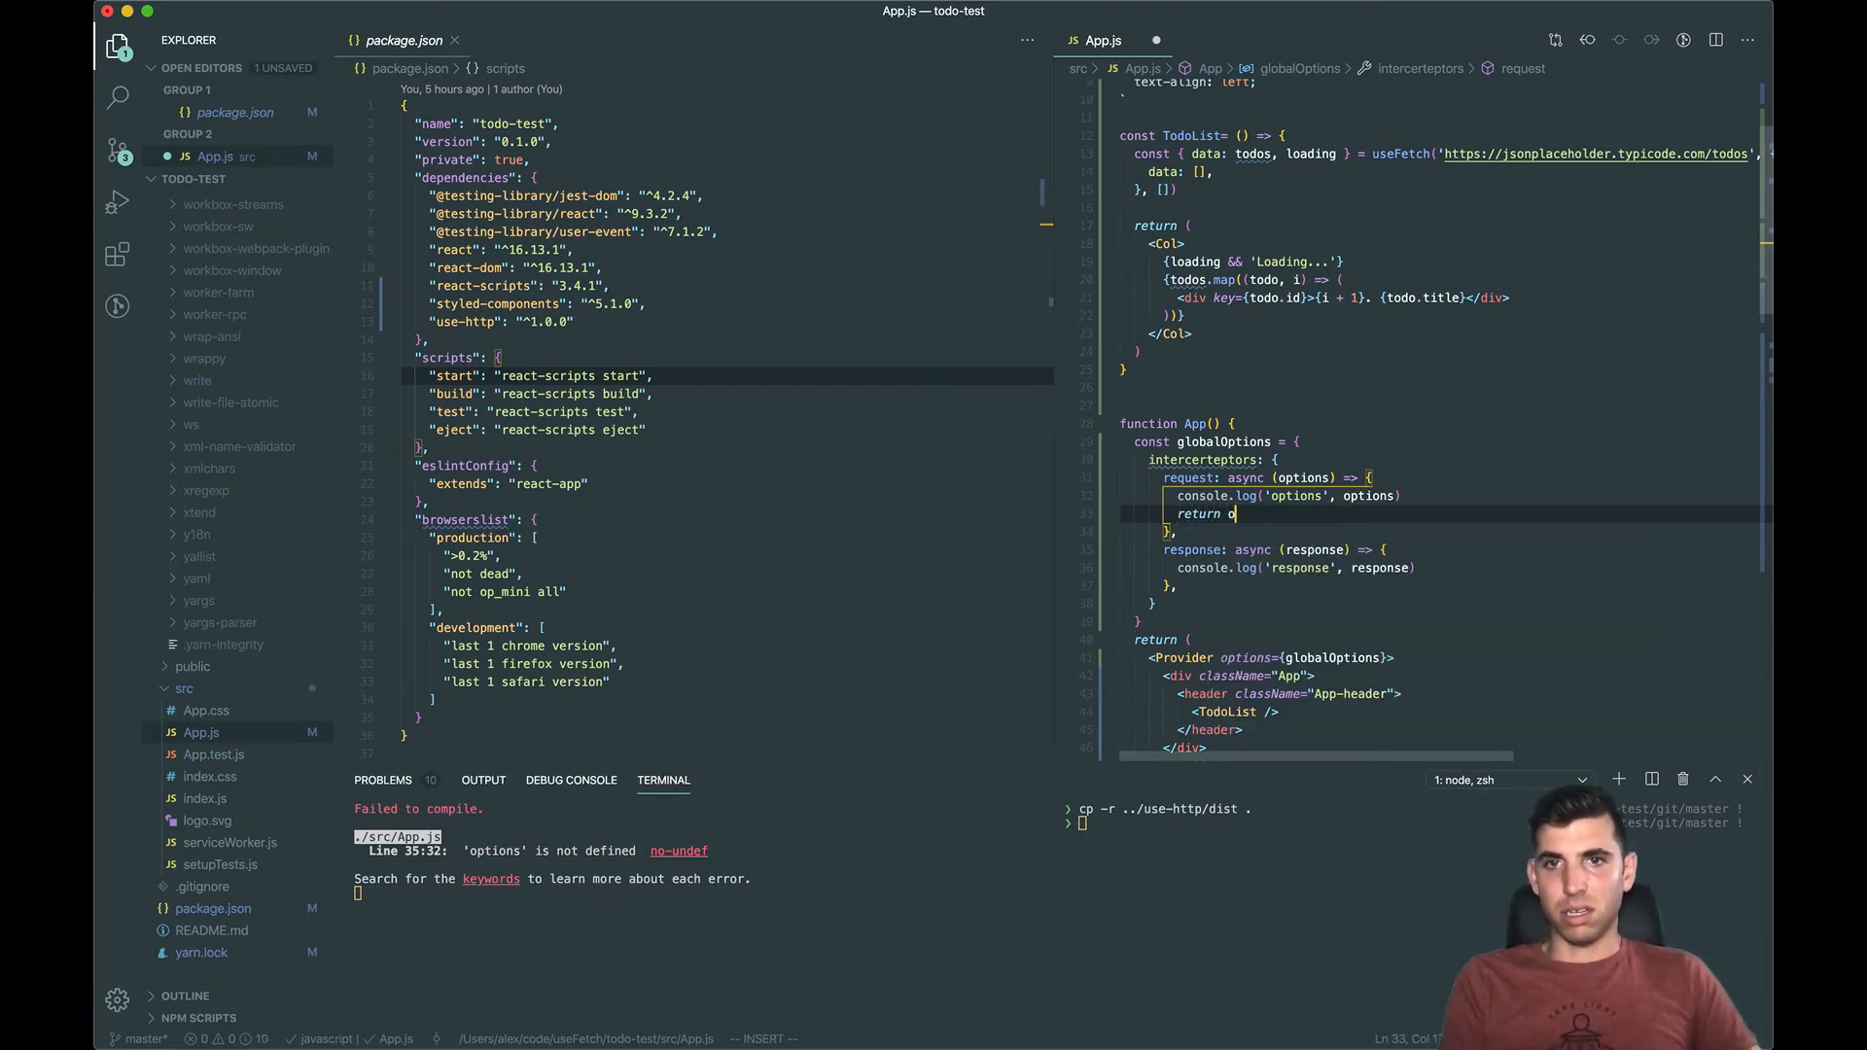
text(ptions)
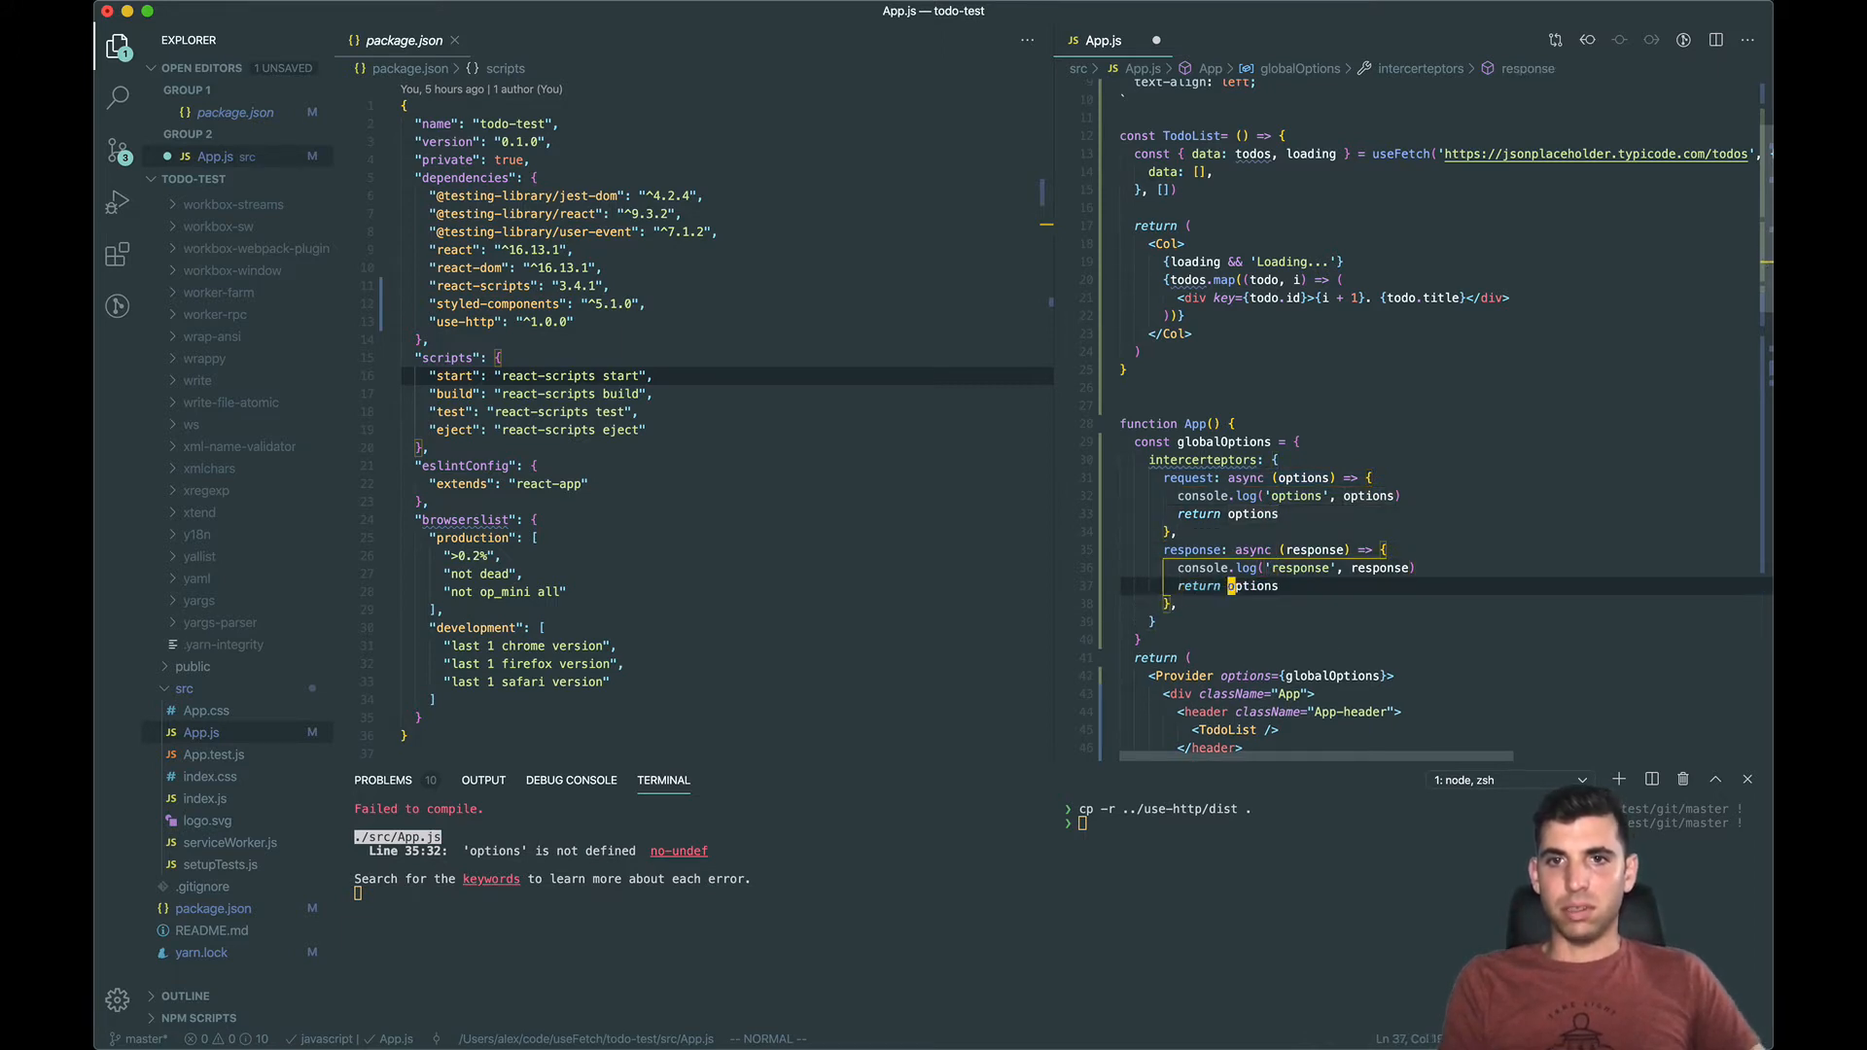
text(response)
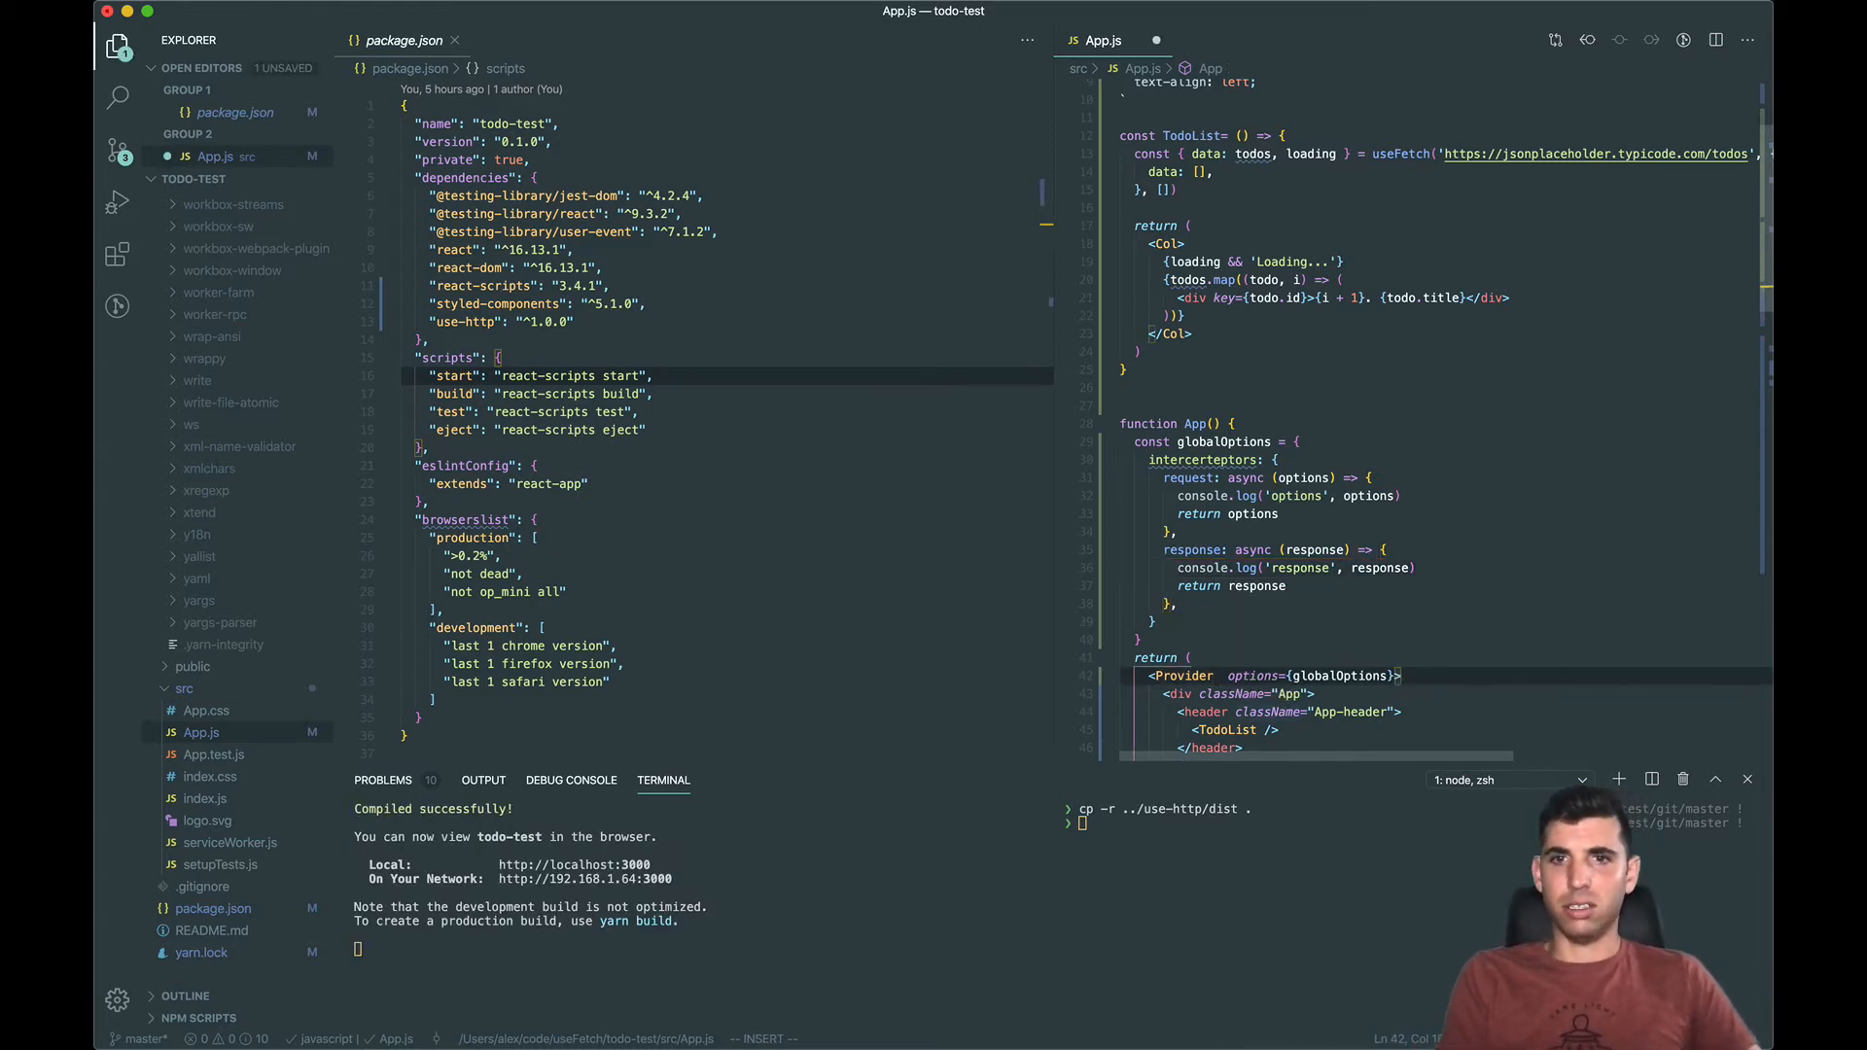
key(cmd+shift+v)
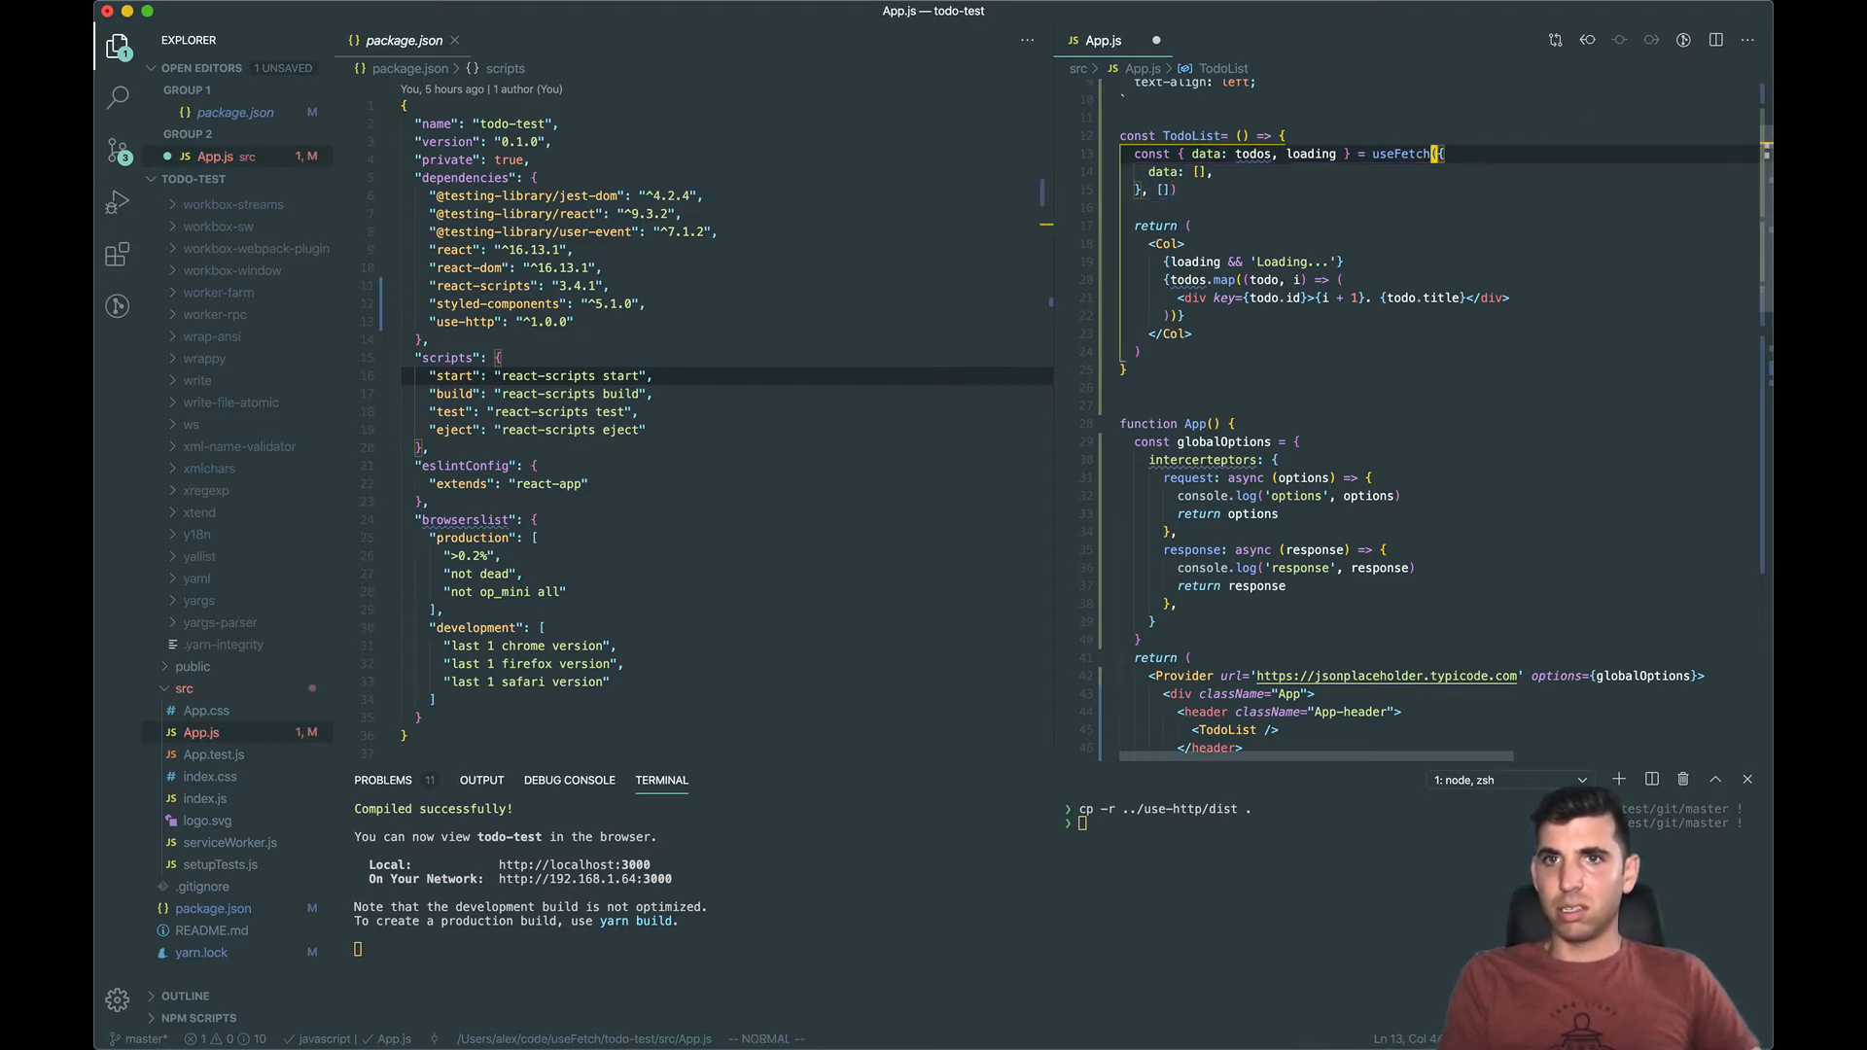
text(pat)
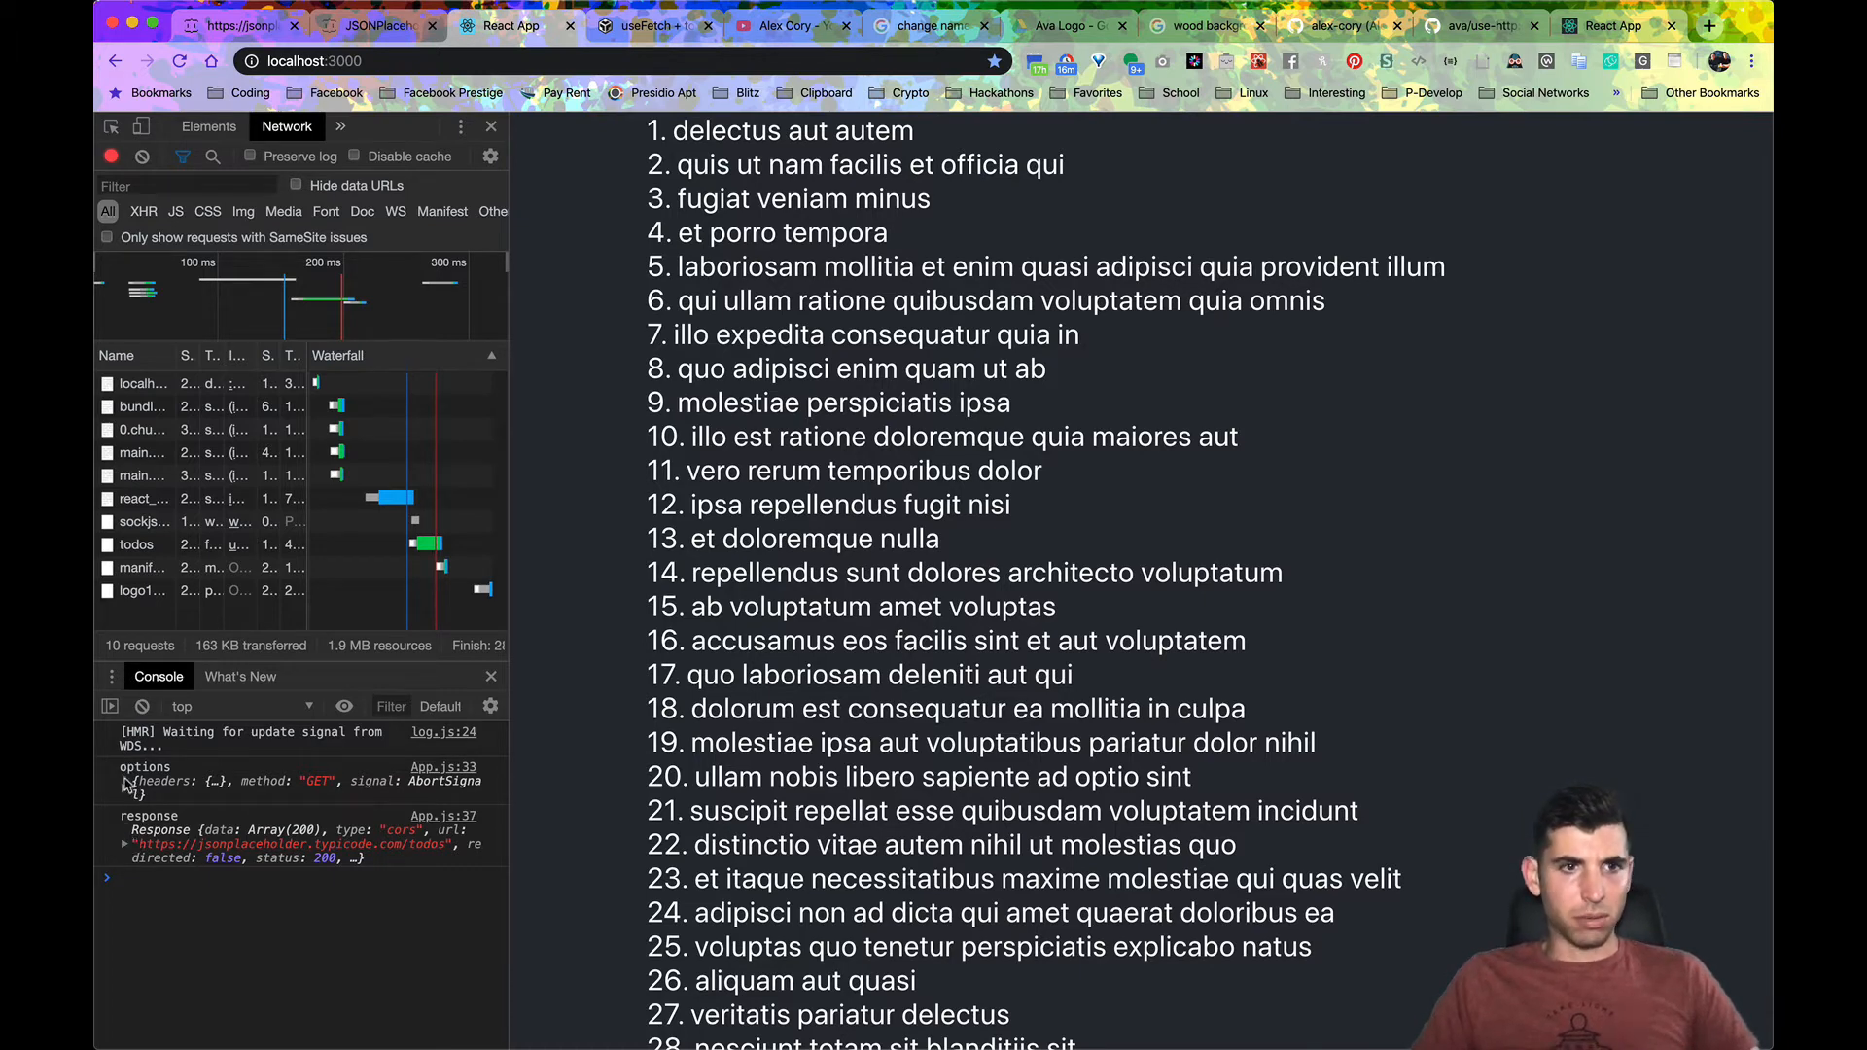
Step: Expand the logged response object showing status 200 and 200 todos, then return to VS Code
click(125, 790)
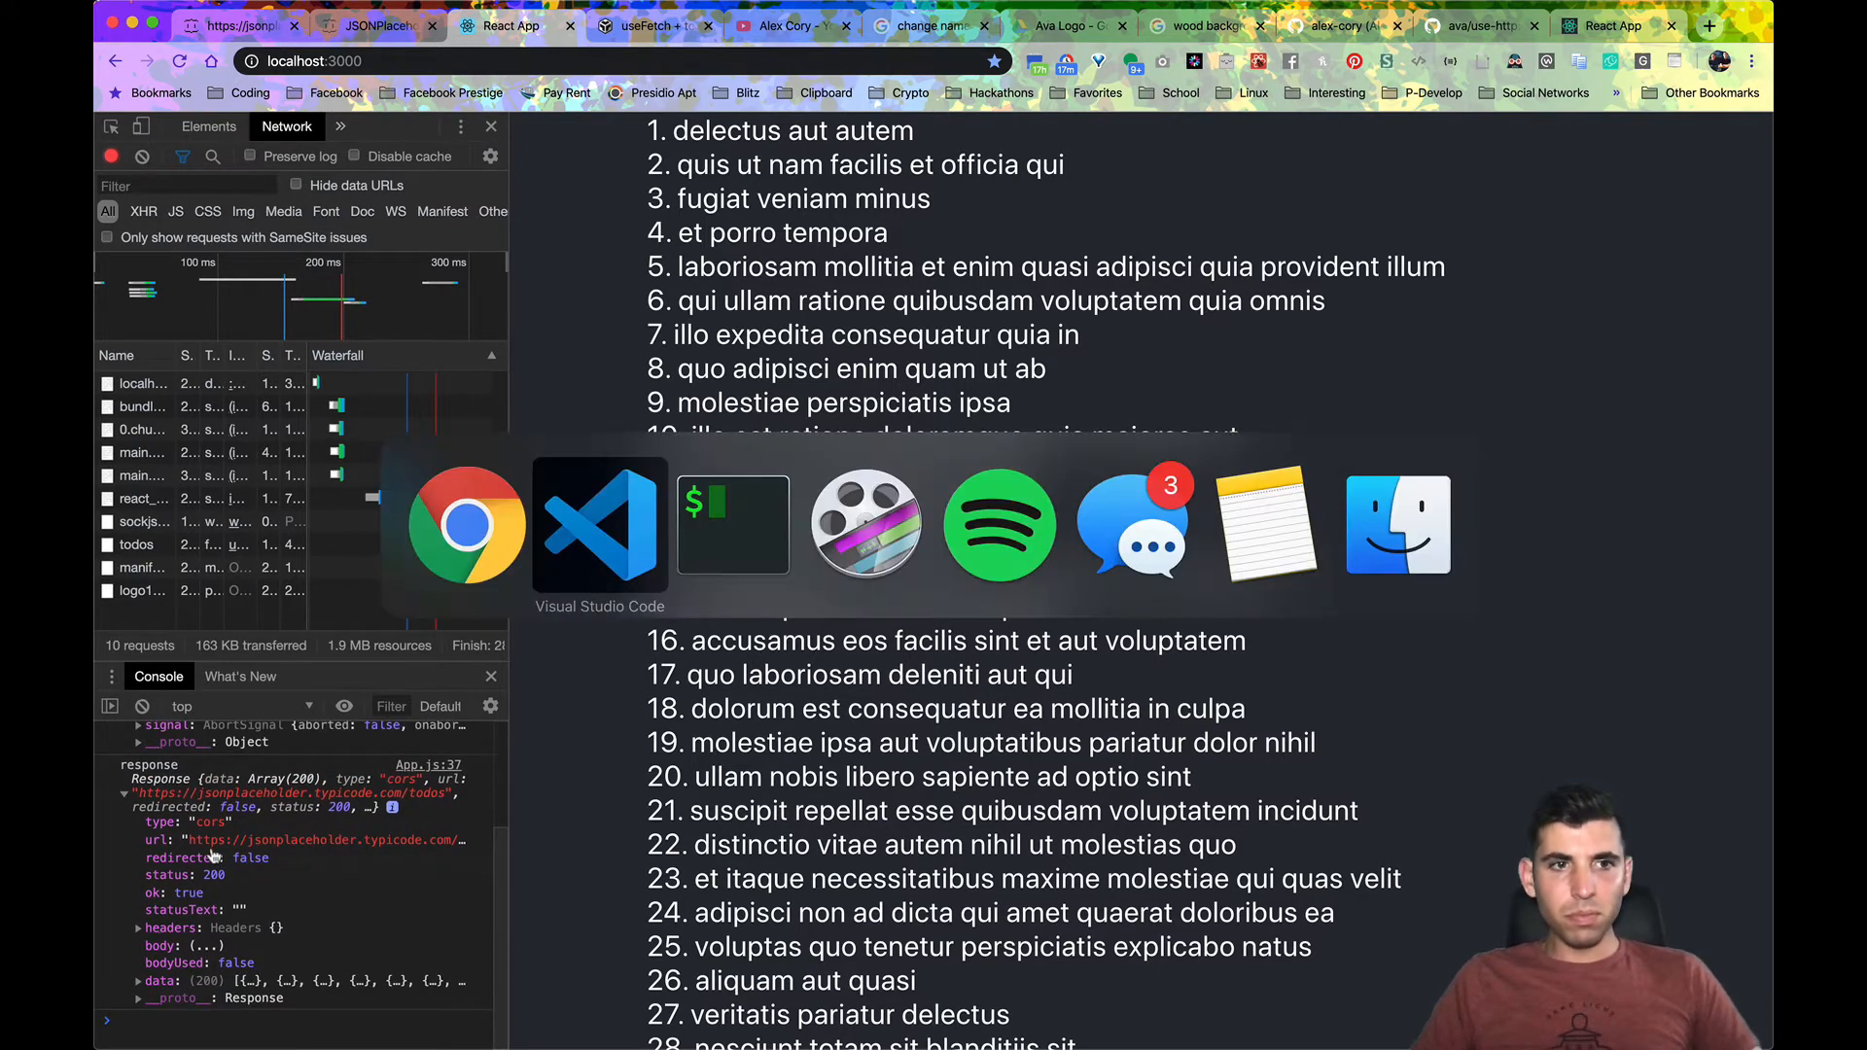
click(599, 523)
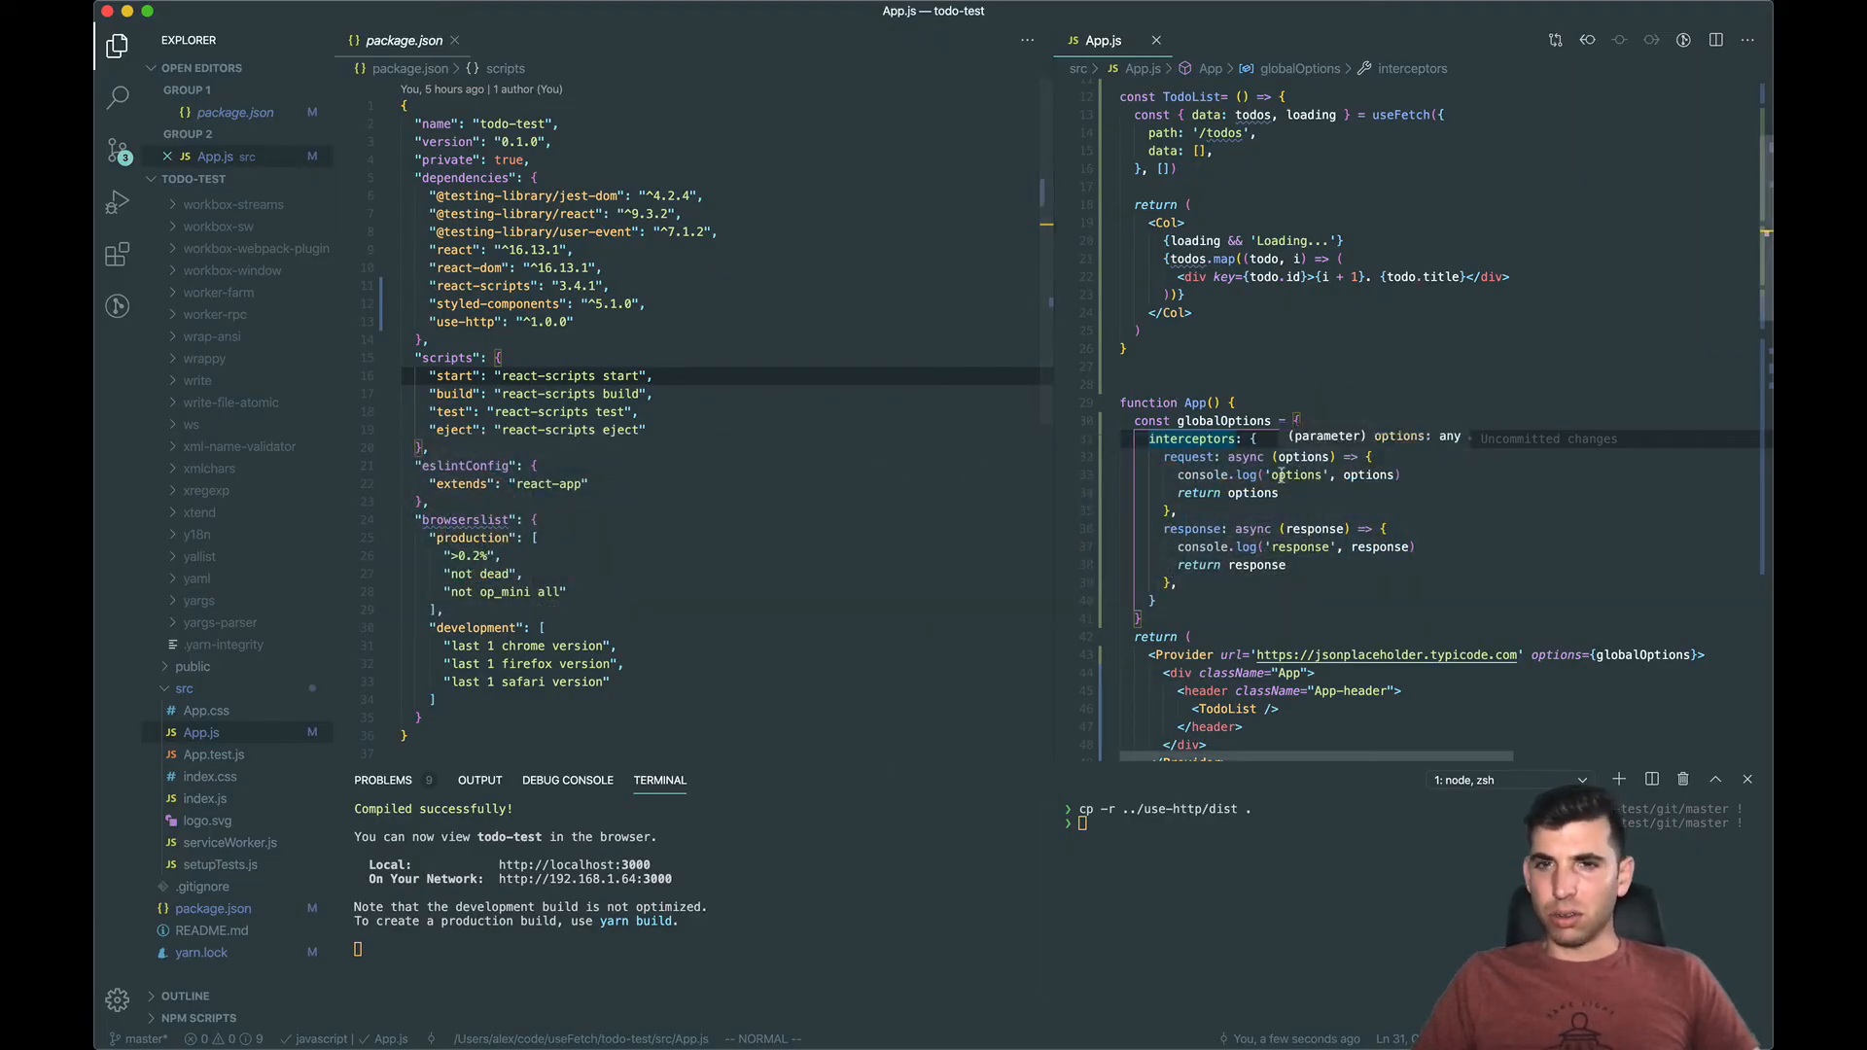
mouse_move(1369, 455)
text(r)
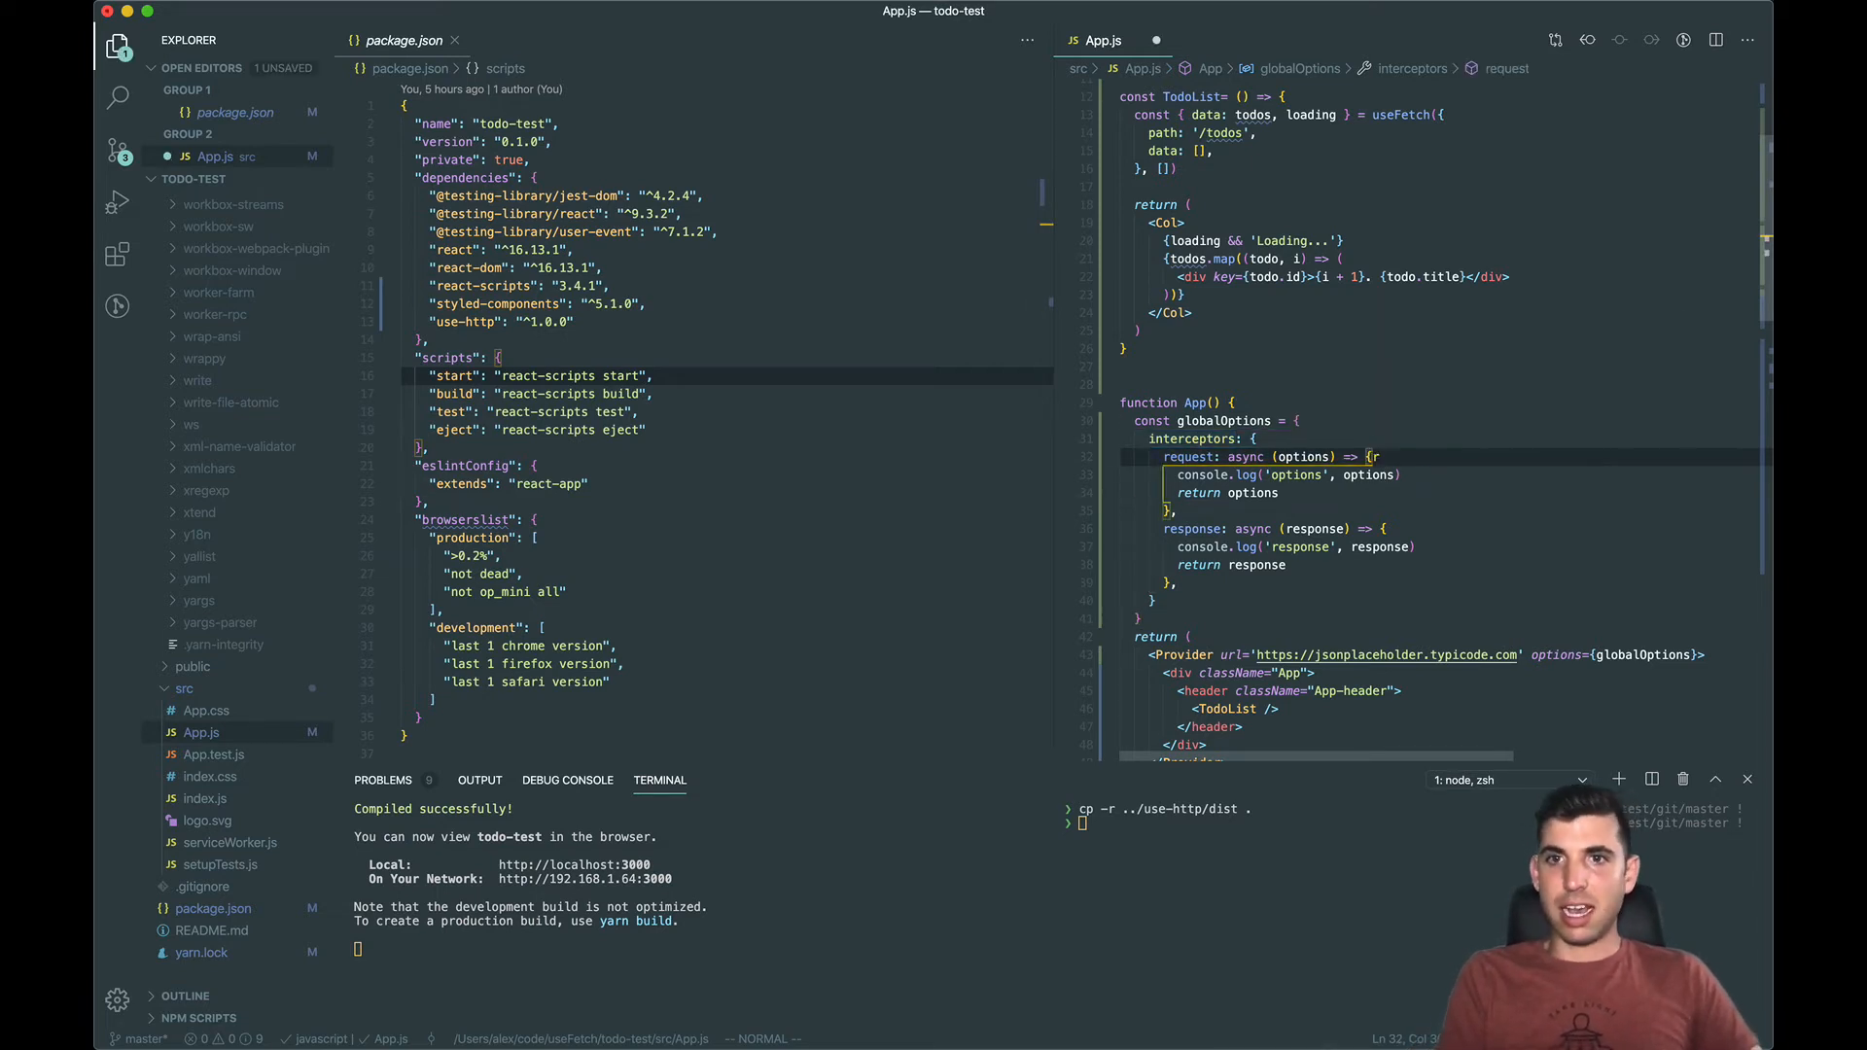
Step: Set options.headers.Authorization = 'Bearer YOUR_TOKEN_HERE' in the request interceptor
text(options)
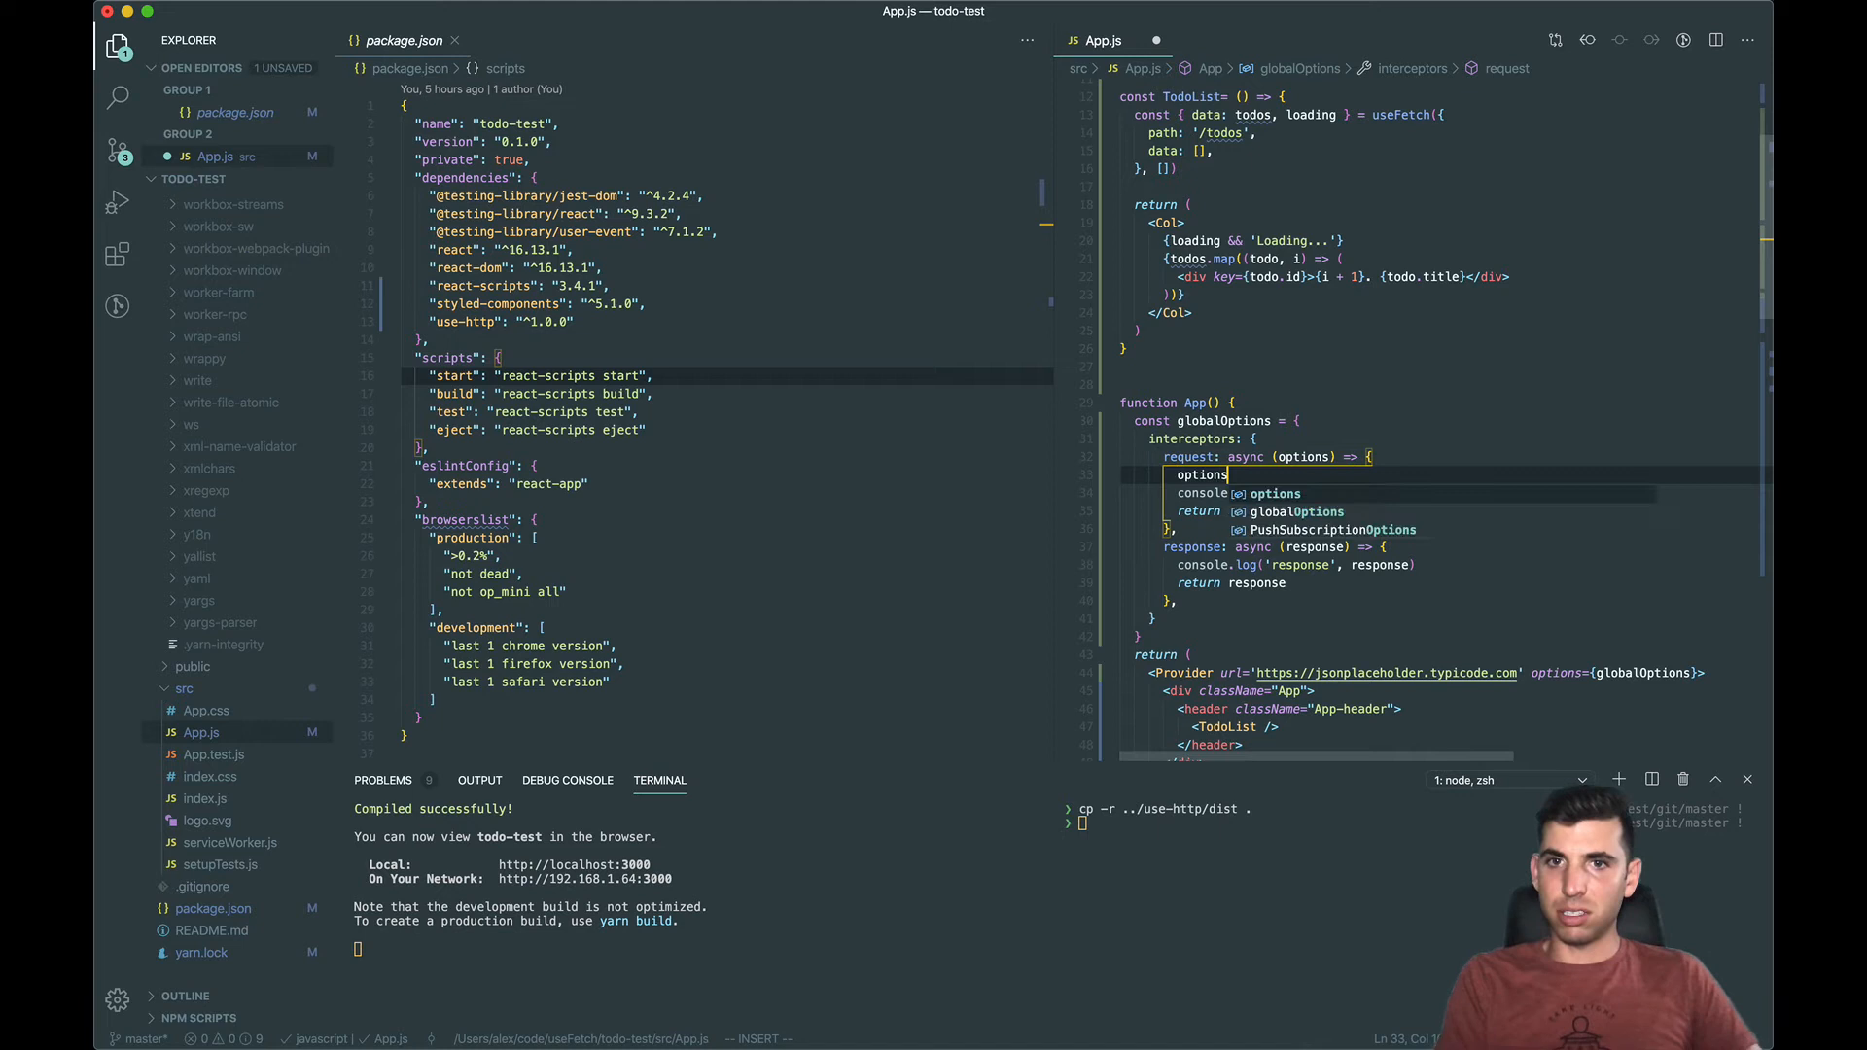
text(.headers.Authorization = 'Bearer)
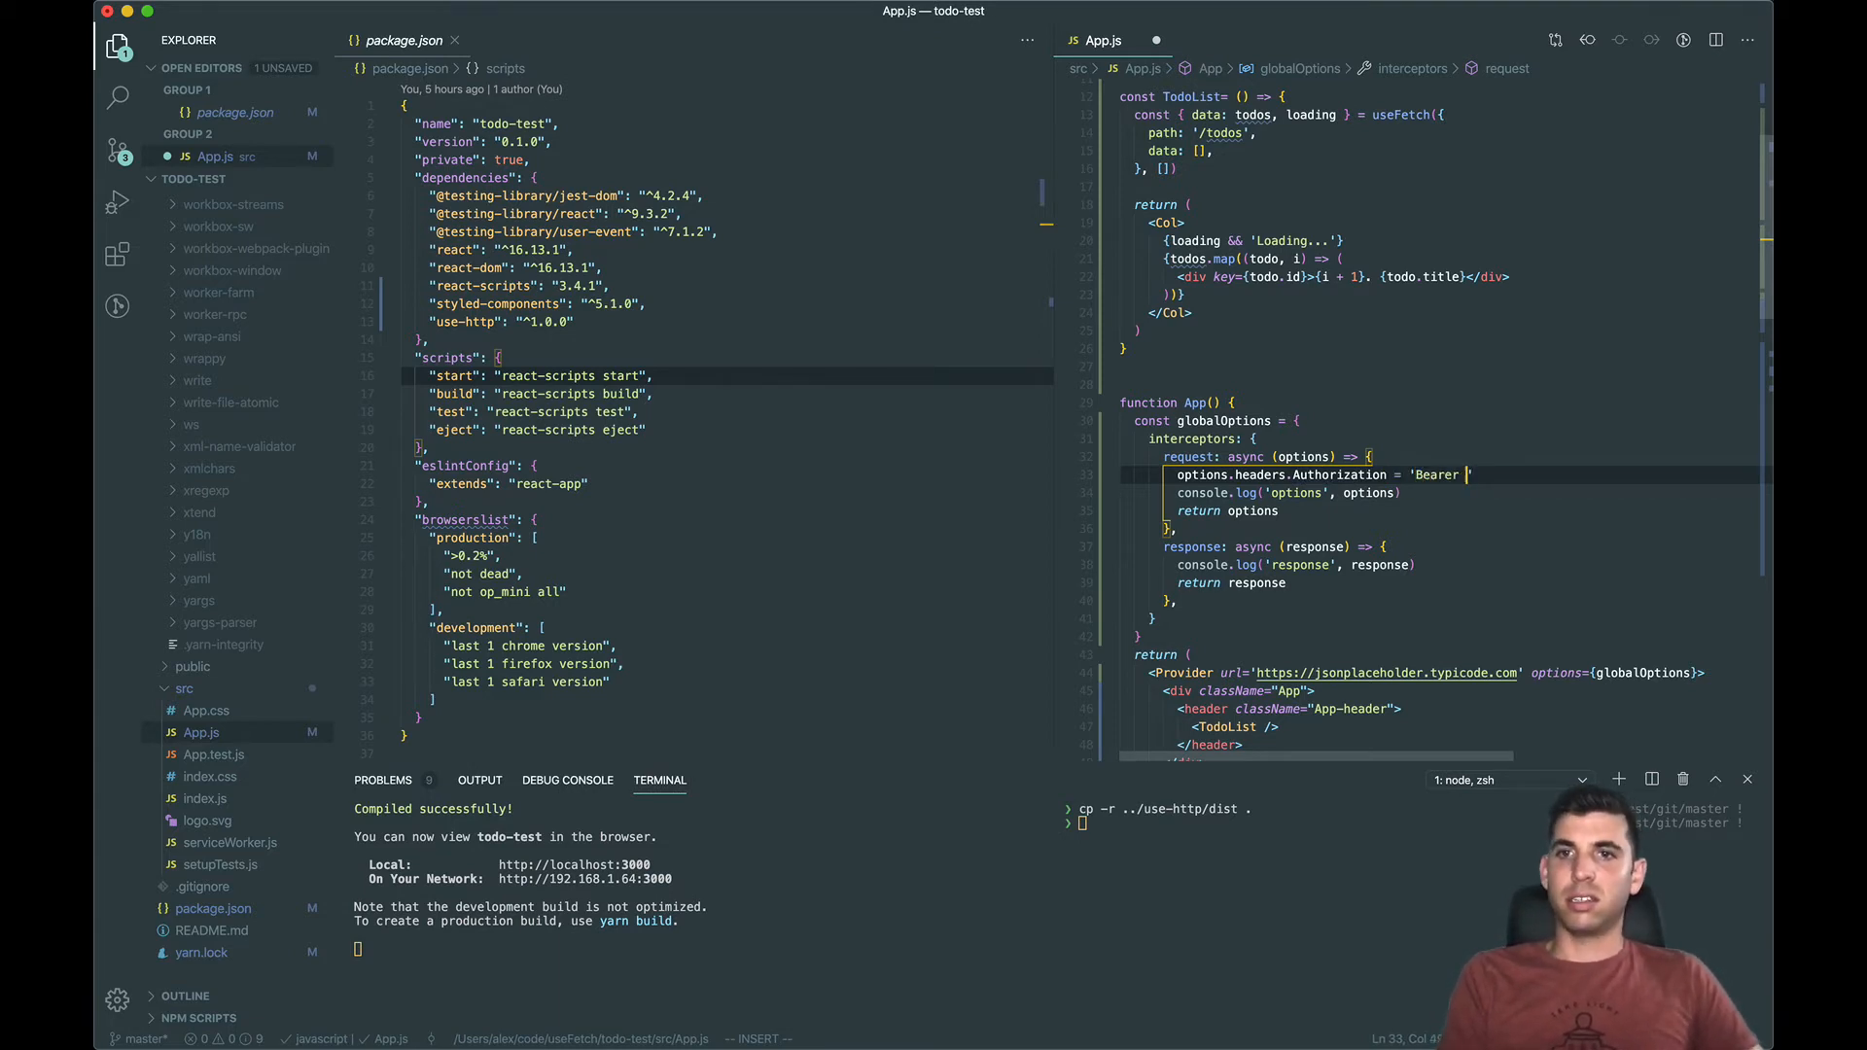
text(YOUR_TO)
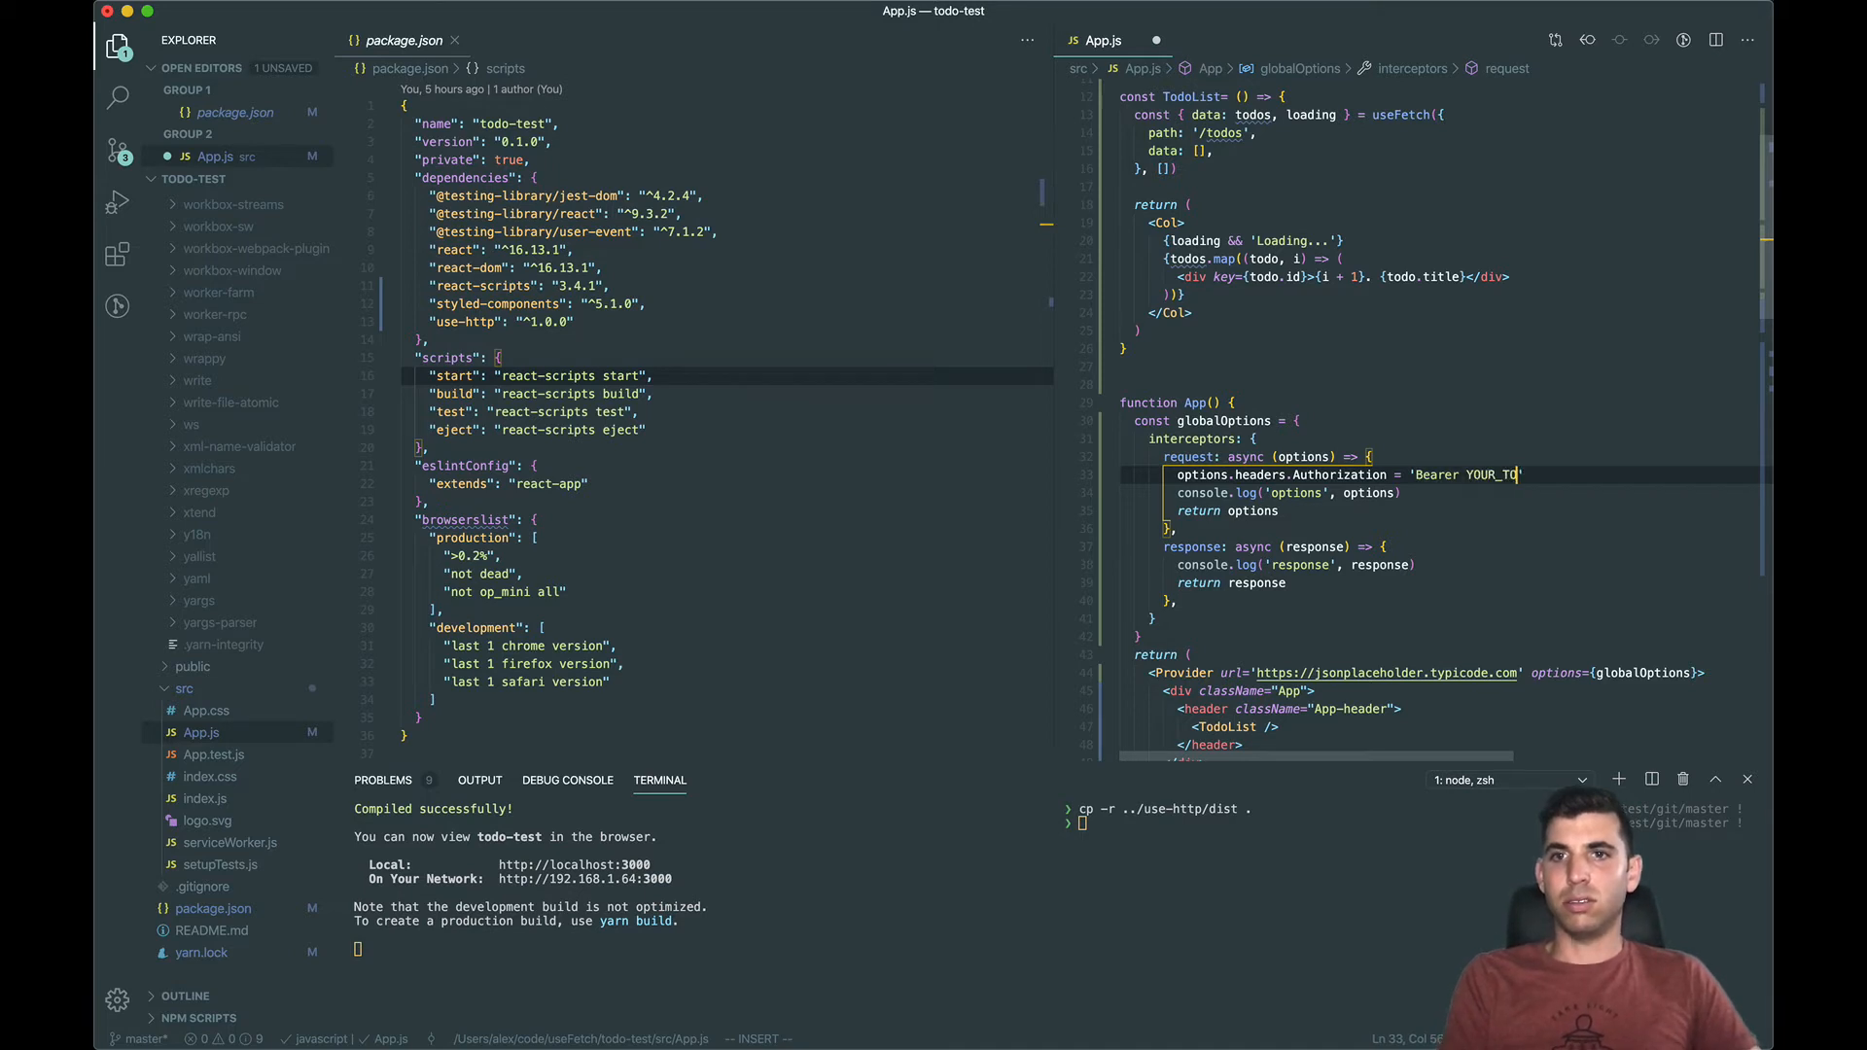
text(KEN_HERE)
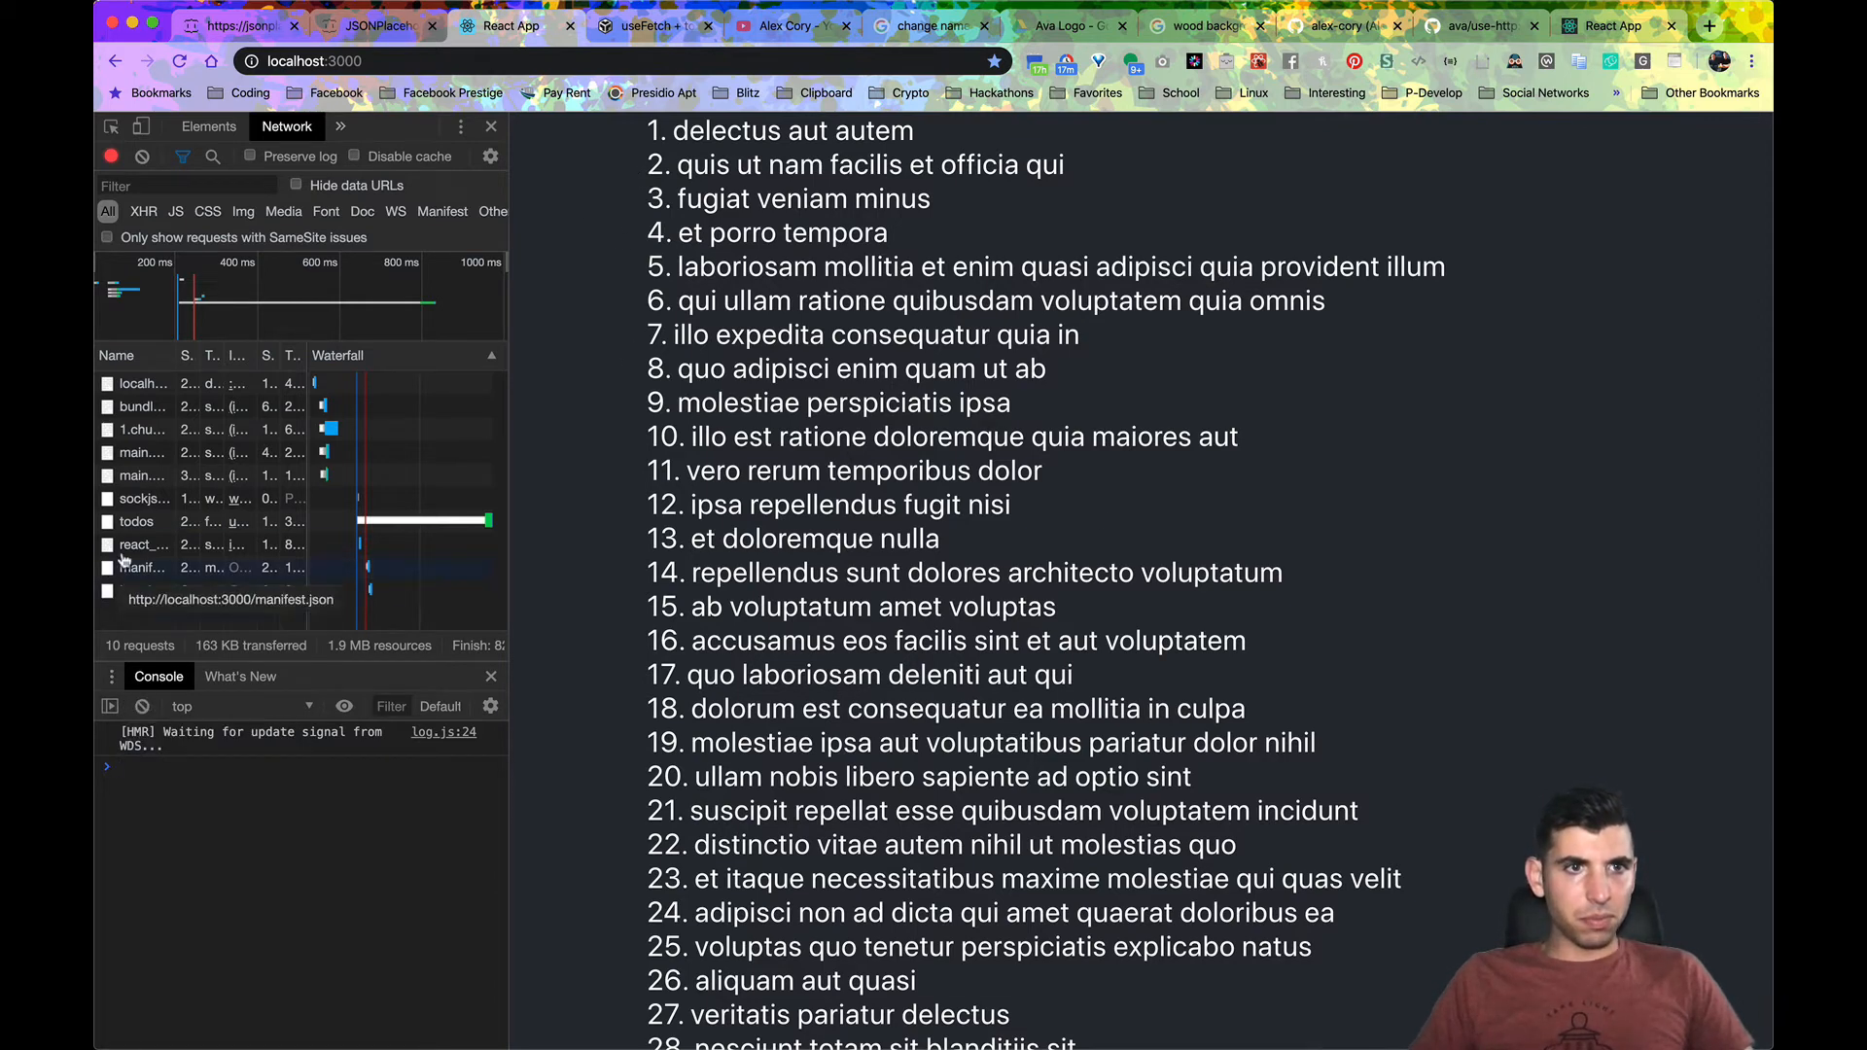
Step: Inspect the todos request's Request Headers in DevTools, confirming authorization: Bearer YOUR_TOKEN_HERE
click(136, 521)
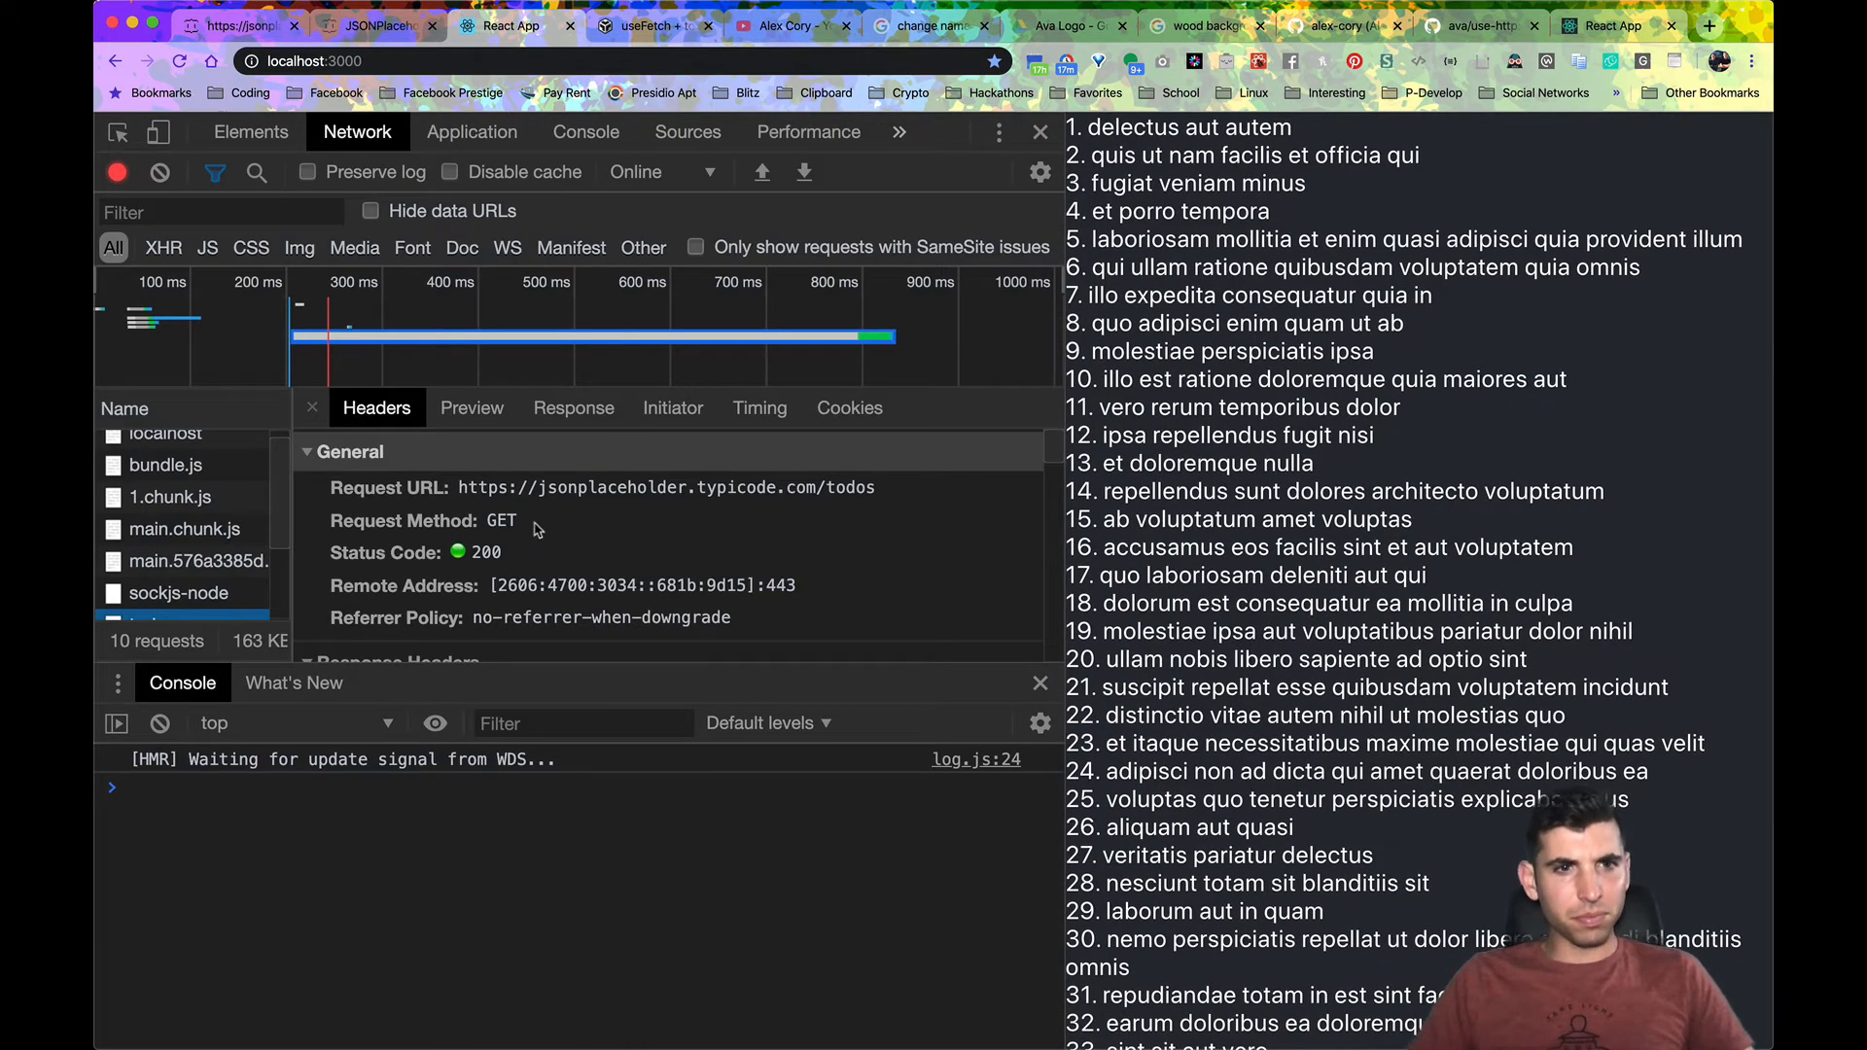
click(312, 407)
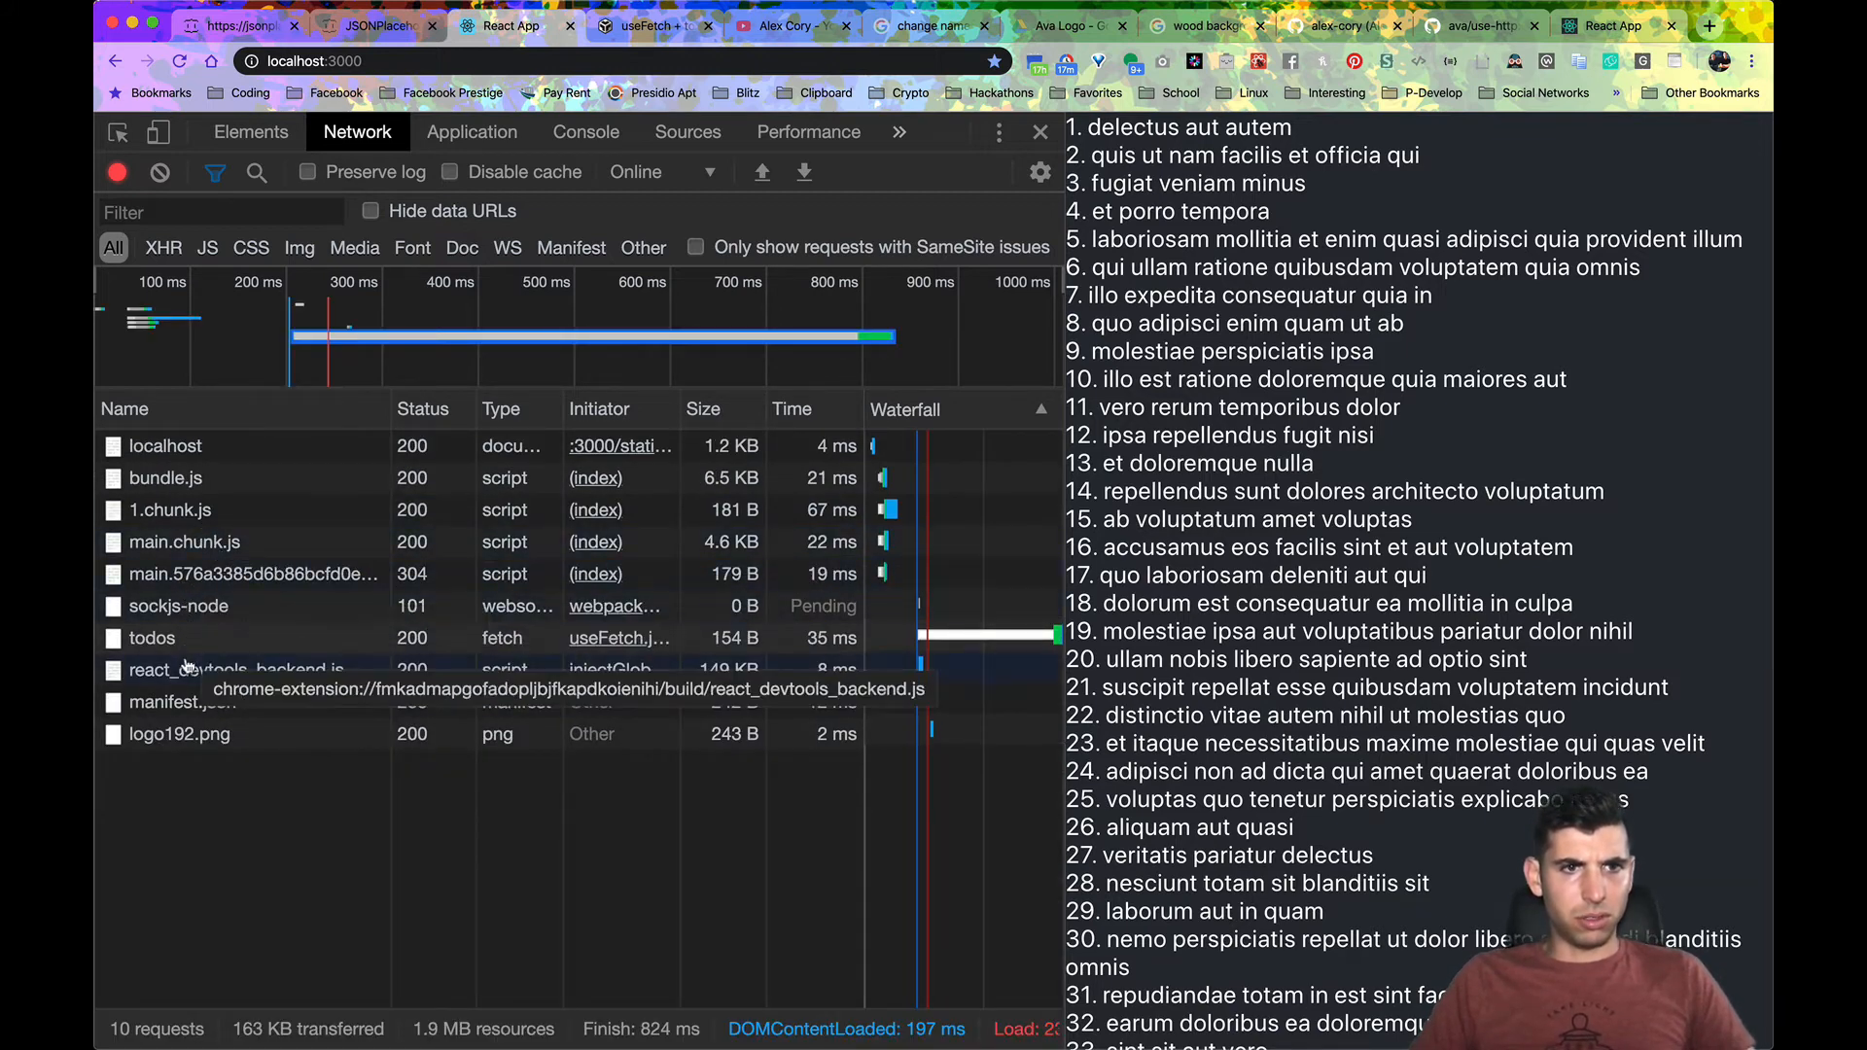
click(152, 638)
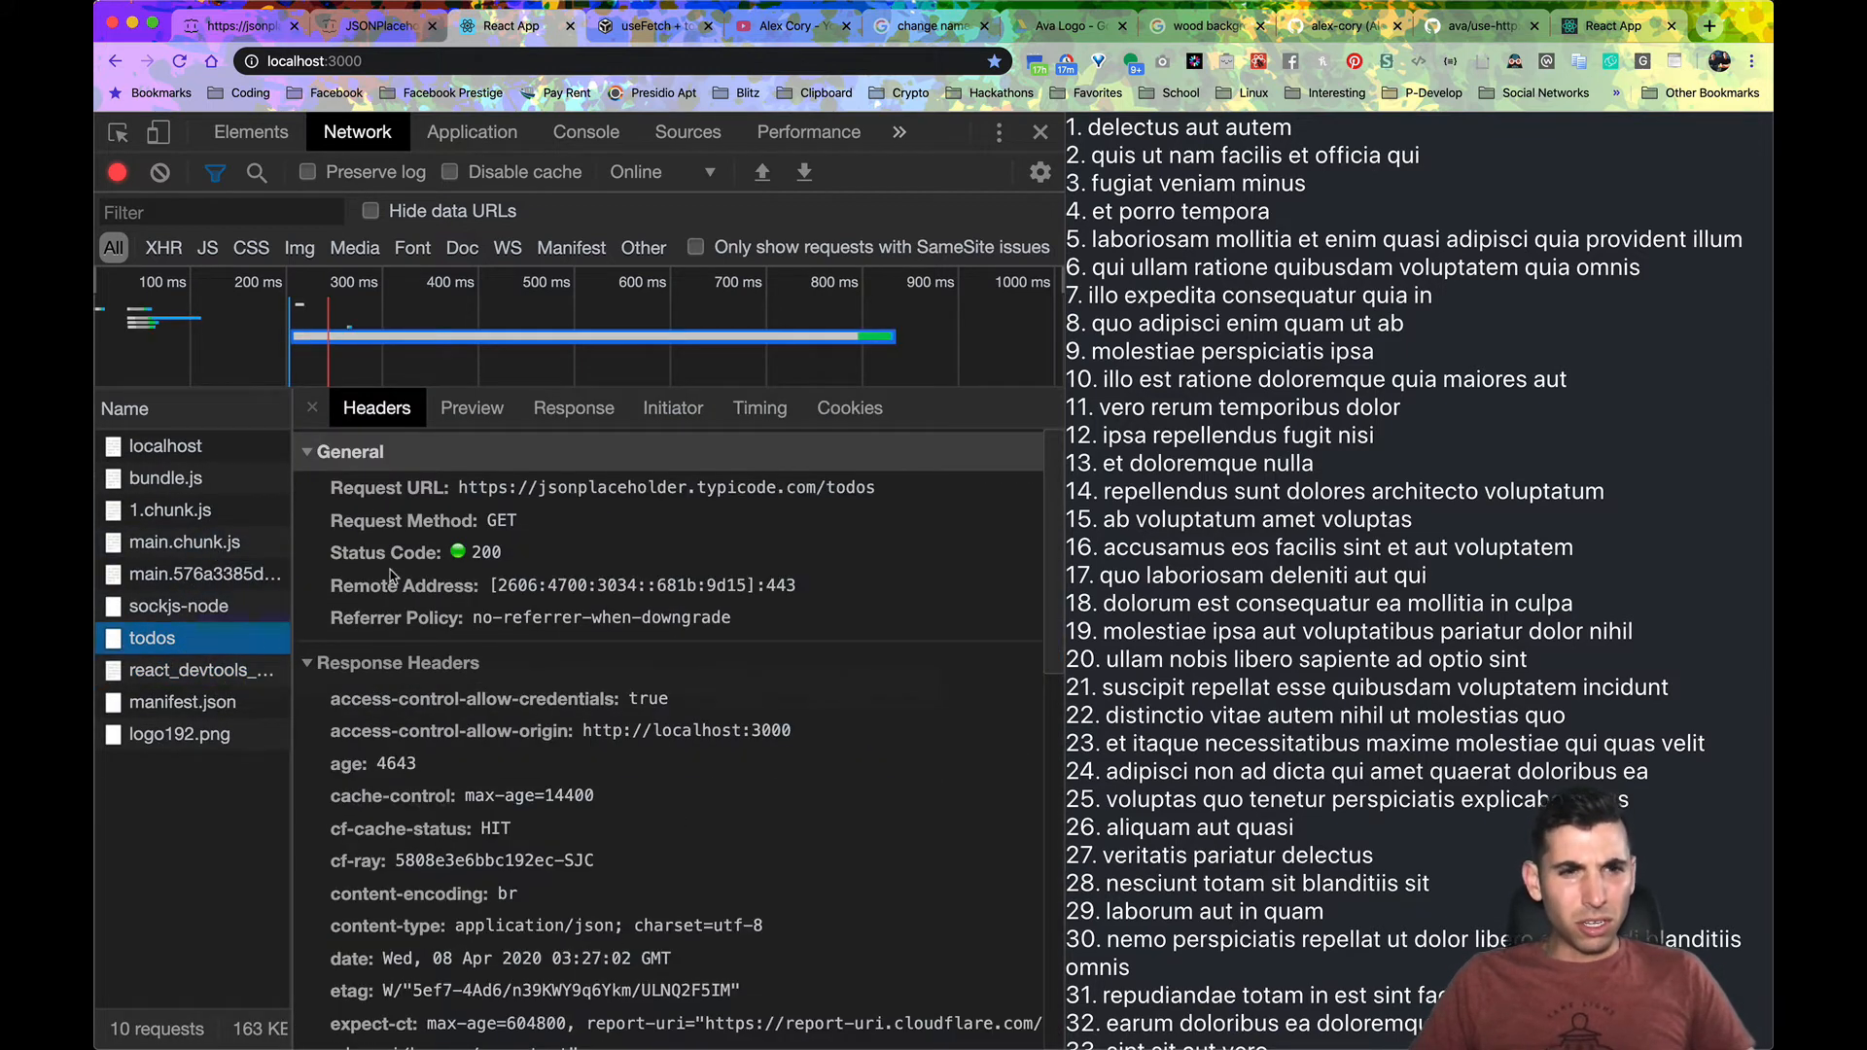
scroll(down, 3)
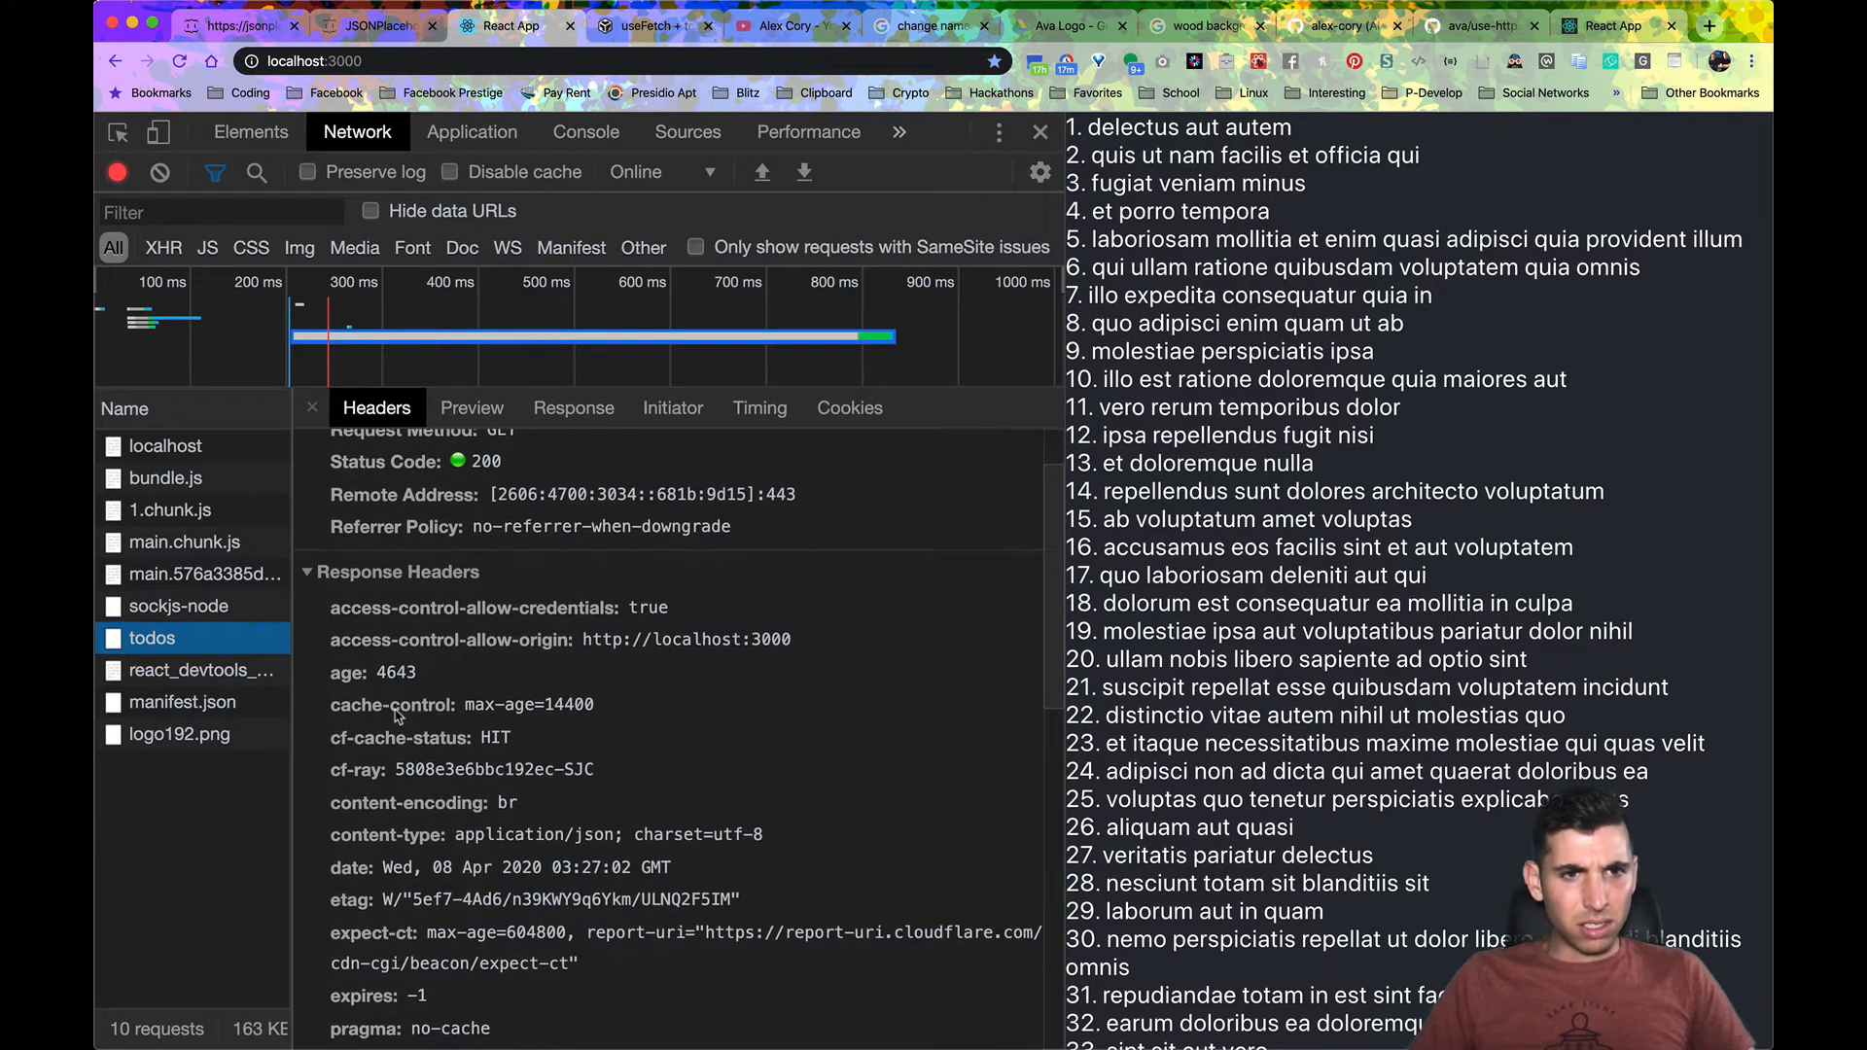
click(350, 451)
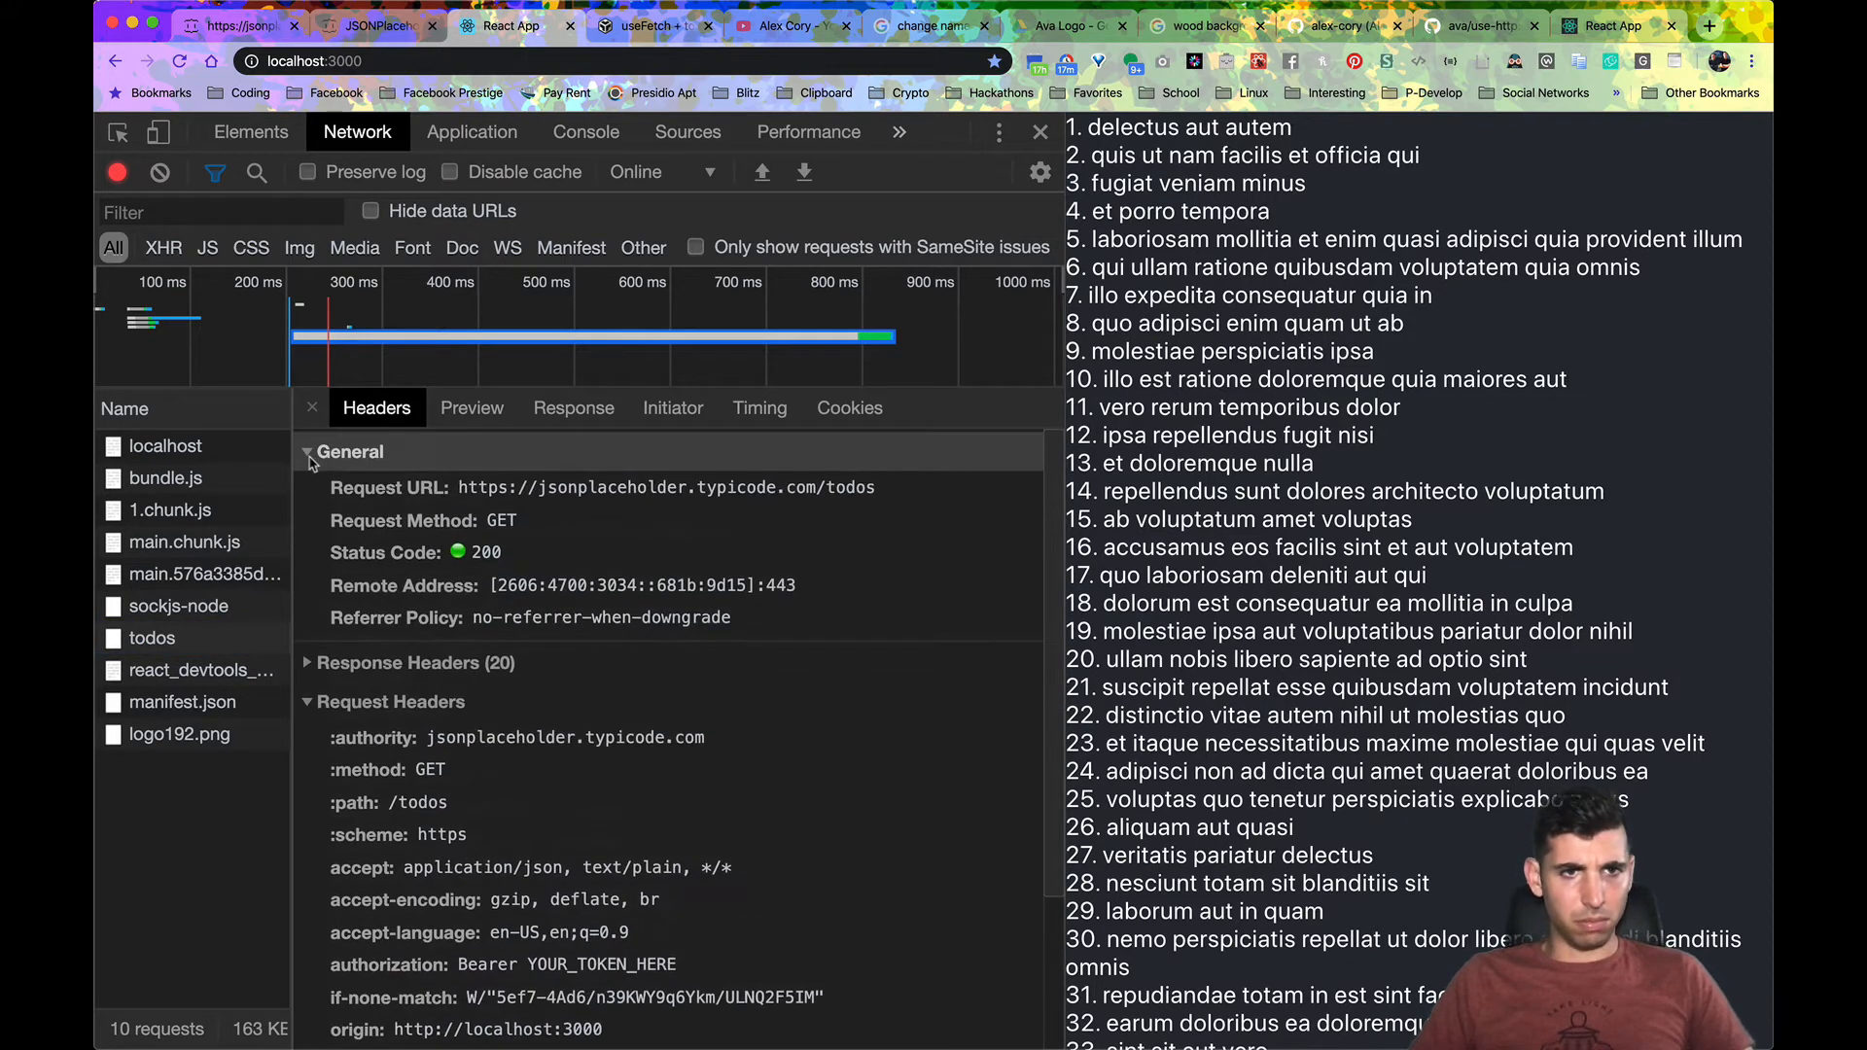
click(350, 452)
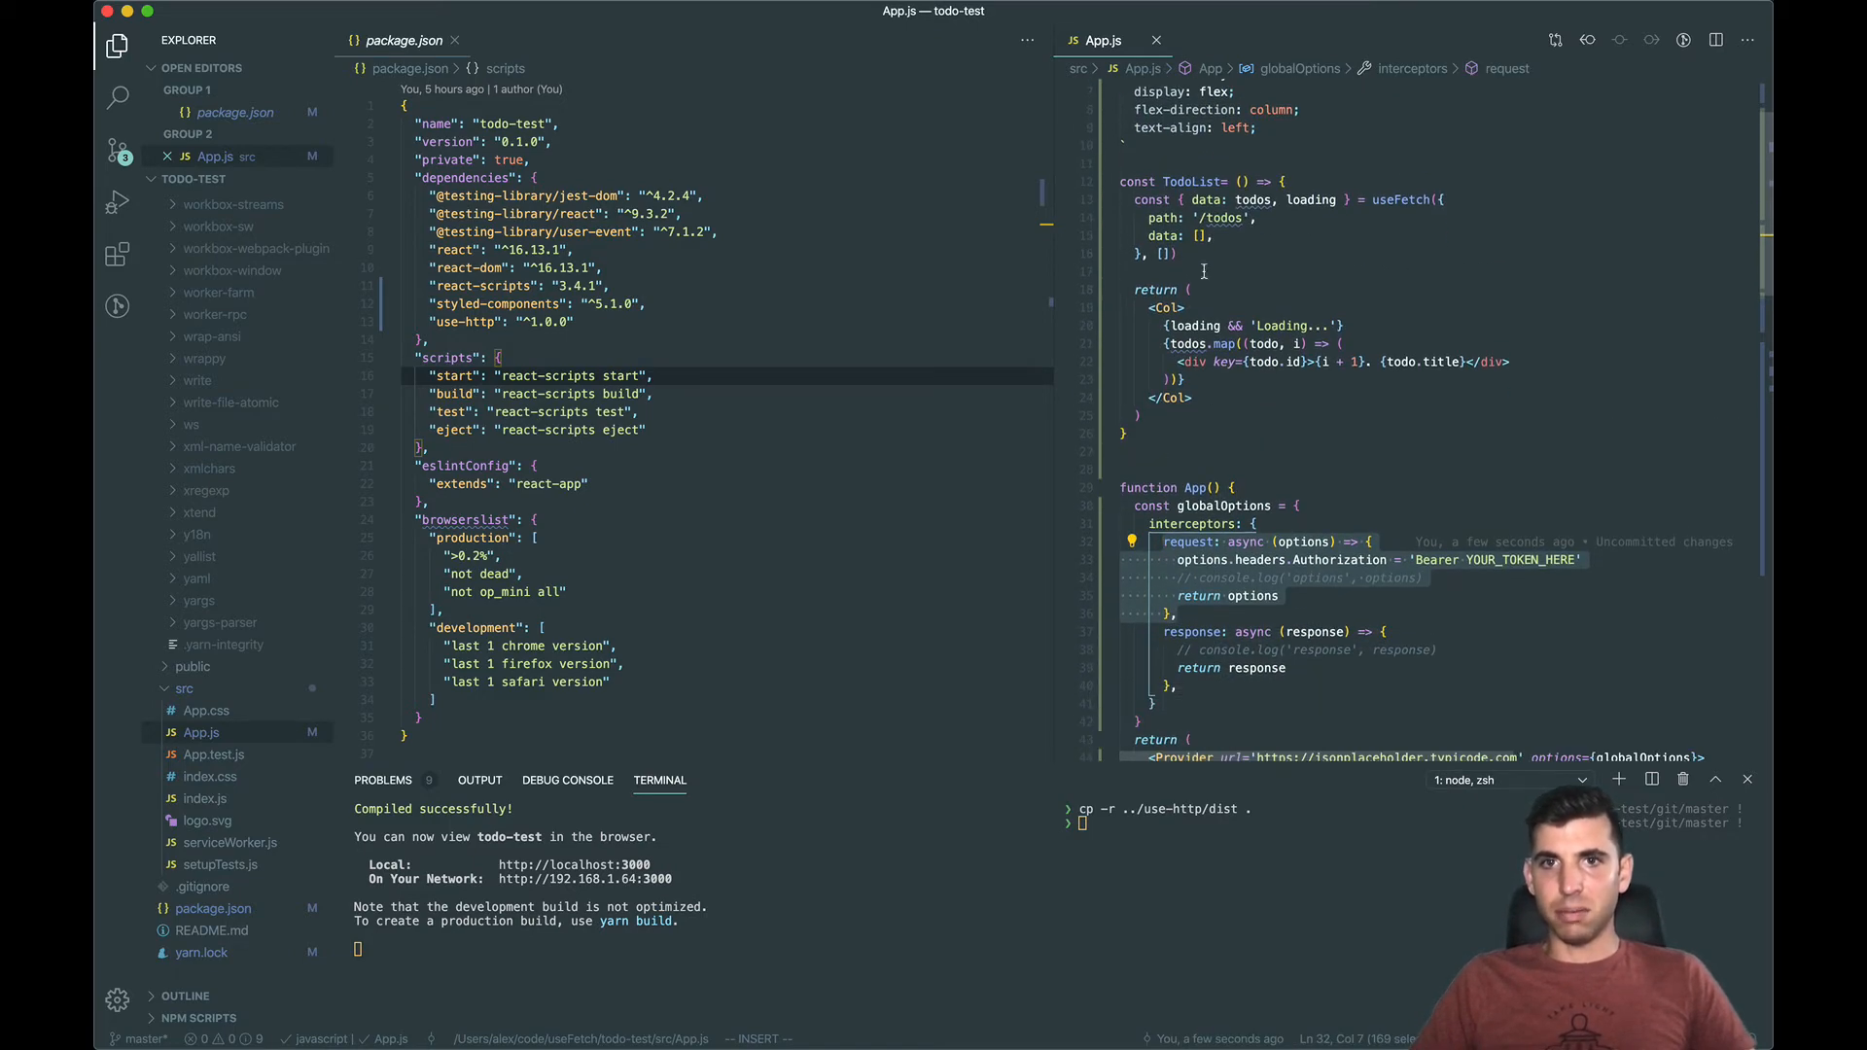
Step: Add const token = await get('/my-token') and start a ${token} template string for the Authorization header
scroll(down, 3)
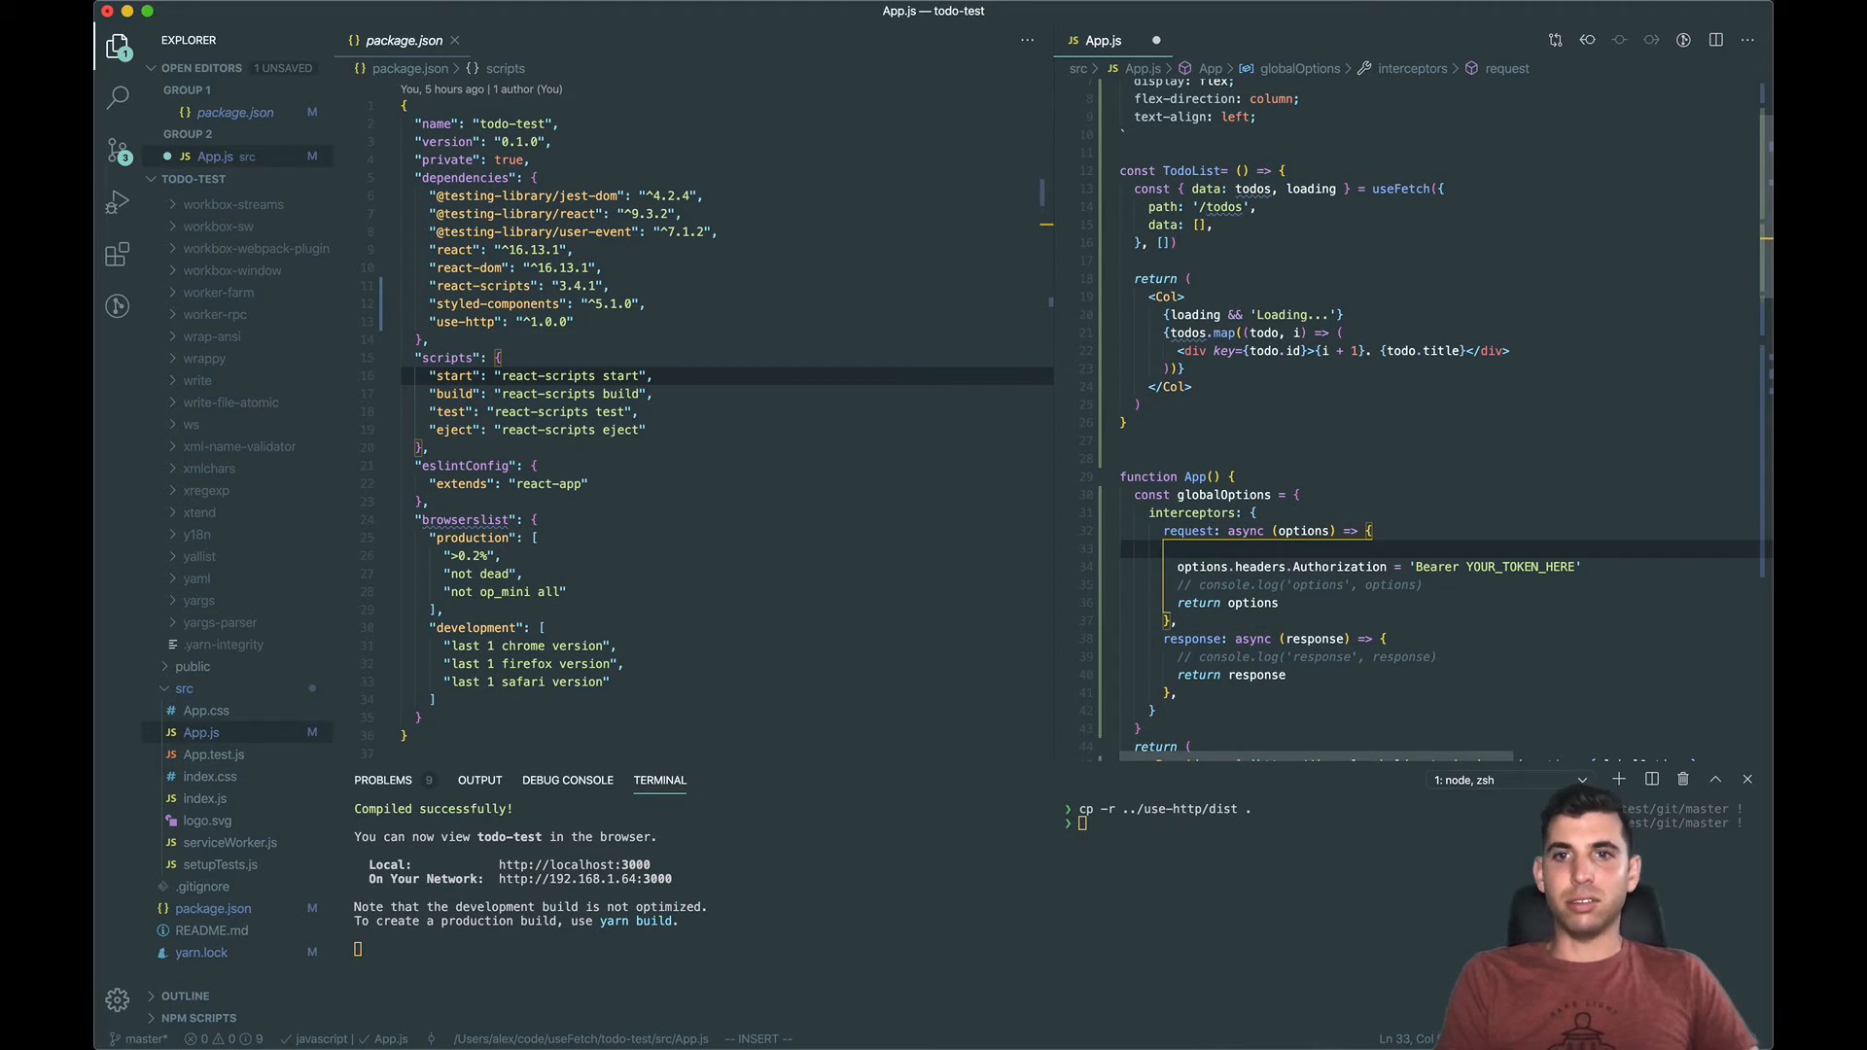
text(const token =)
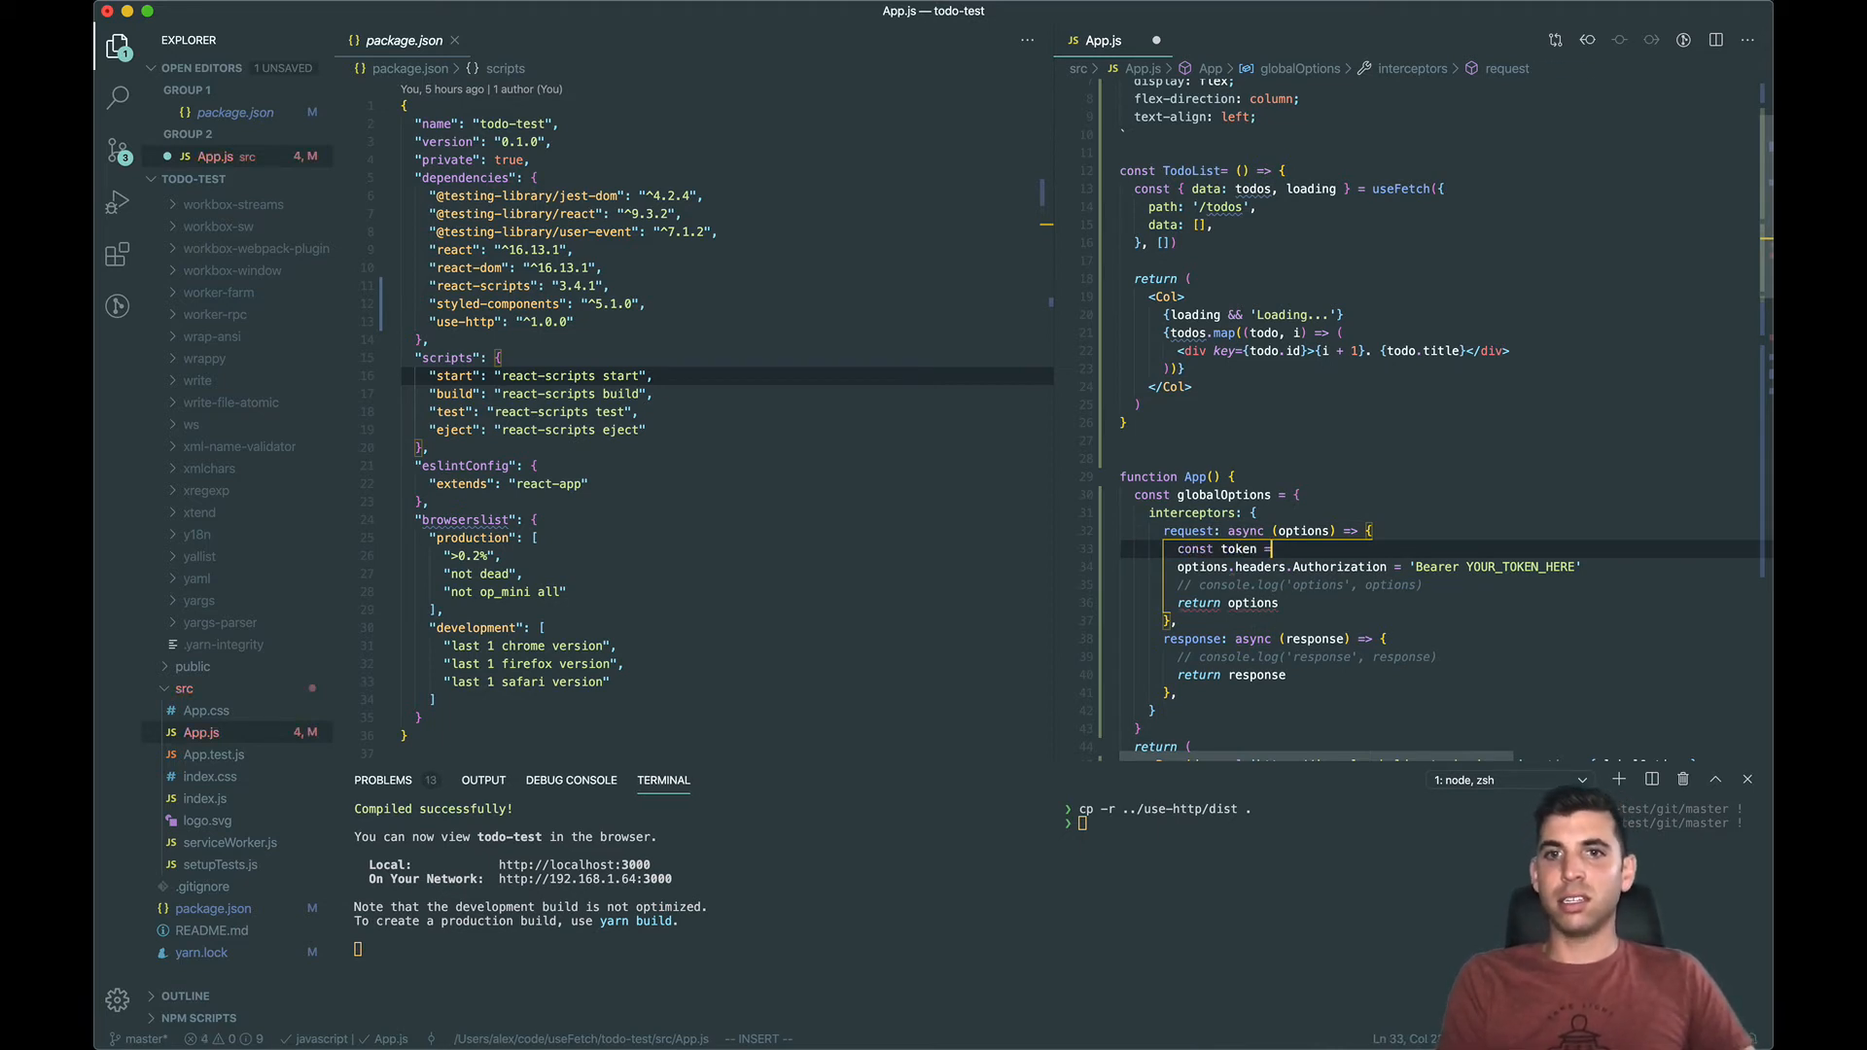
text(await get()
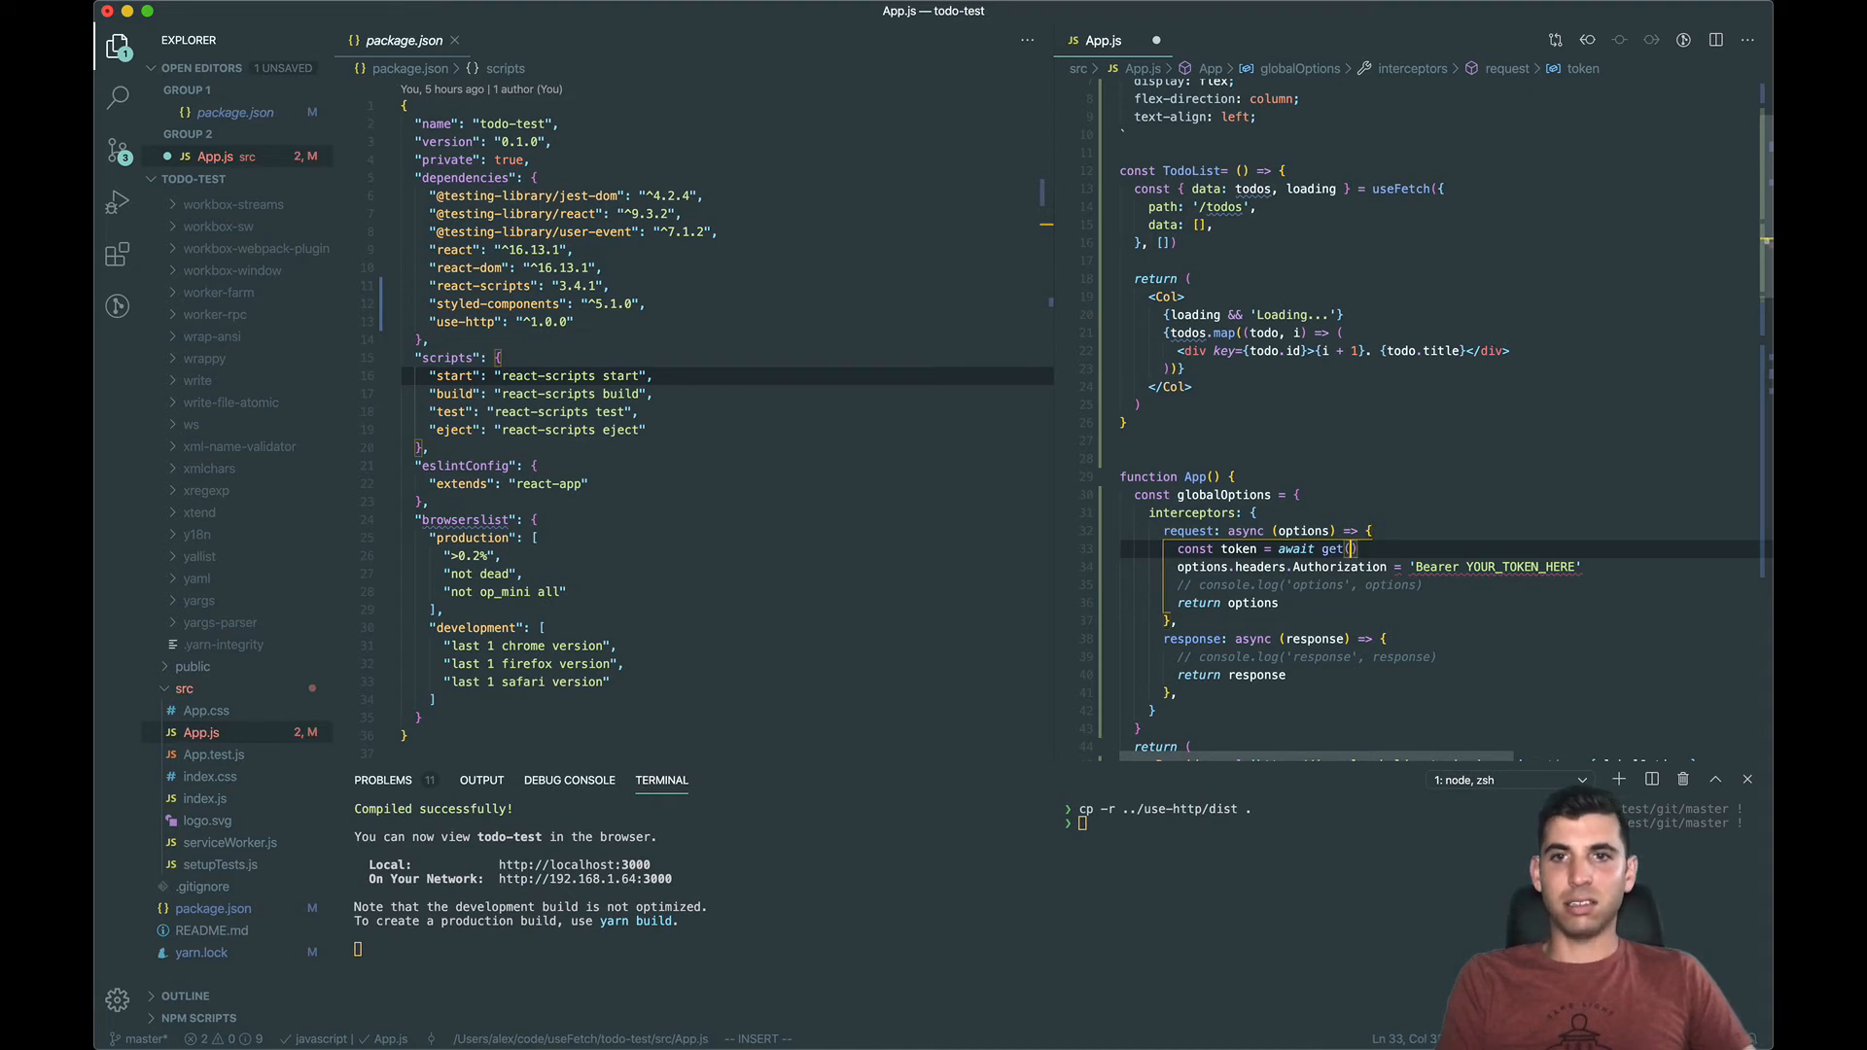
text('/my-token')
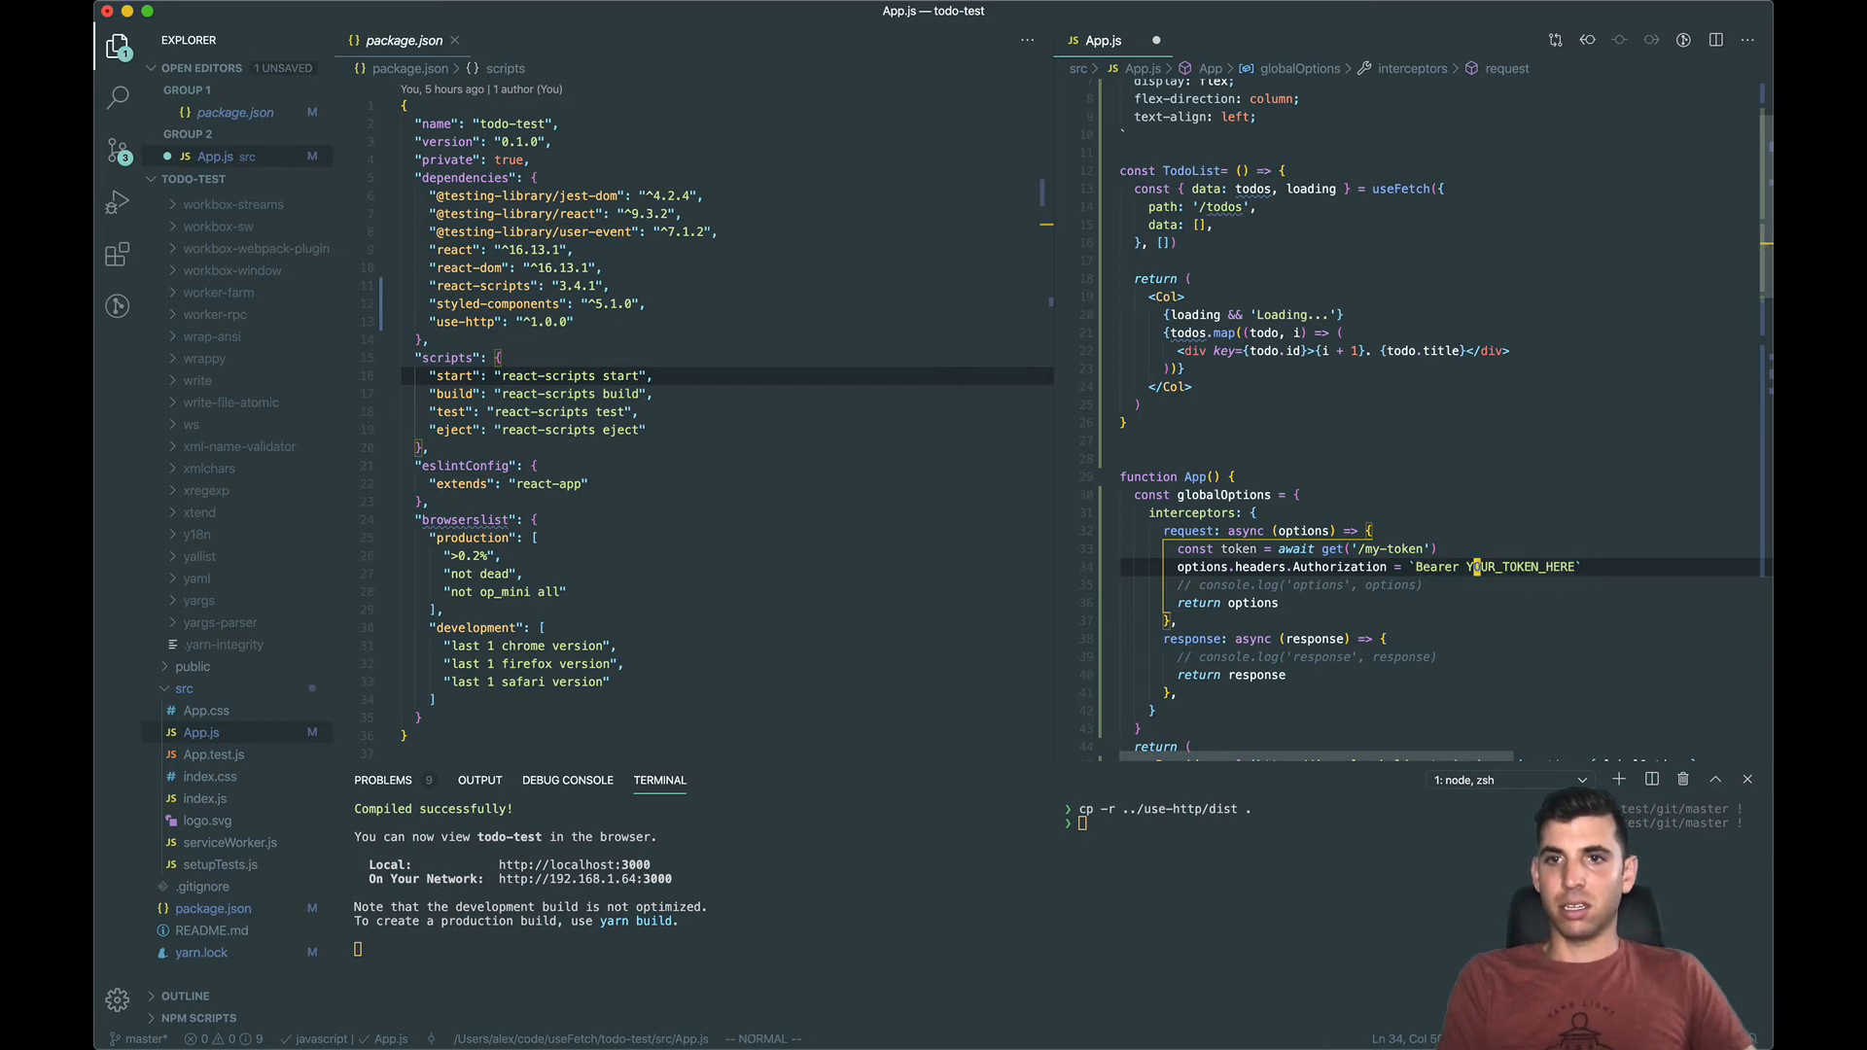
text(${)
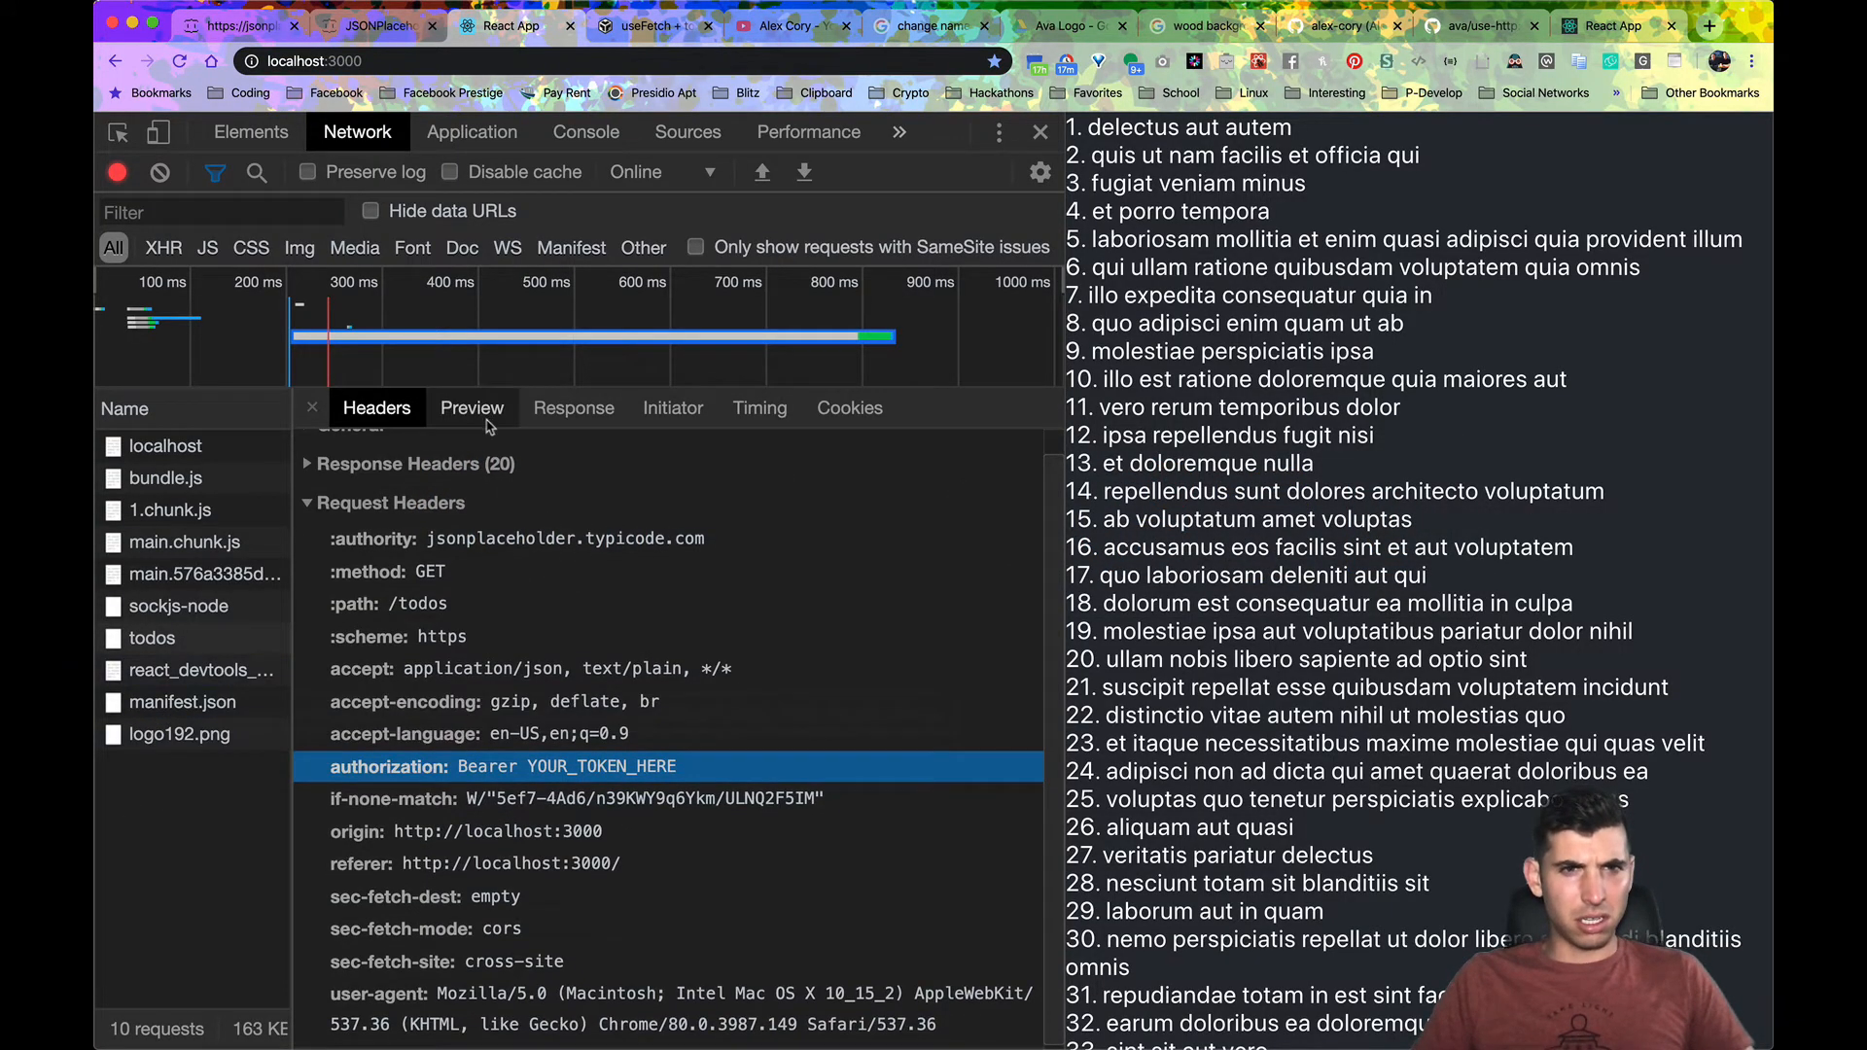
Step: Preview the todos response, expanding [0 … 99] and the first todo's fields, then return to VS Code
click(471, 406)
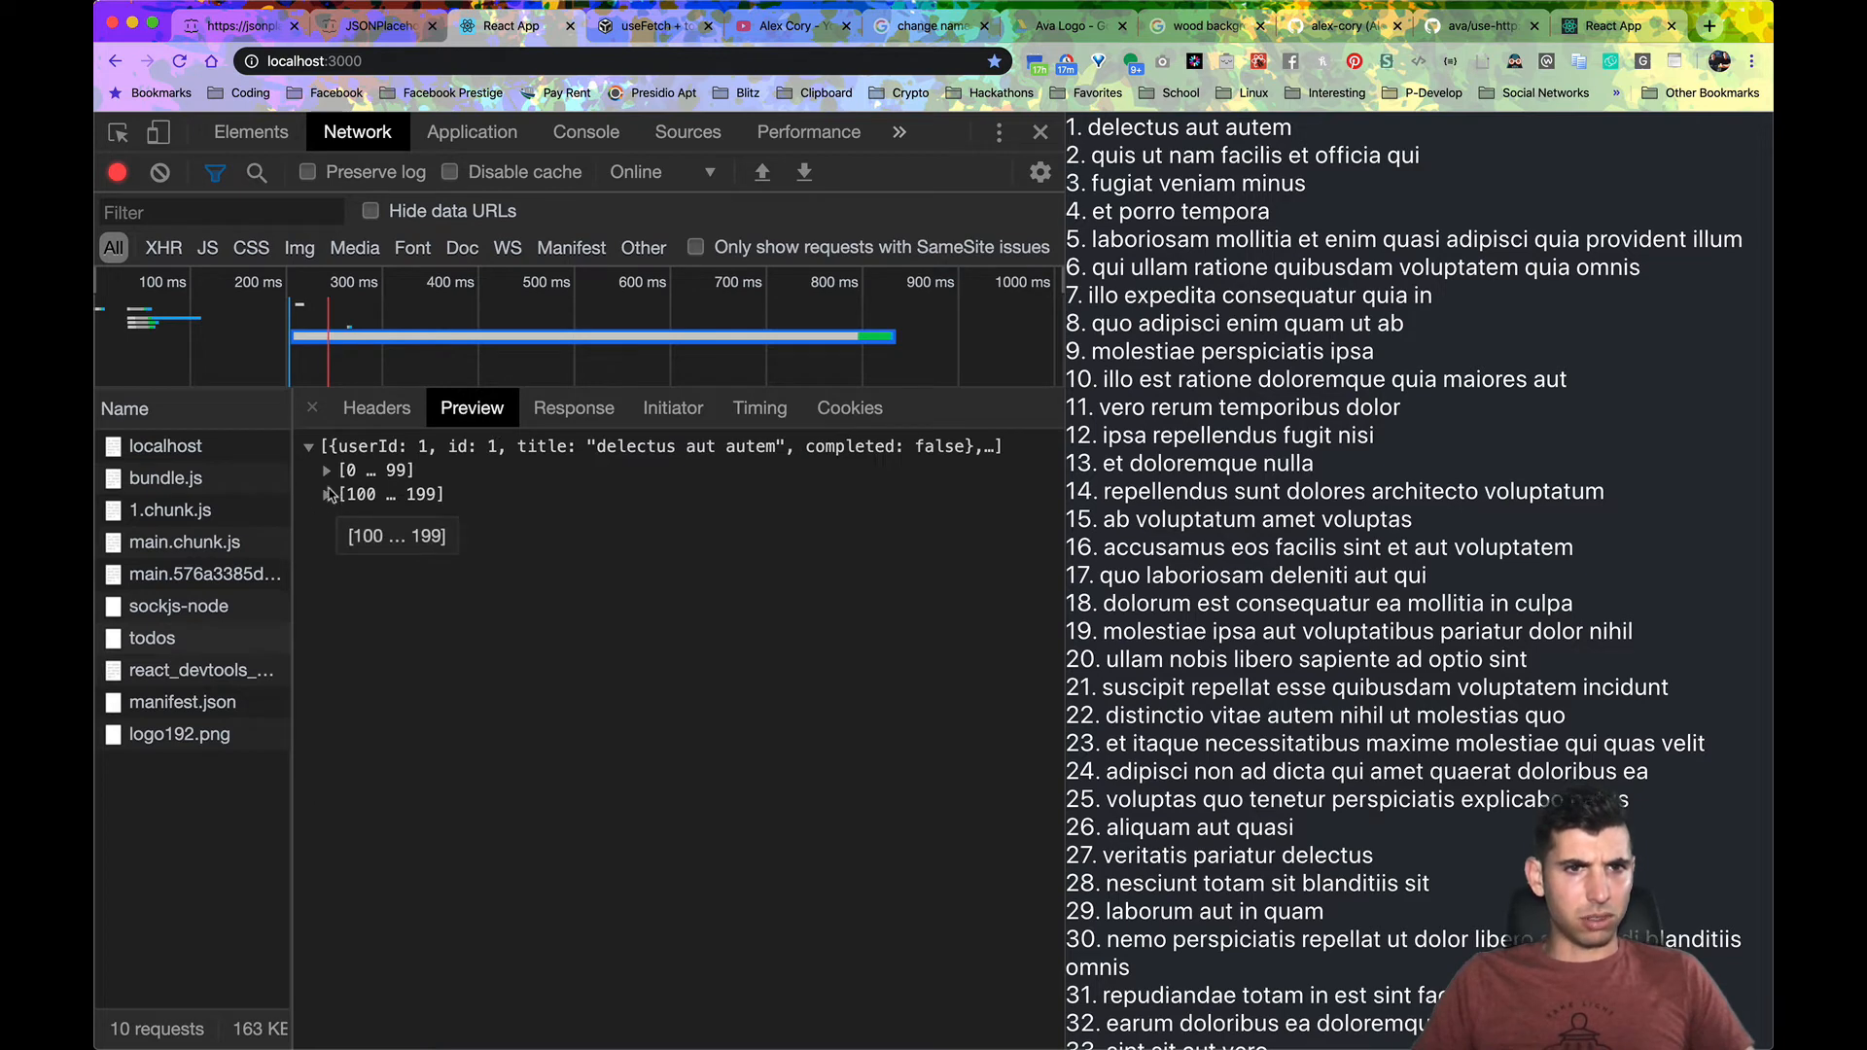
click(327, 468)
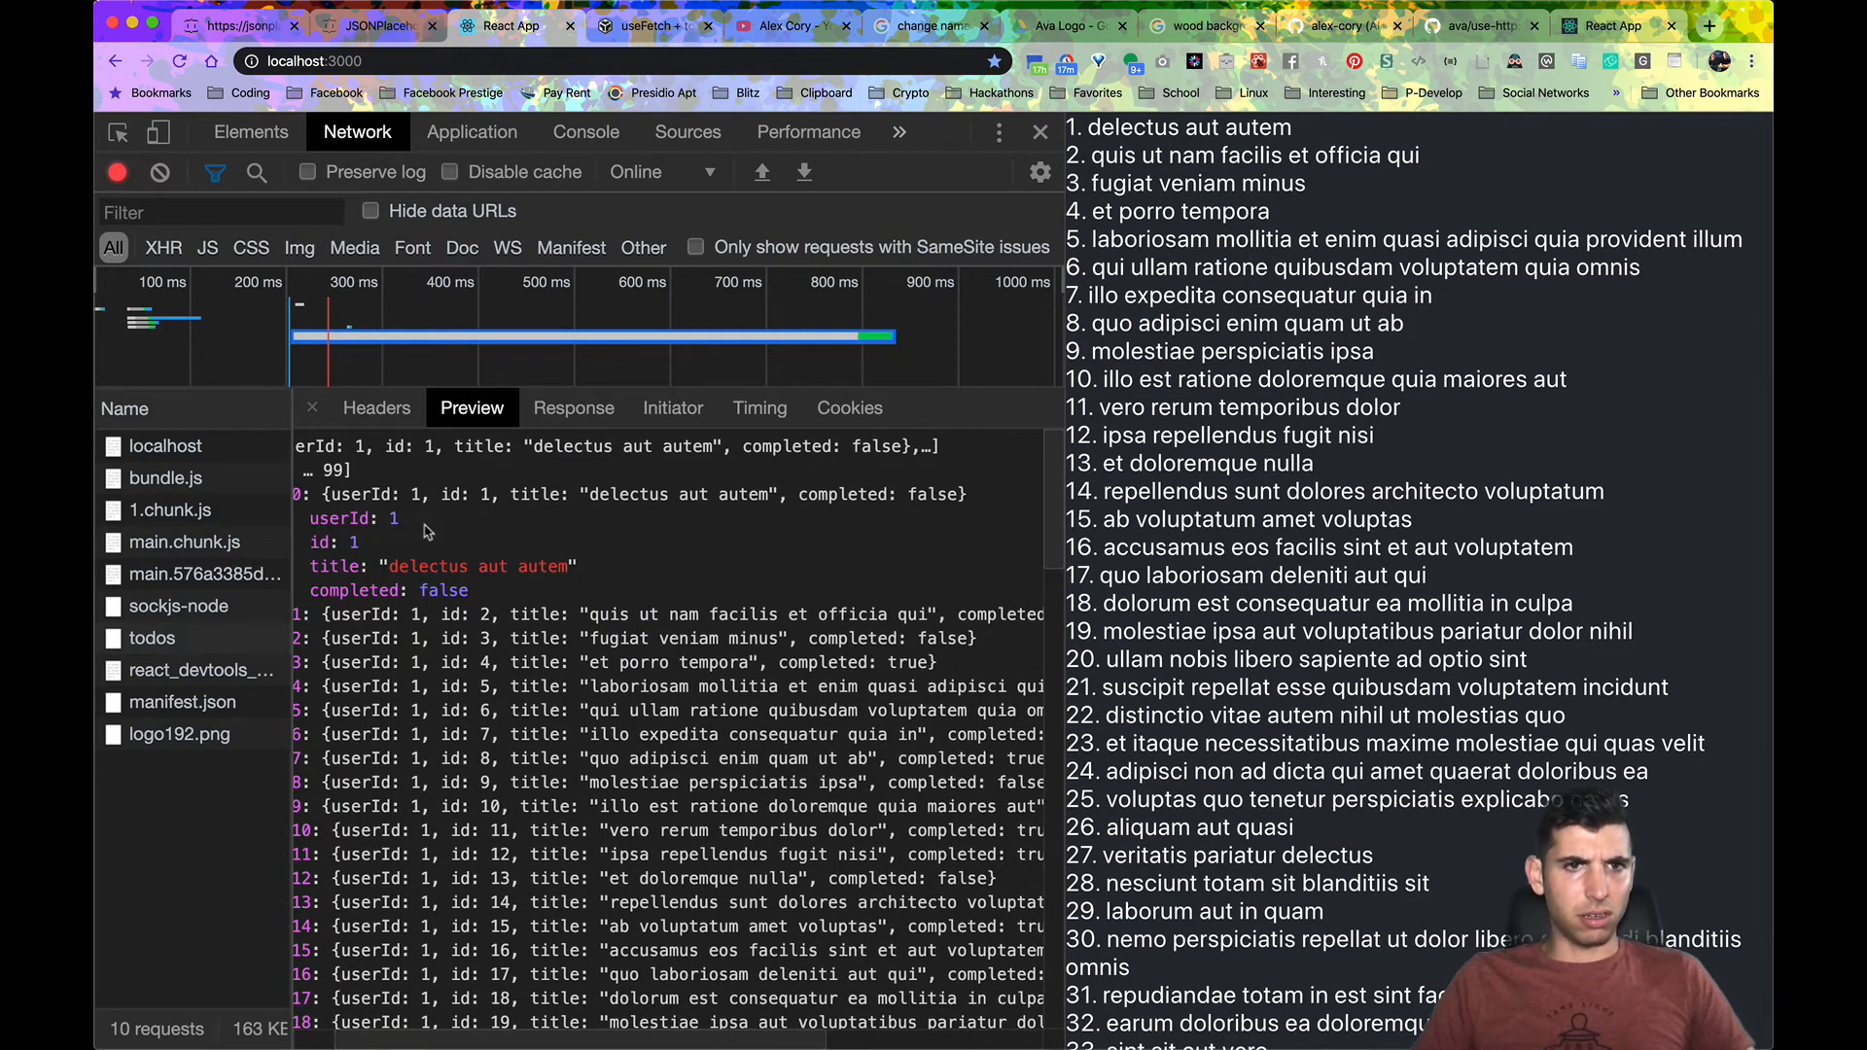
click(302, 492)
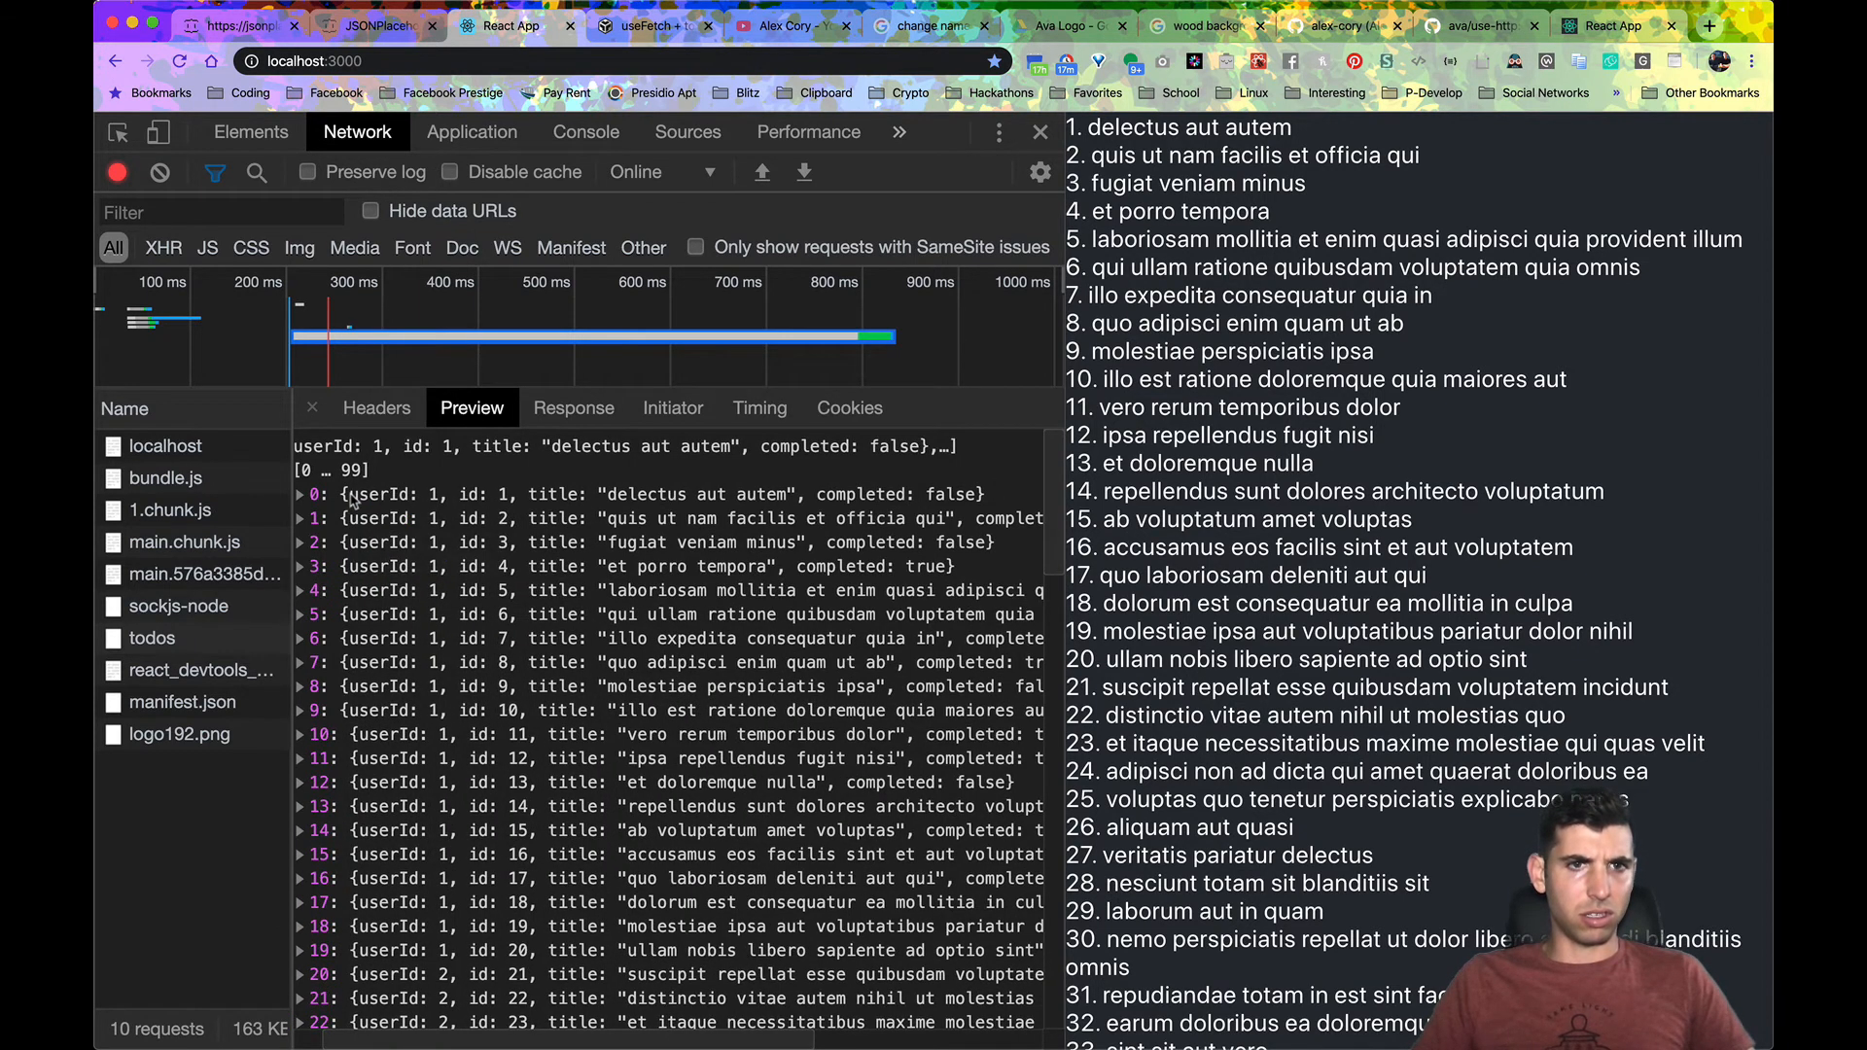
click(300, 494)
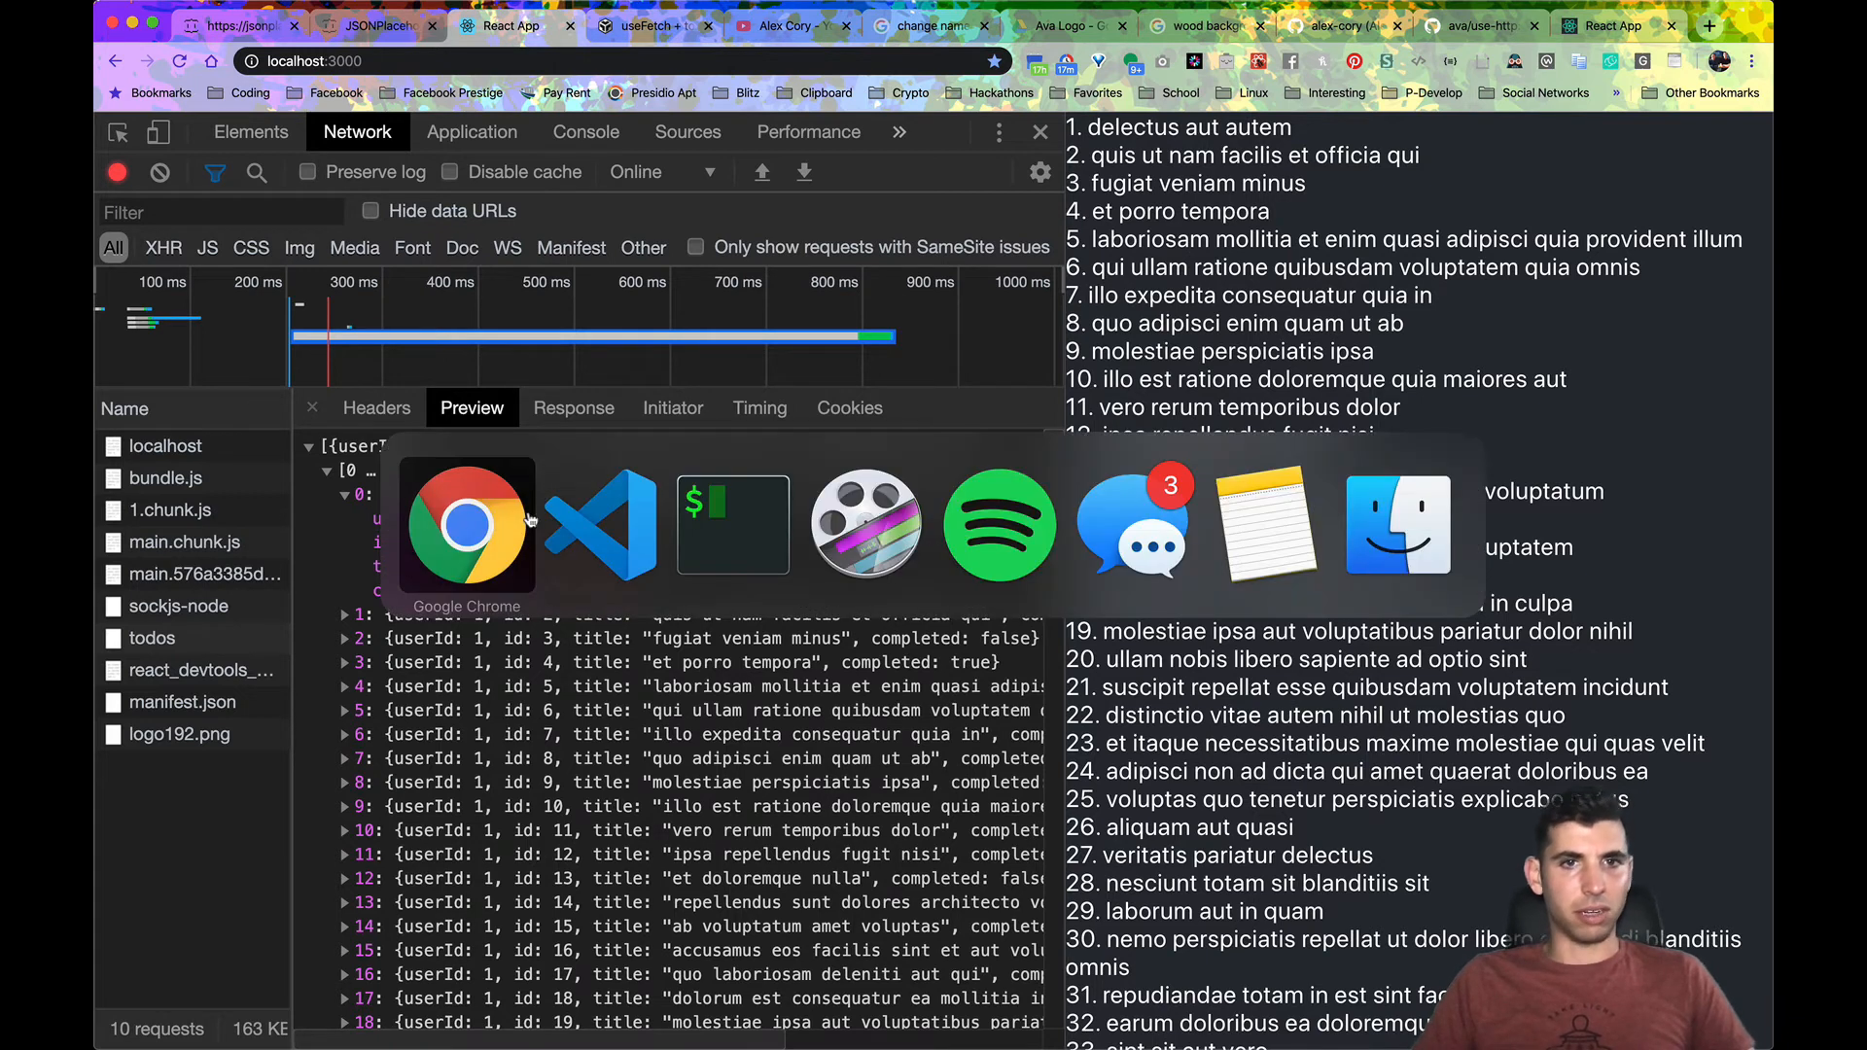
click(600, 523)
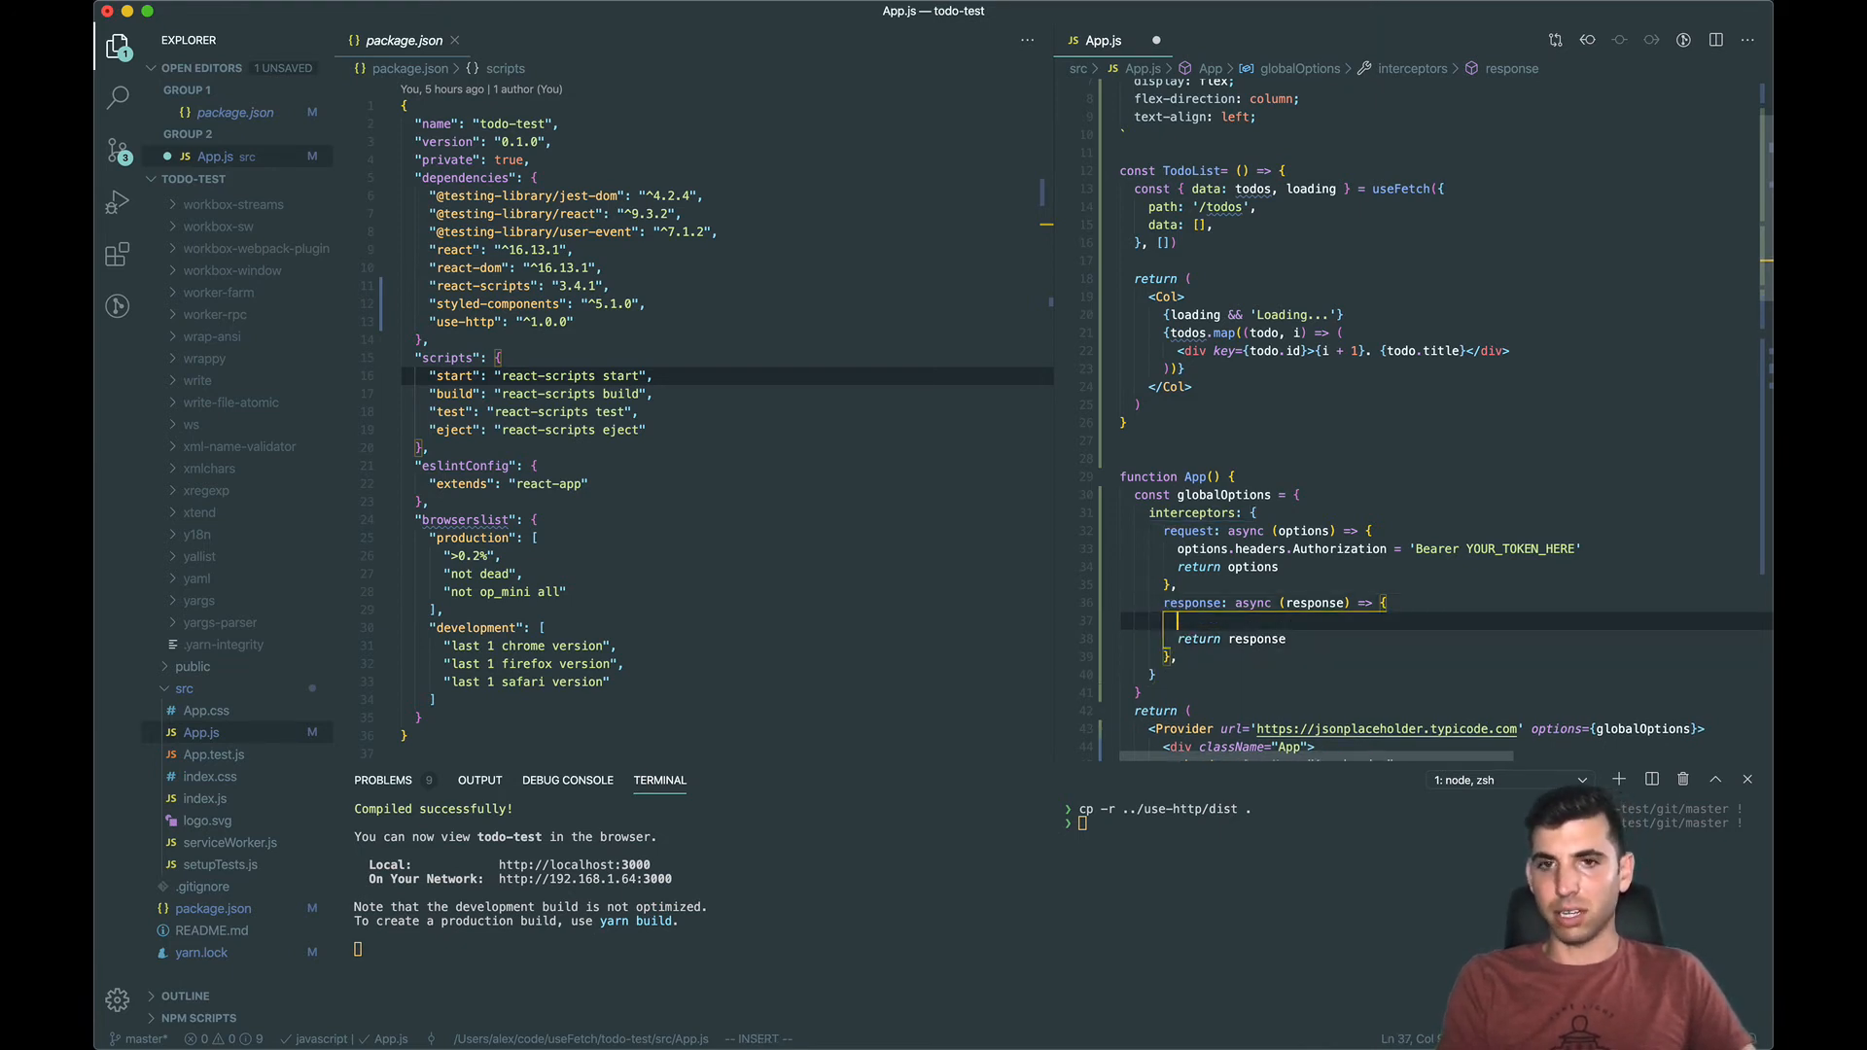
Step: Map response.data over each todo, feeding Object.entries(todo) into the transformation
text(response.data =)
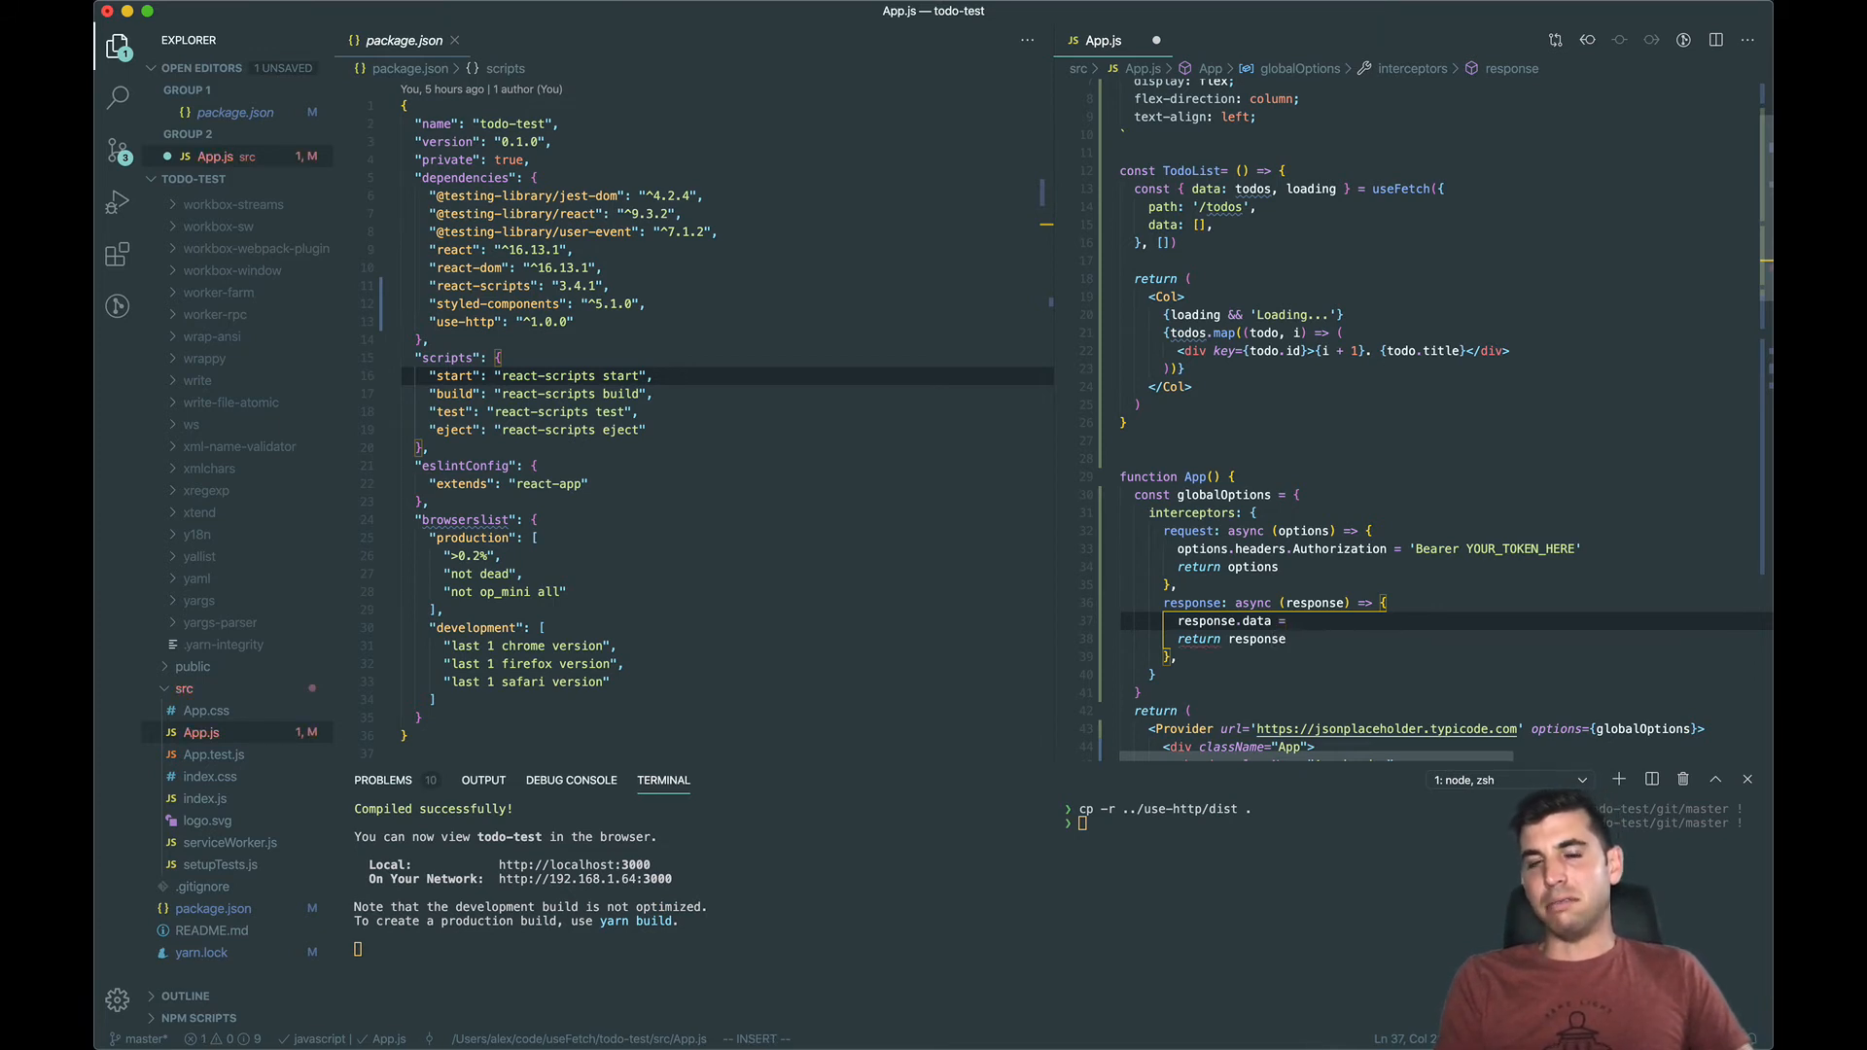
text(response.data.)
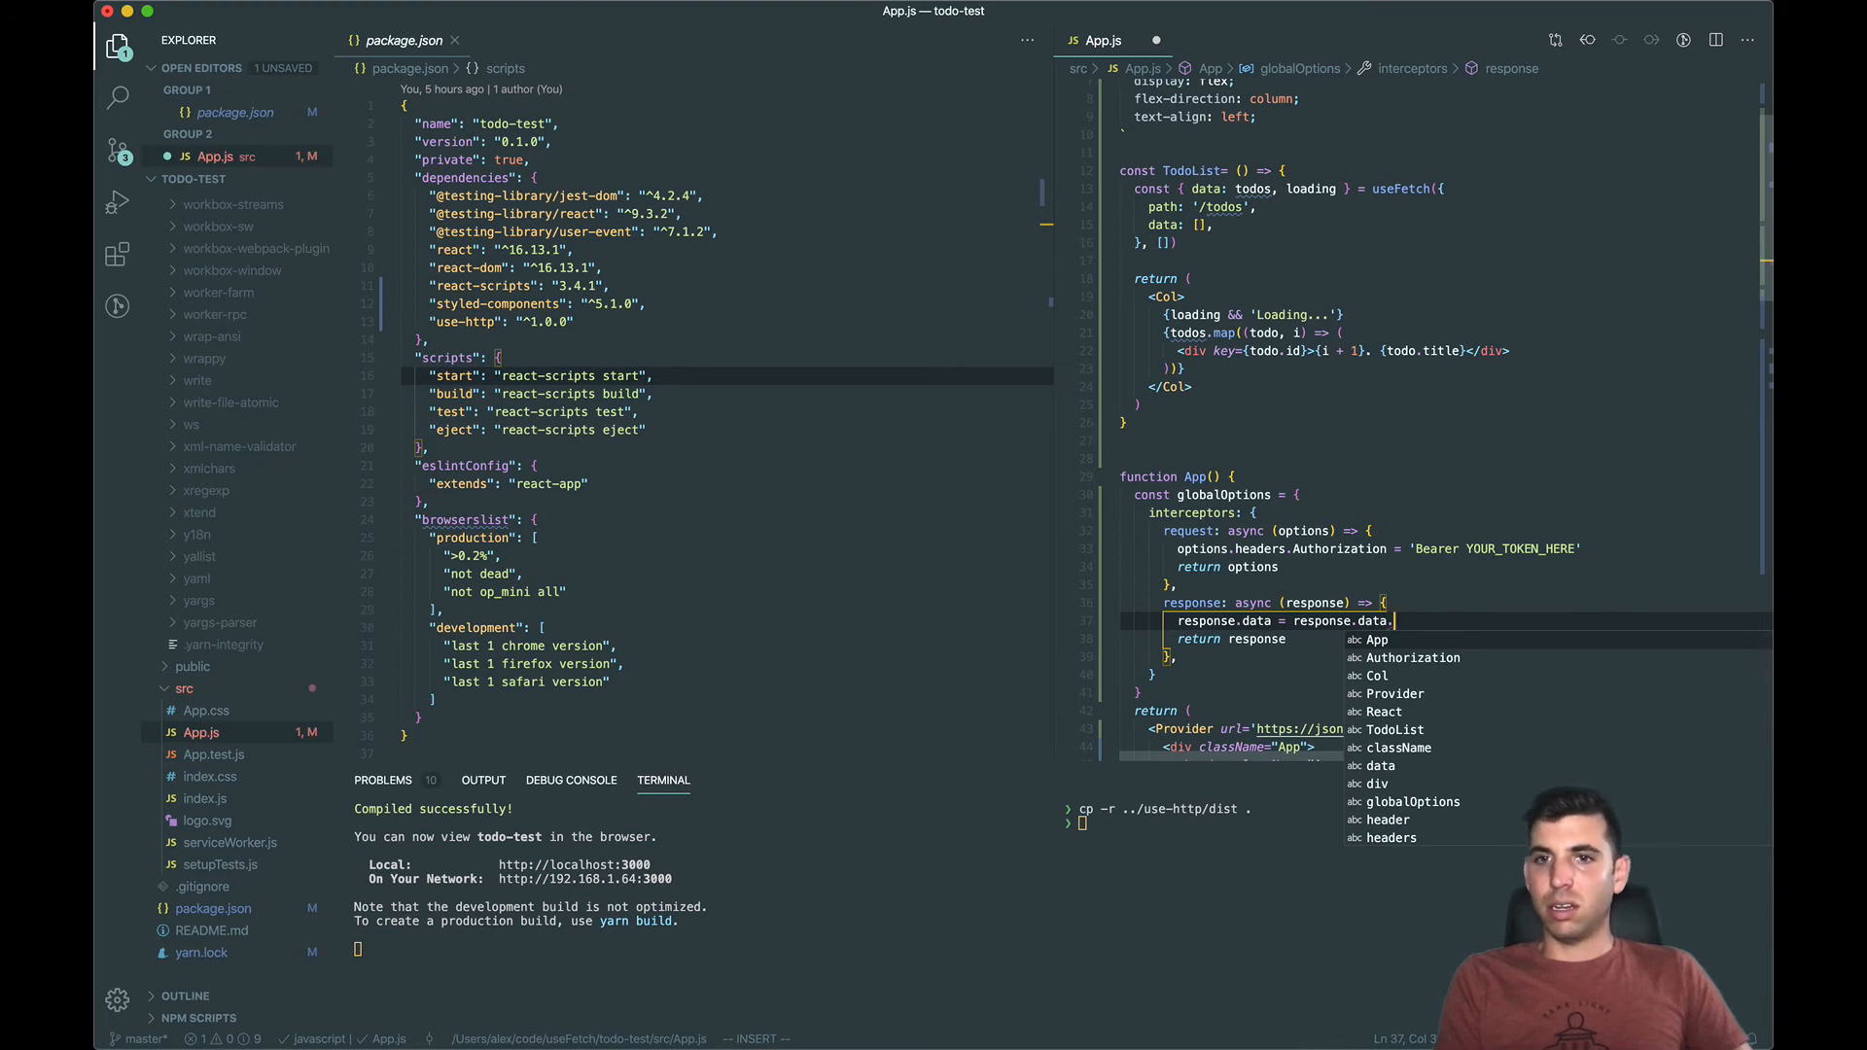
text(map()
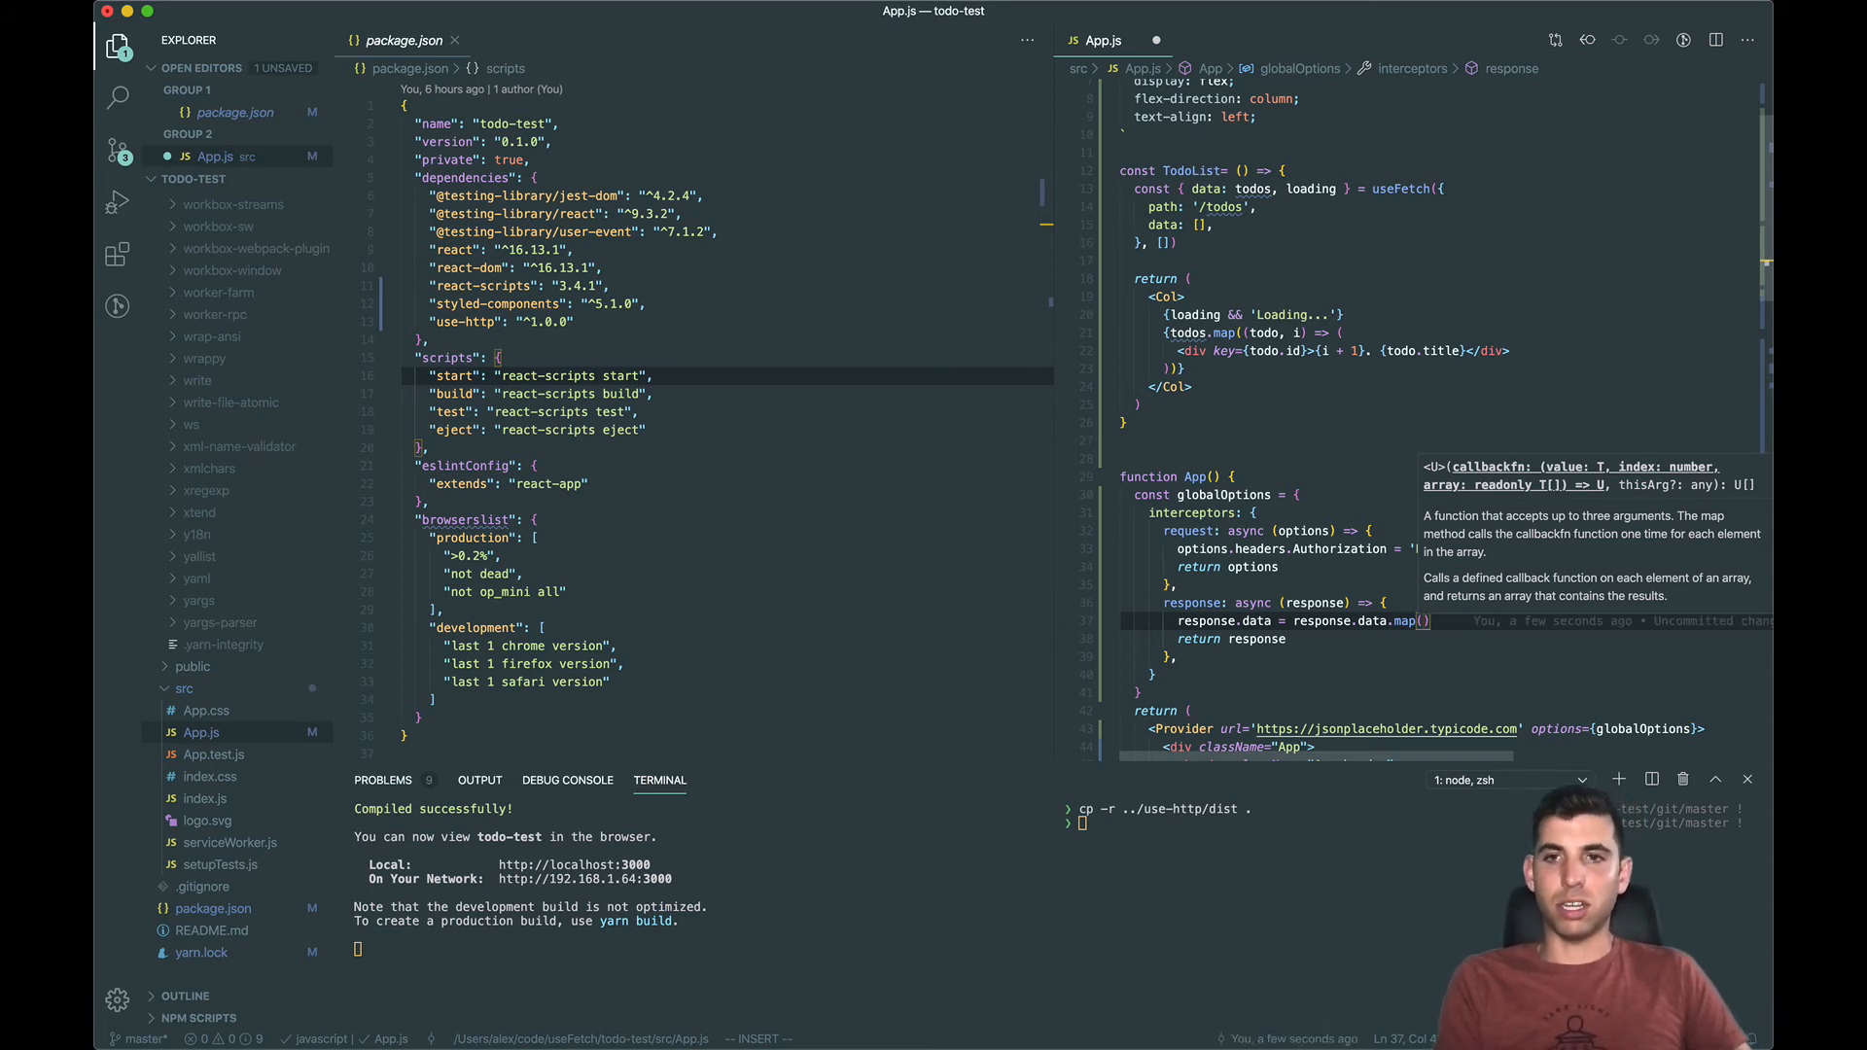
text(todo =>)
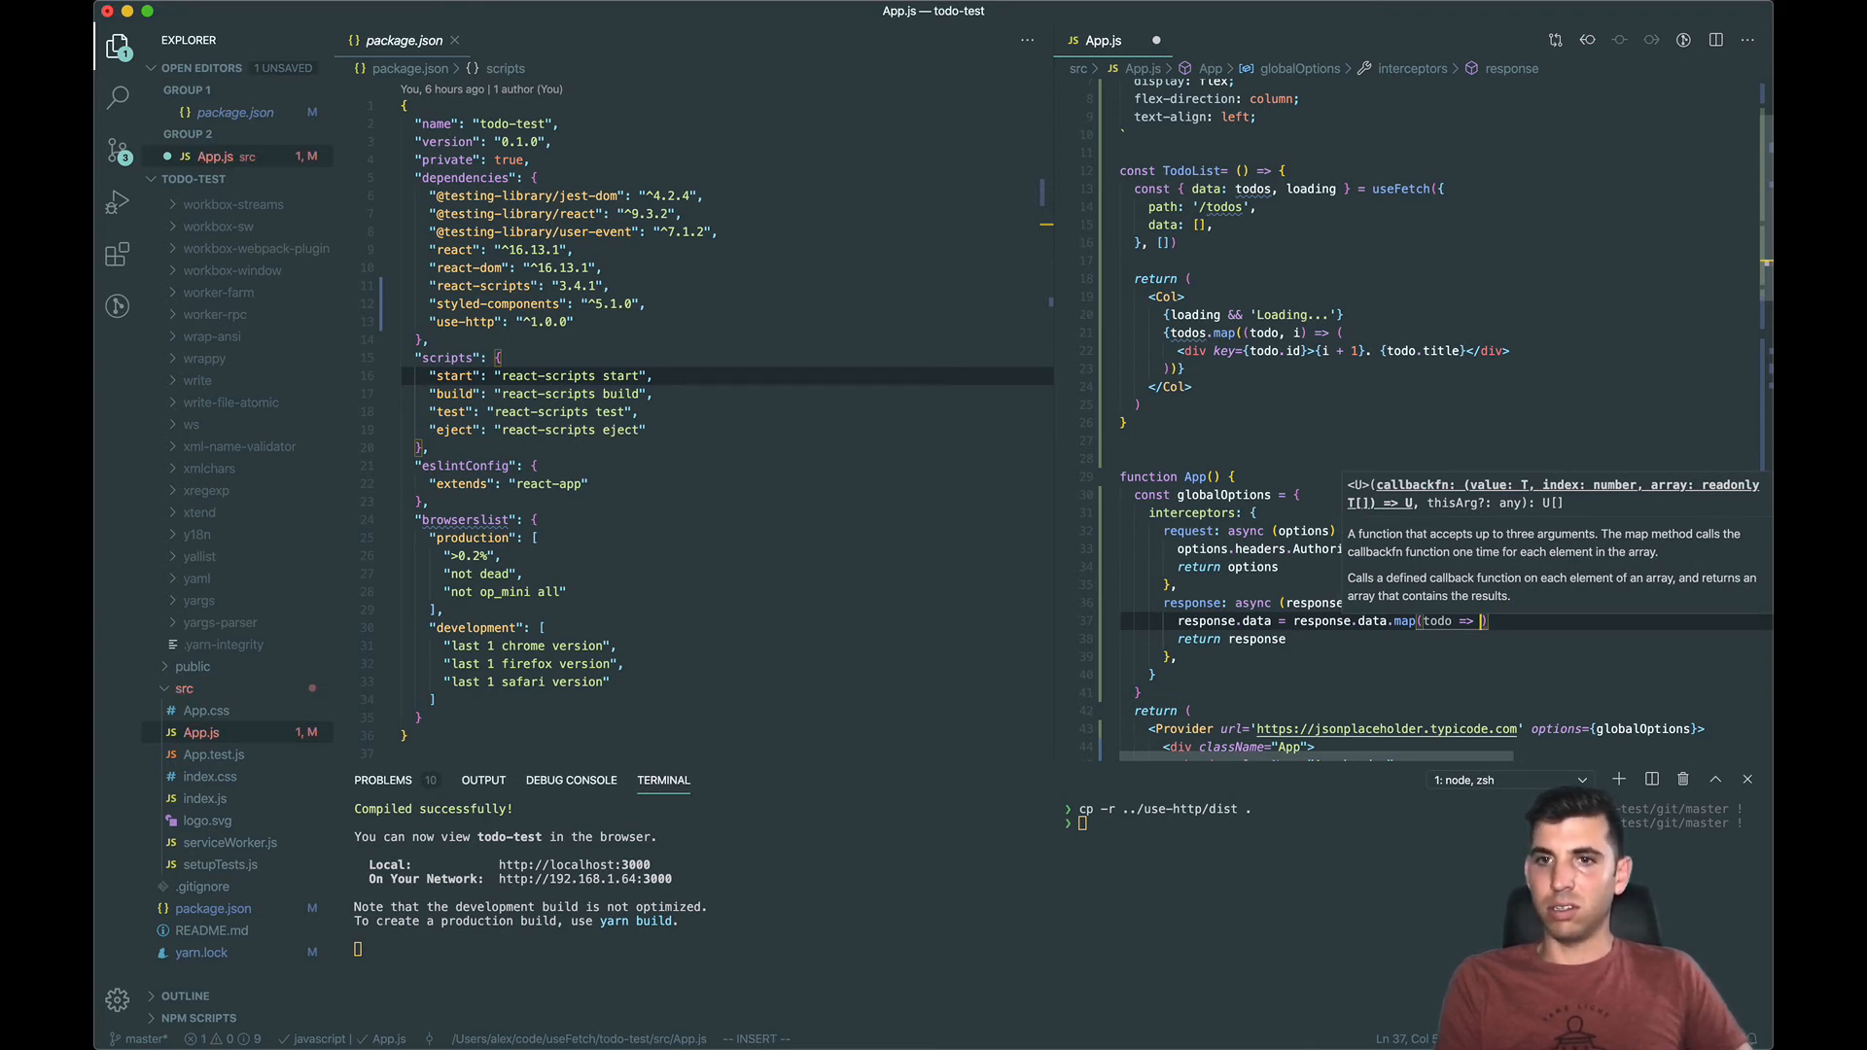
text(Object.entries.)
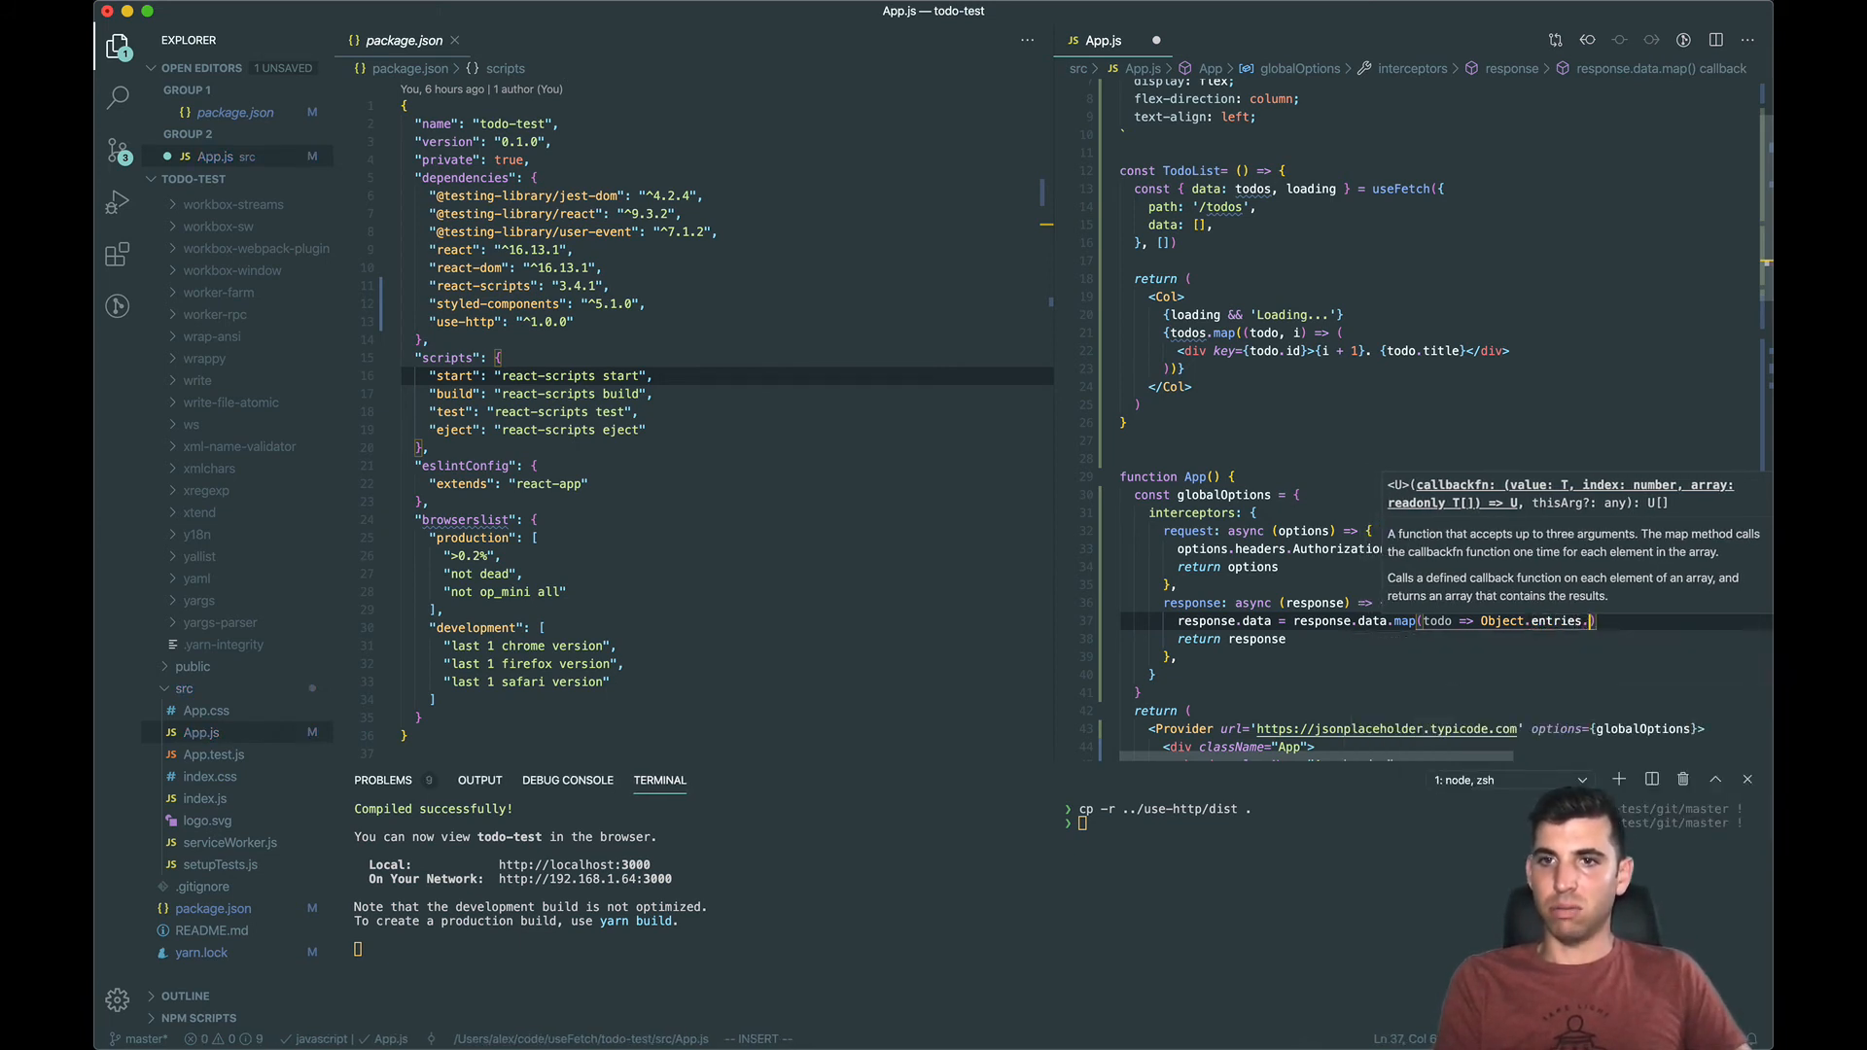
text(t)
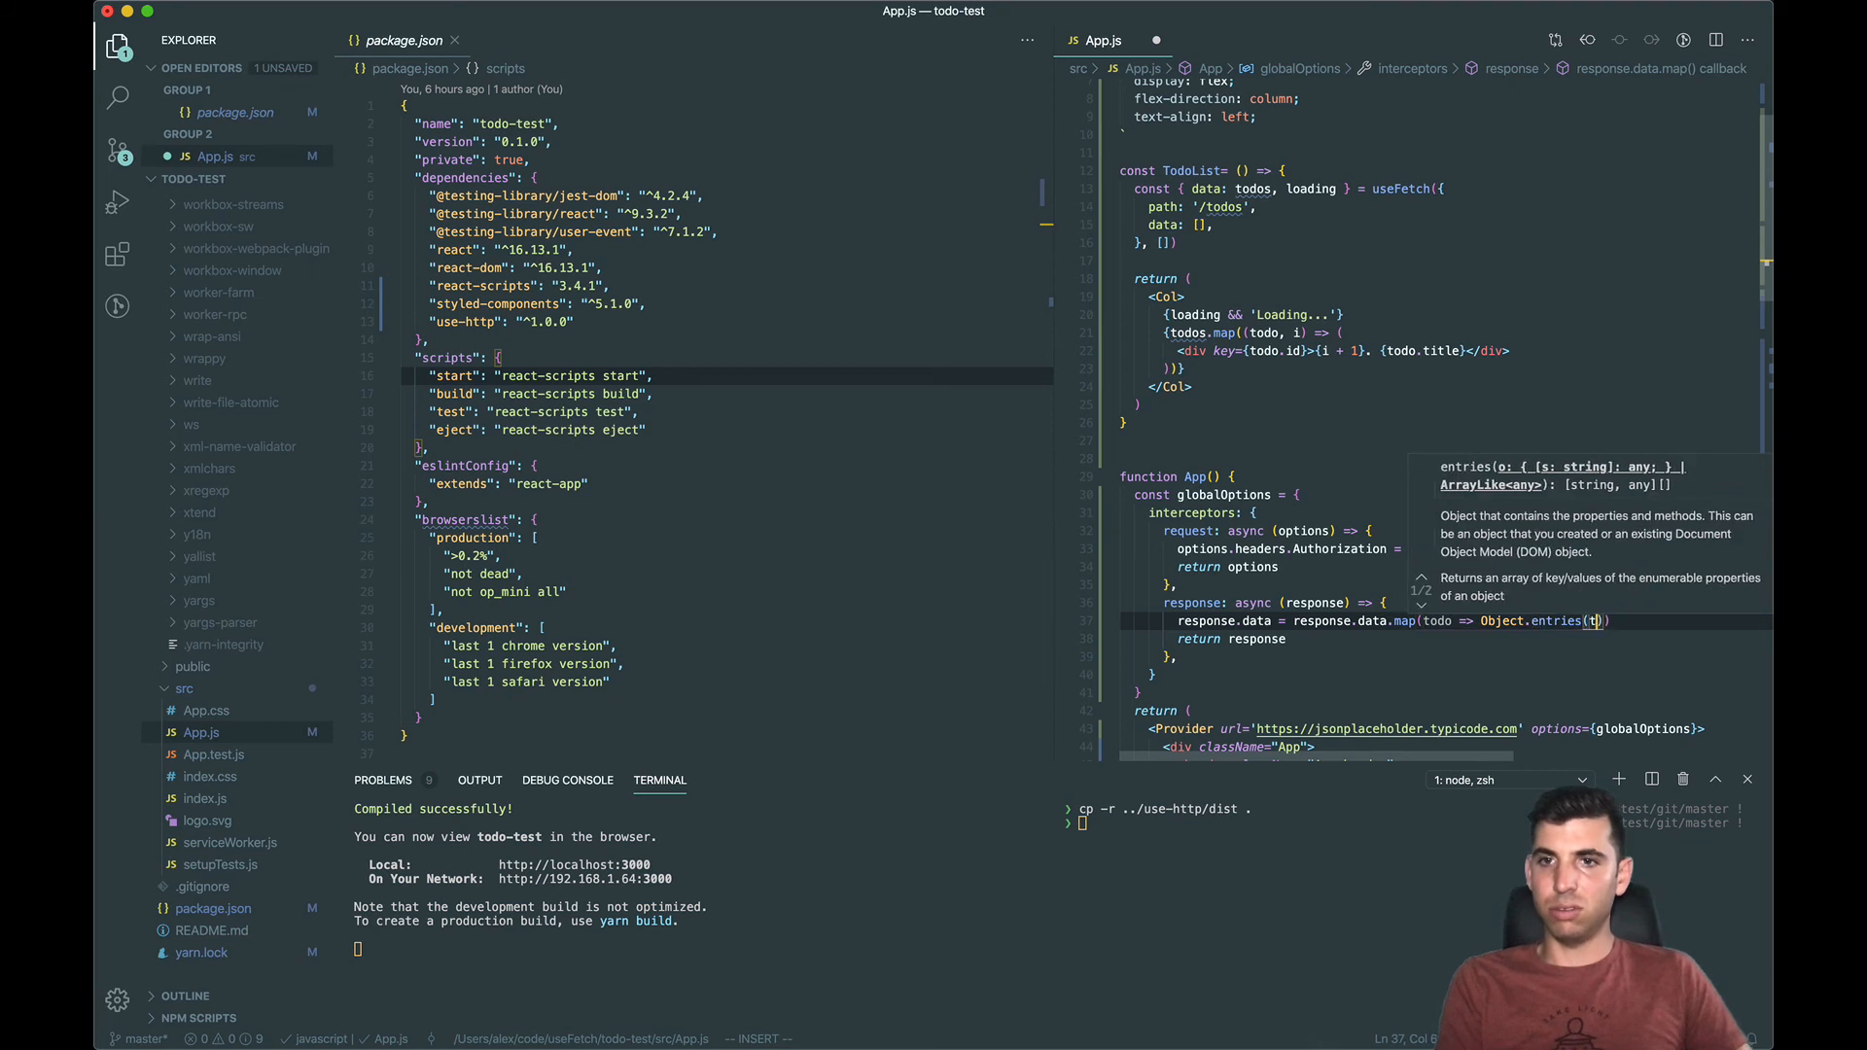
text(odo).)
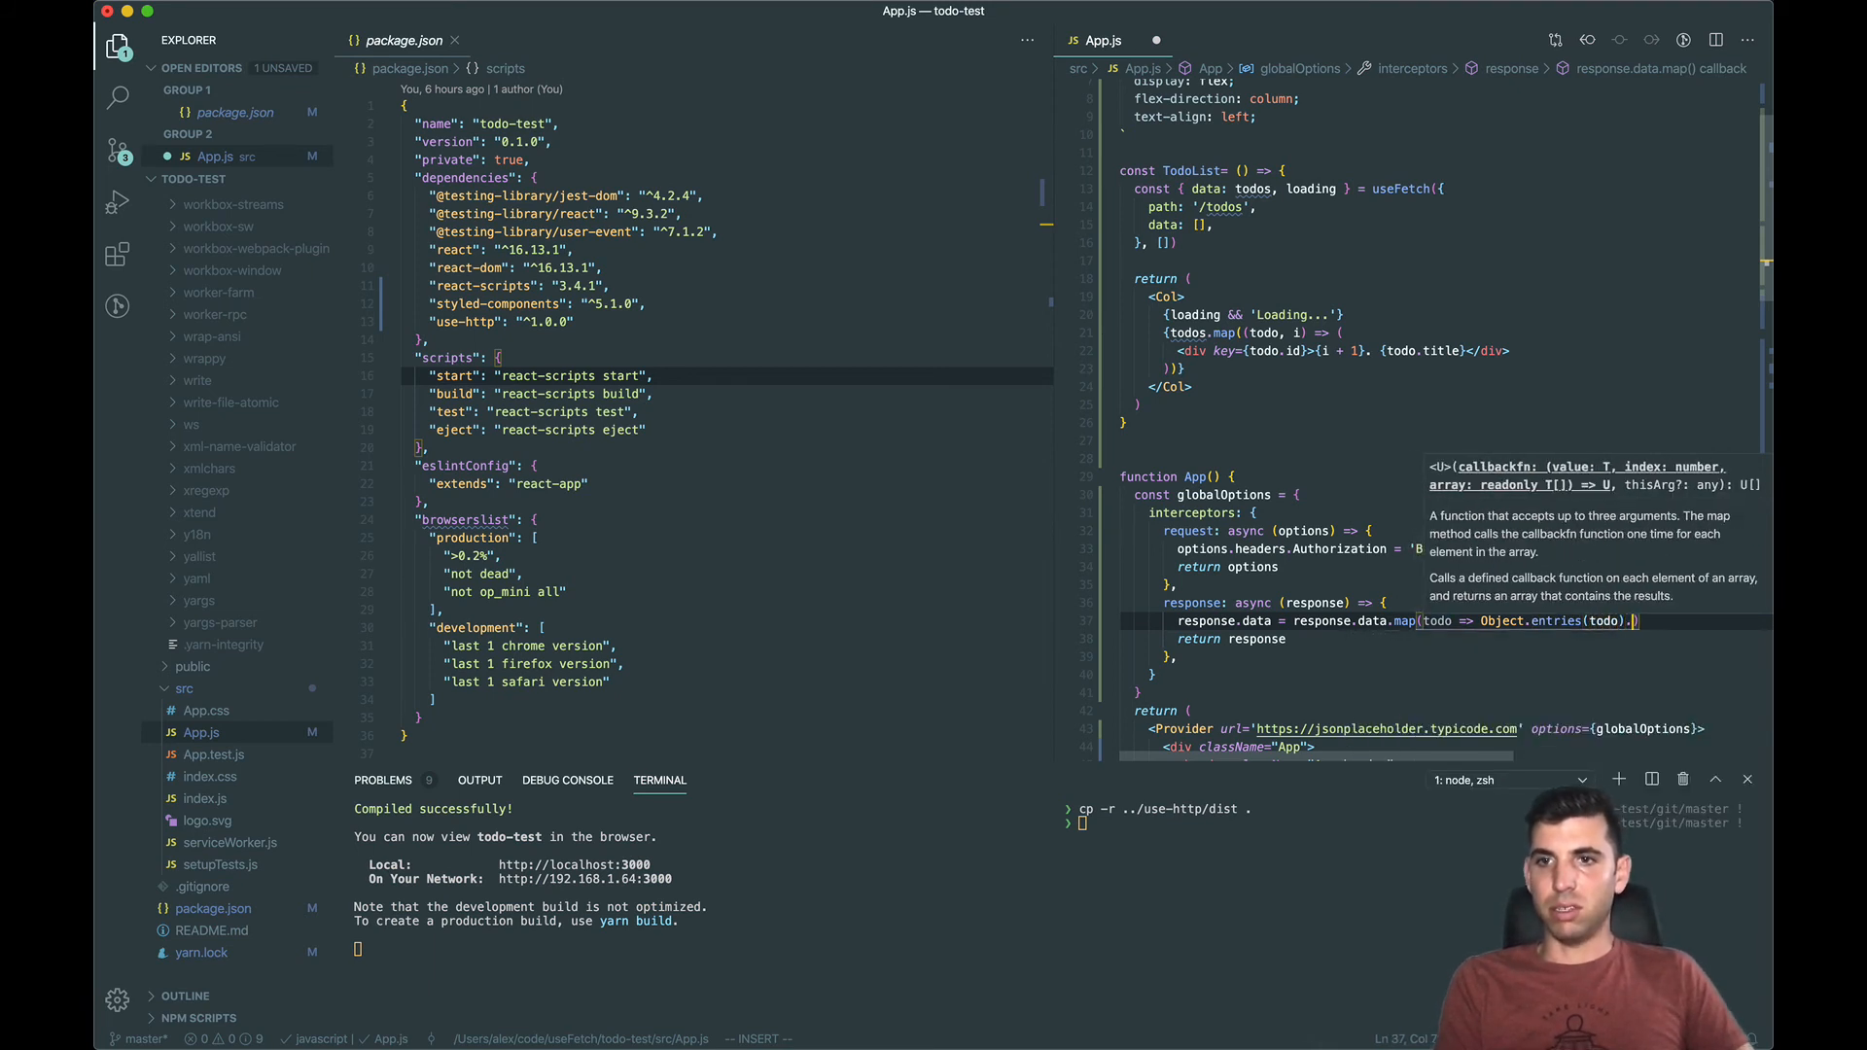
Step: Reduce the entries into an object whose keys are key.toUpperCase(), returning acc
text(.reduce(())
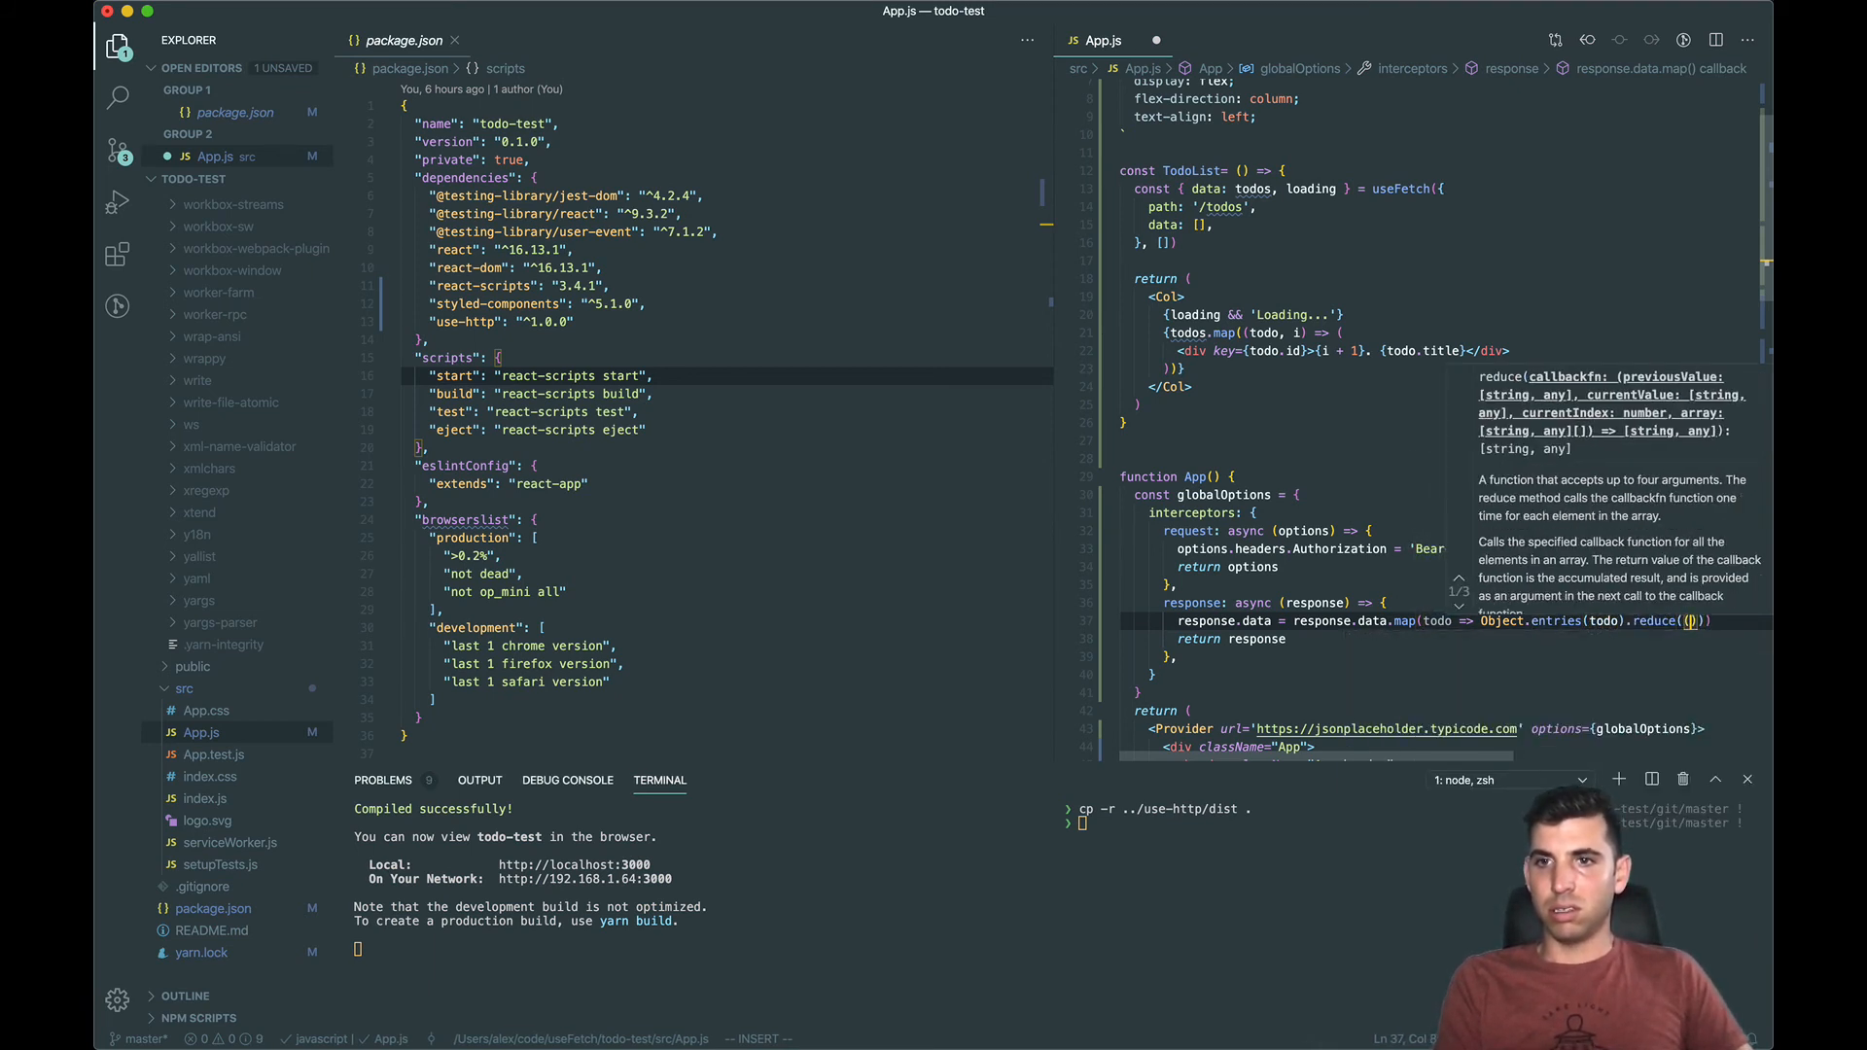
text(acc,)
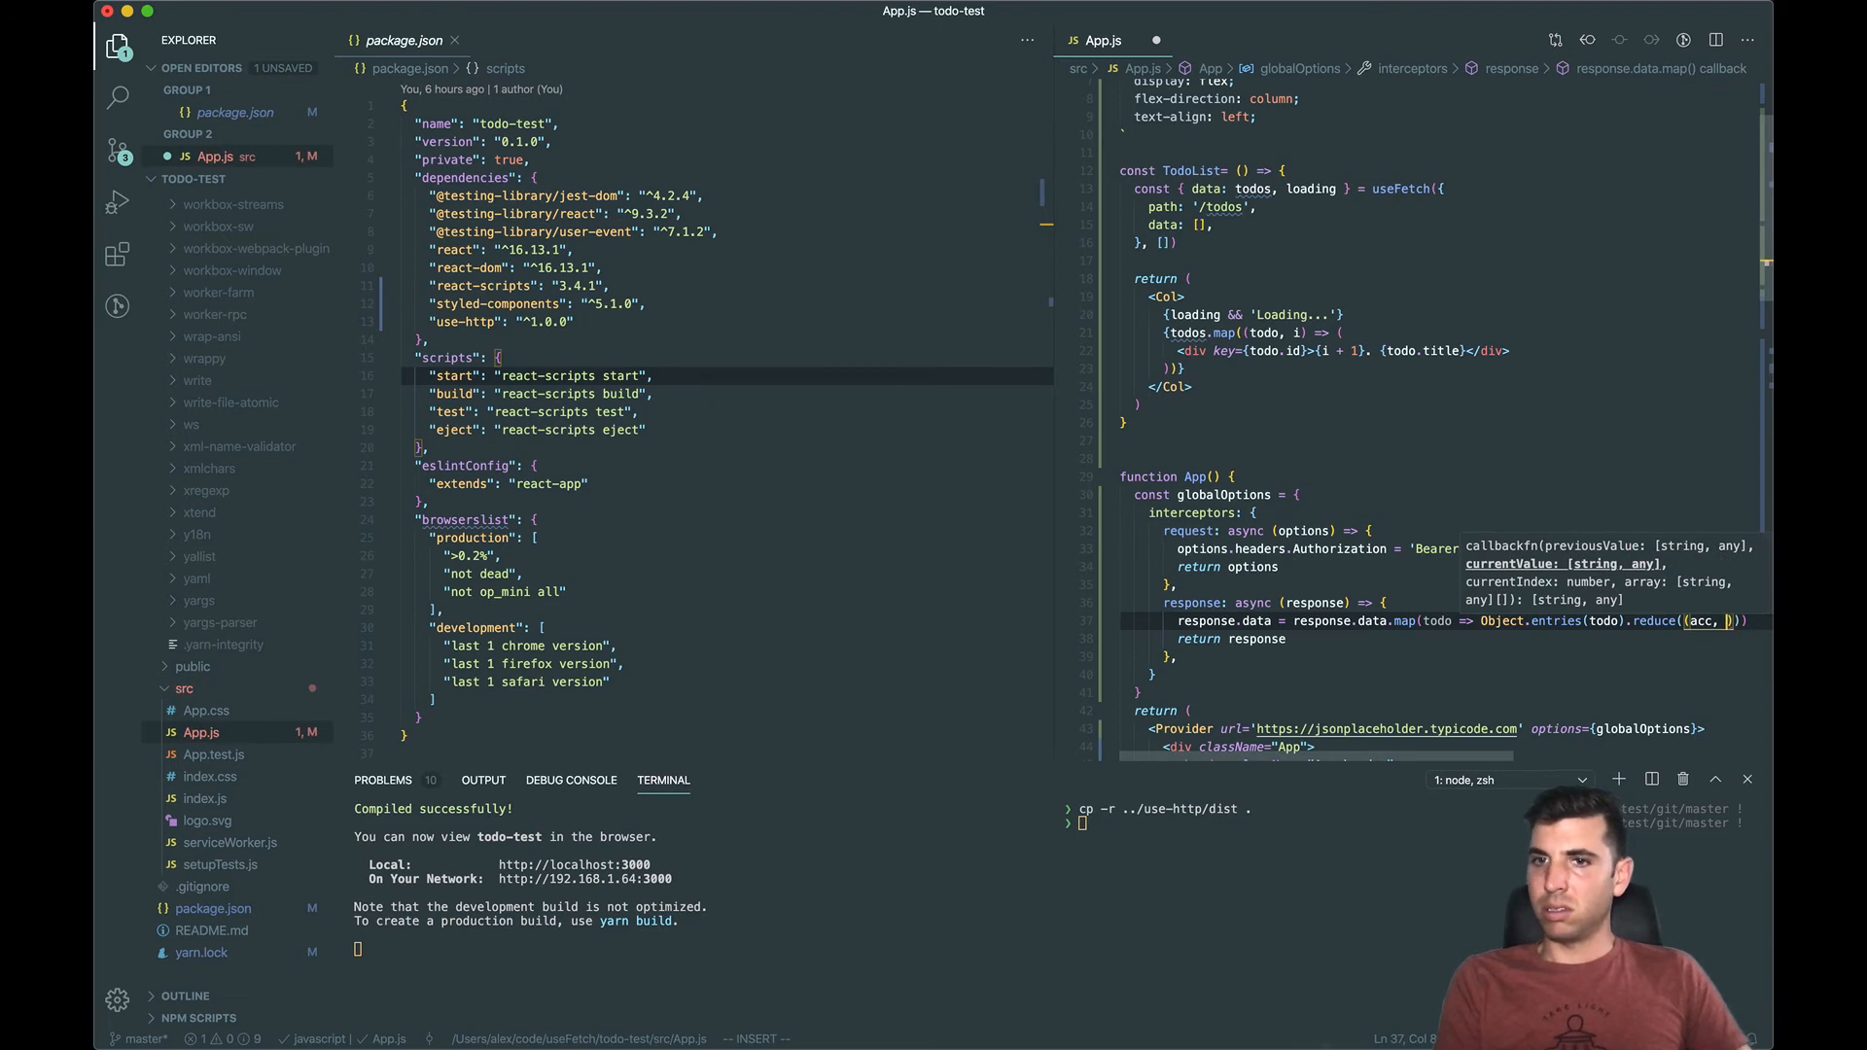
text(key, v)
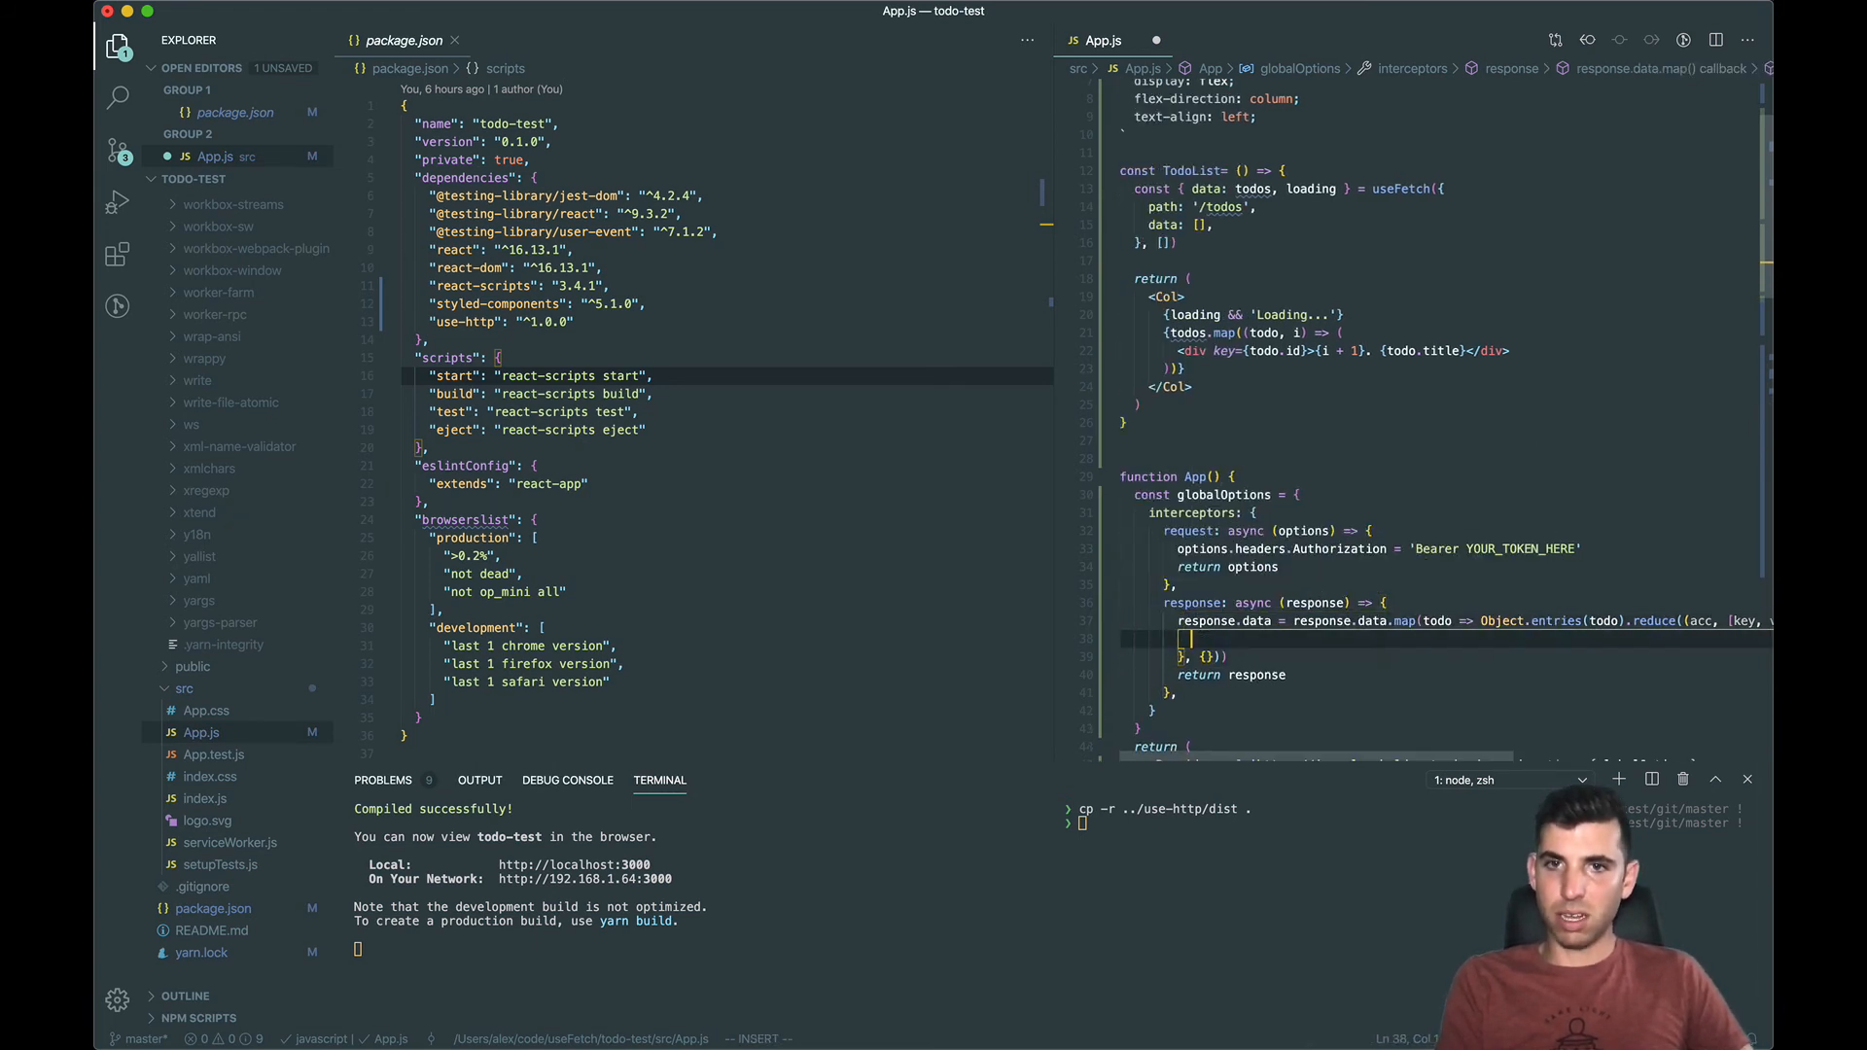
text(acc[)
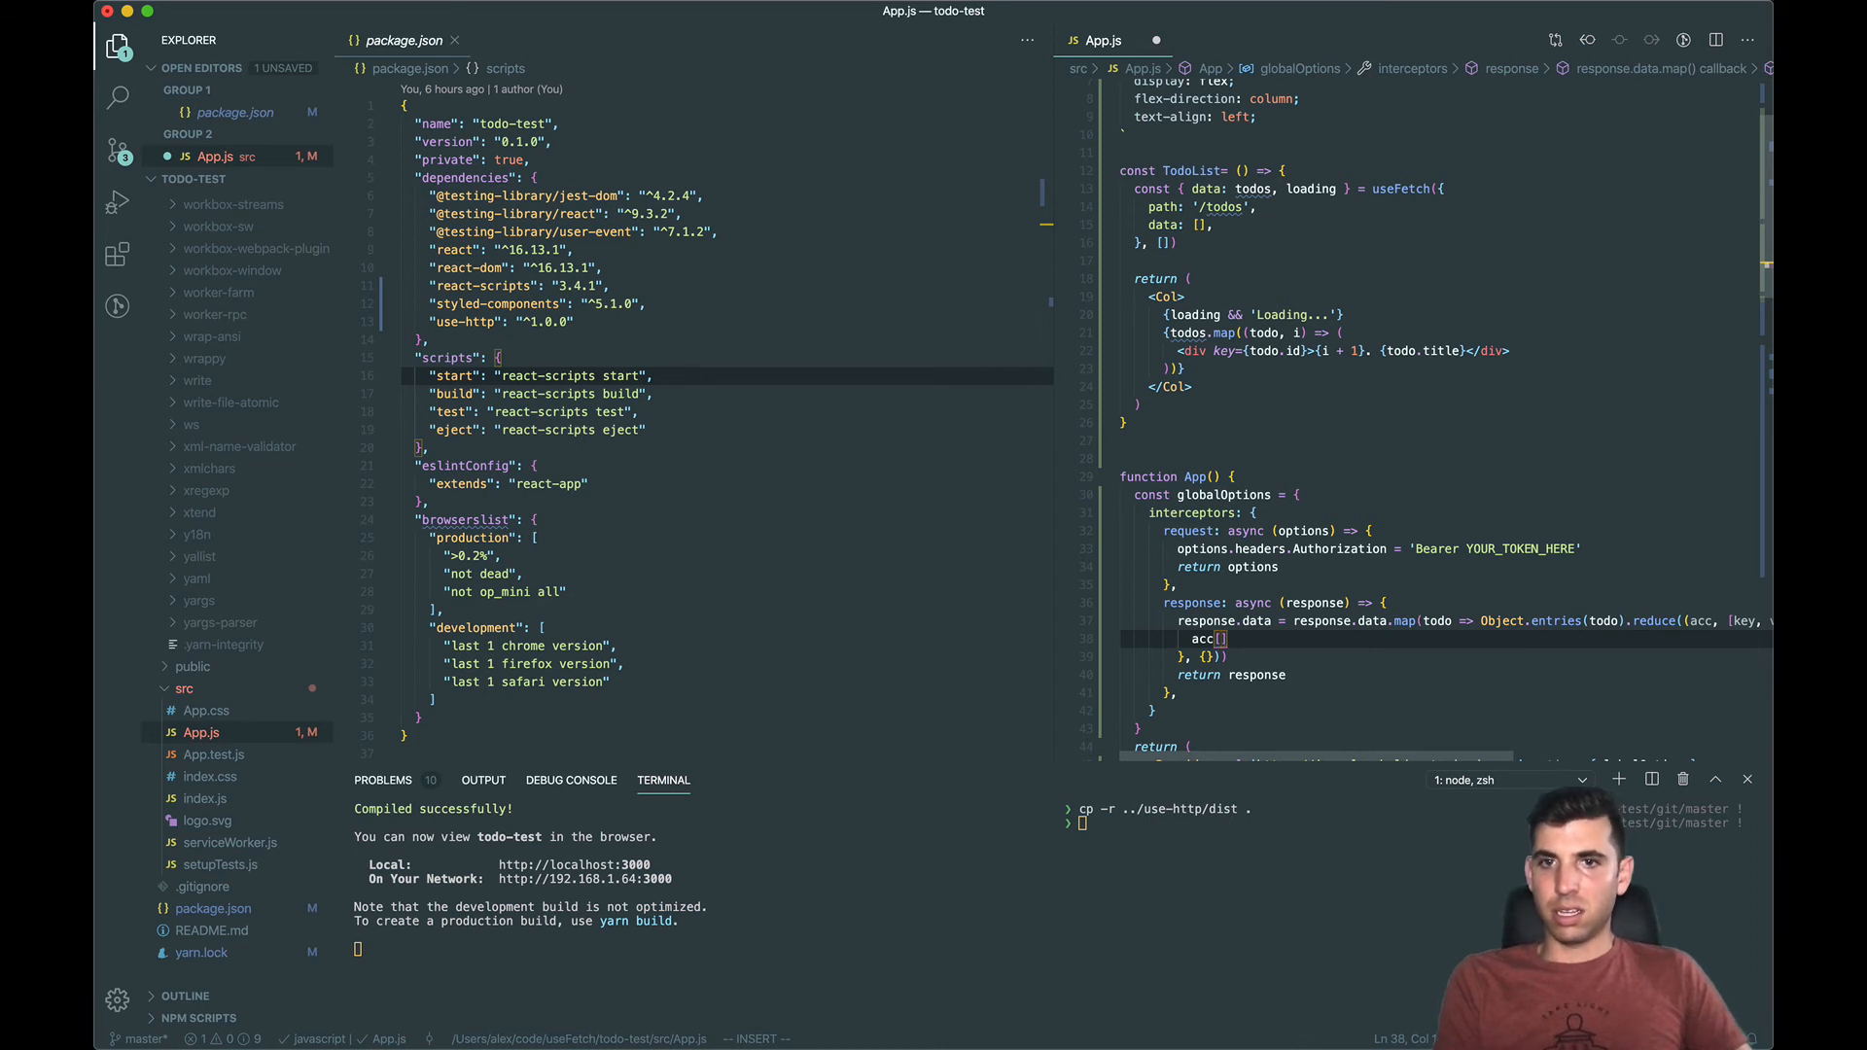
text(key.toUpperCase()
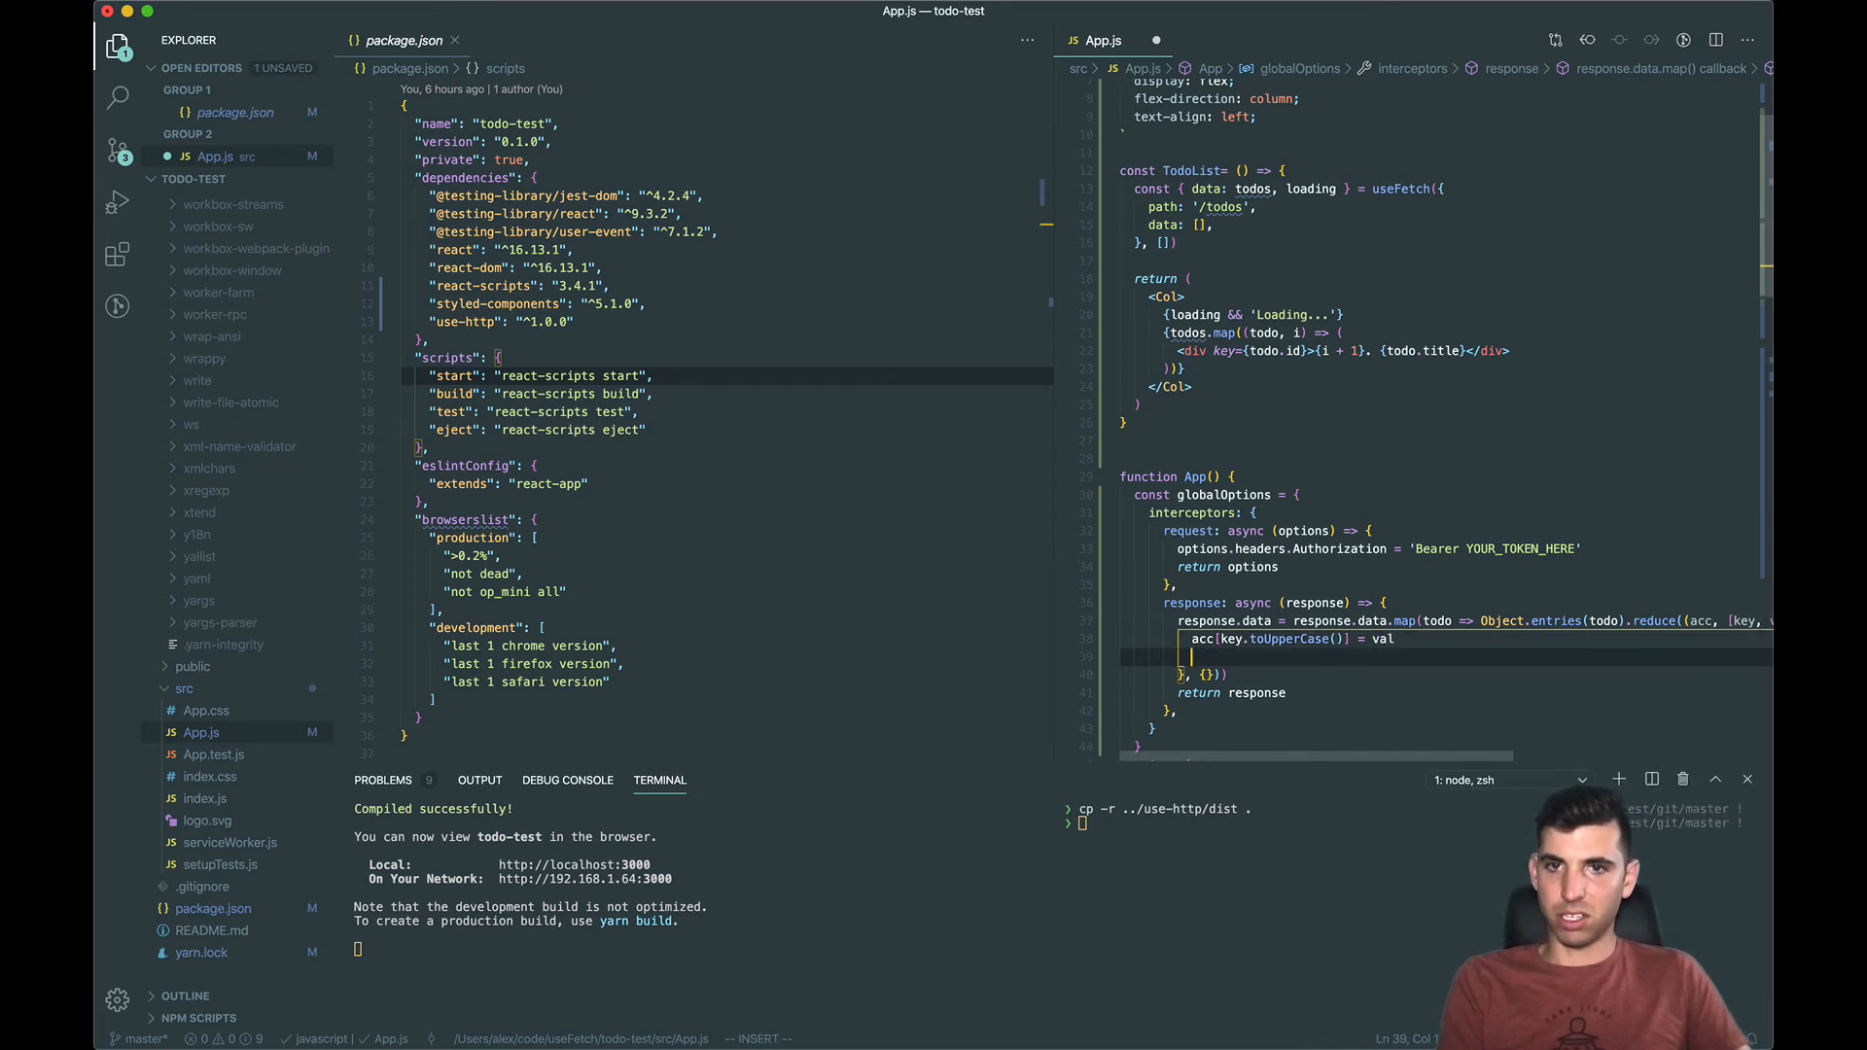
text(return acc)
text(console.log(')
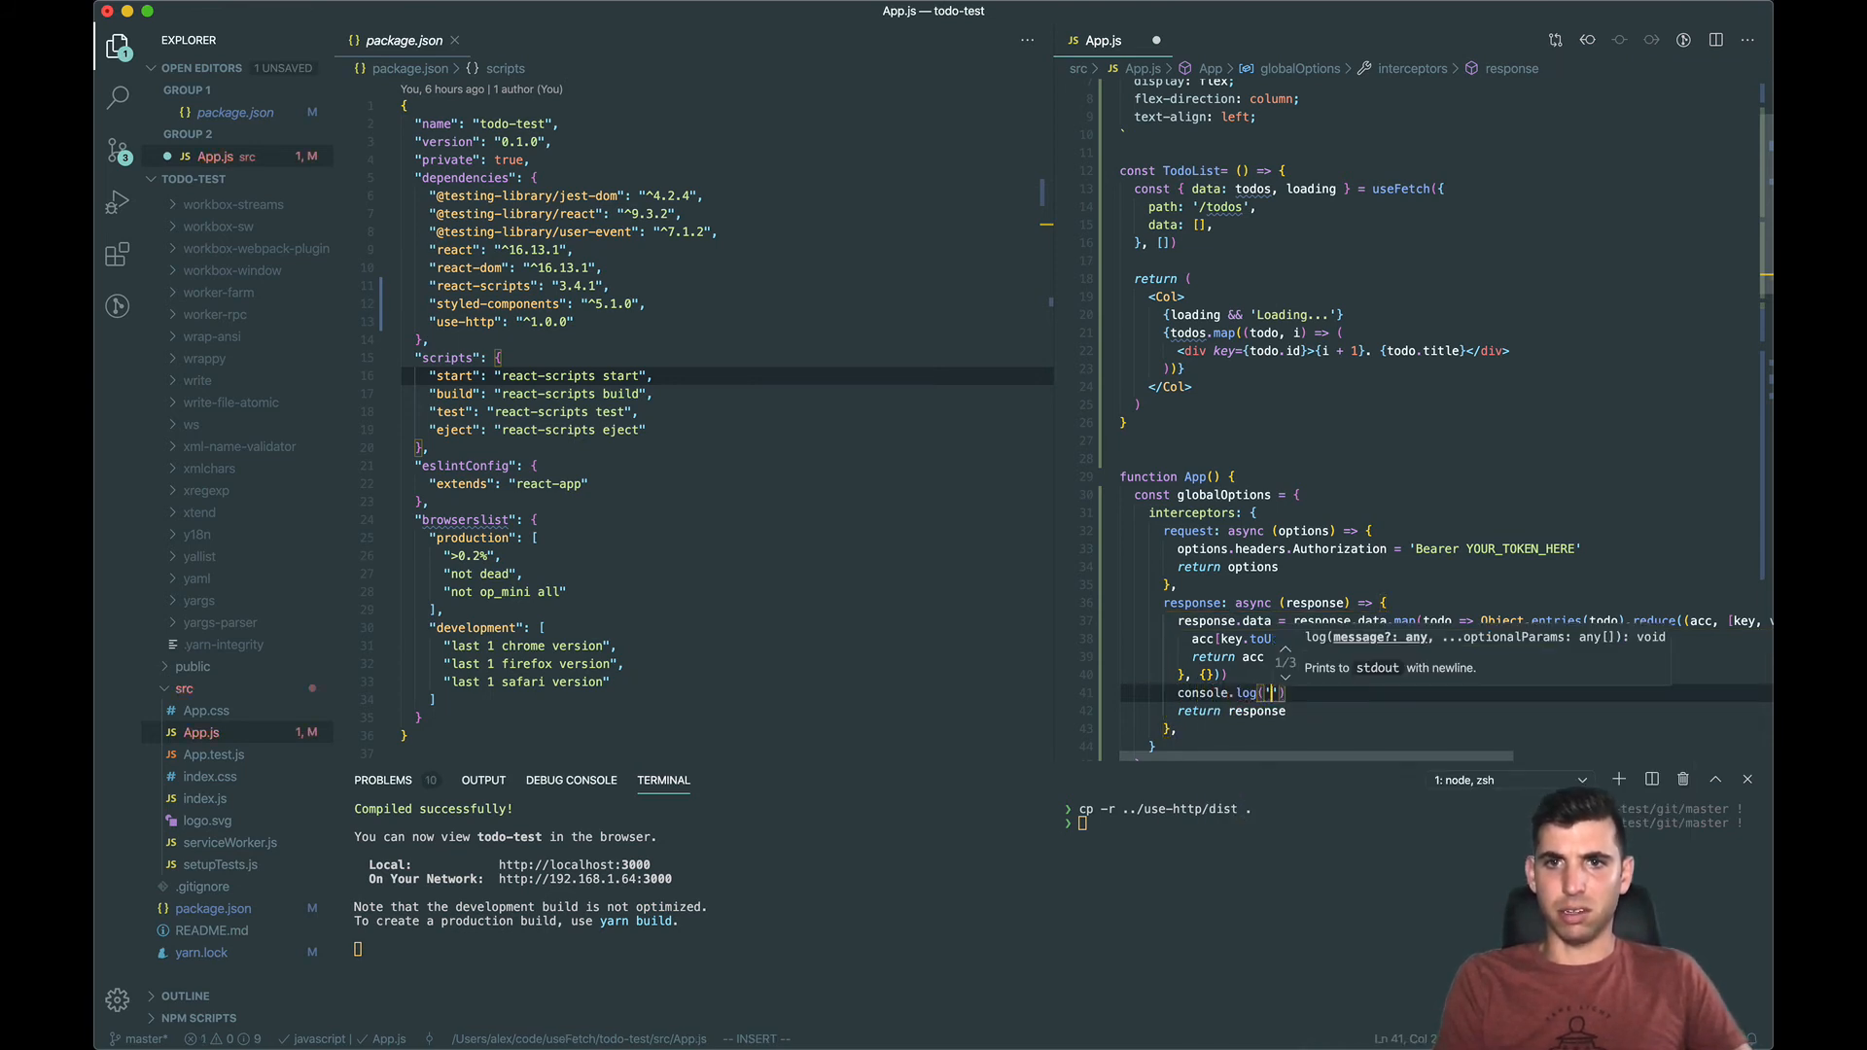
Step: Log 'response.data' with the transformed response.data
text('response.data', re)
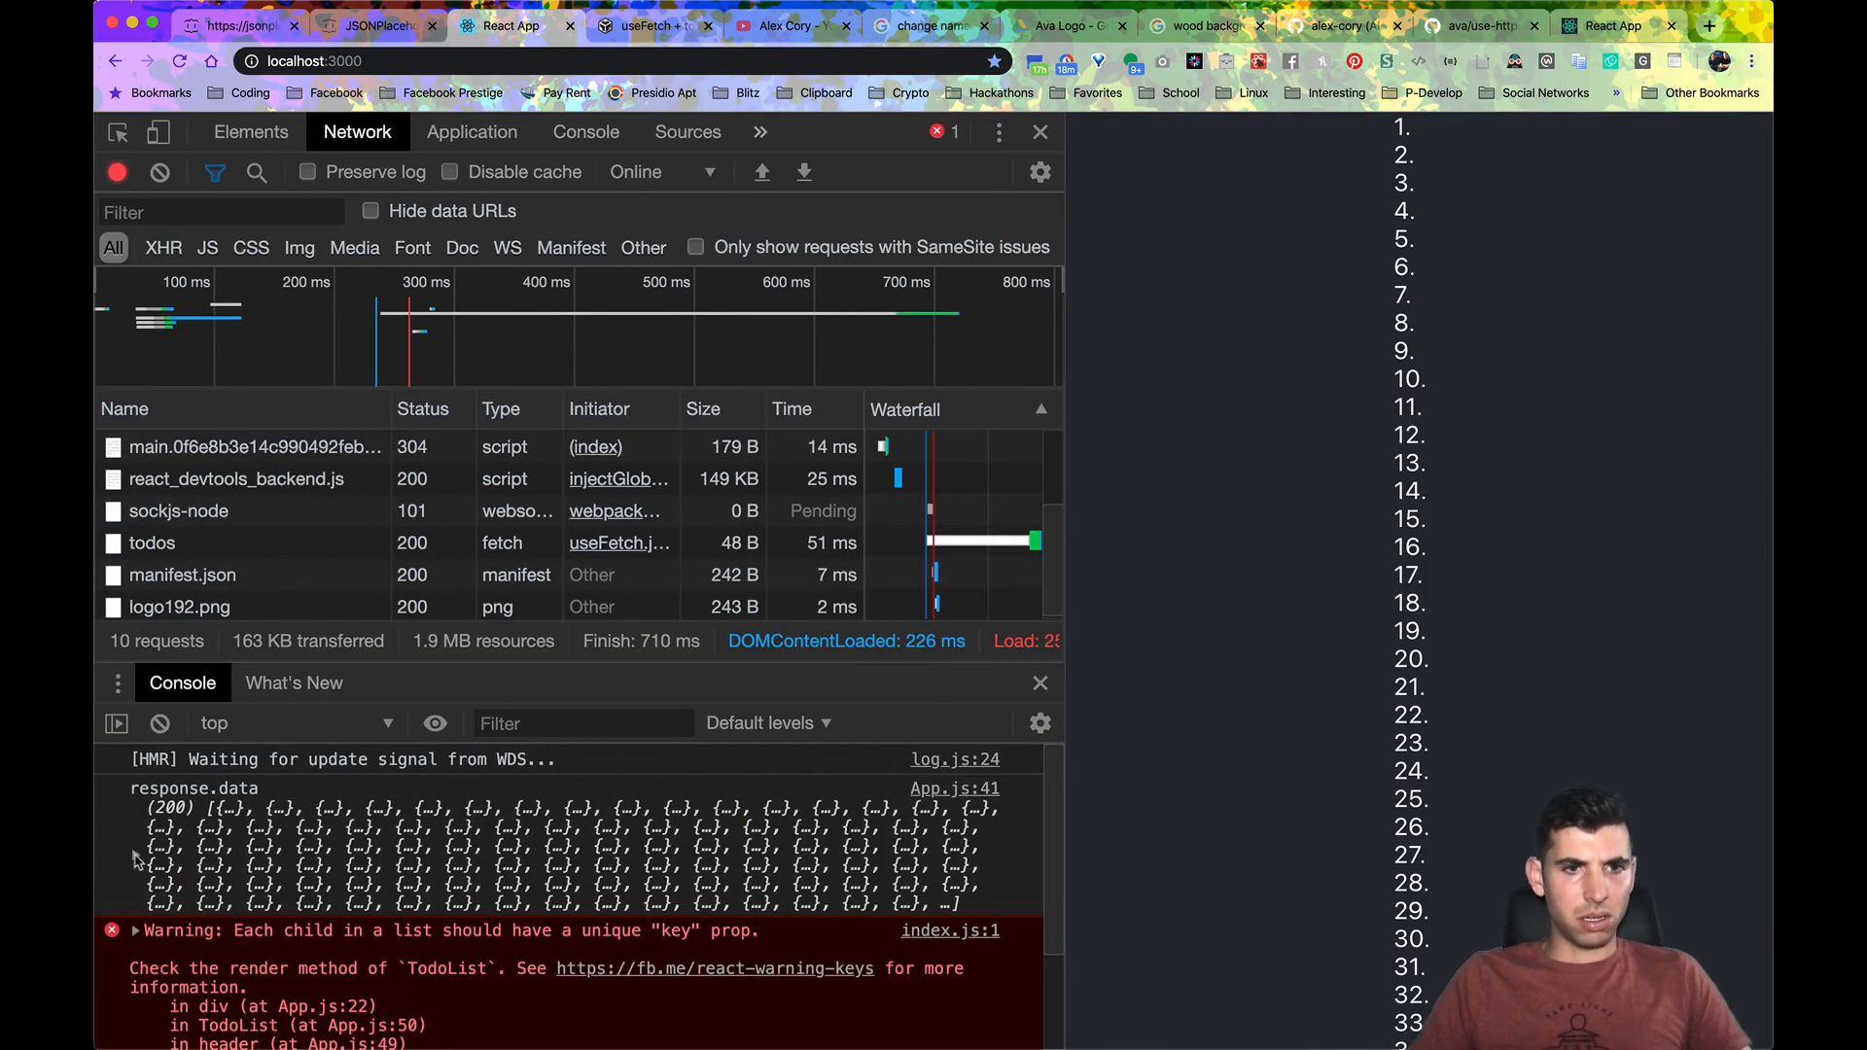
Step: Expand the logged array and its first todo to see USERID, ID, TITLE, COMPLETED keys
click(136, 856)
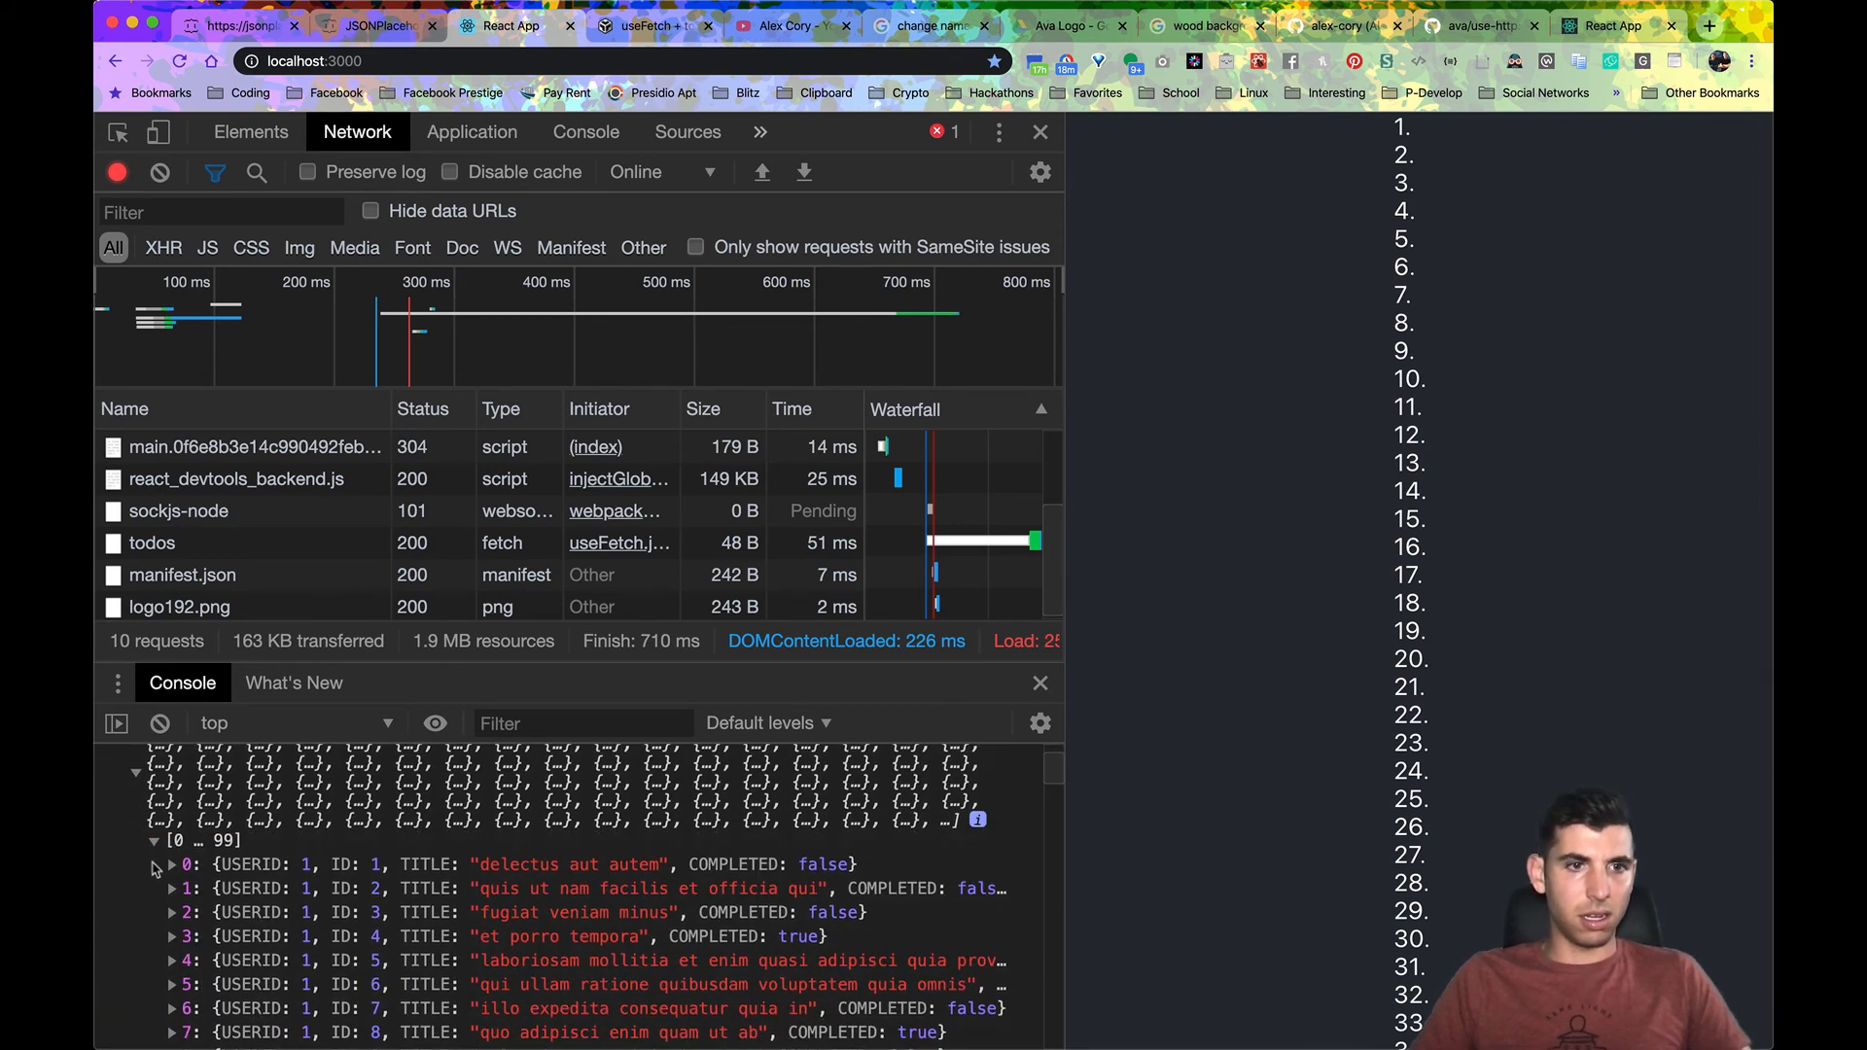
click(171, 863)
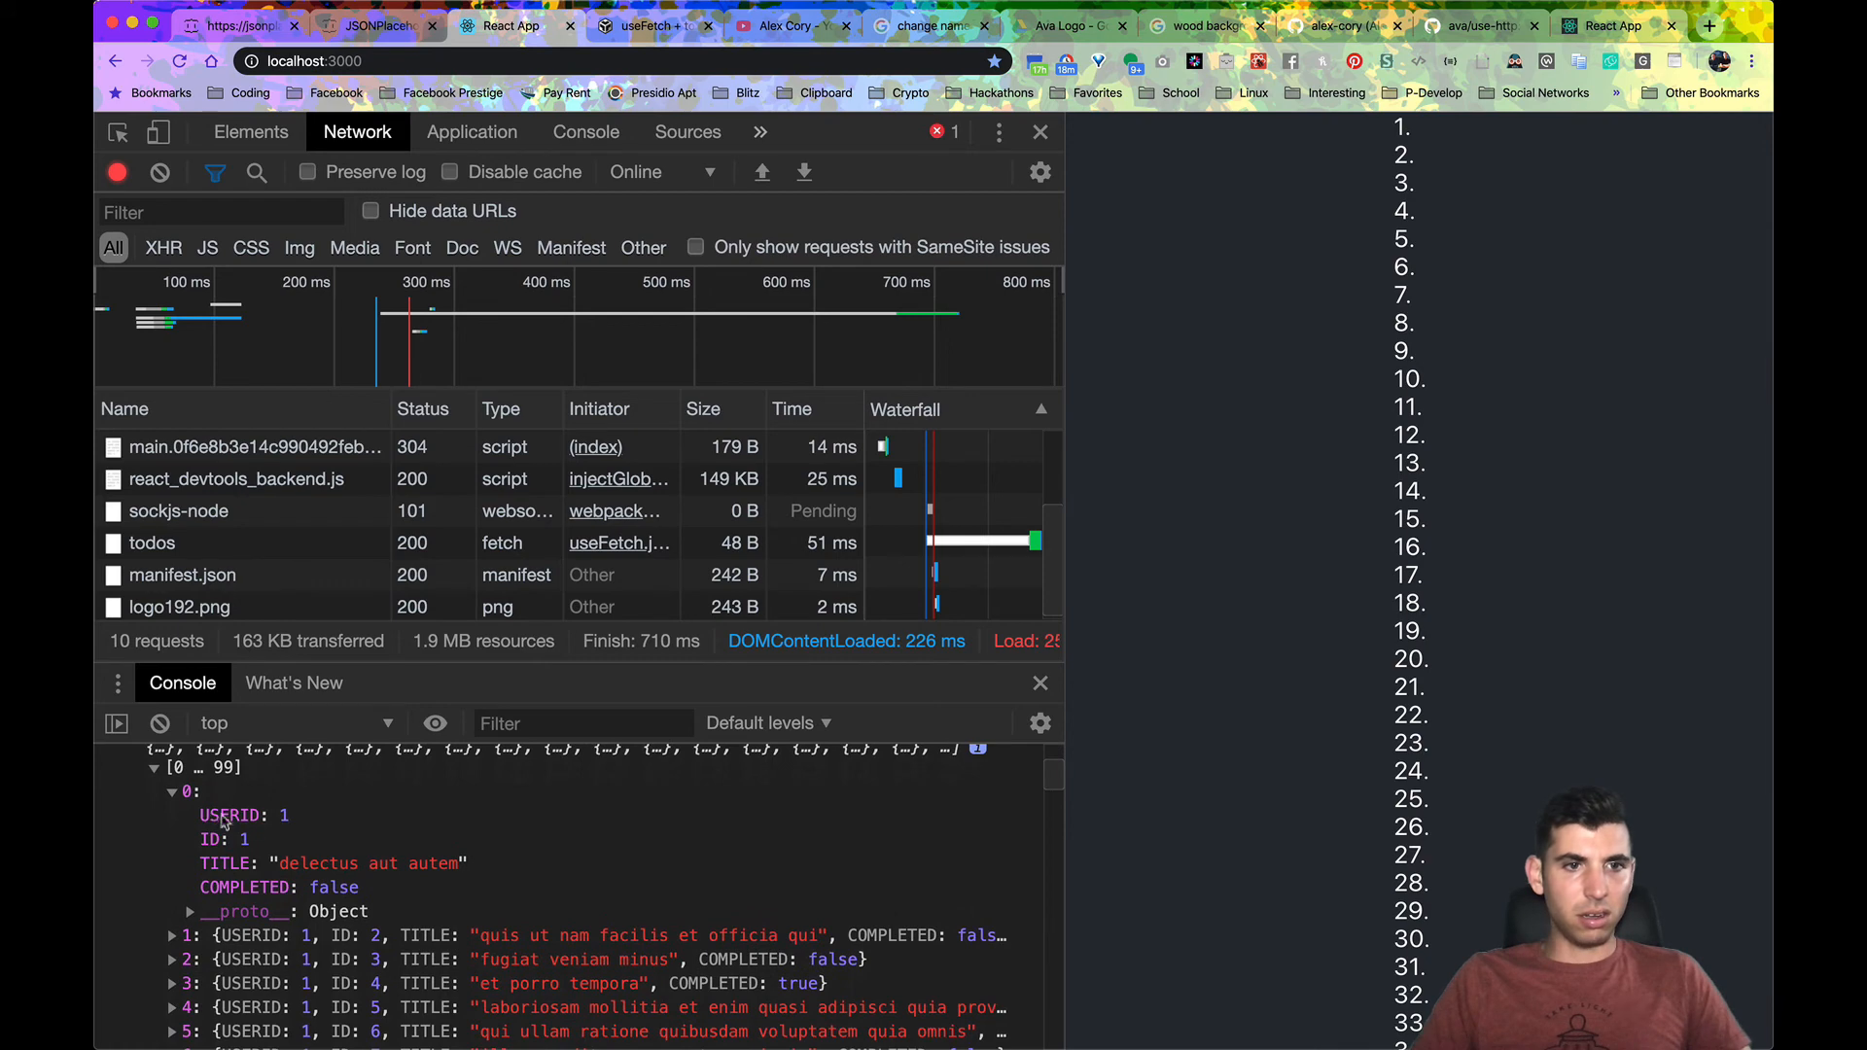
mouse_move(206, 862)
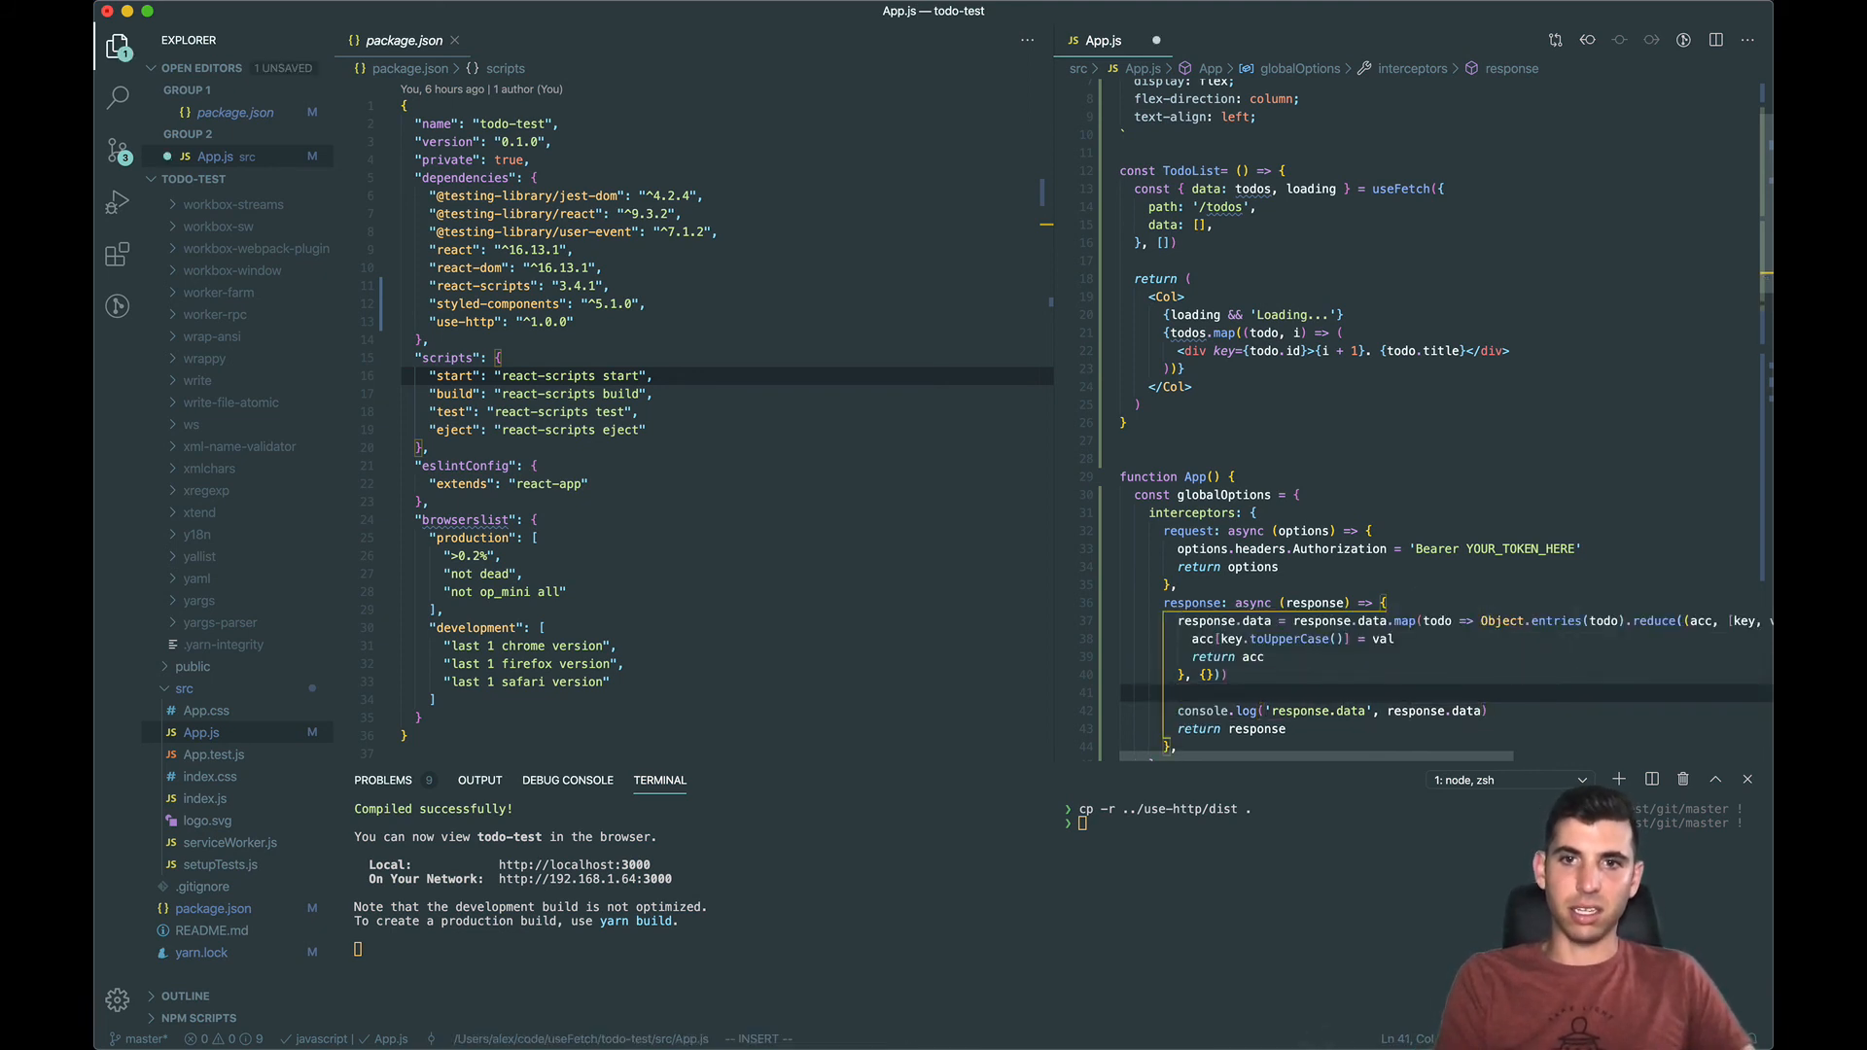
Step: Write a sample object with user_id: 'asdlkafjSLkdfj' while stripping the uppercasing and log code
text(user_id)
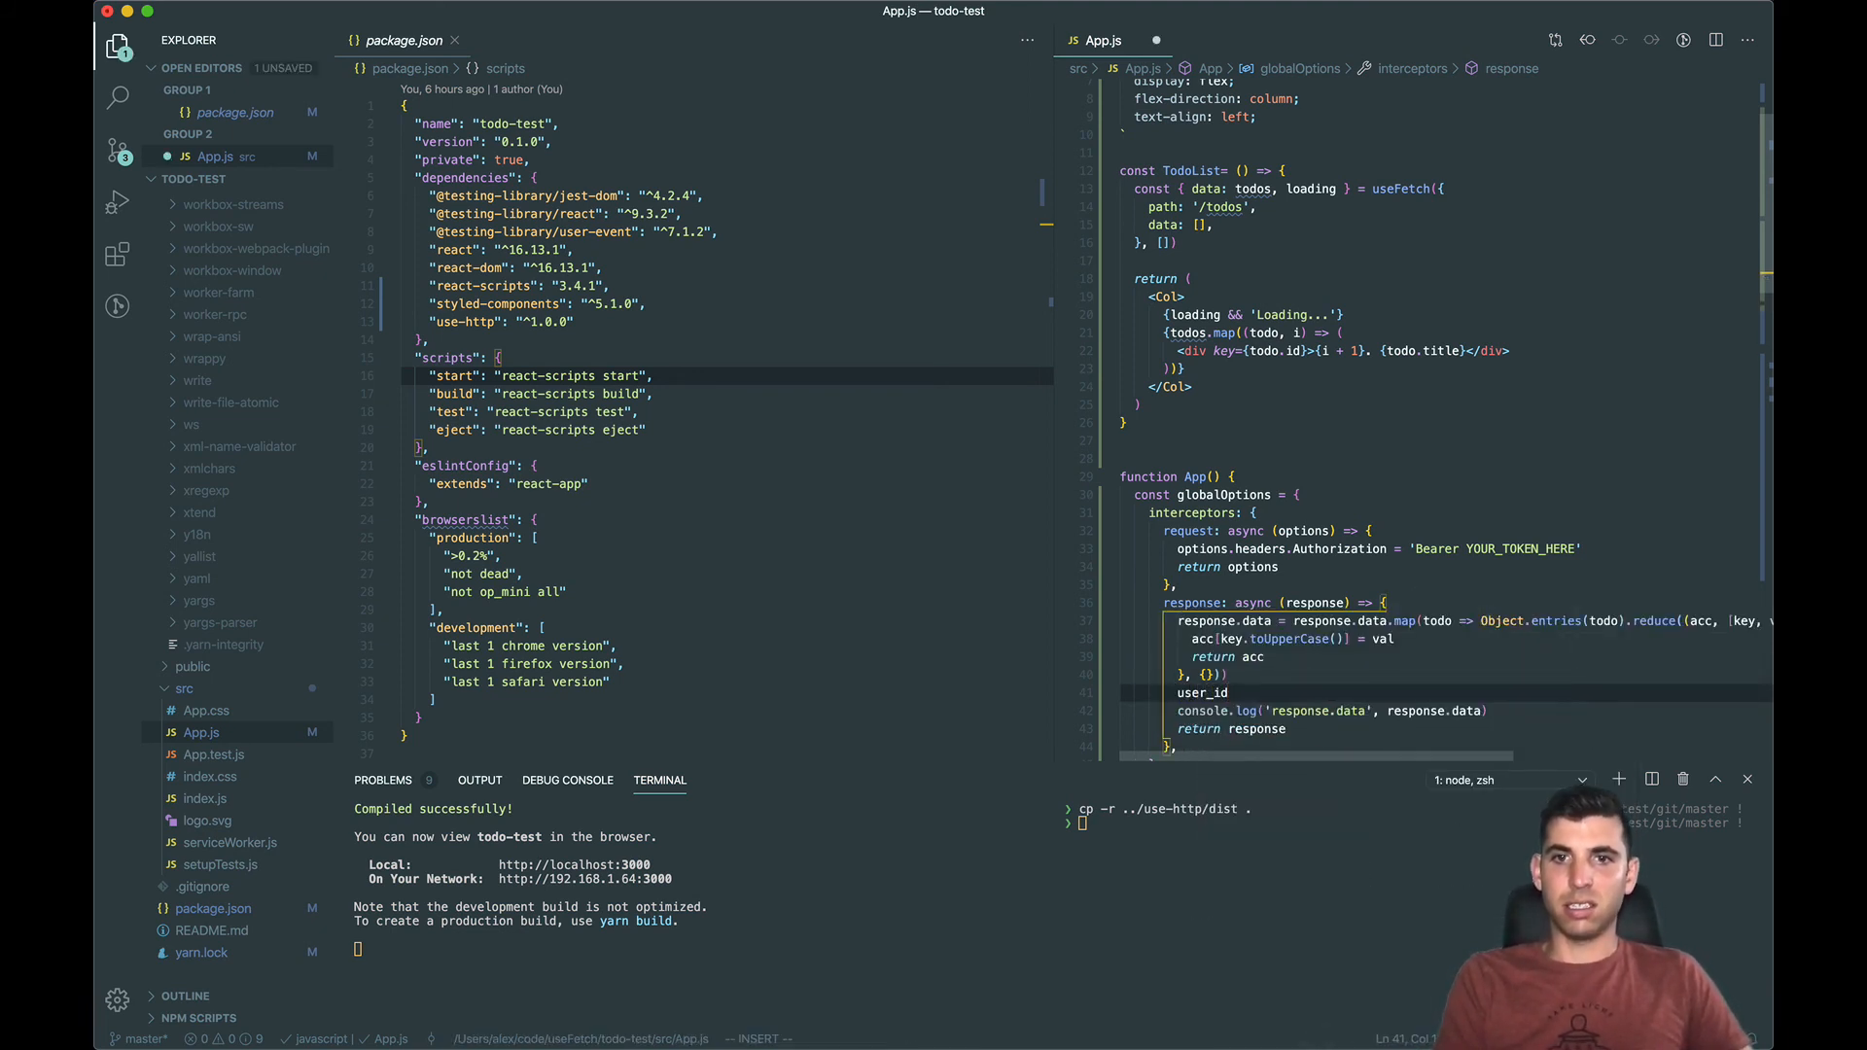
key(enter)
text({)
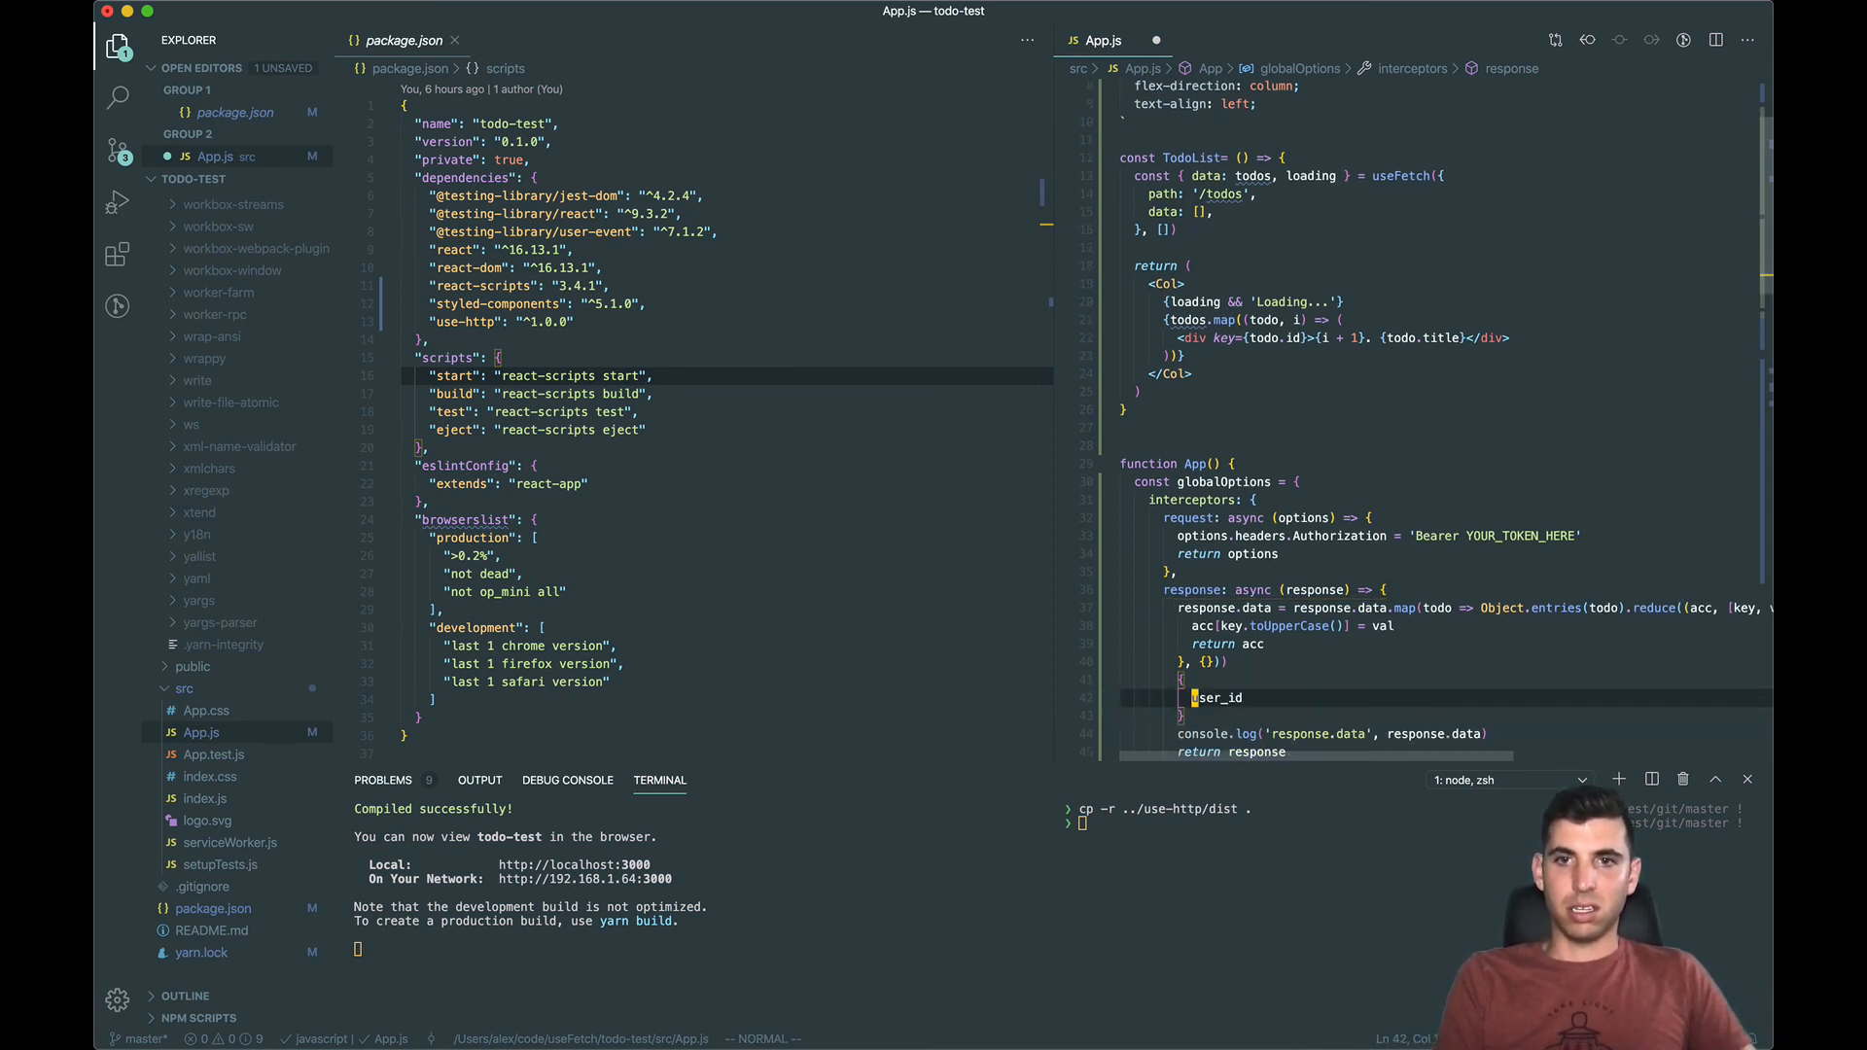
text(user_id: 'asdlkafjSLkdfj')
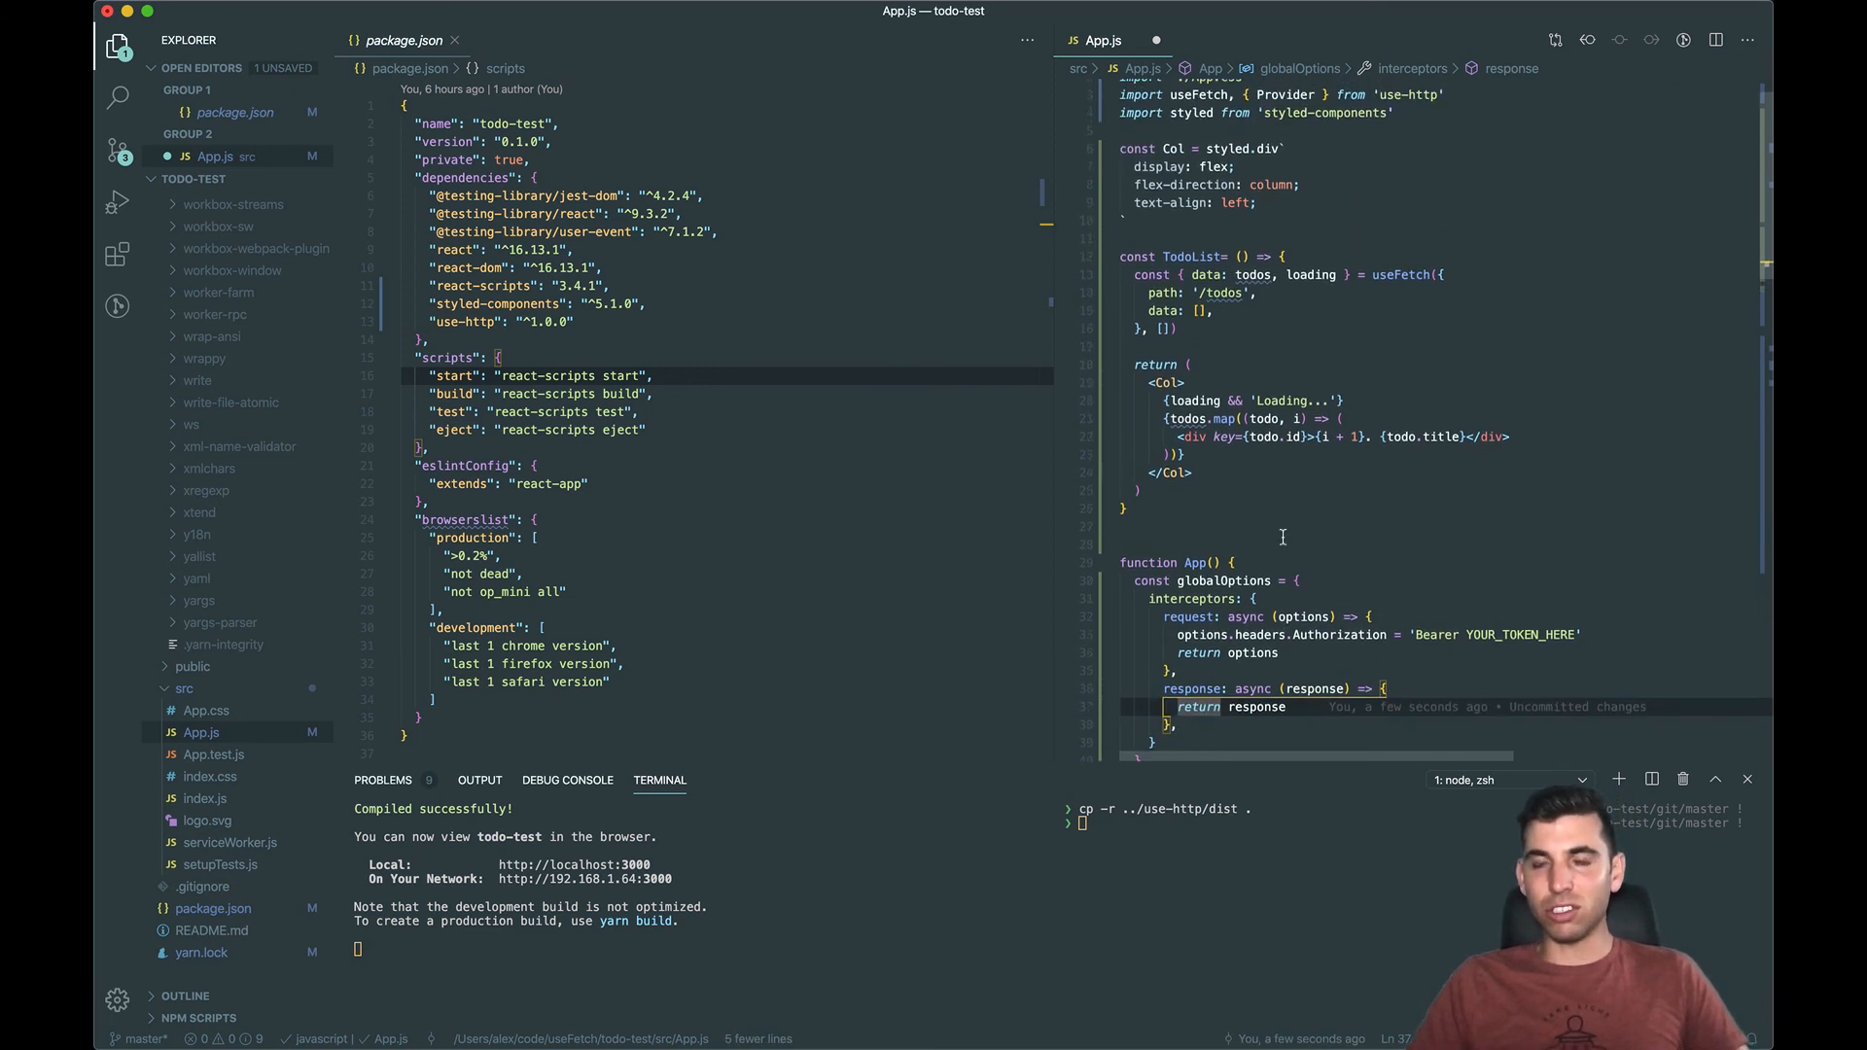
Step: Add console.log('cool!') inside TodoList's own request interceptor
scroll(down, 3)
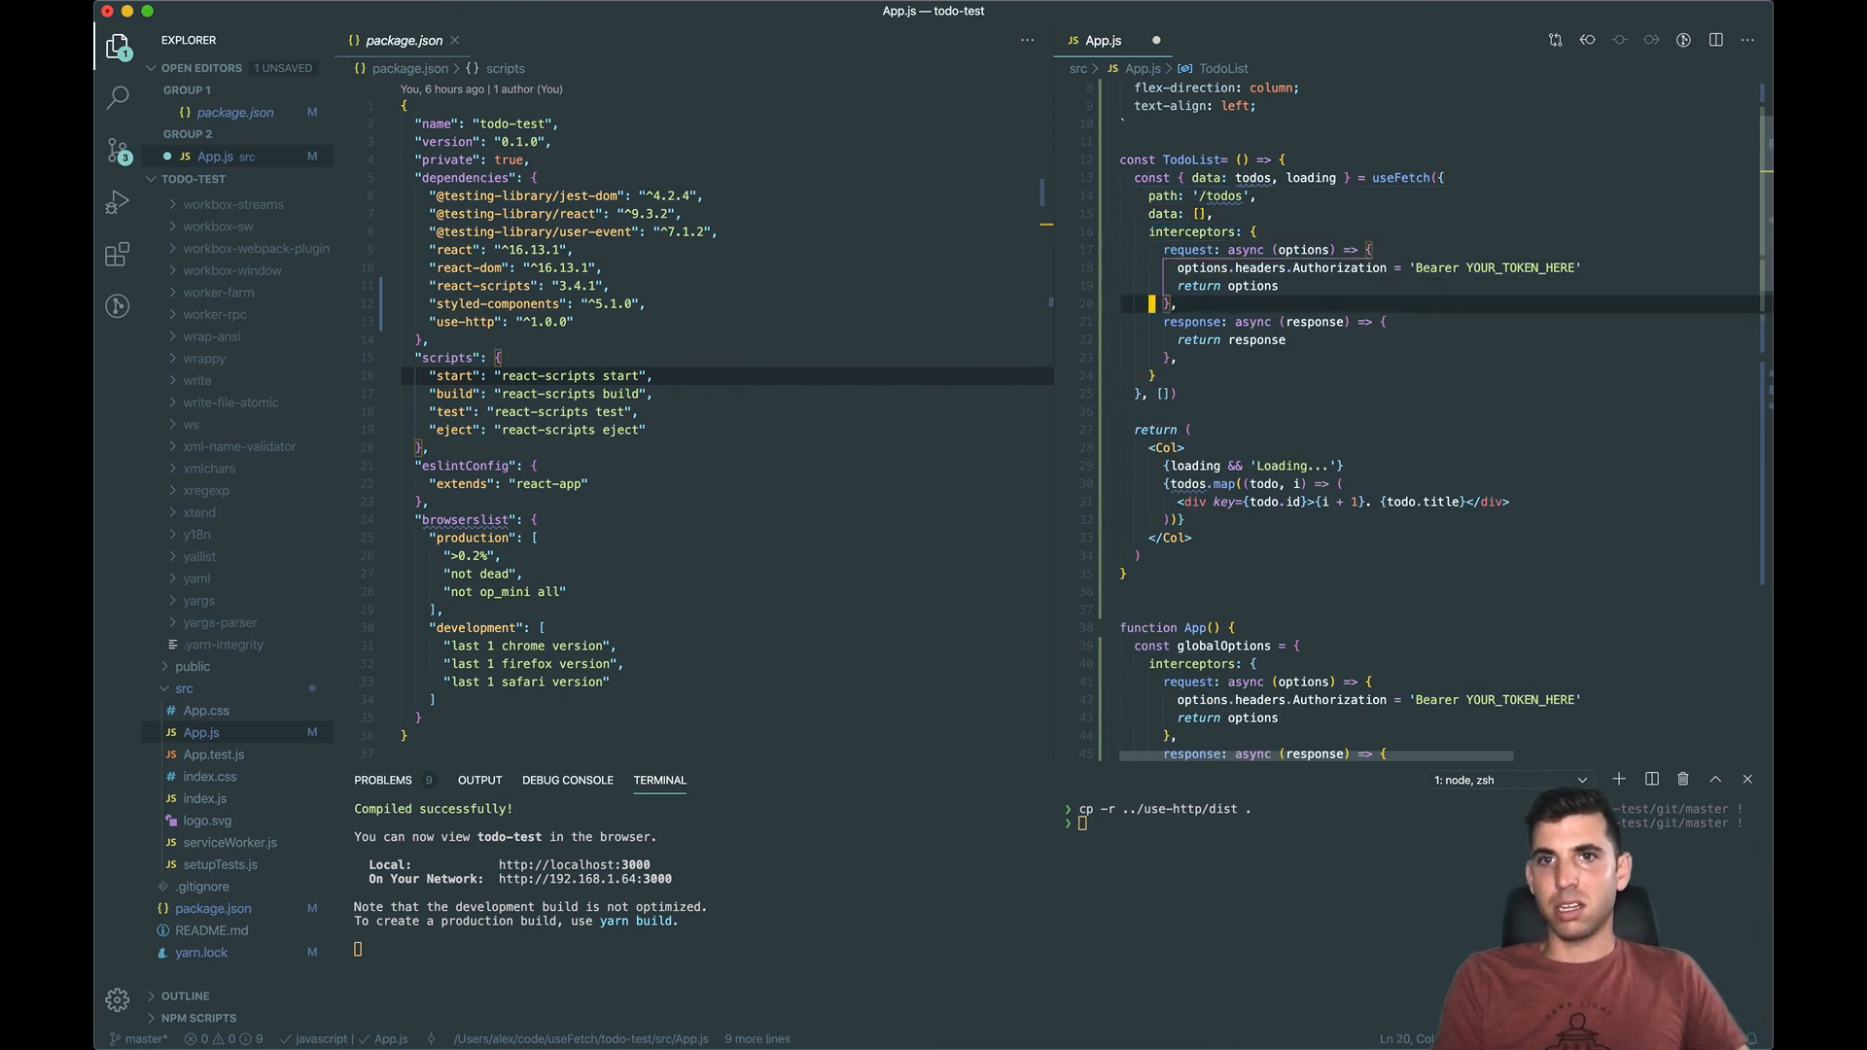
text(console.log(''))
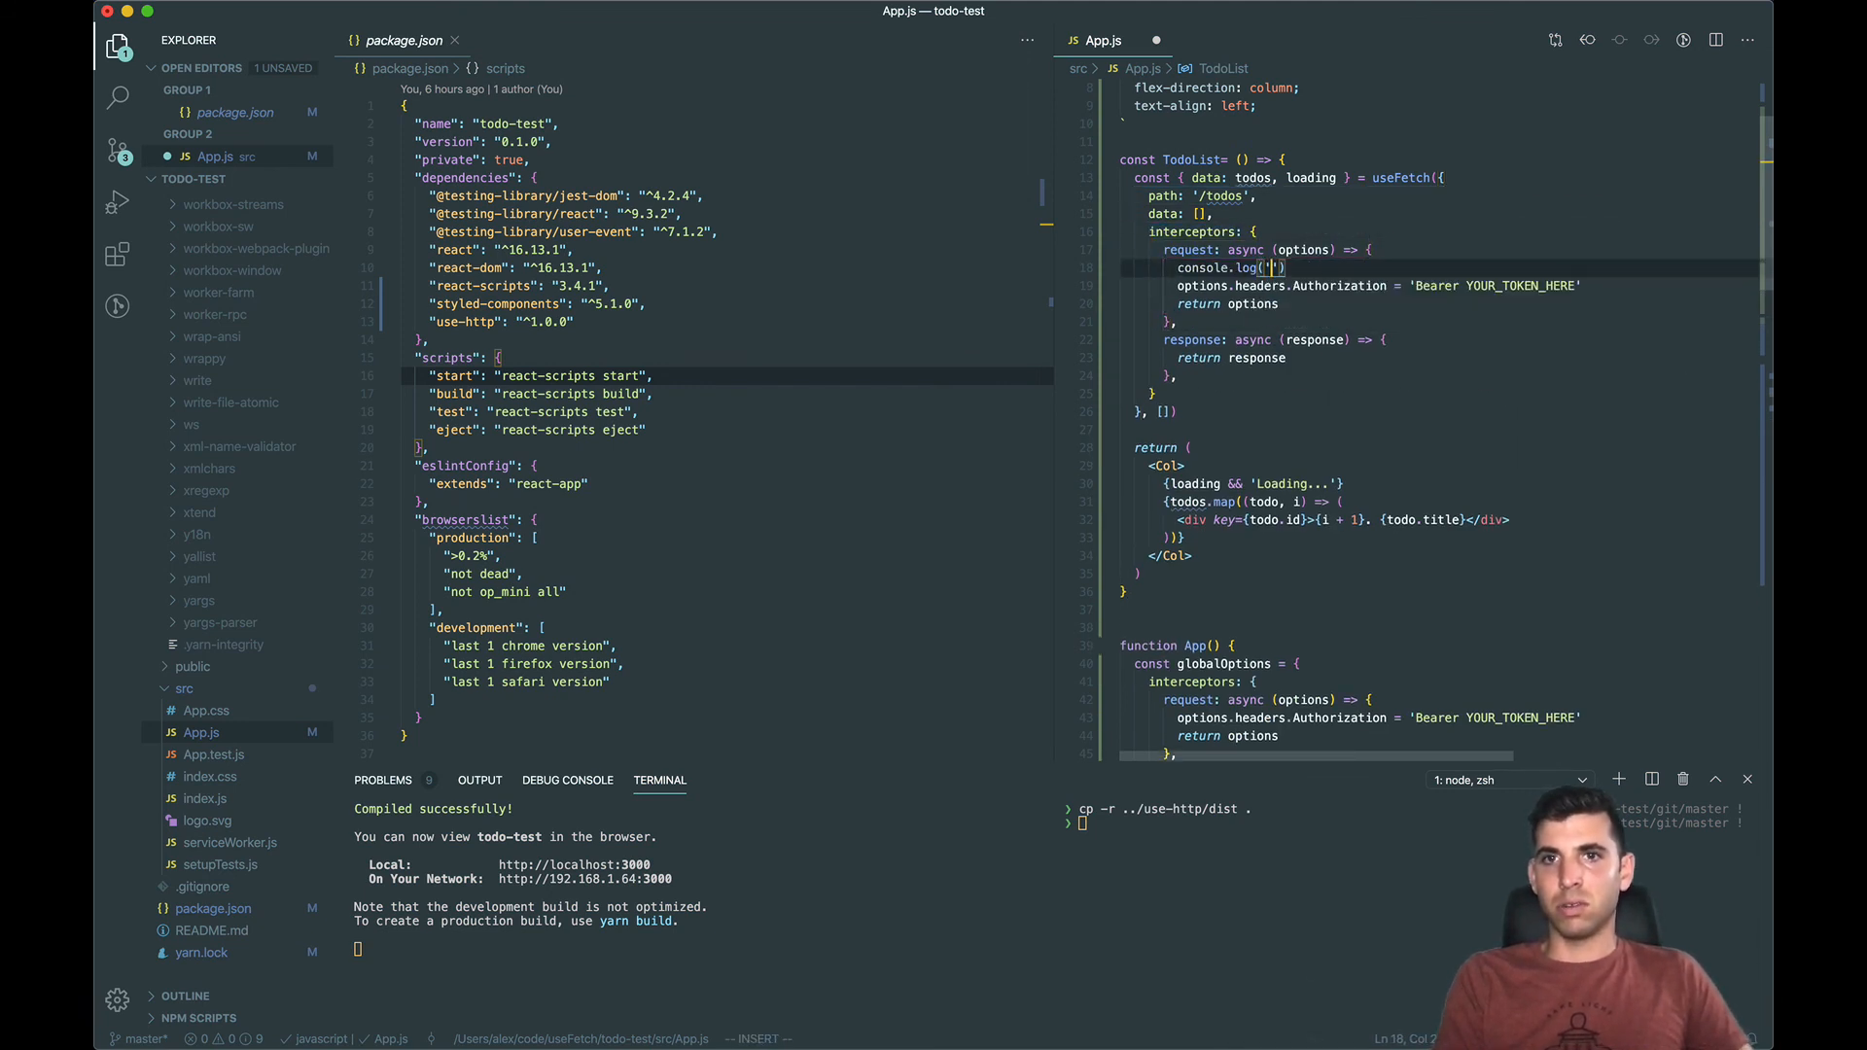
text(cool!)
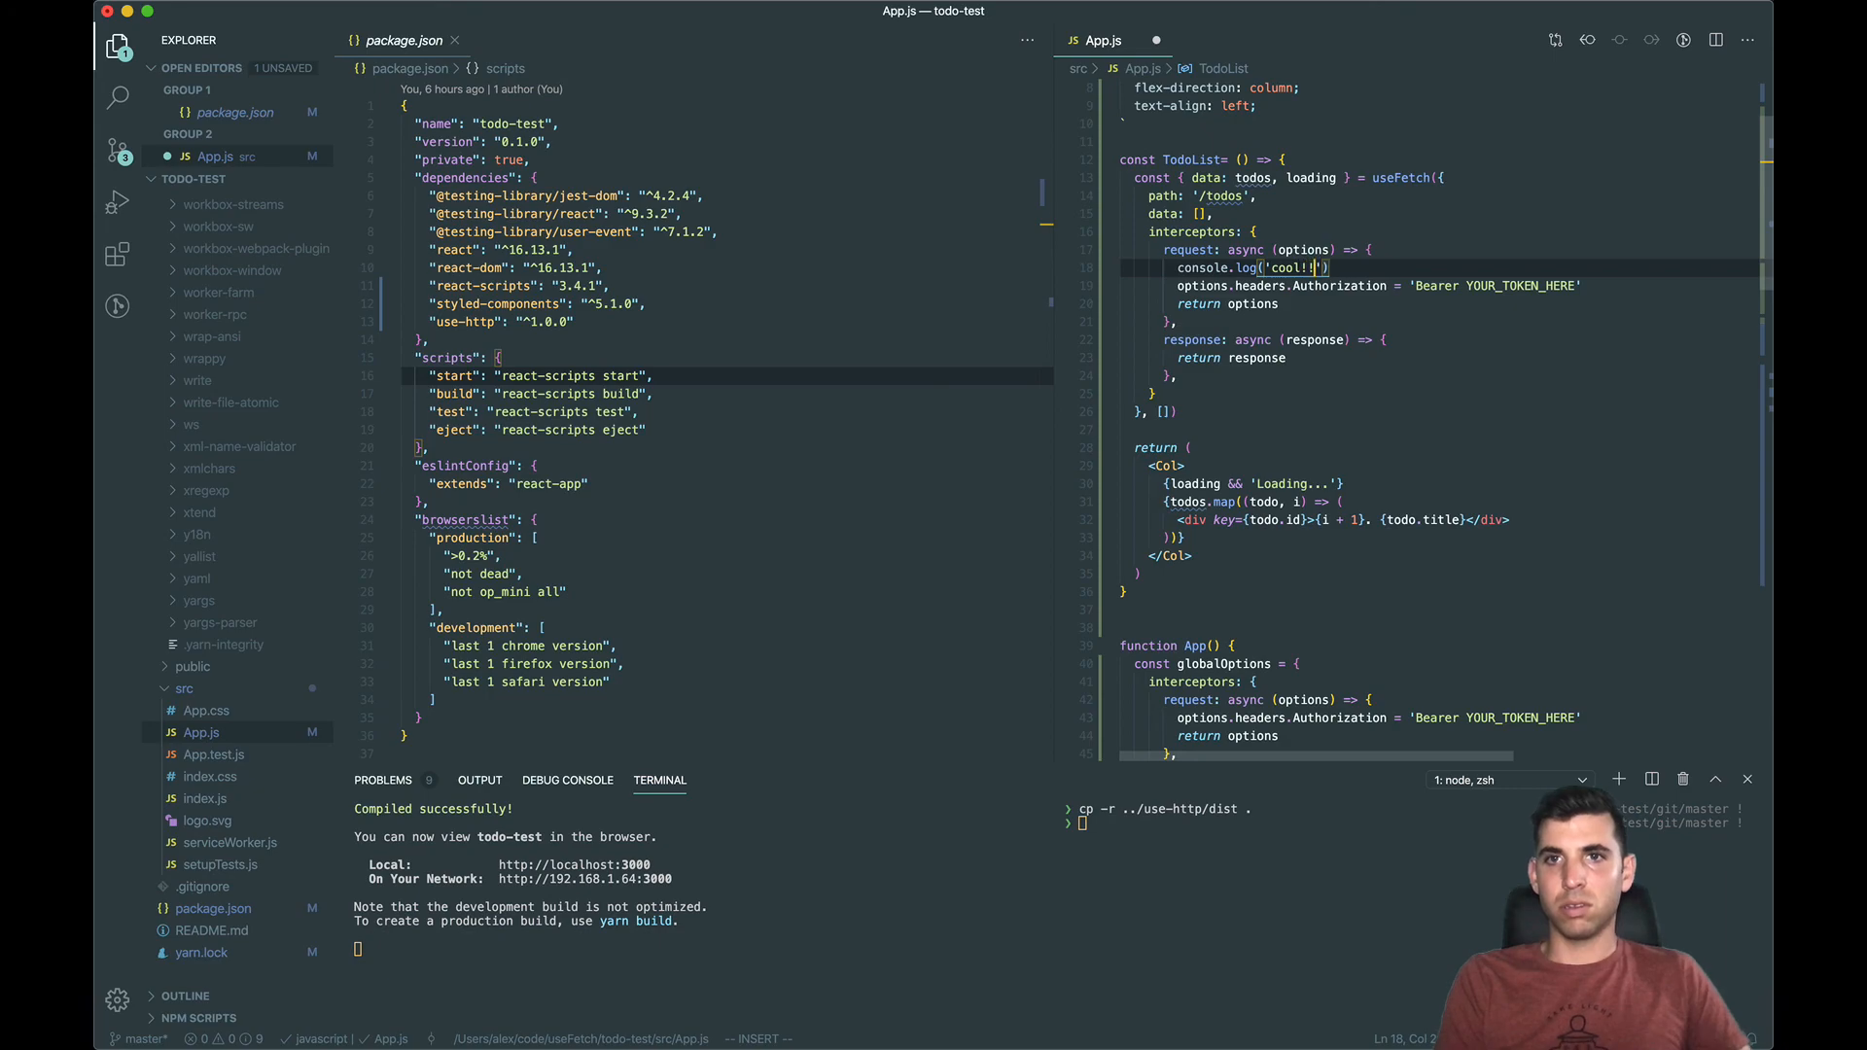